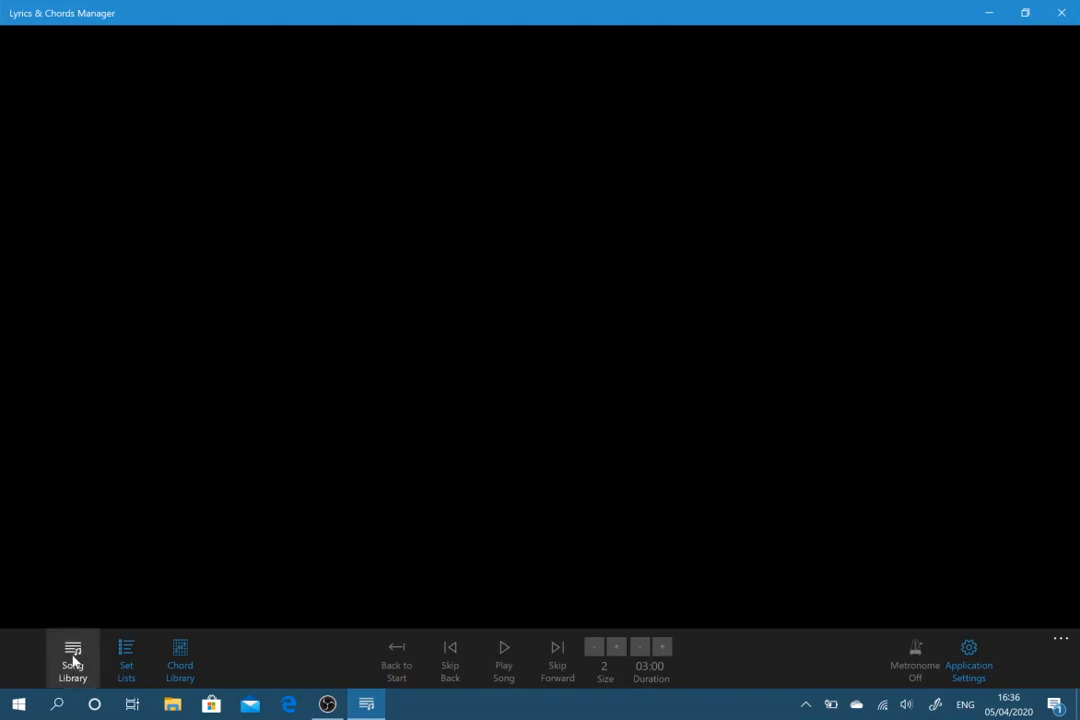
Step: Browse 360 O Arrocha Do Poder and A Lua e a Noite in the library, then start a new song
{"action": "left_click", "coordinate": [72, 660]}
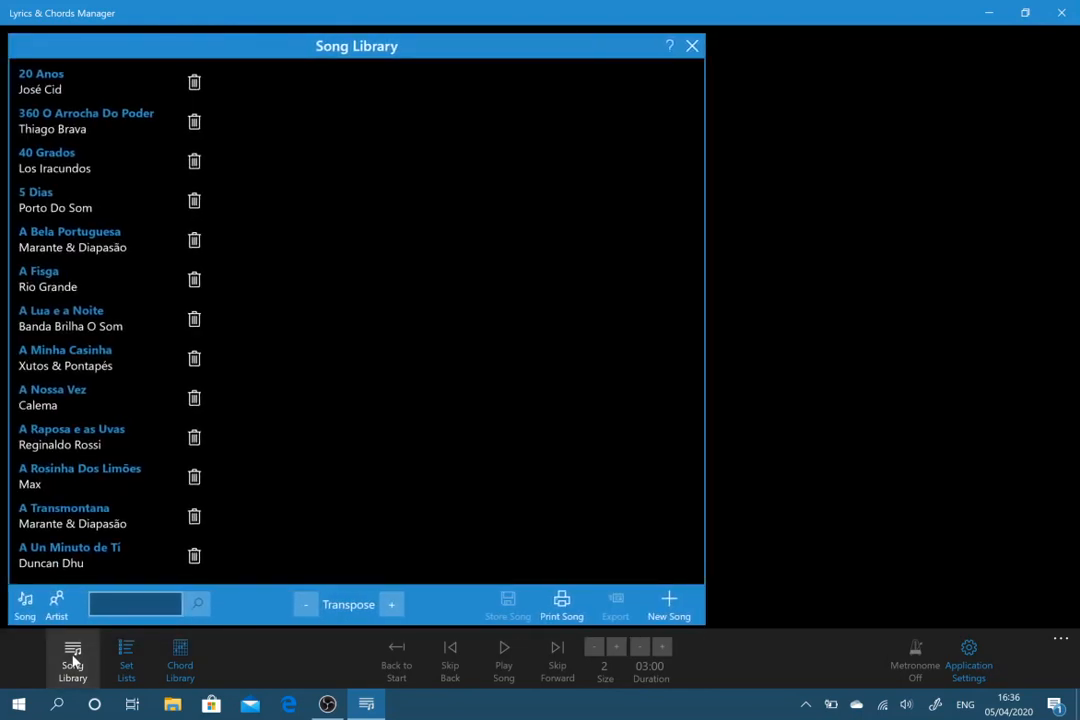
{"action": "left_click", "coordinate": [86, 120]}
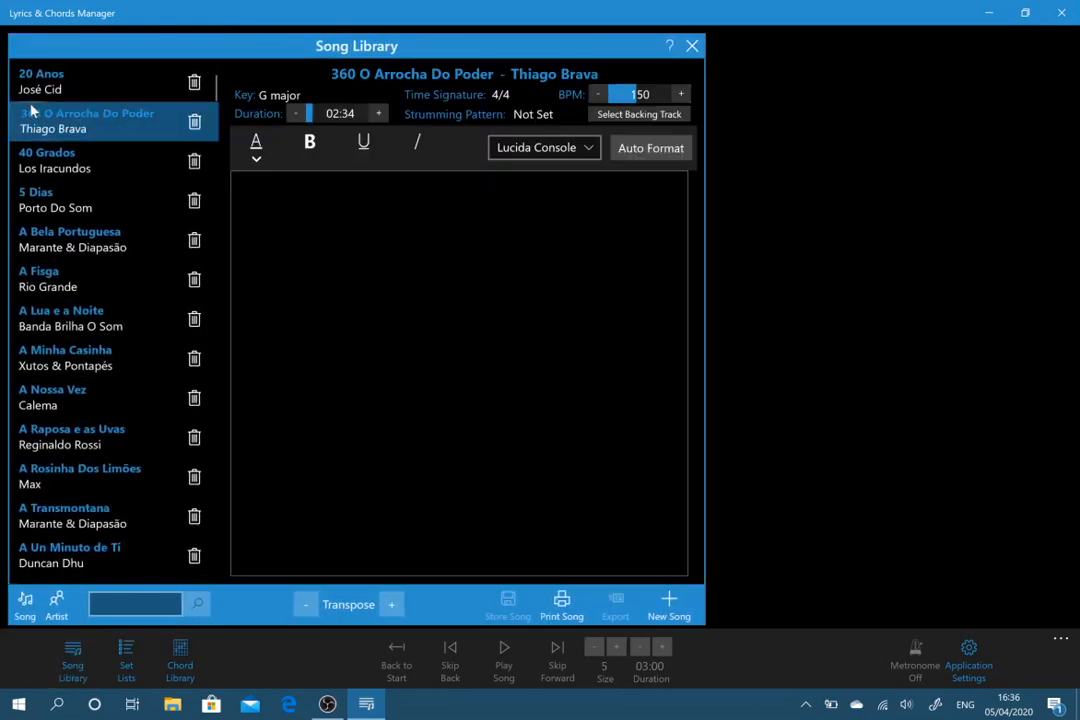
{"action": "left_click", "coordinate": [70, 318]}
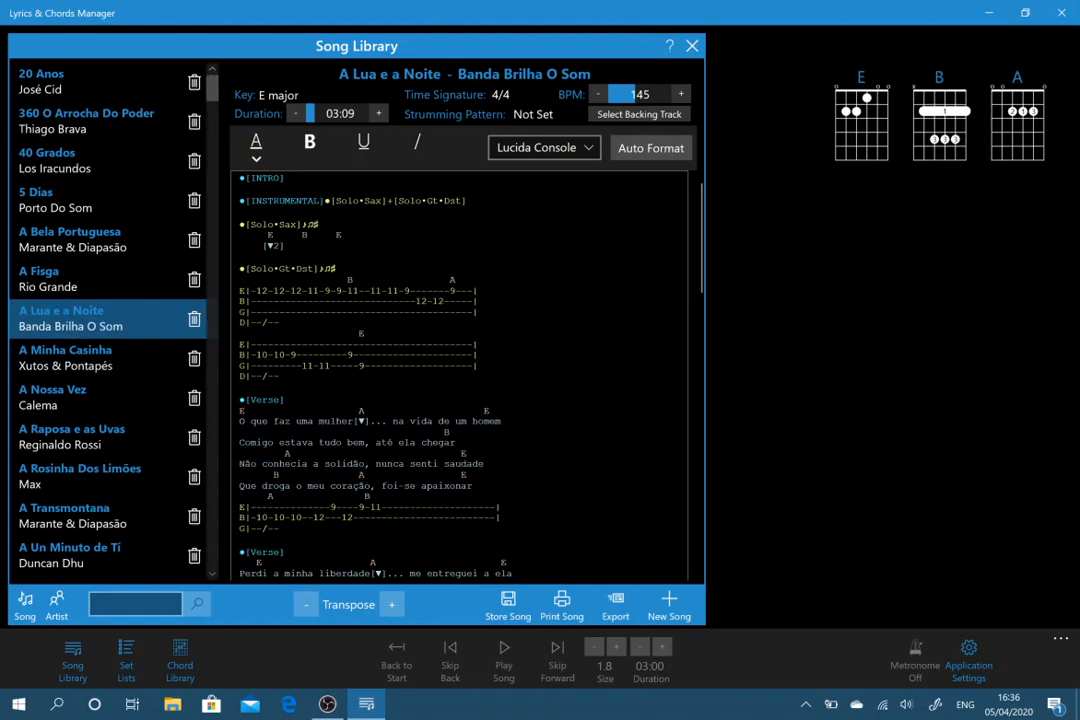
{"action": "left_click", "coordinate": [668, 604]}
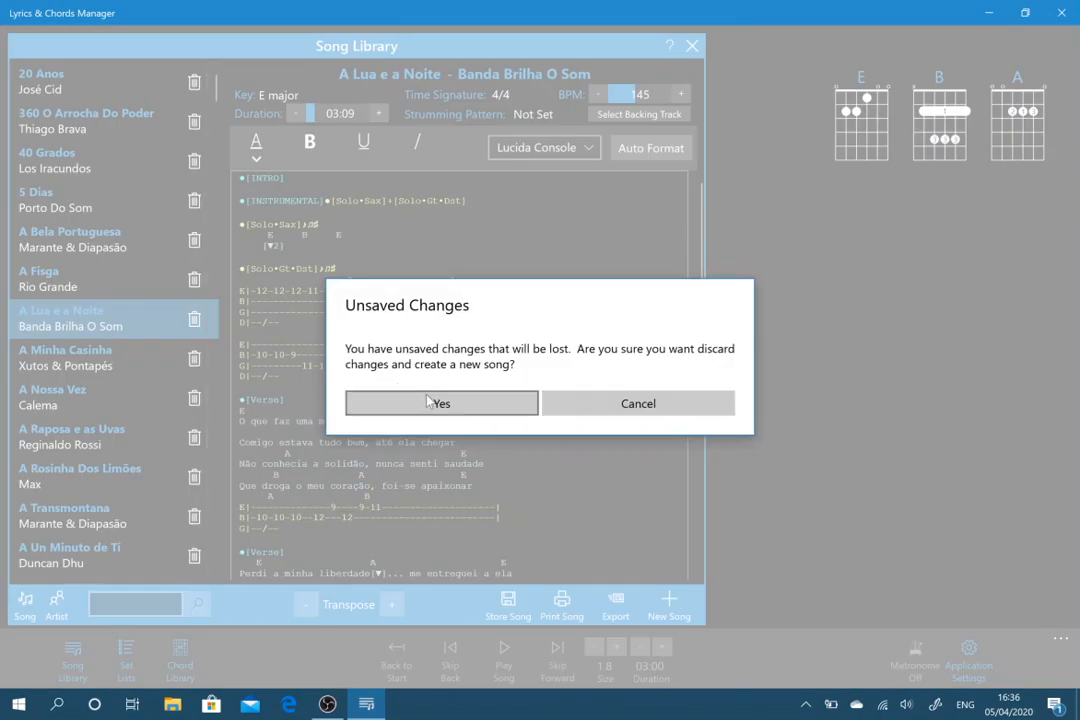
Step: Discard unsaved changes and enter title 'Shes Not There' by artist 'The Zombies'
{"action": "left_click", "coordinate": [440, 404]}
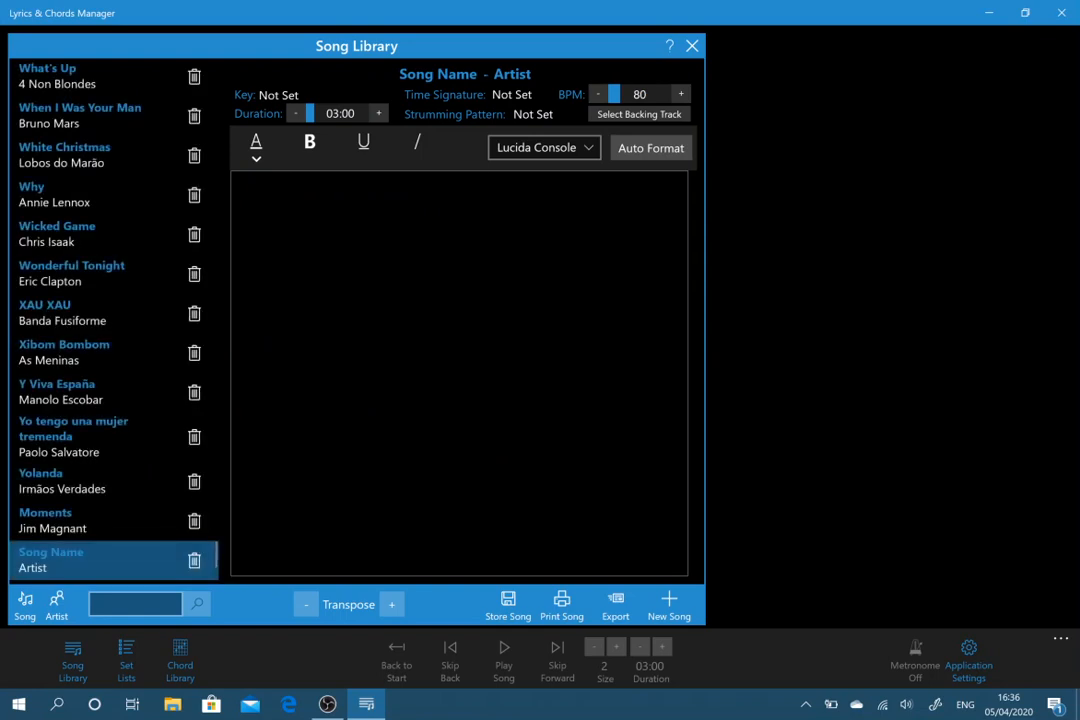
{"action": "mouse_move", "coordinate": [452, 148]}
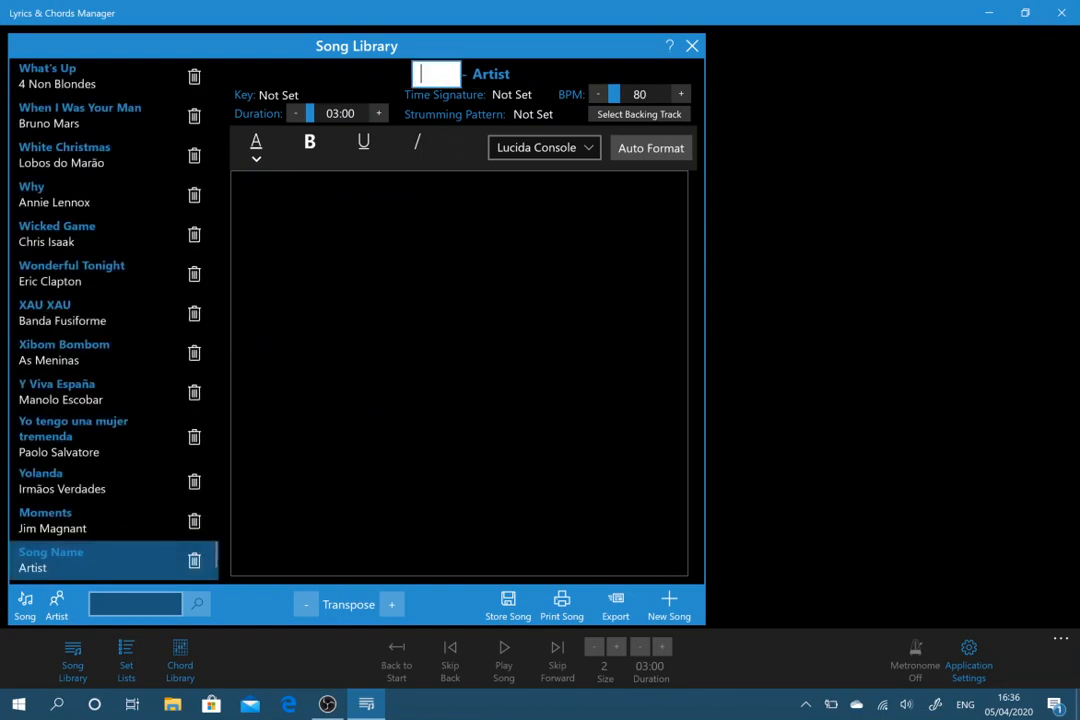
{"action": "type", "text": "Shes"}
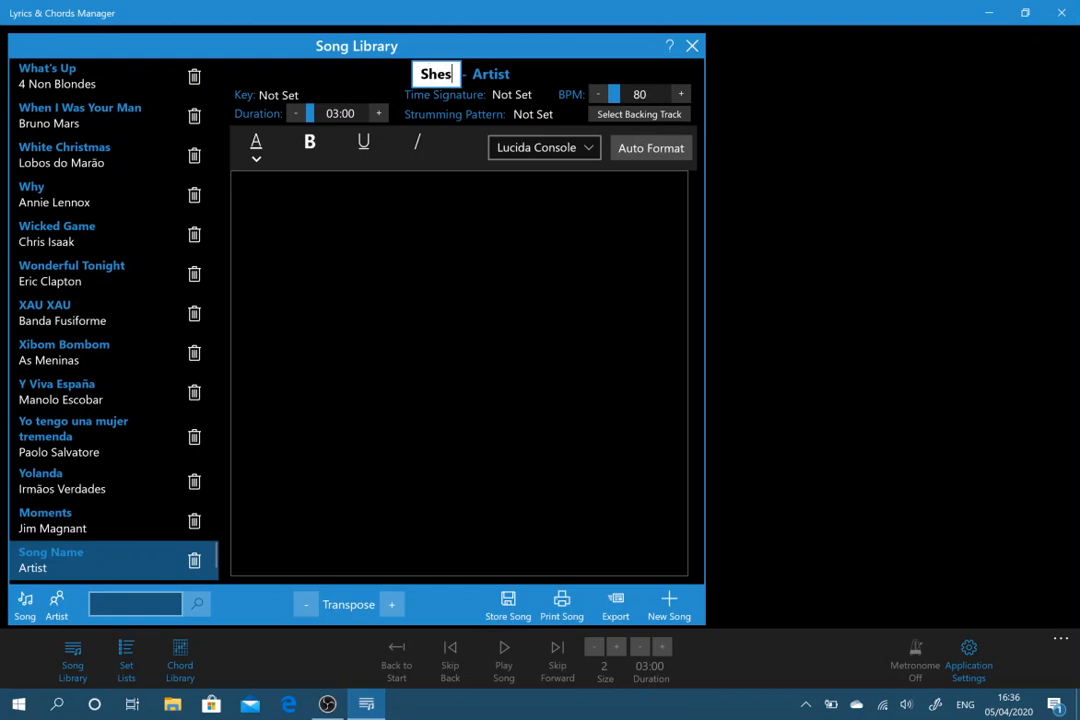
{"action": "type", "text": "Not There"}
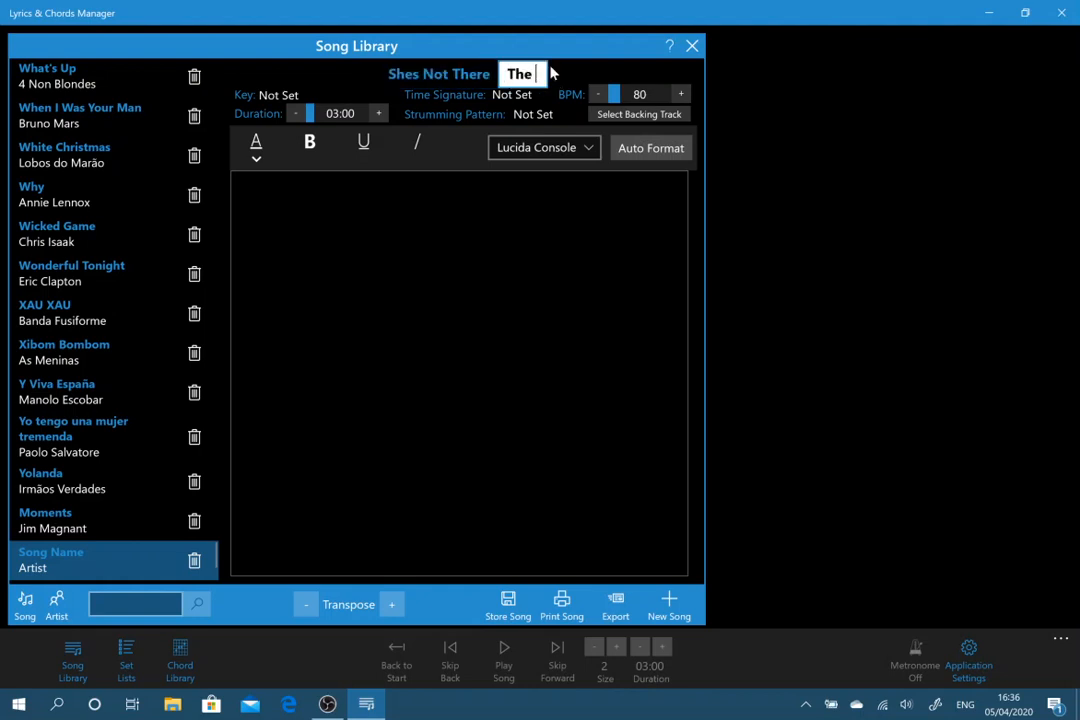
{"action": "type", "text": "Zombies"}
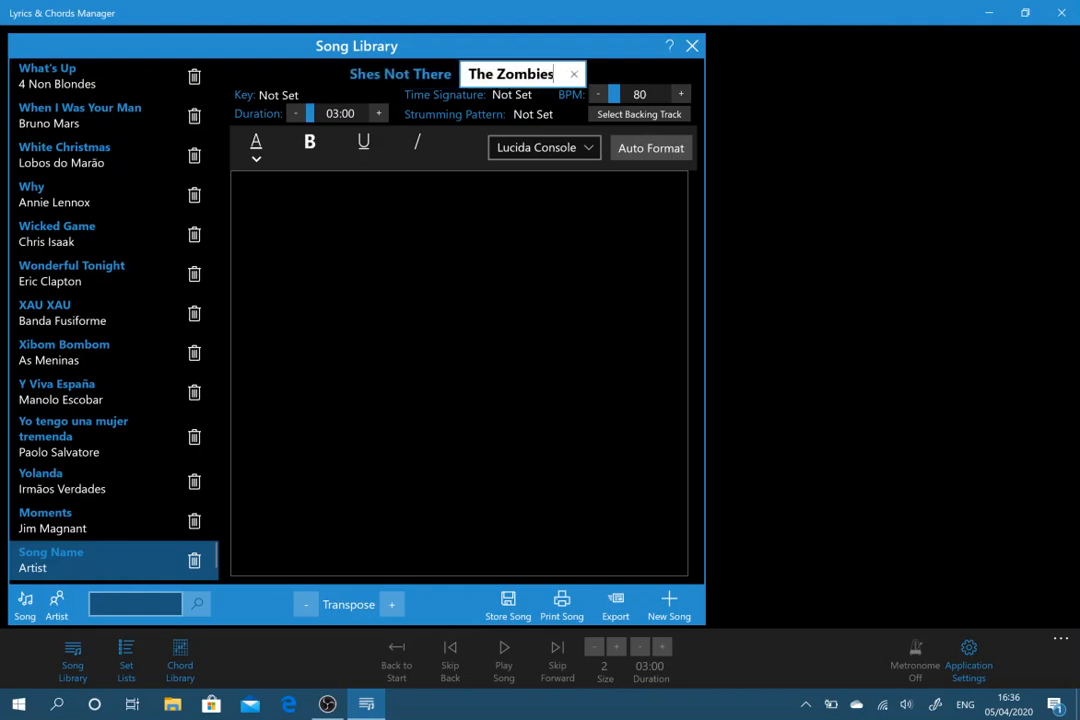
Step: Set the key to C major, time signature 4/4 and duration 02:24
{"action": "left_click", "coordinate": [280, 96]}
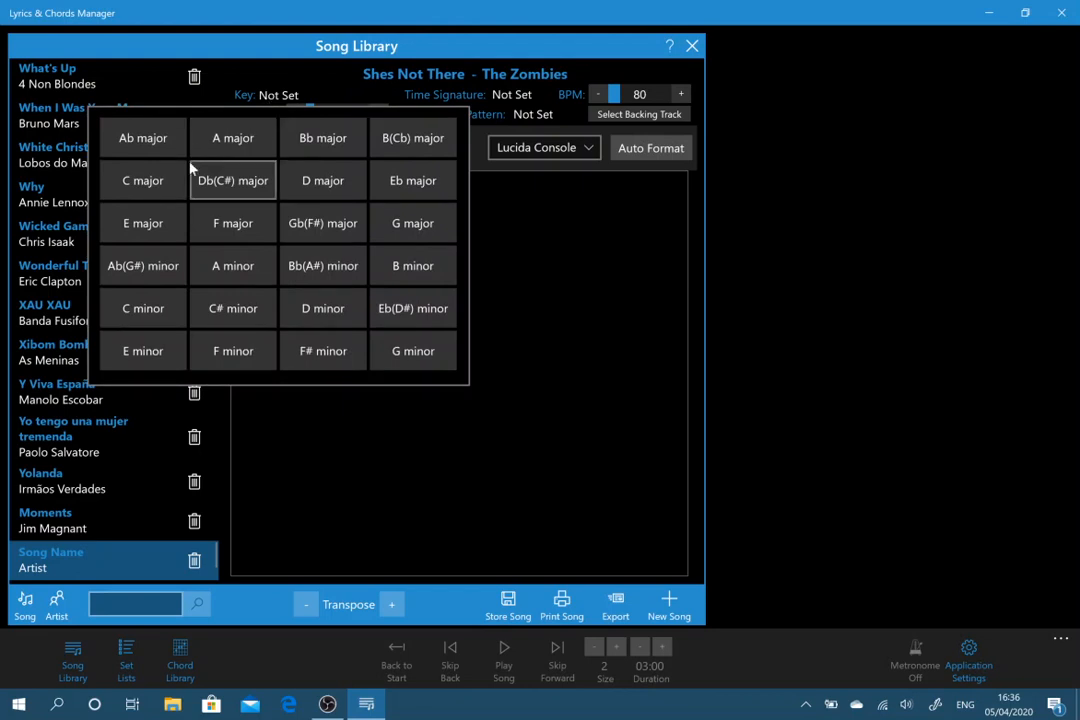
{"action": "left_click", "coordinate": [142, 180]}
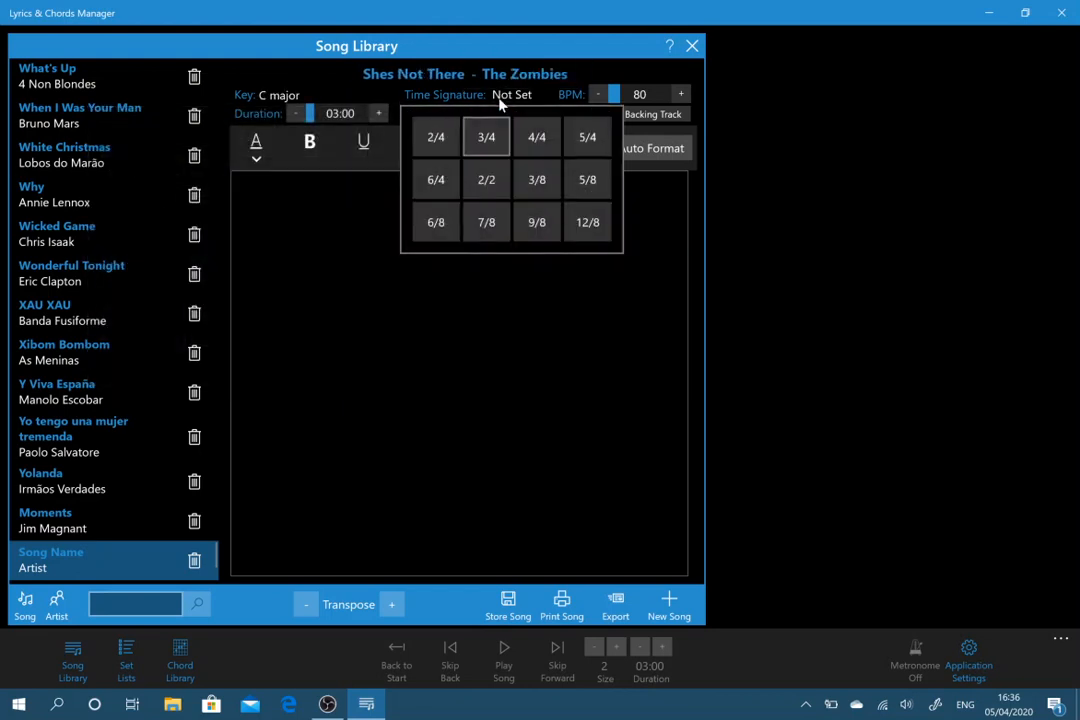
{"action": "left_click", "coordinate": [536, 136]}
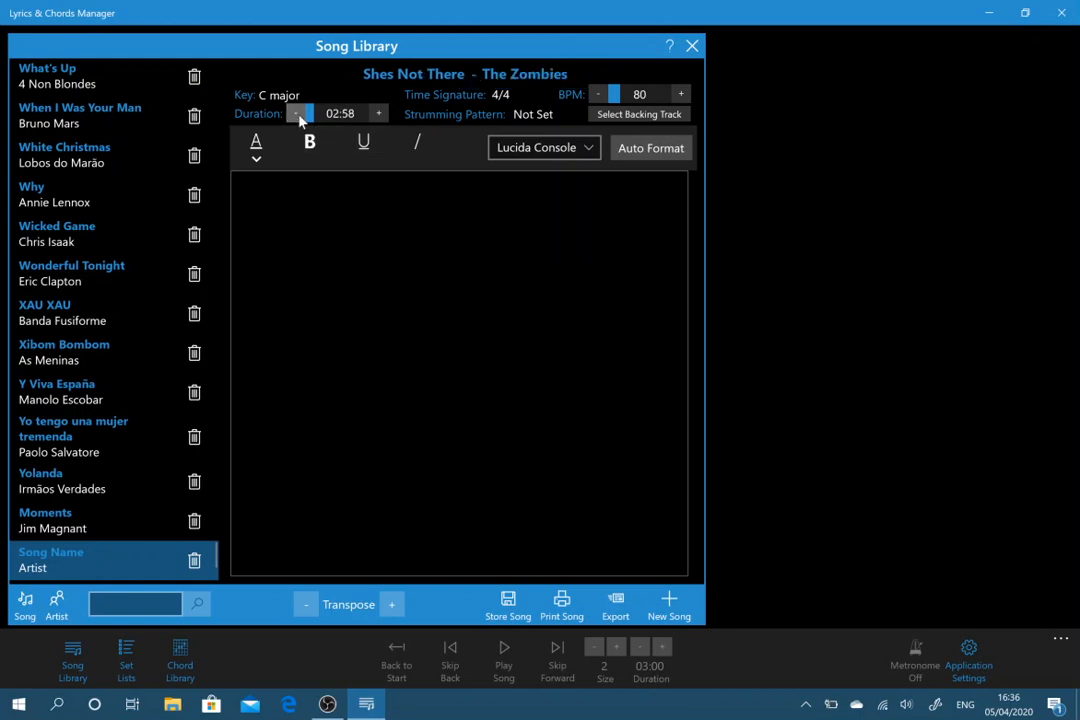
{"action": "left_click", "coordinate": [296, 112]}
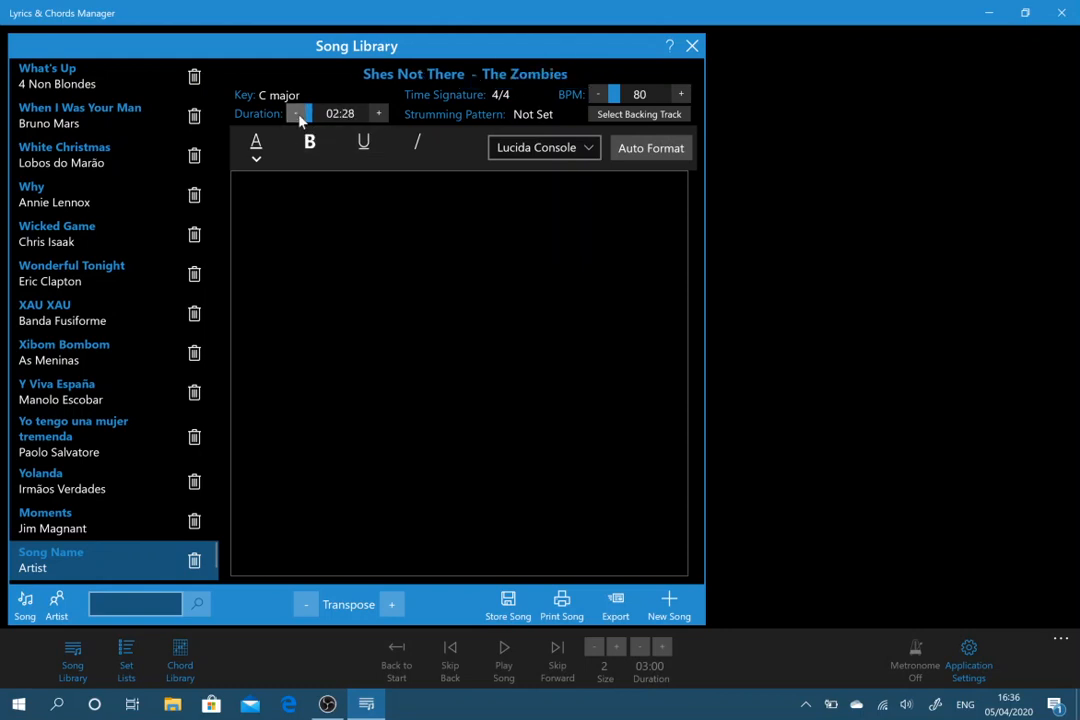
{"action": "left_click", "coordinate": [296, 112]}
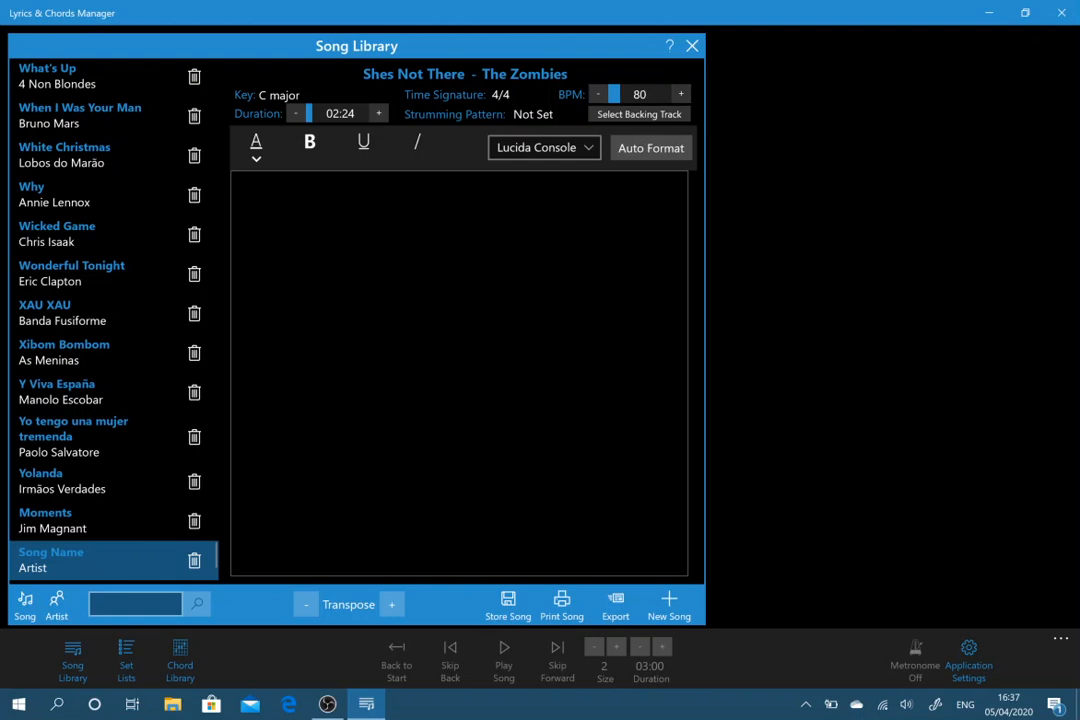
{"action": "mouse_move", "coordinate": [640, 114]}
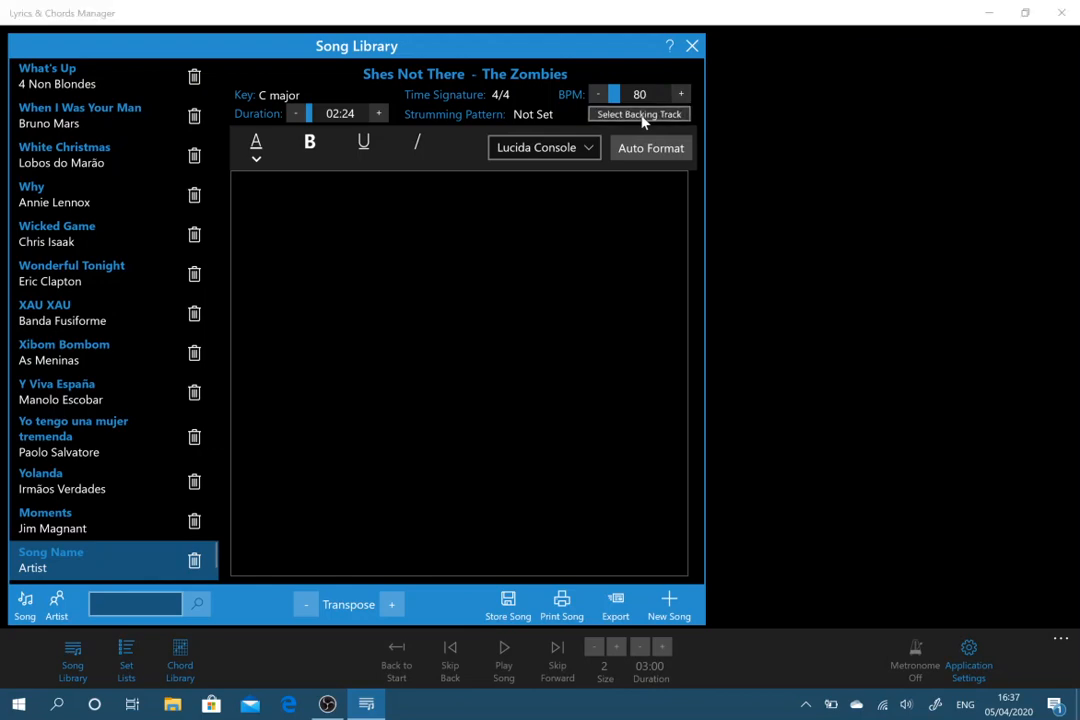
Step: Assign an audio file as the backing track for Shes Not There
{"action": "left_click", "coordinate": [638, 112]}
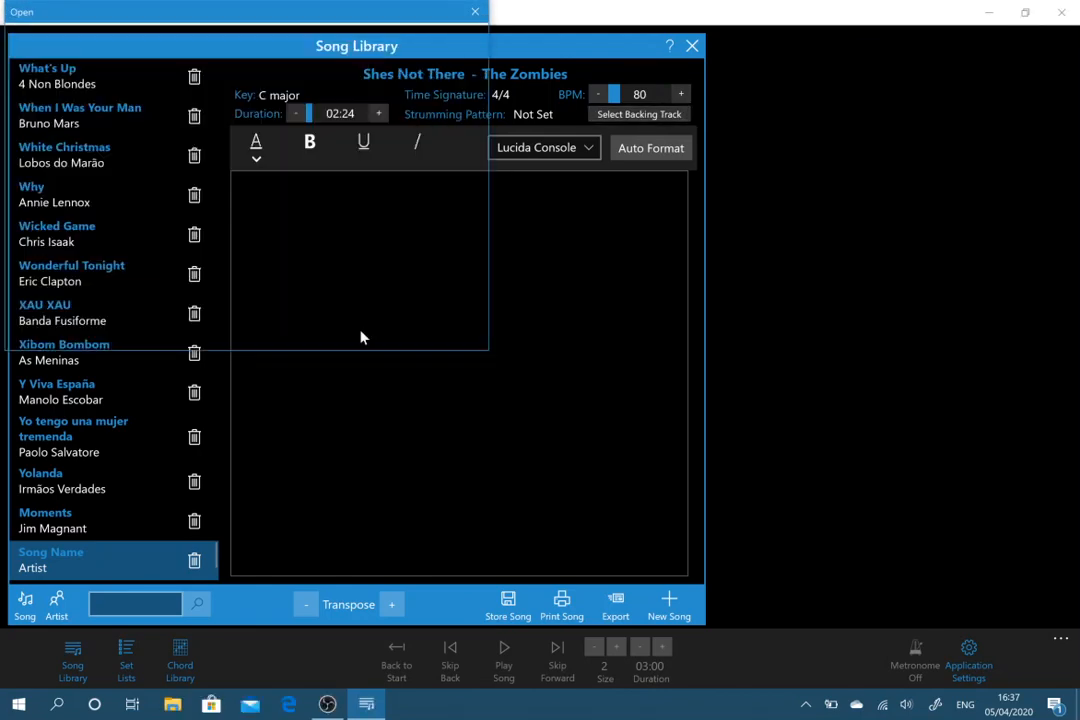
{"action": "left_click", "coordinate": [638, 112]}
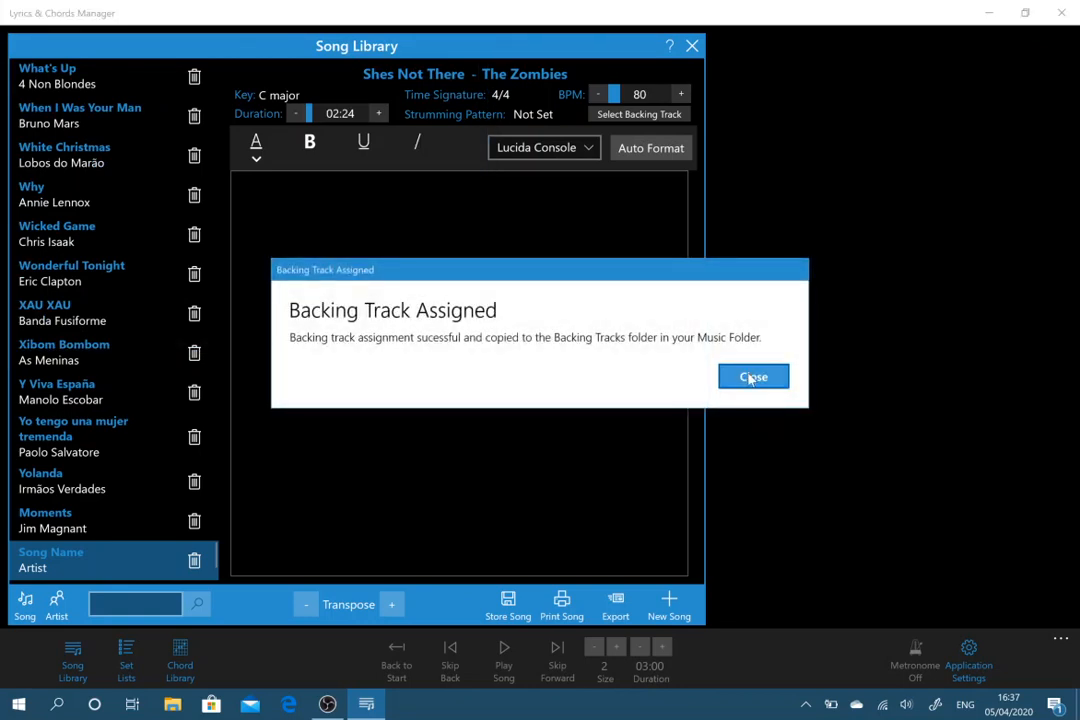
{"action": "left_click", "coordinate": [752, 376]}
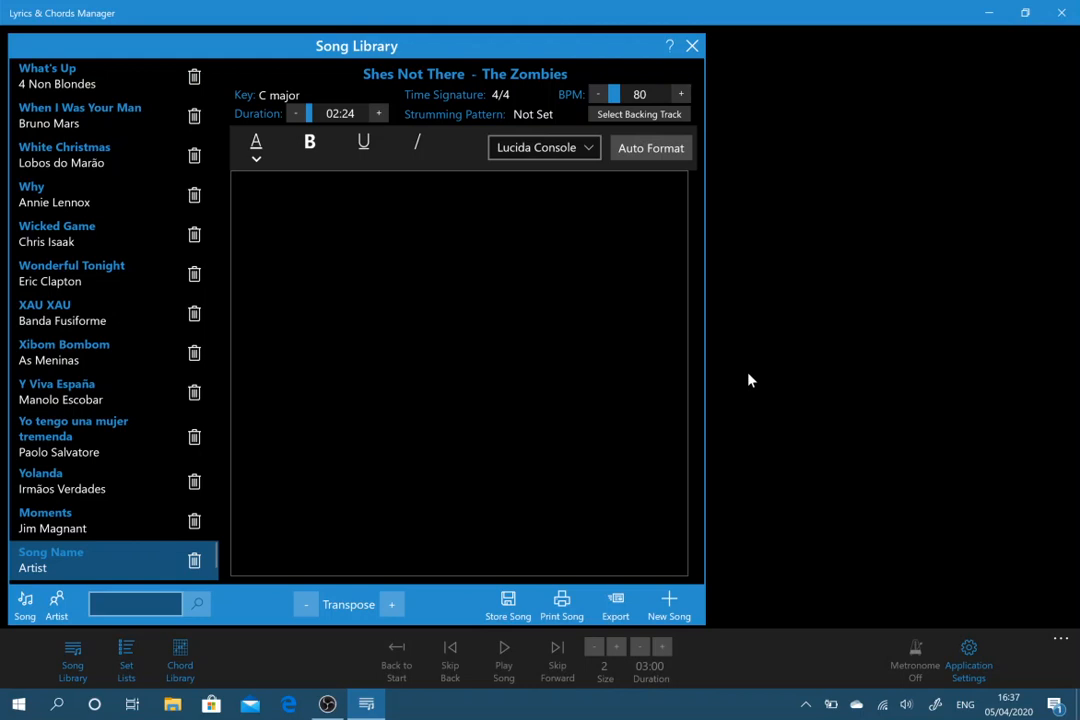
{"action": "mouse_move", "coordinate": [518, 176]}
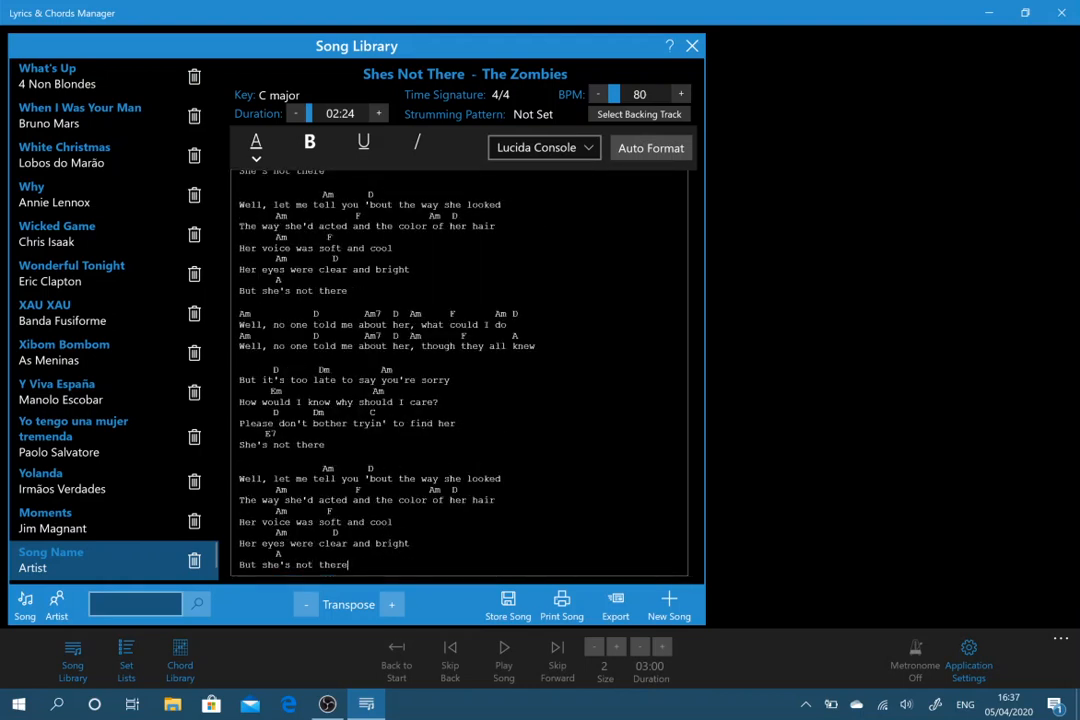
Step: Scroll through the pasted lyrics and chords of Shes Not There to check them
{"action": "scroll", "scroll_direction": "up", "scroll_amount": 3}
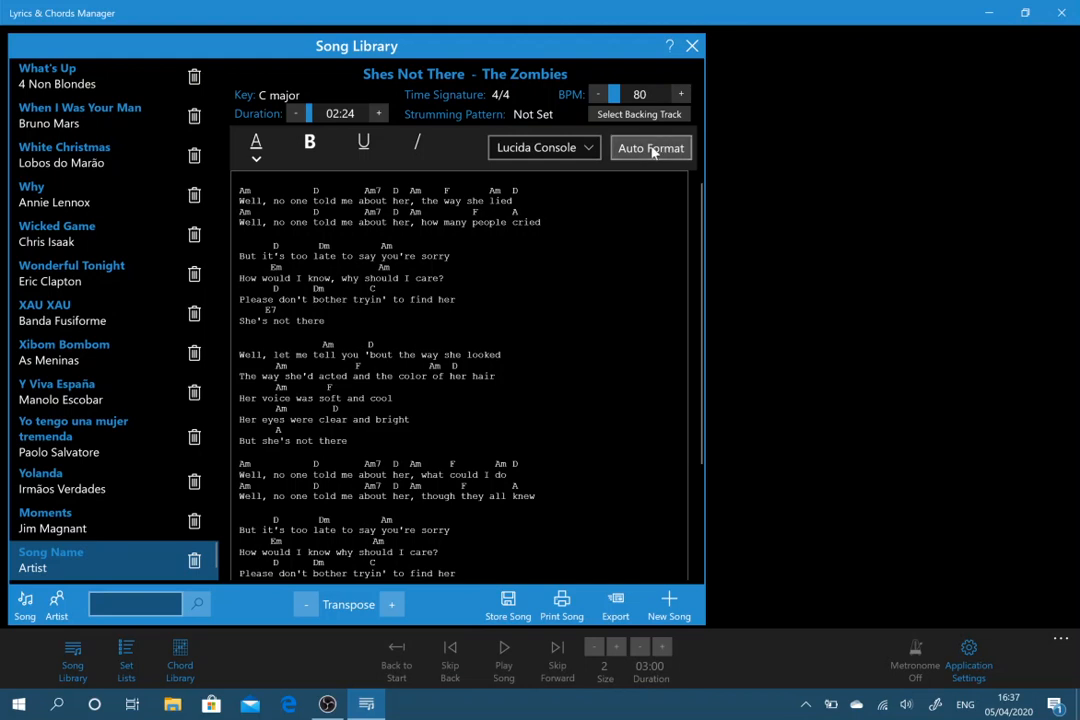
Step: Apply Auto Format so chords appear in red above the lyrics with chord diagrams
{"action": "left_click", "coordinate": [650, 148]}
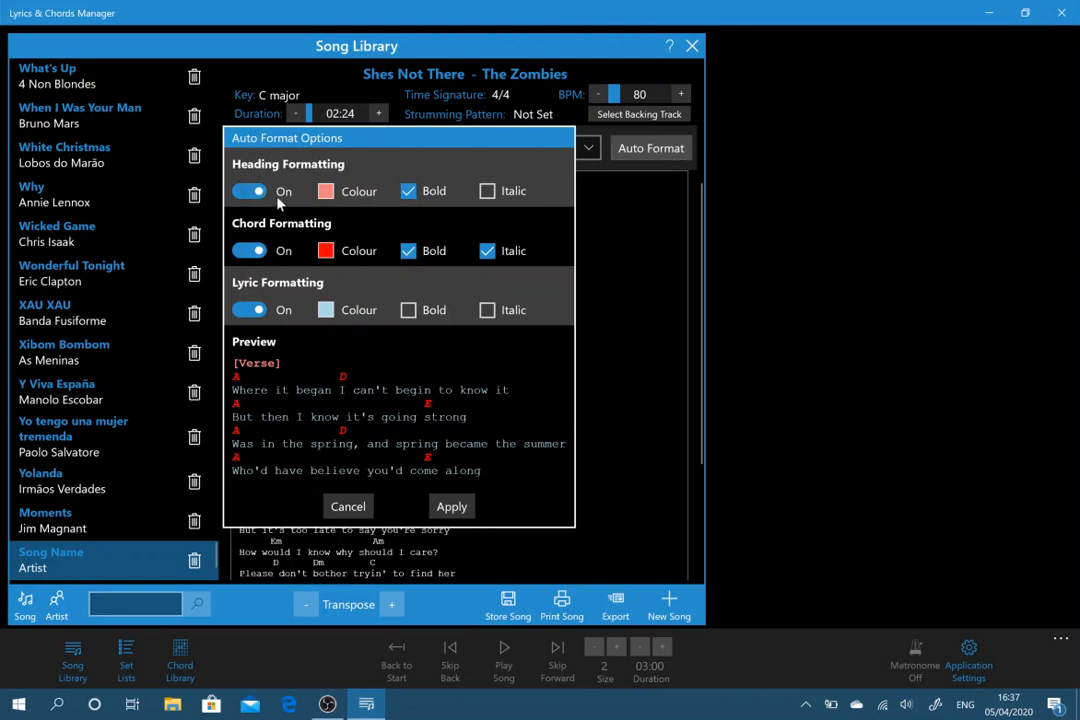
{"action": "mouse_move", "coordinate": [250, 164]}
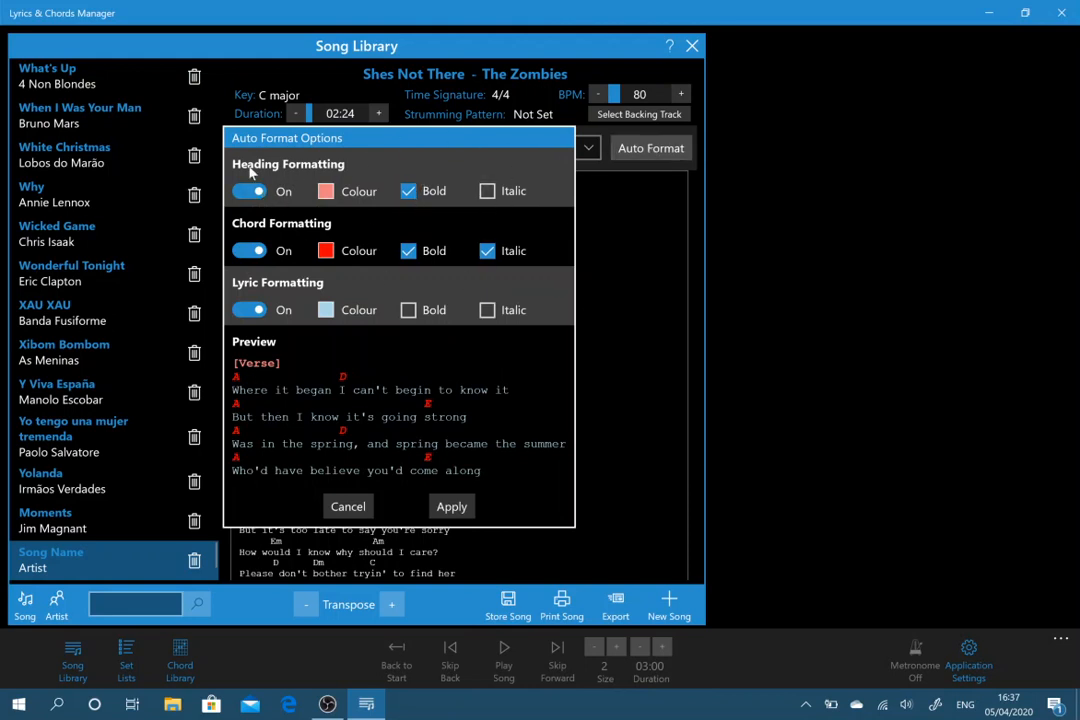
{"action": "mouse_move", "coordinate": [336, 292]}
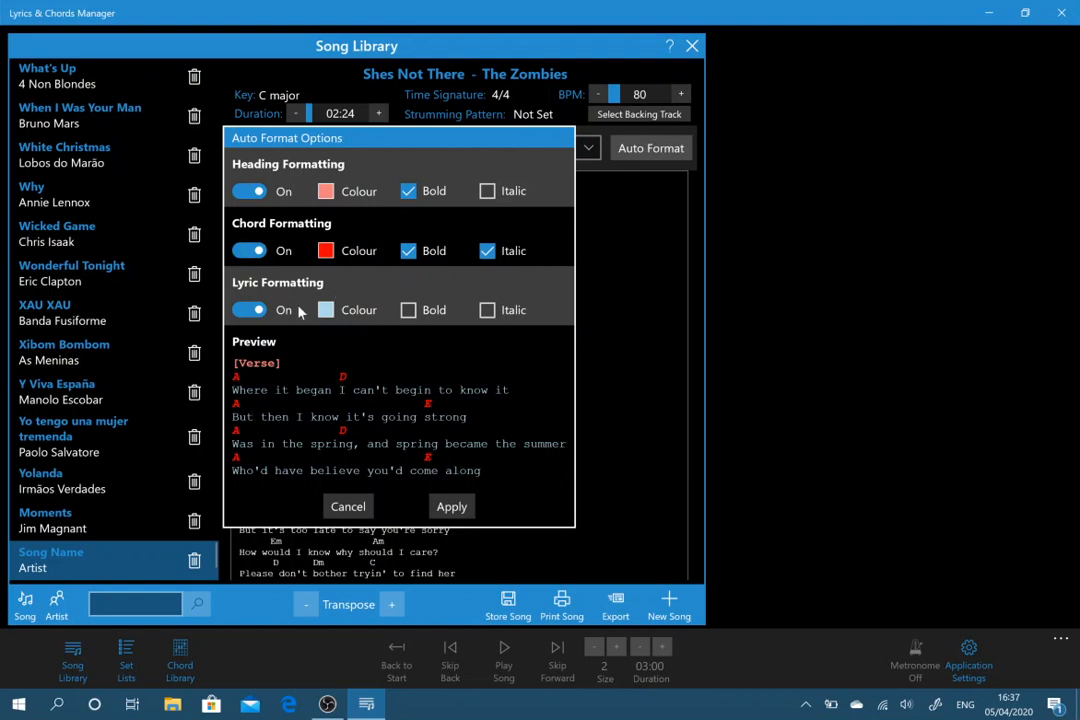
{"action": "mouse_move", "coordinate": [452, 506]}
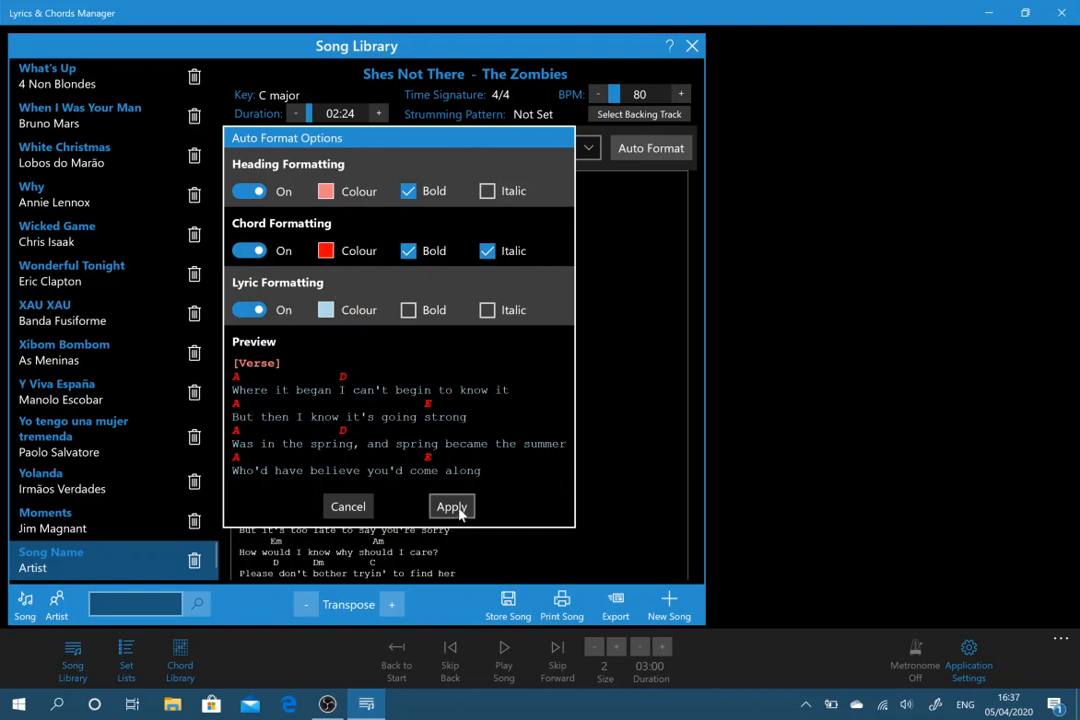
{"action": "left_click", "coordinate": [452, 508]}
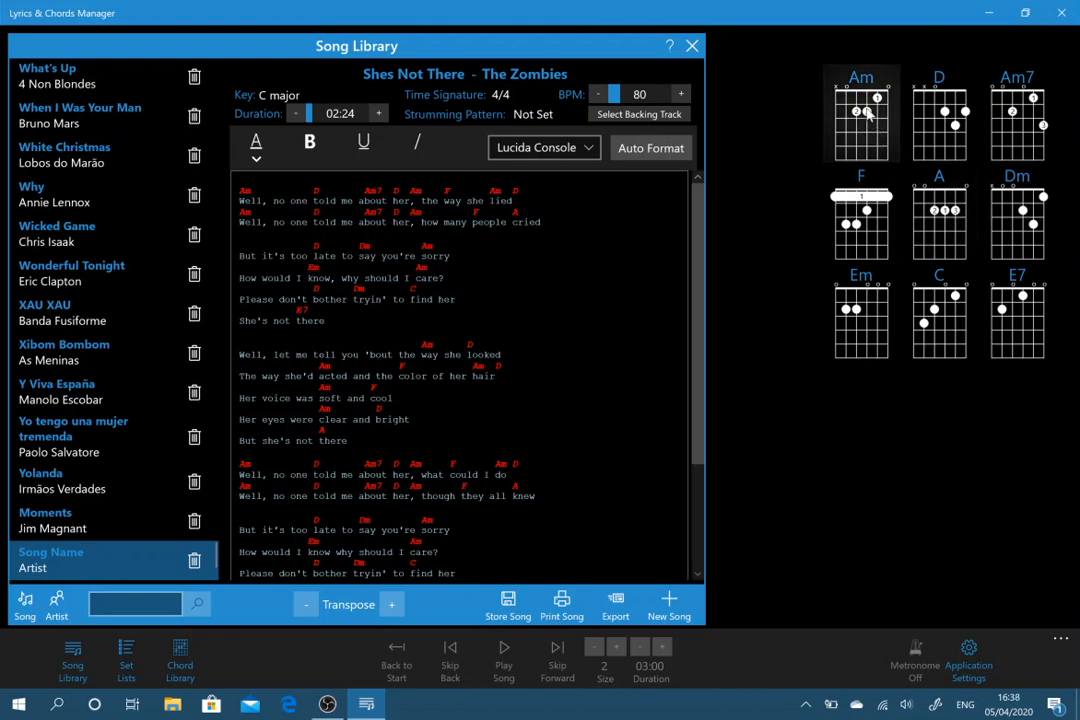
{"action": "mouse_move", "coordinate": [872, 258]}
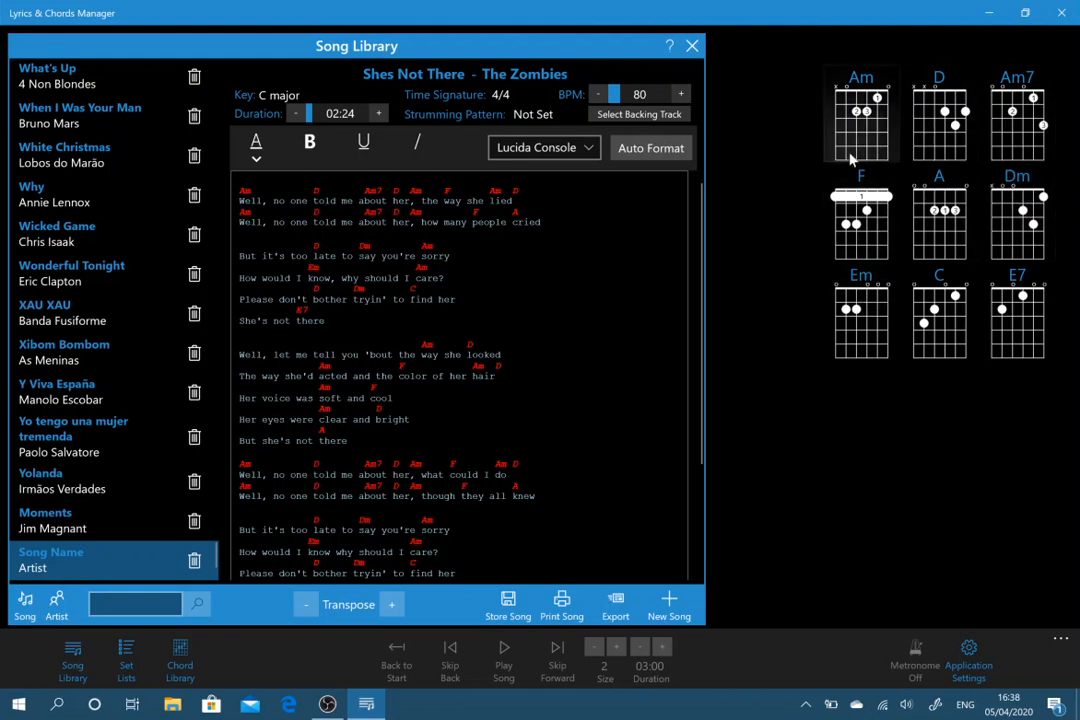
{"action": "mouse_move", "coordinate": [890, 188]}
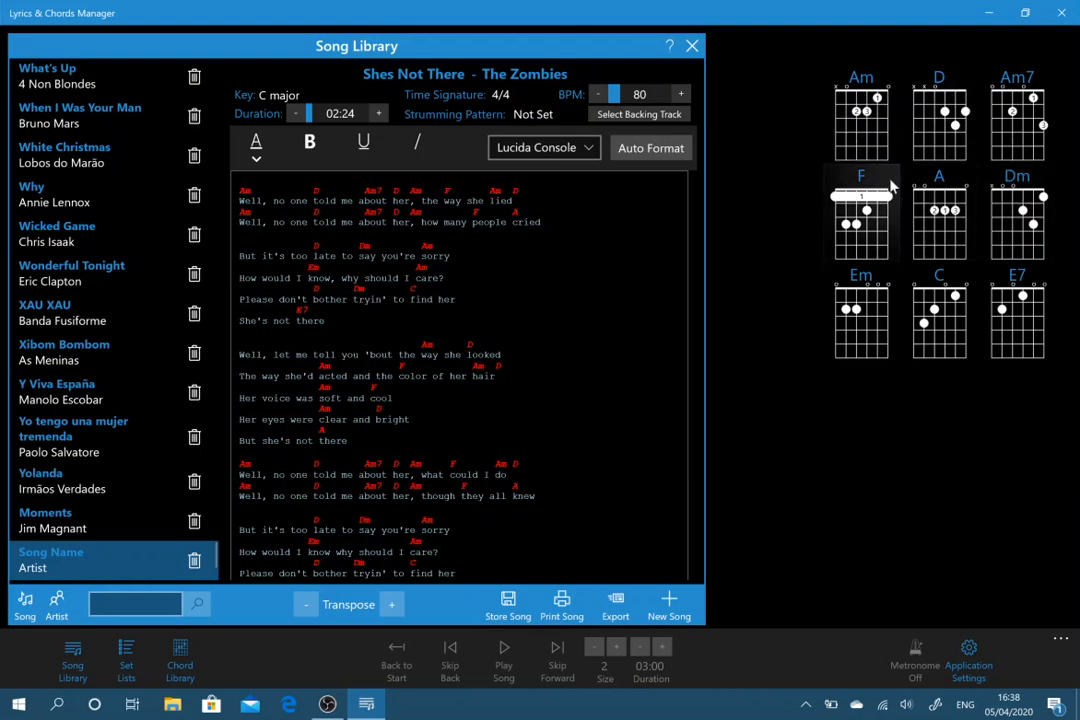
{"action": "mouse_move", "coordinate": [880, 144]}
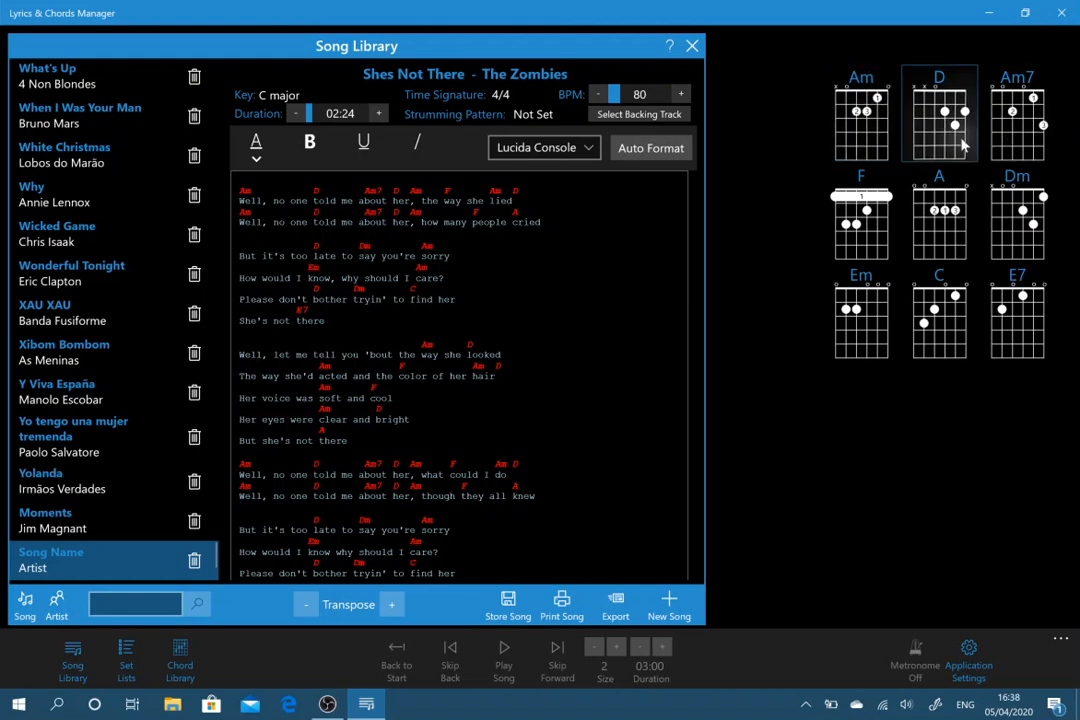
{"action": "mouse_move", "coordinate": [992, 210]}
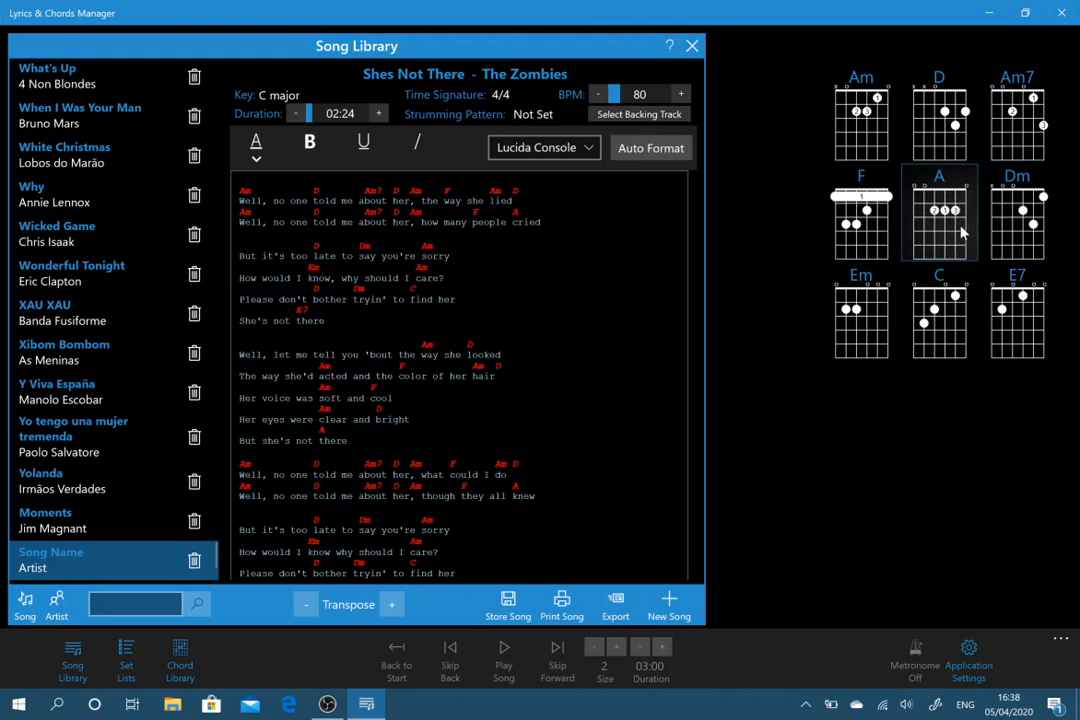
{"action": "mouse_move", "coordinate": [938, 330]}
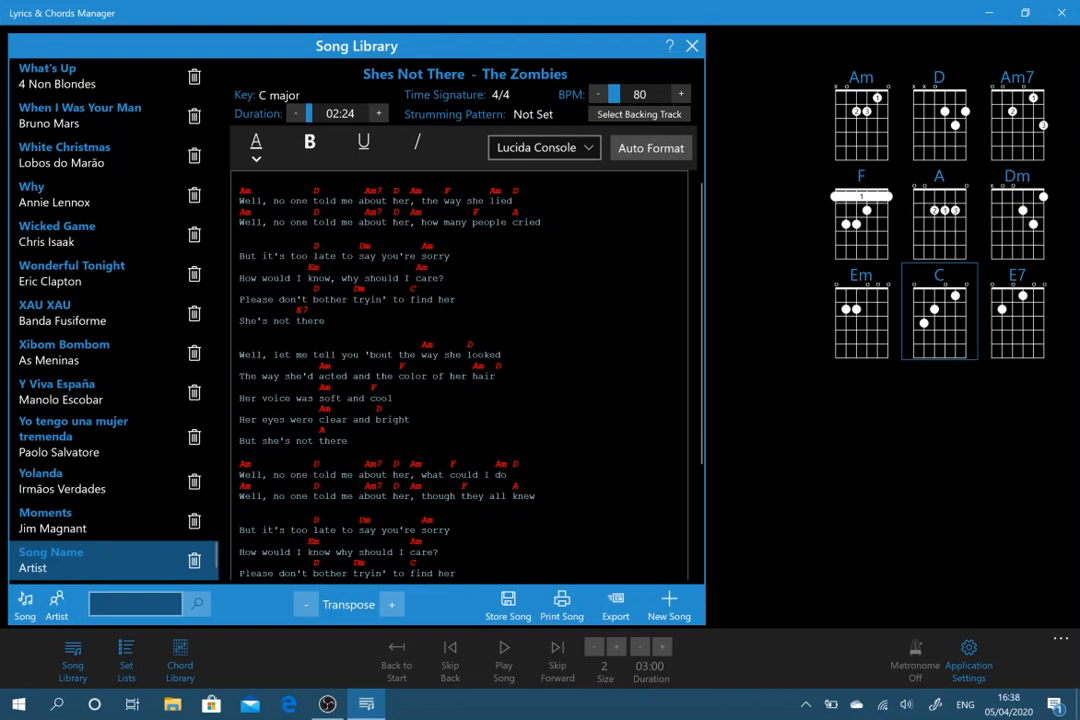
{"action": "mouse_move", "coordinate": [560, 600]}
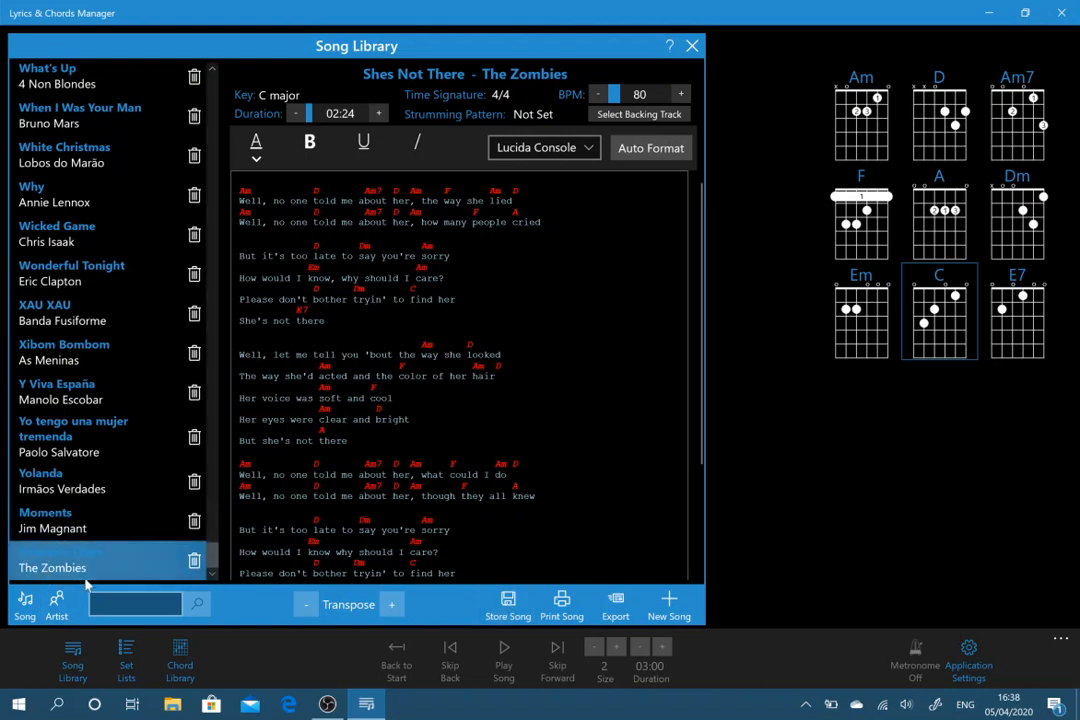
{"action": "left_click", "coordinate": [60, 560]}
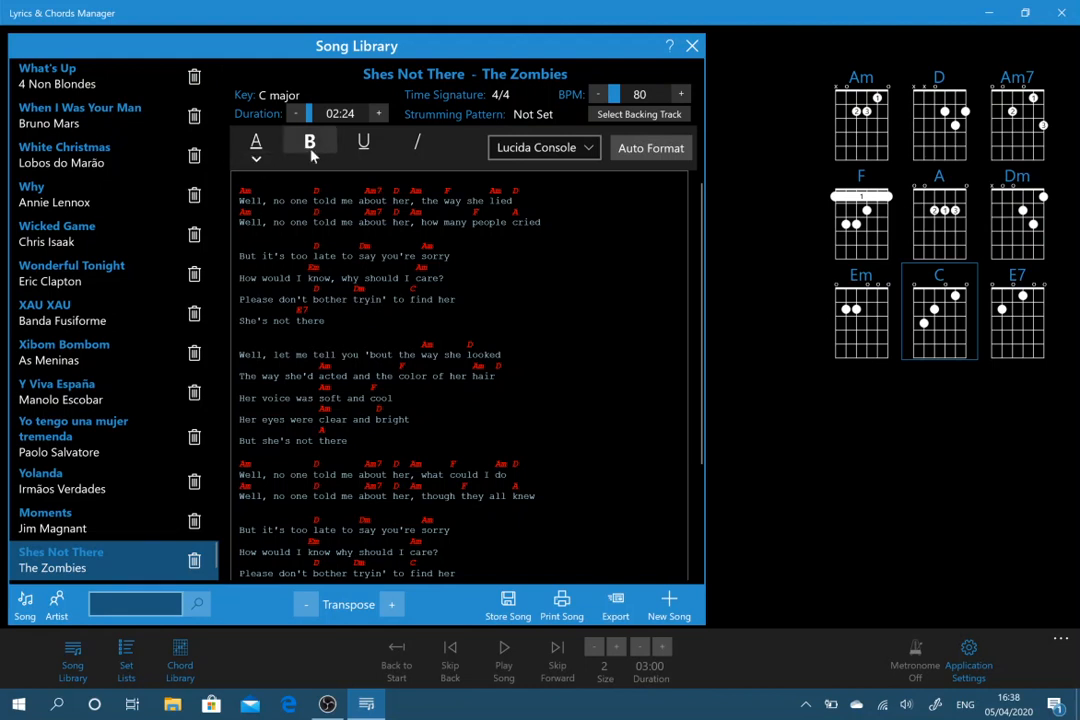
{"action": "left_click", "coordinate": [310, 140]}
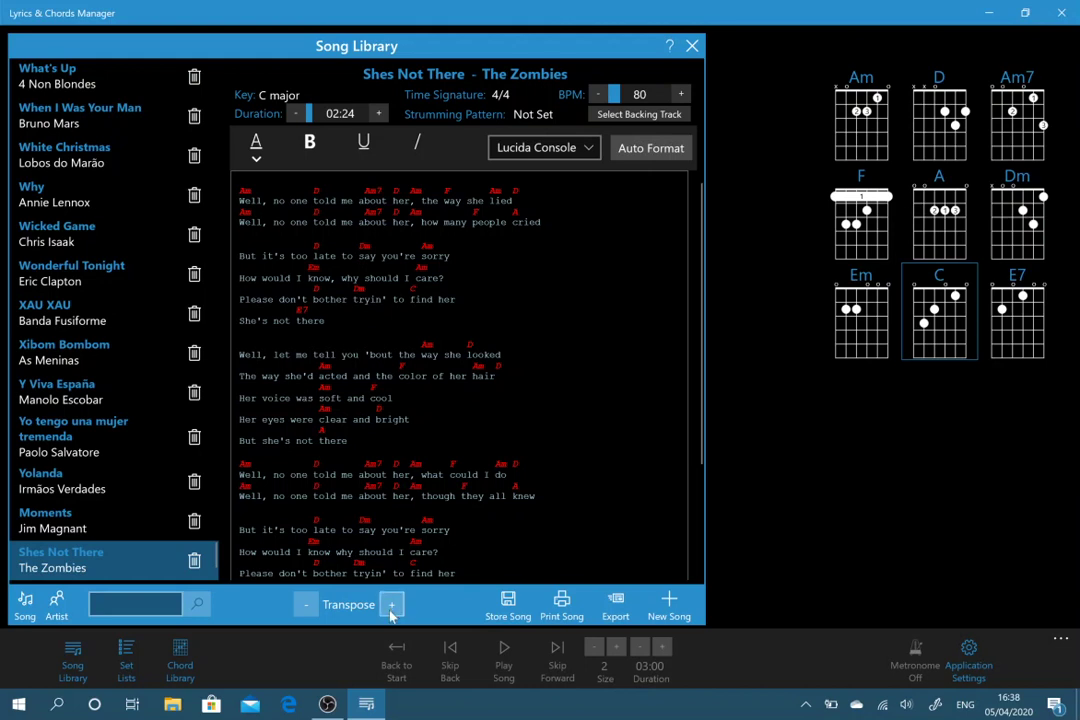
{"action": "left_click", "coordinate": [392, 604]}
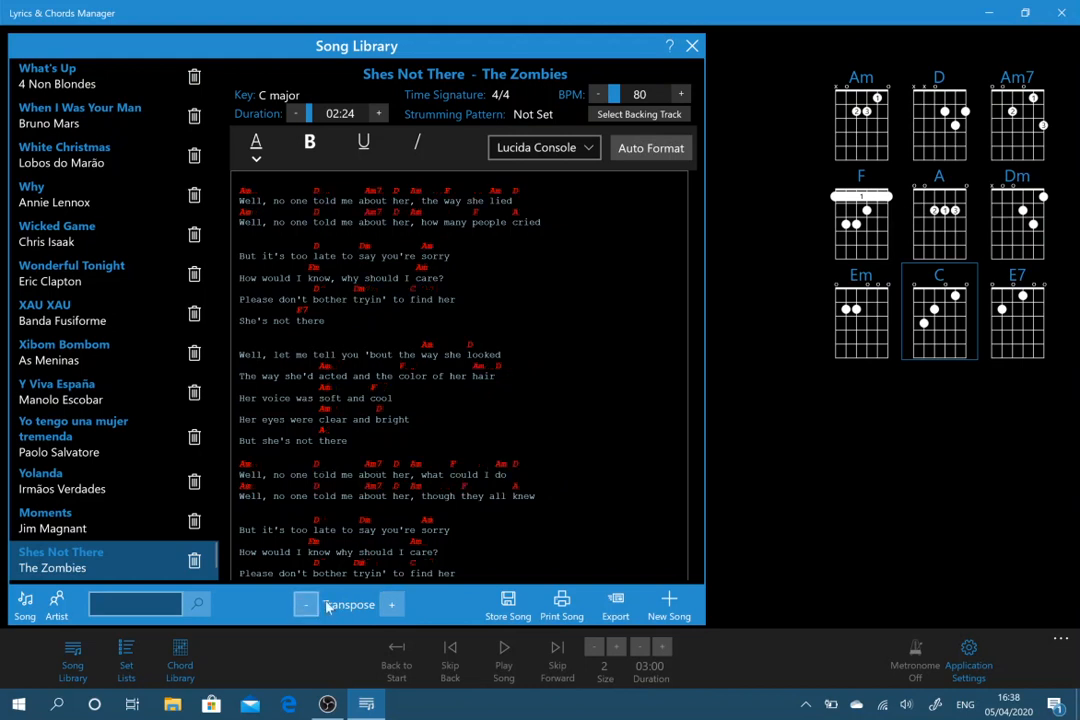
{"action": "left_click", "coordinate": [392, 604]}
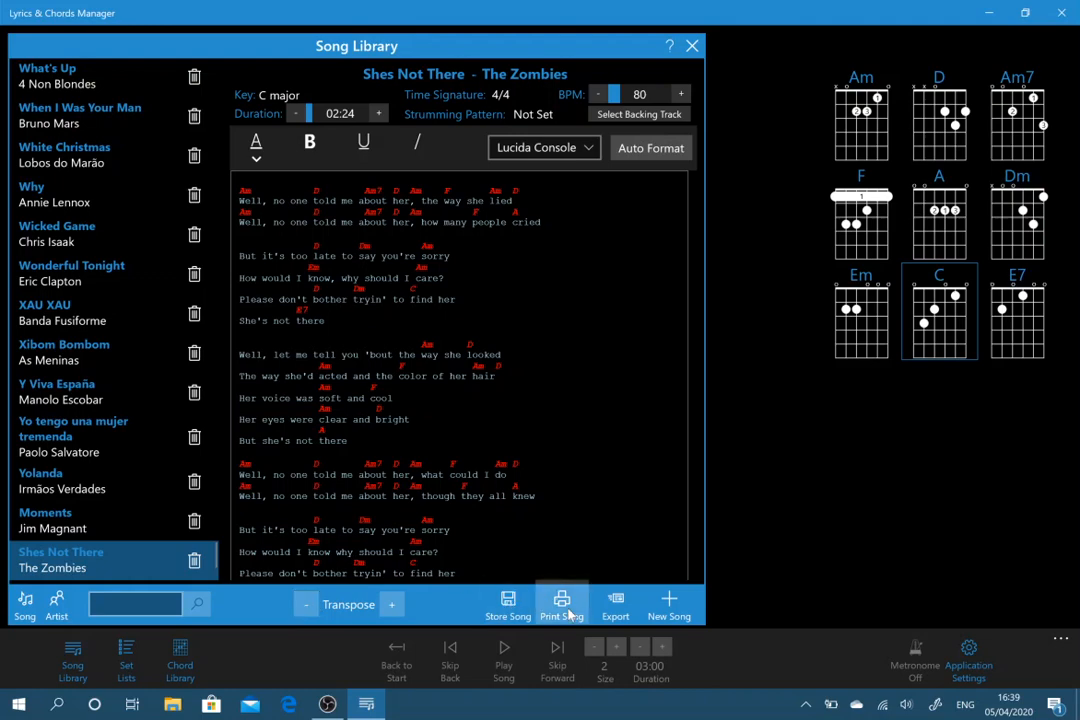
{"action": "left_click", "coordinate": [560, 604]}
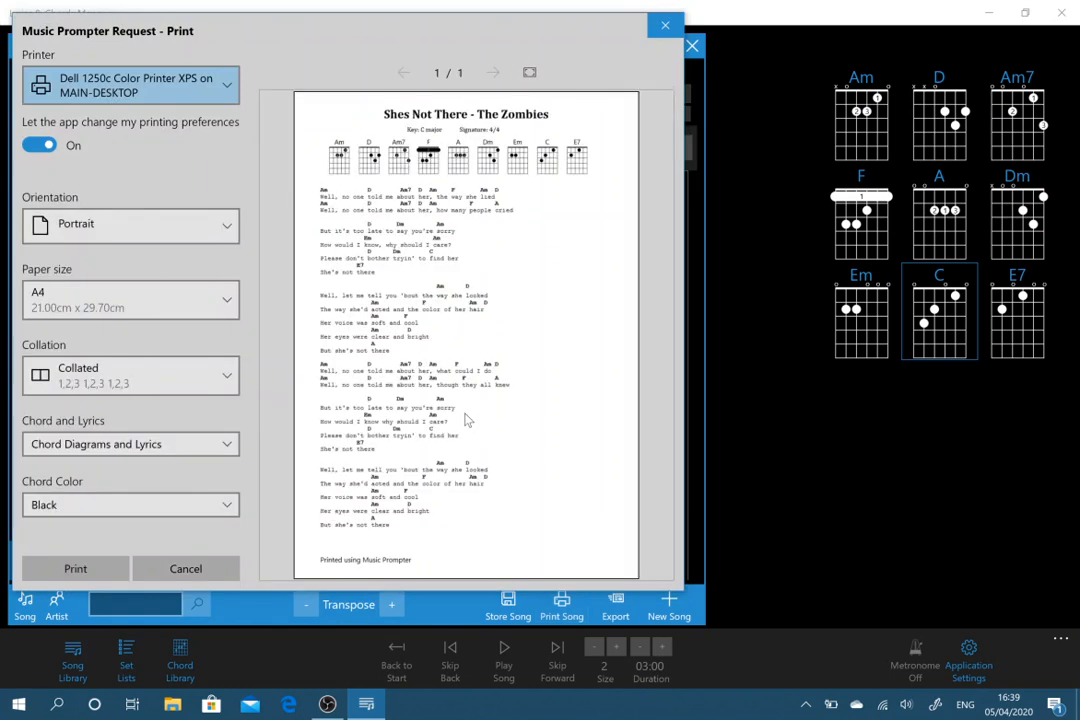
{"action": "mouse_move", "coordinate": [356, 342]}
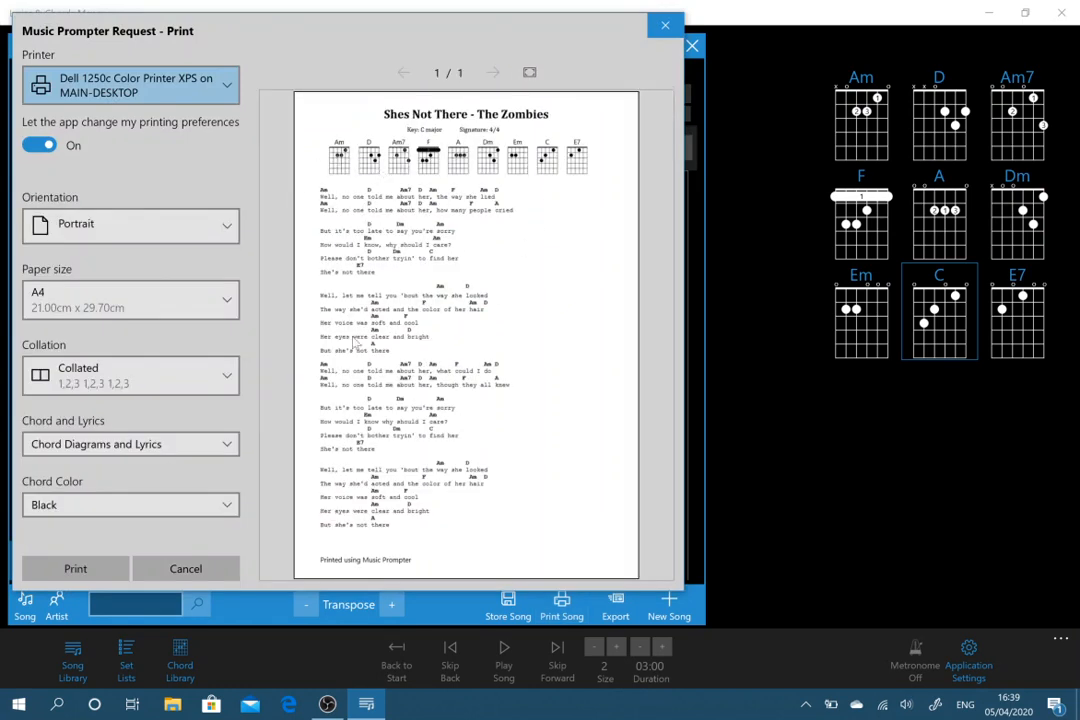
{"action": "mouse_move", "coordinate": [428, 258]}
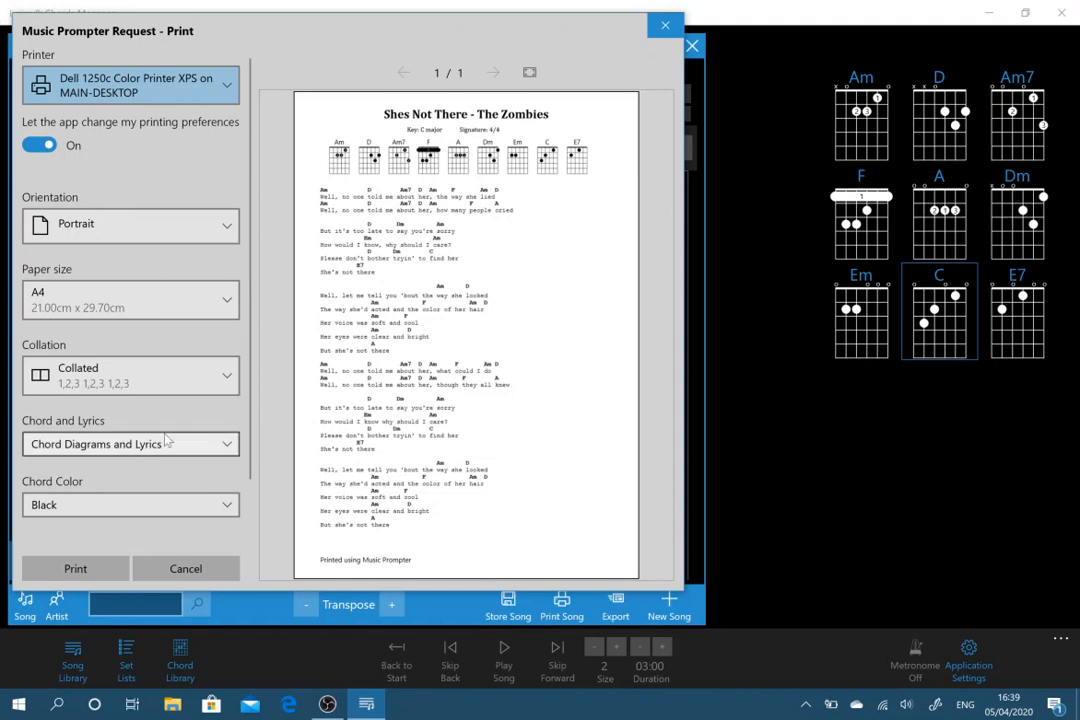
{"action": "left_click", "coordinate": [130, 444]}
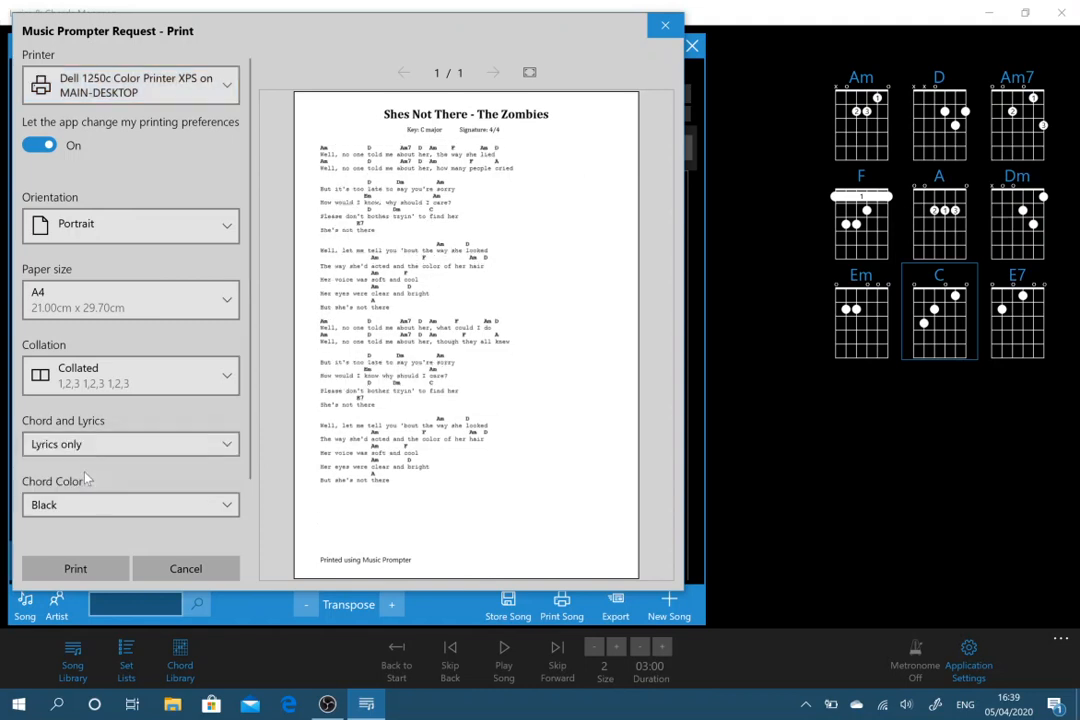
{"action": "left_click", "coordinate": [130, 444]}
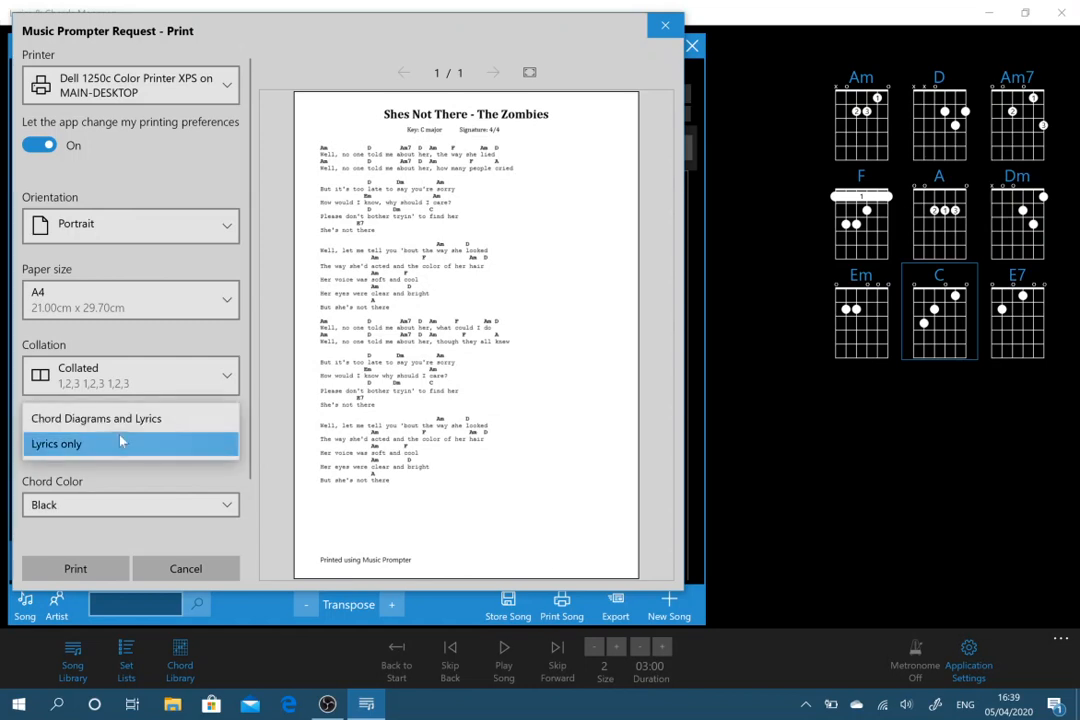
{"action": "left_click", "coordinate": [96, 444]}
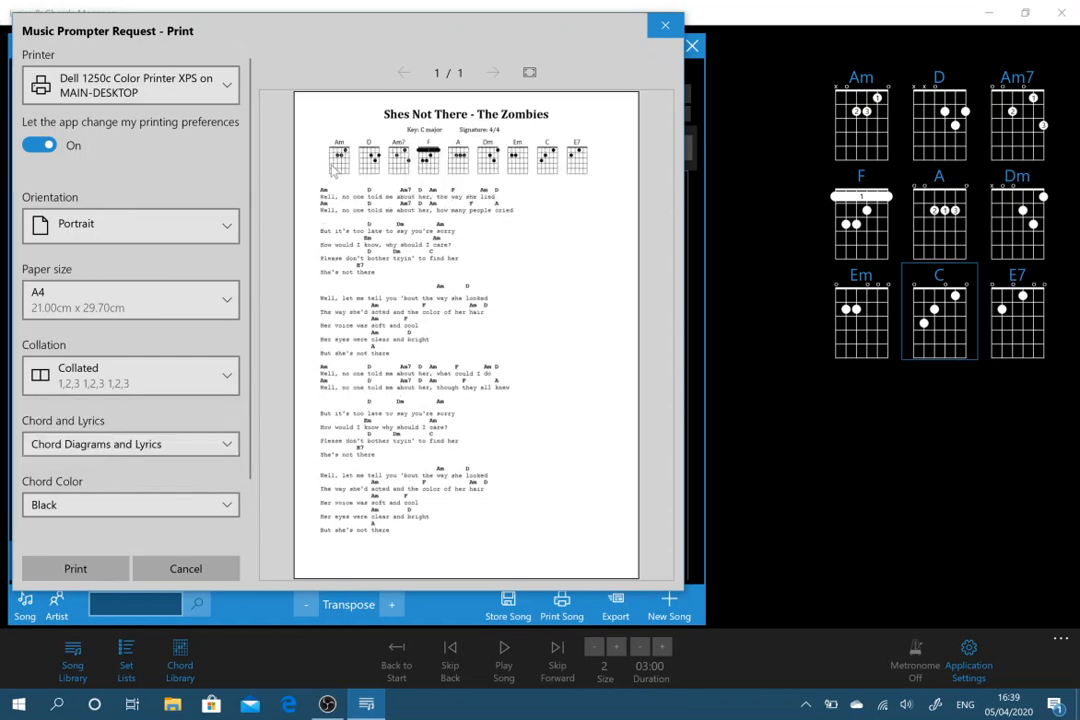
{"action": "left_click", "coordinate": [130, 444]}
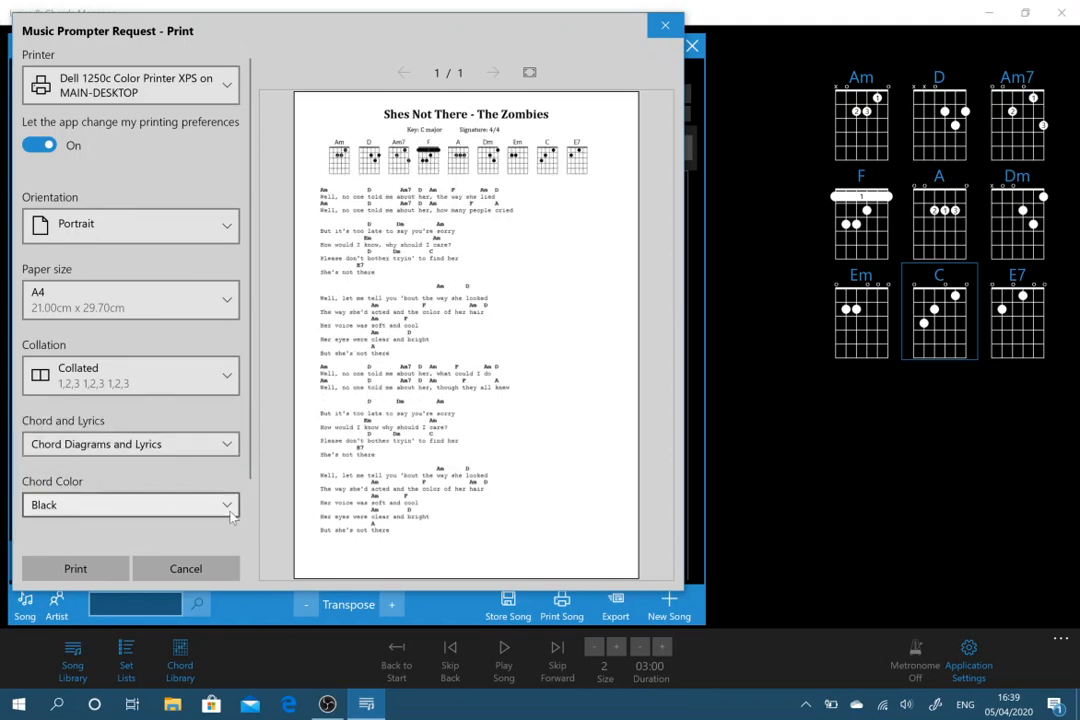
{"action": "left_click", "coordinate": [130, 504]}
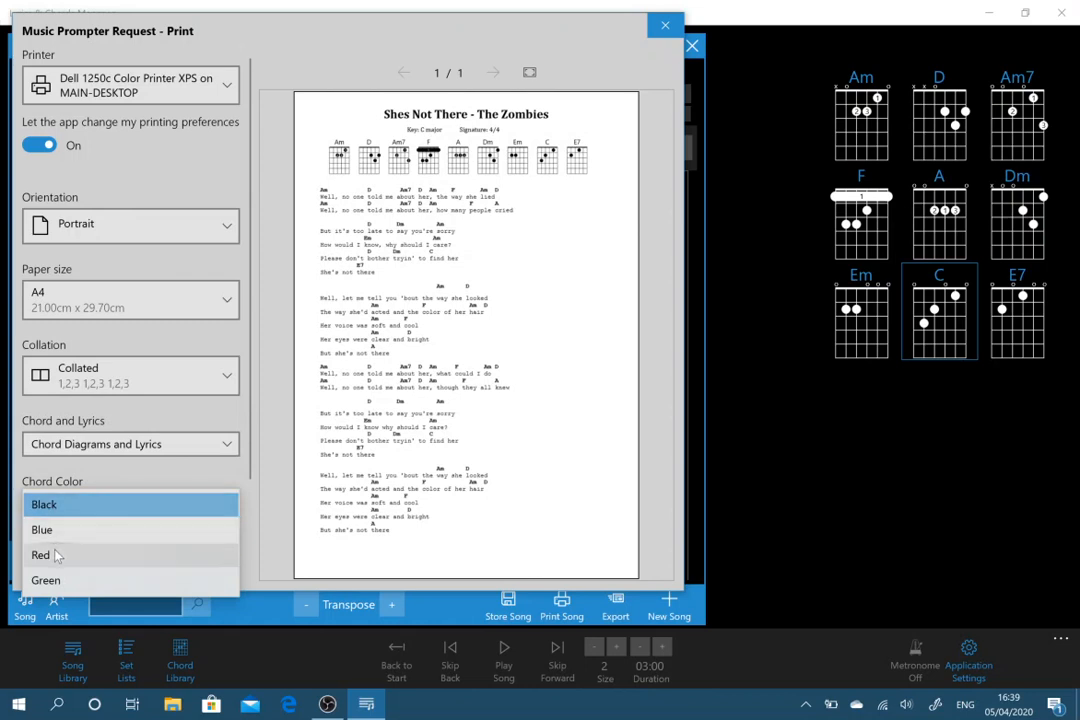
{"action": "left_click", "coordinate": [40, 556]}
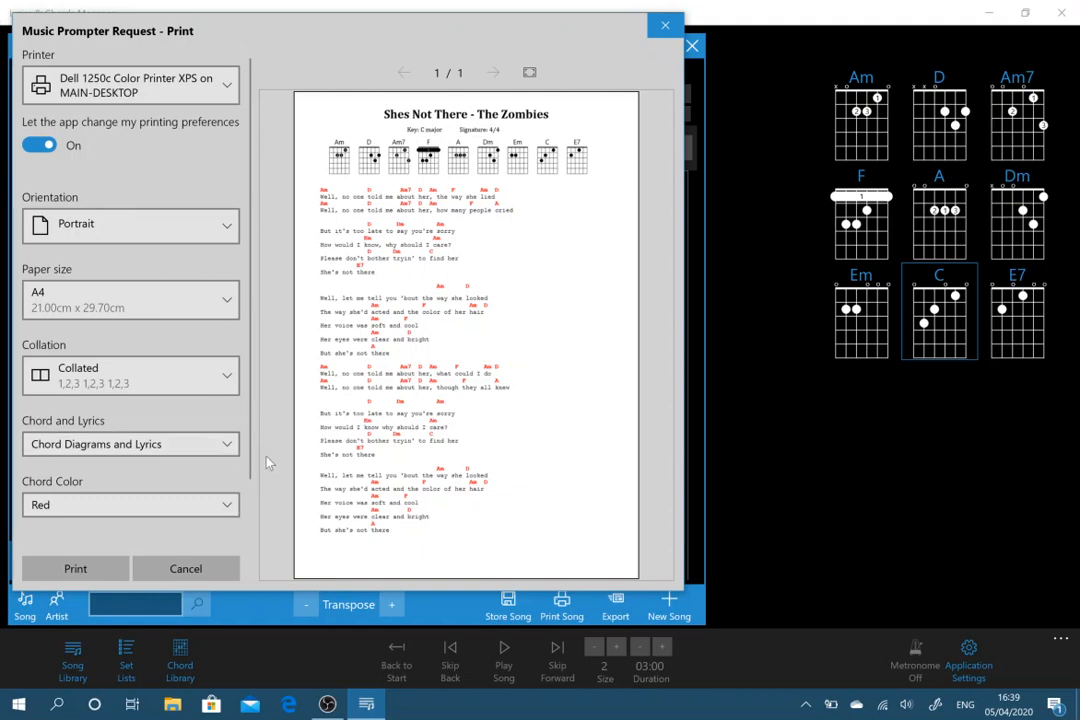
{"action": "mouse_move", "coordinate": [664, 26]}
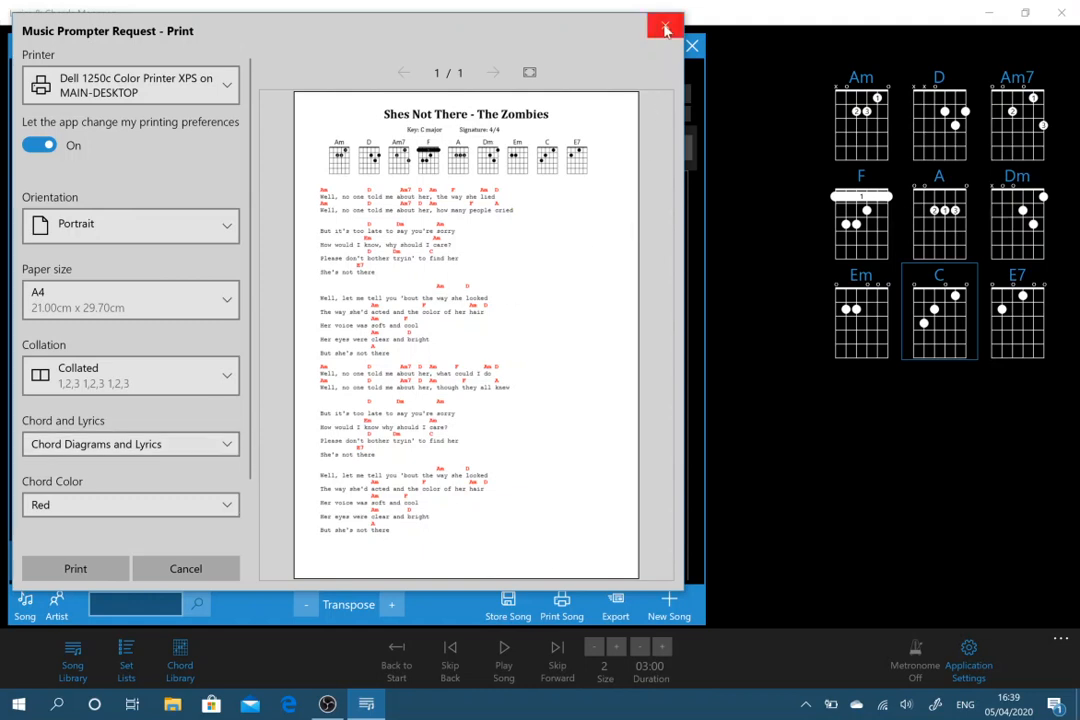
{"action": "mouse_move", "coordinate": [664, 28]}
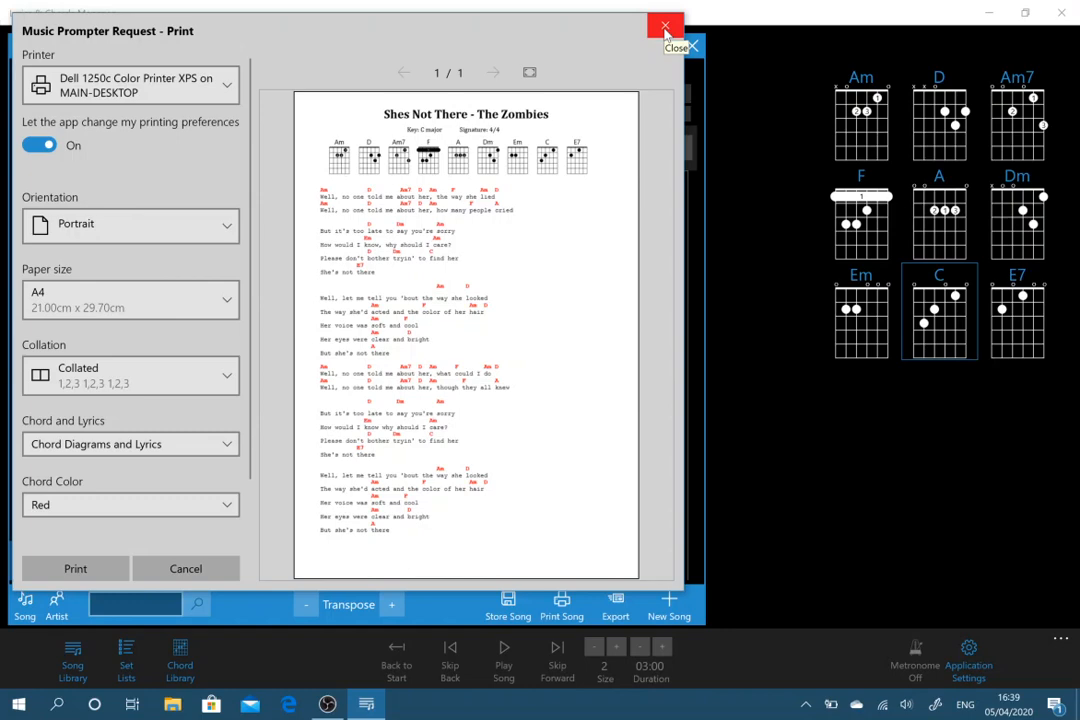
{"action": "mouse_move", "coordinate": [180, 550]}
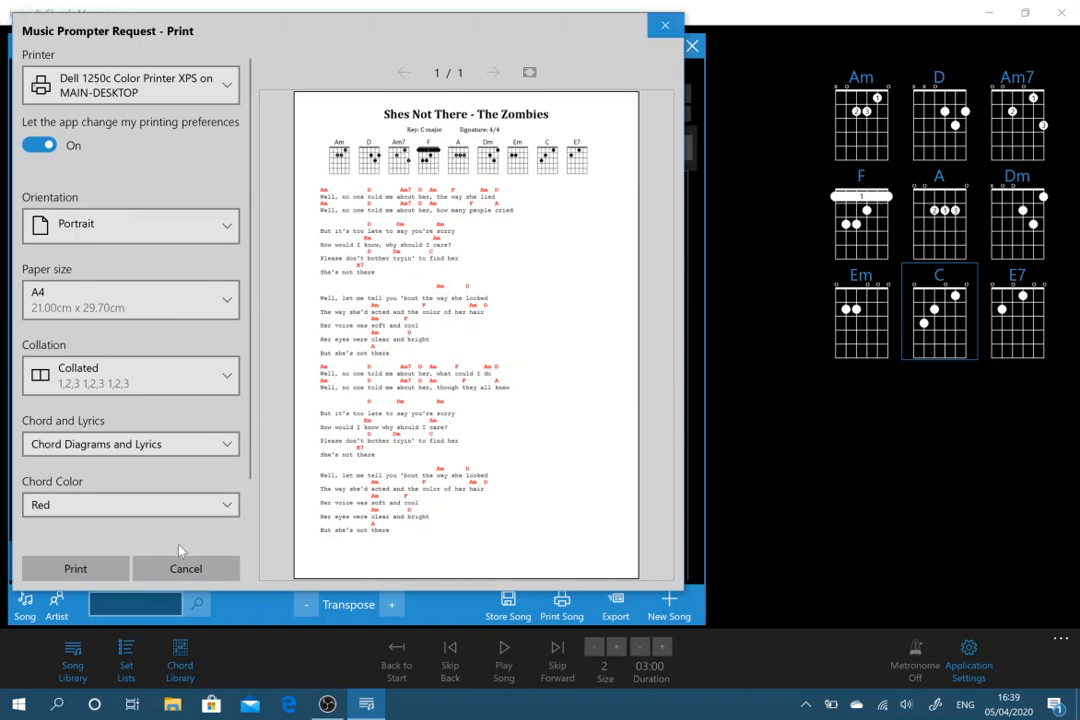
{"action": "left_click", "coordinate": [186, 568]}
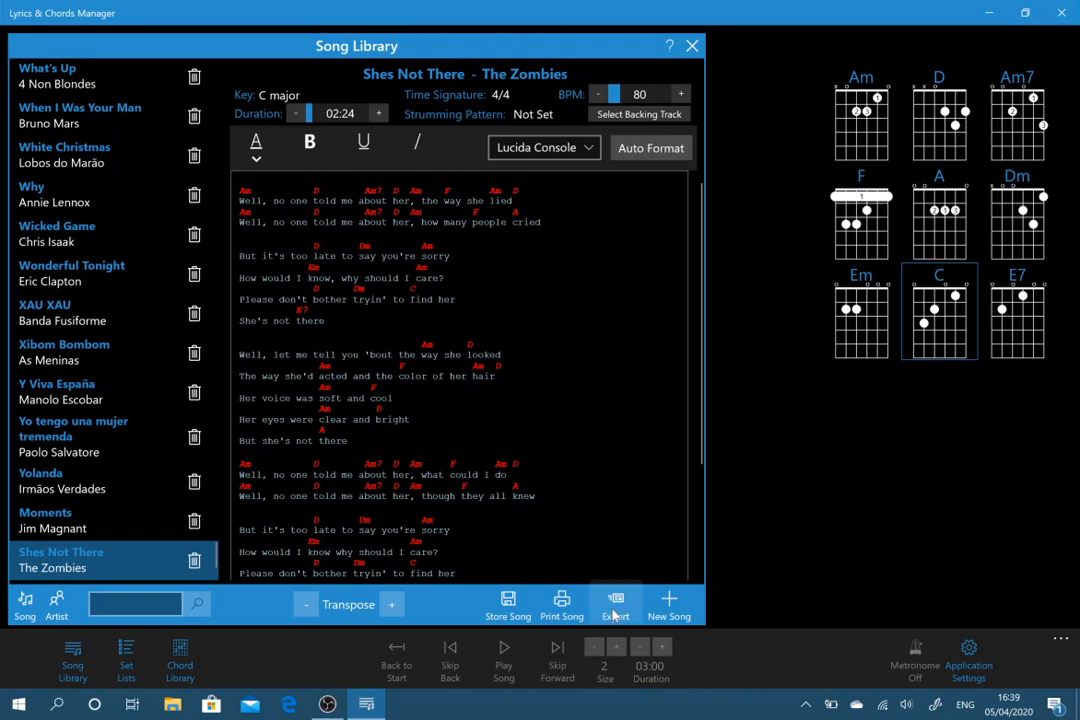
{"action": "left_click", "coordinate": [616, 600]}
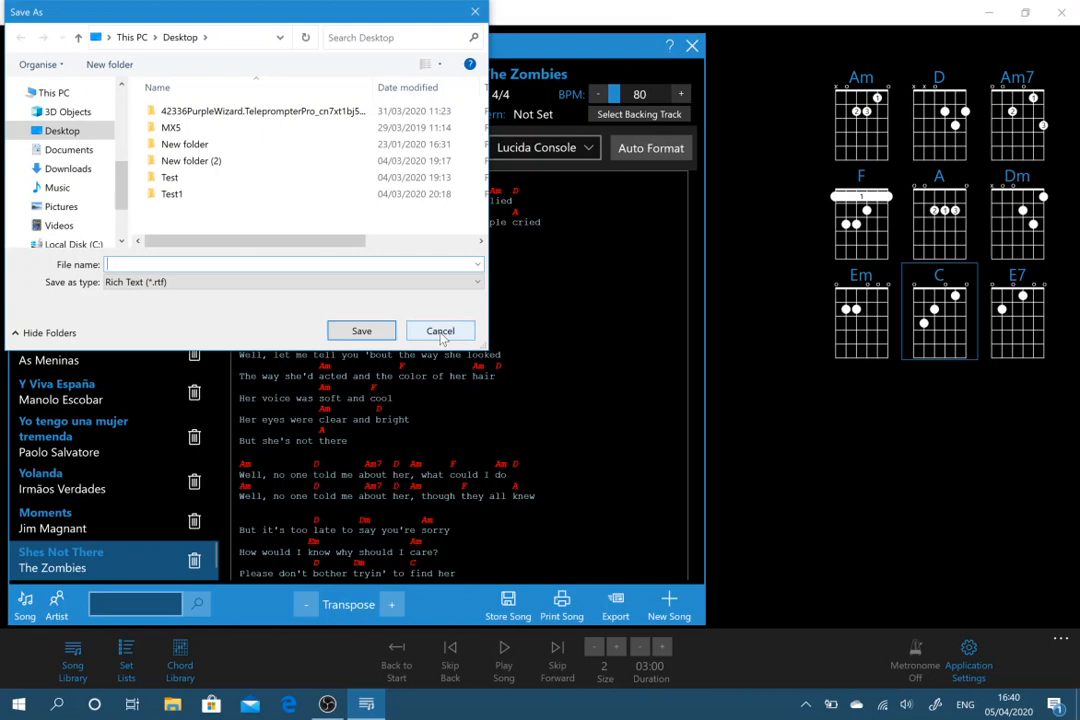
{"action": "left_click", "coordinate": [440, 330]}
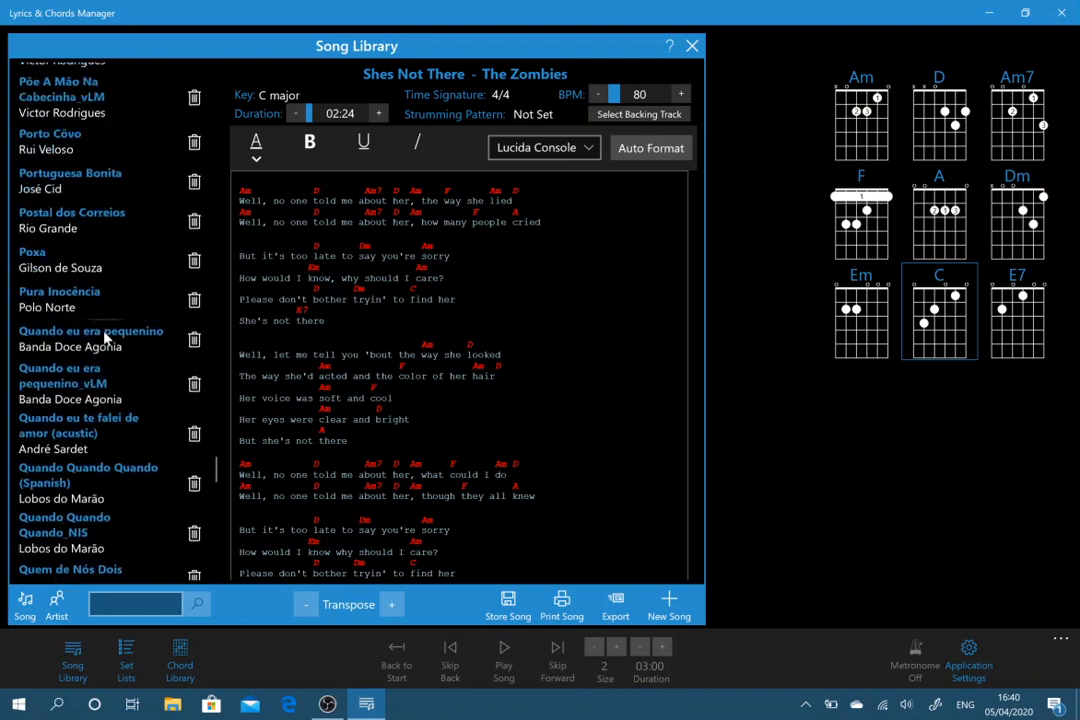
Step: Search the library for 'she' and load Shes Not There by The Zombies into the performance screen
{"action": "scroll", "scroll_direction": "up", "scroll_amount": 3}
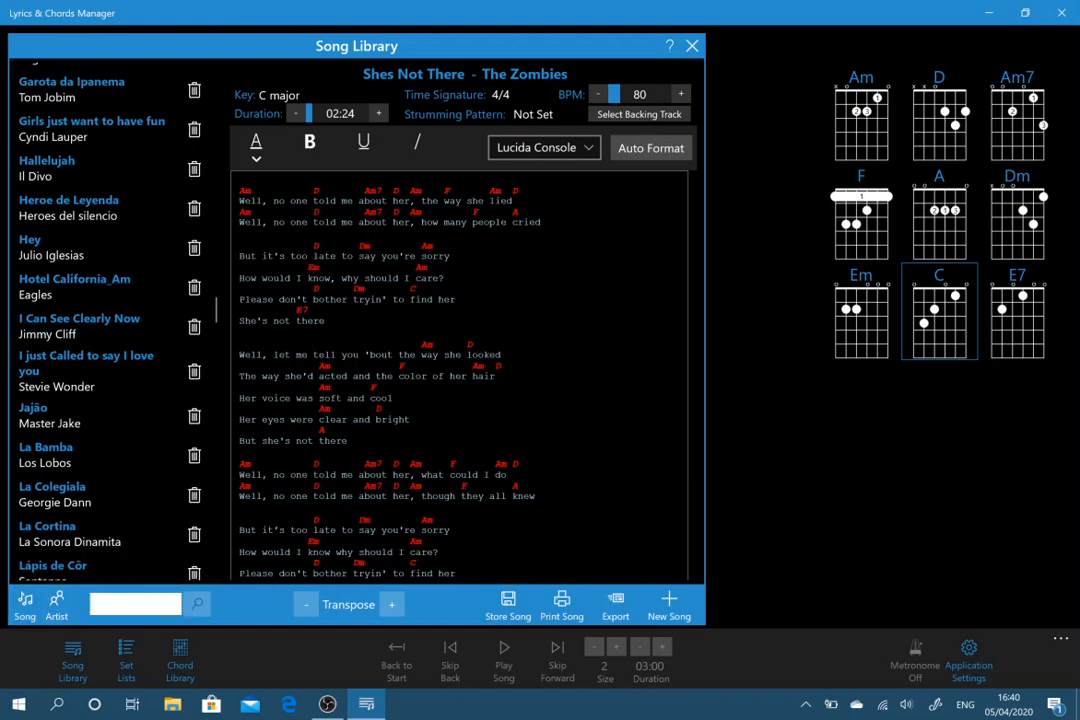
{"action": "type", "text": "she"}
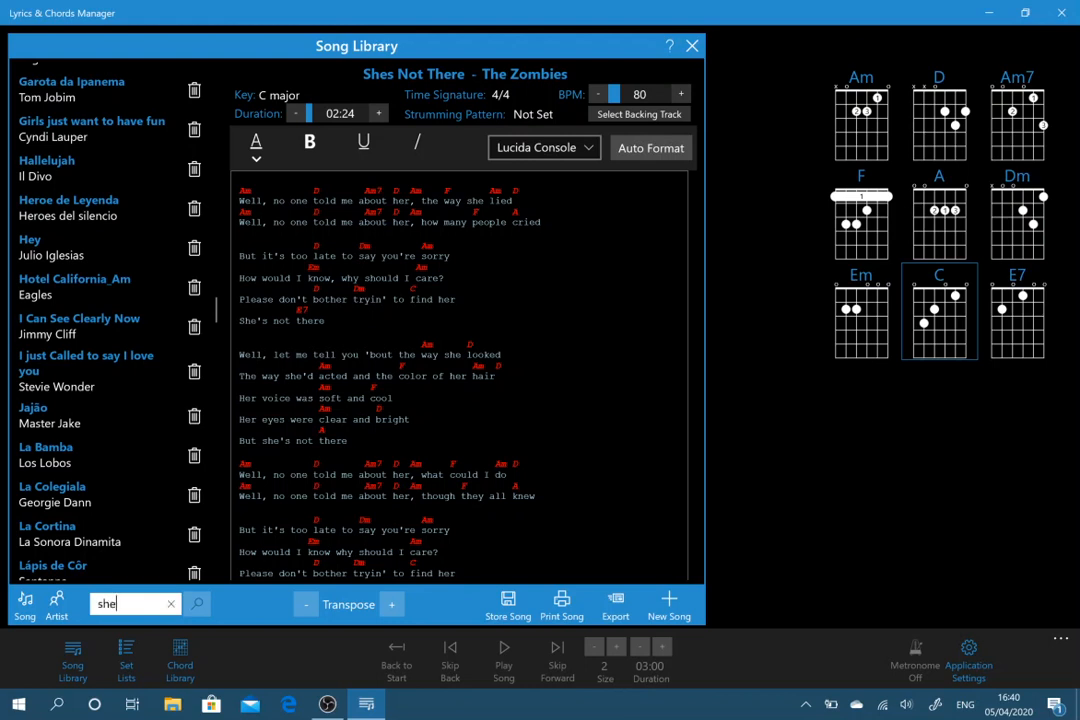
{"action": "scroll", "scroll_direction": "down", "scroll_amount": 3}
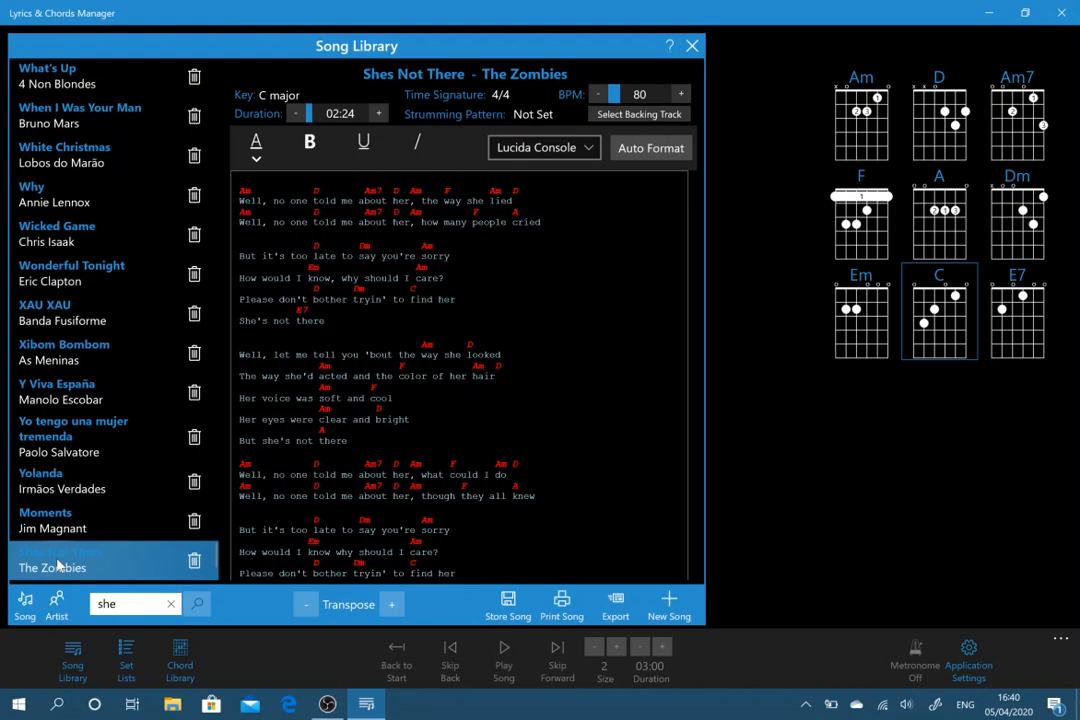
{"action": "left_click", "coordinate": [56, 560]}
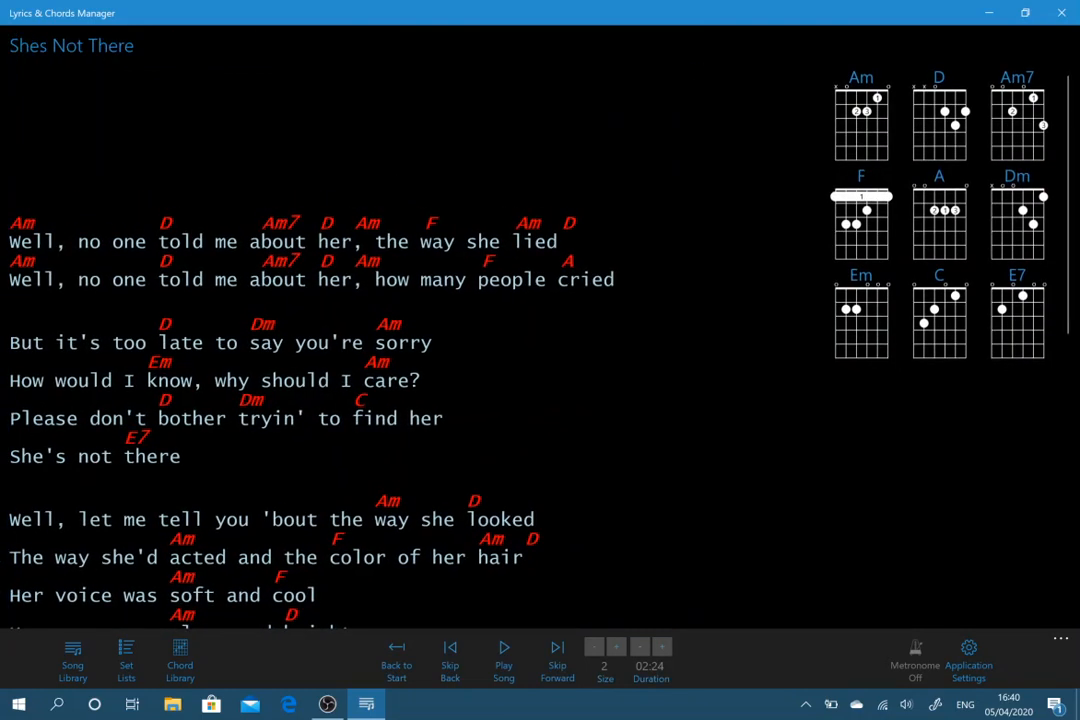
Step: Raise the lyrics text size to 2.7
{"action": "left_click", "coordinate": [616, 648]}
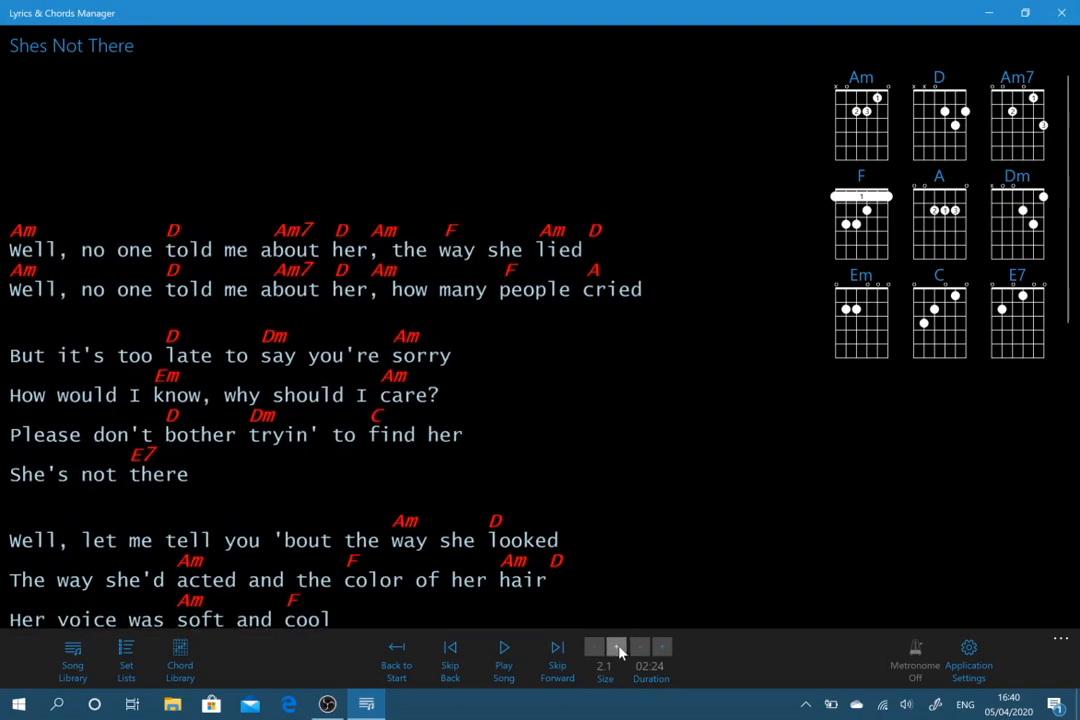
{"action": "left_click", "coordinate": [618, 648]}
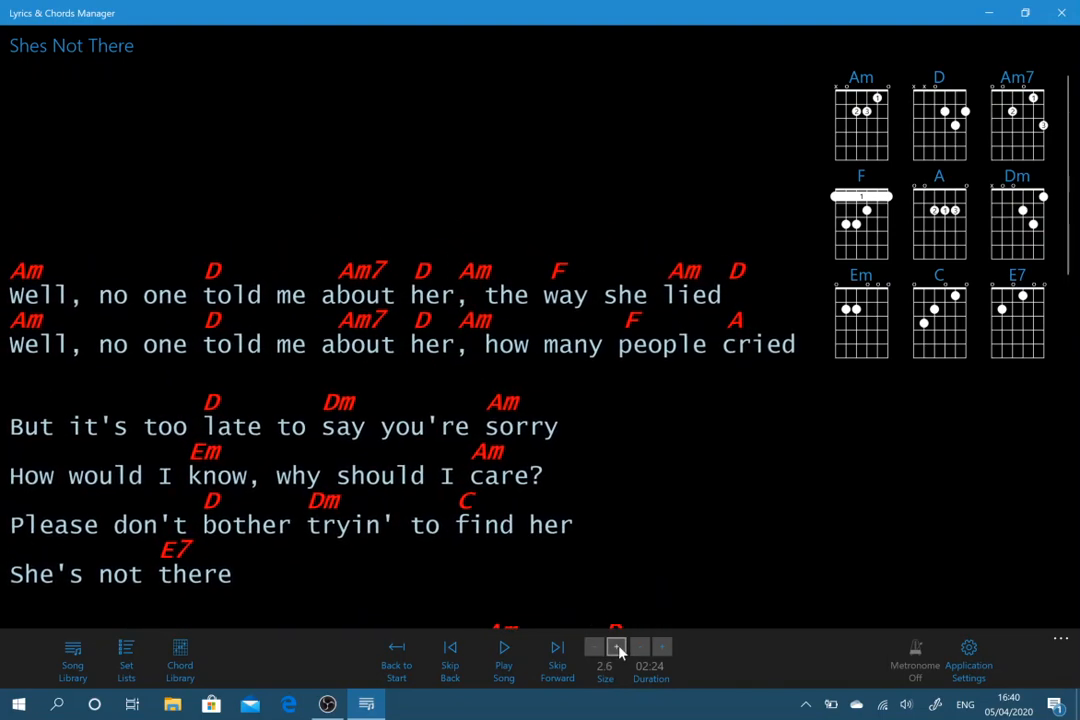
{"action": "left_click", "coordinate": [616, 646]}
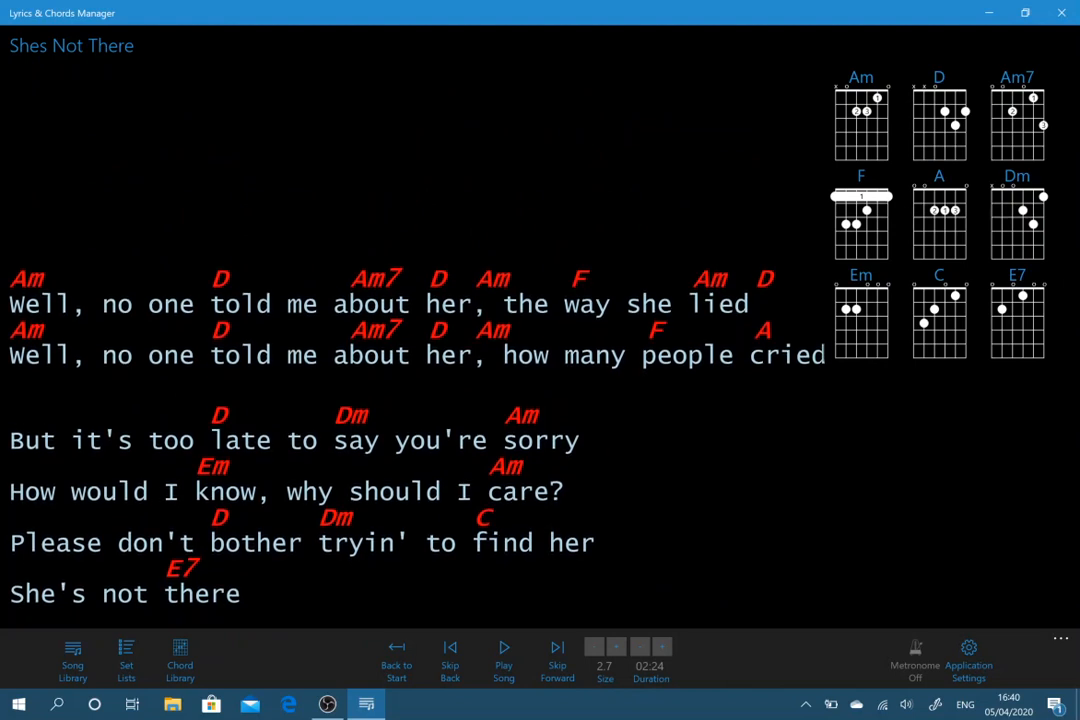
{"action": "mouse_move", "coordinate": [450, 658]}
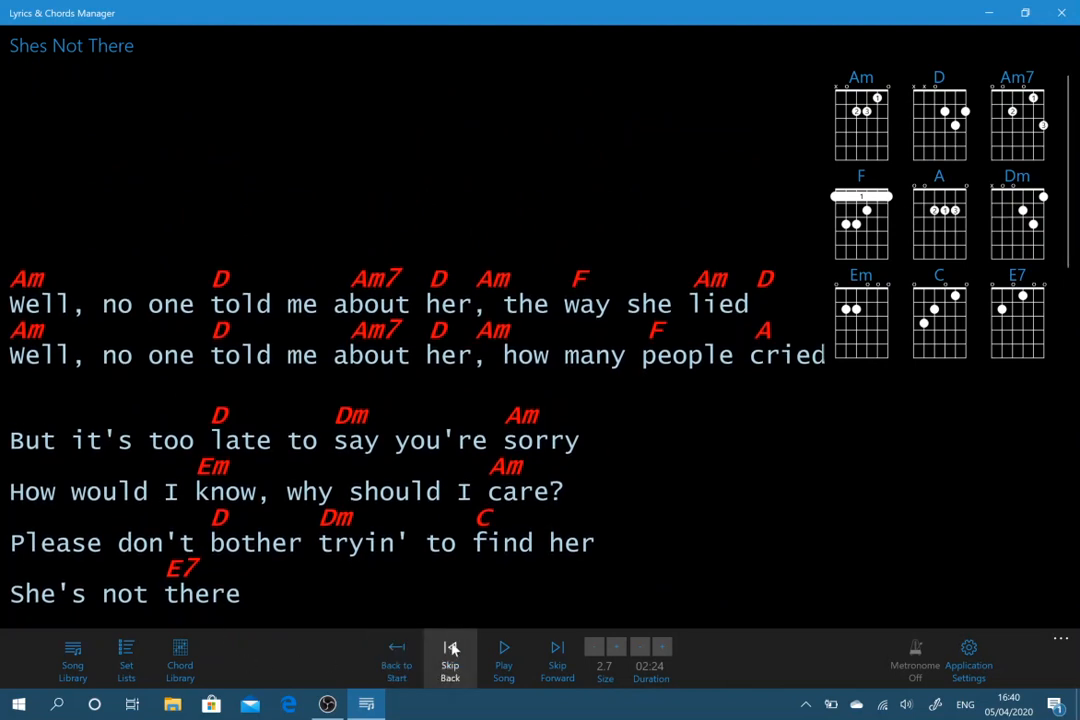
{"action": "mouse_move", "coordinate": [396, 660]}
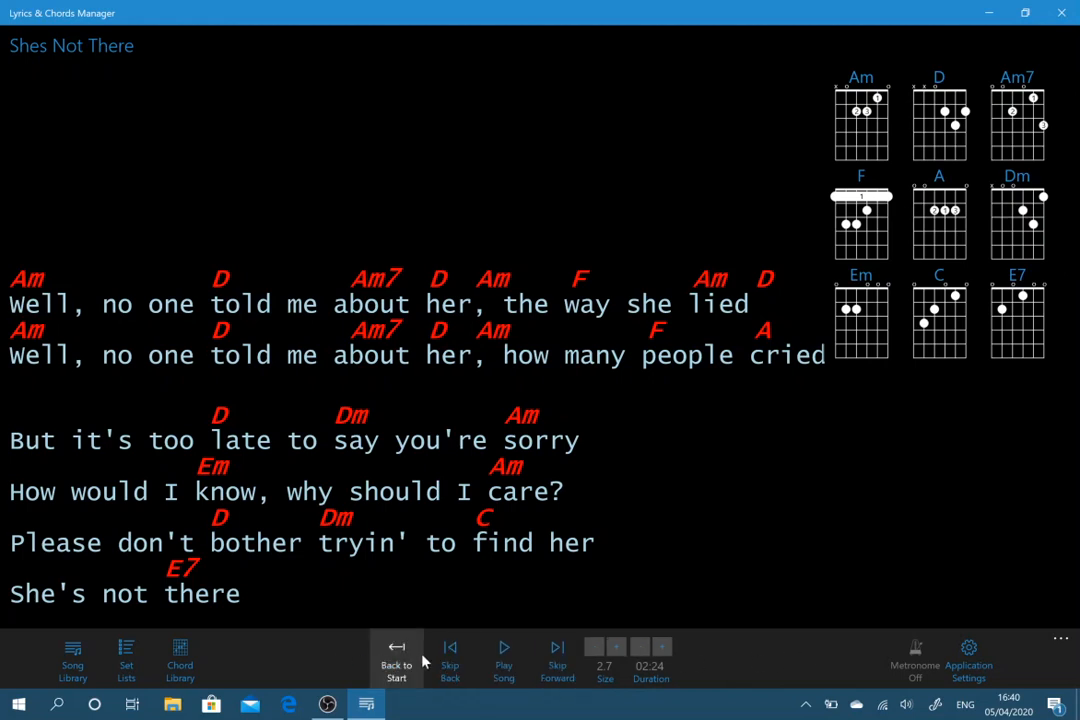
{"action": "mouse_move", "coordinate": [332, 644]}
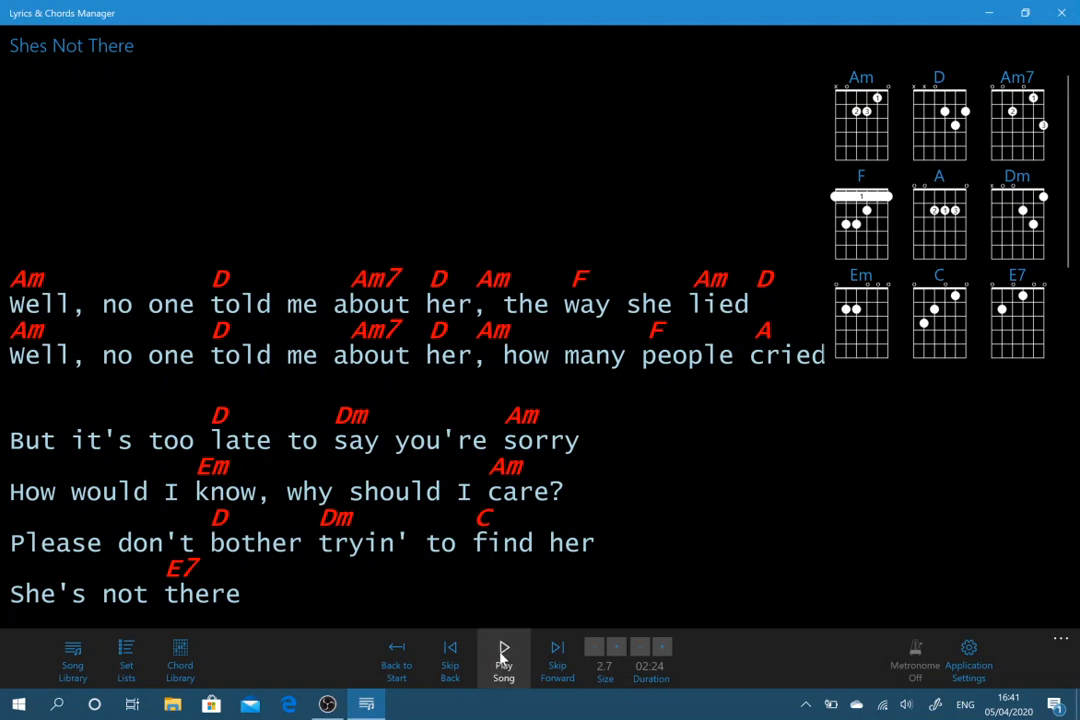
{"action": "left_click", "coordinate": [504, 658]}
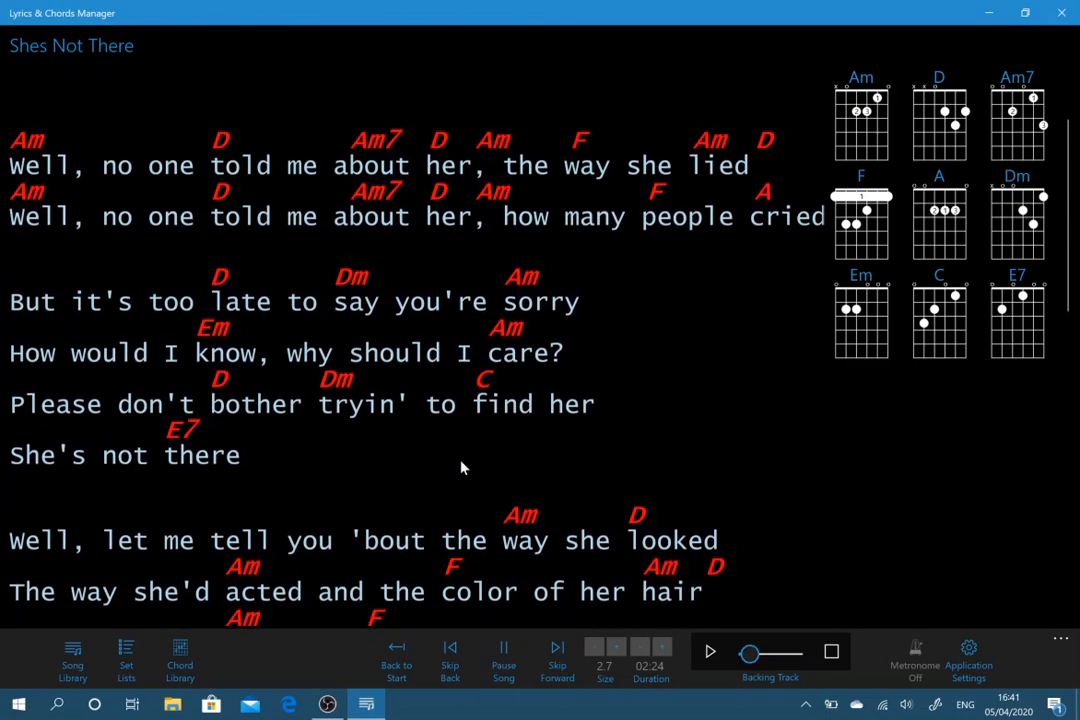
{"action": "scroll", "scroll_direction": "up", "scroll_amount": 3}
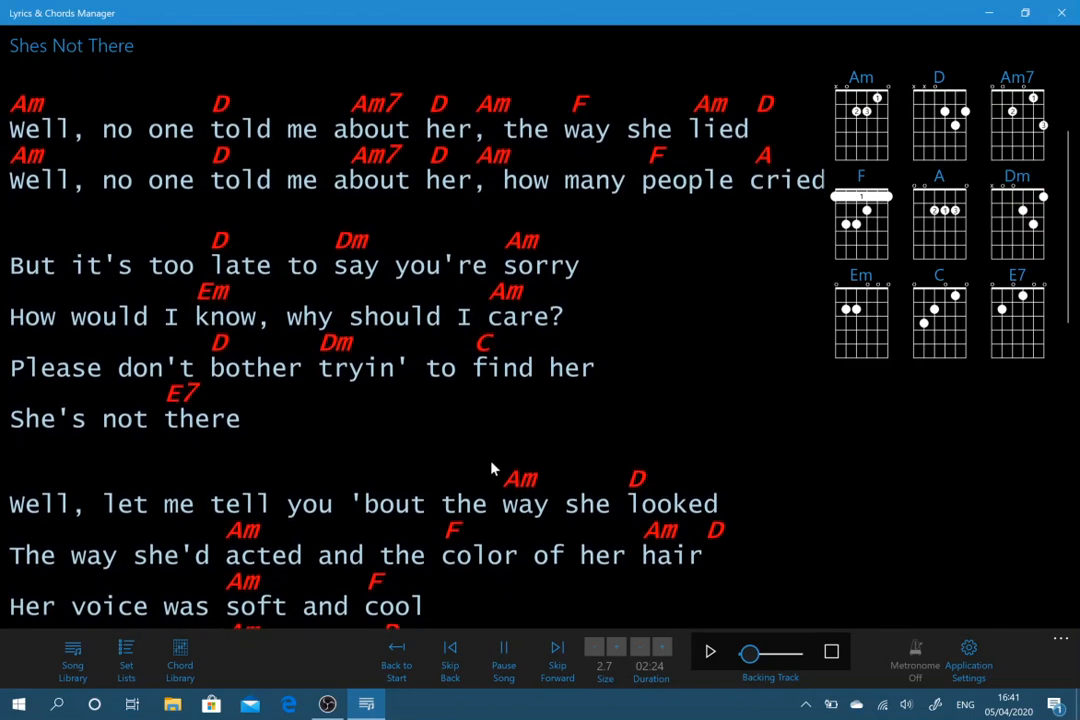
{"action": "scroll", "scroll_direction": "up", "scroll_amount": 3}
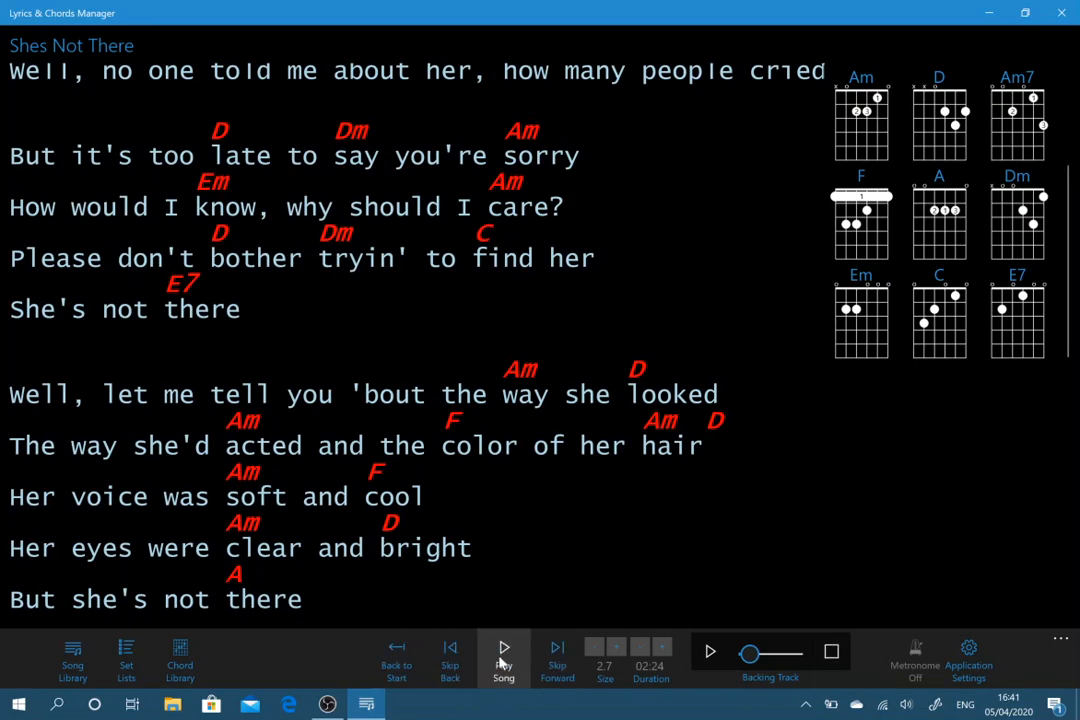
{"action": "left_click", "coordinate": [396, 658]}
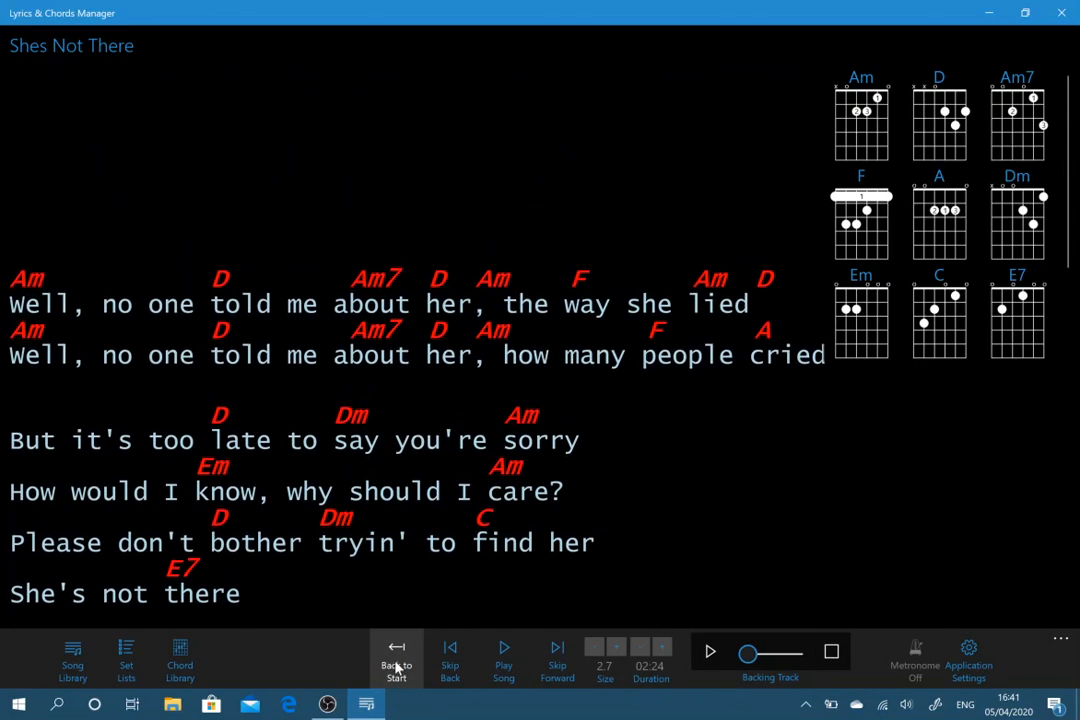
{"action": "mouse_move", "coordinate": [700, 676]}
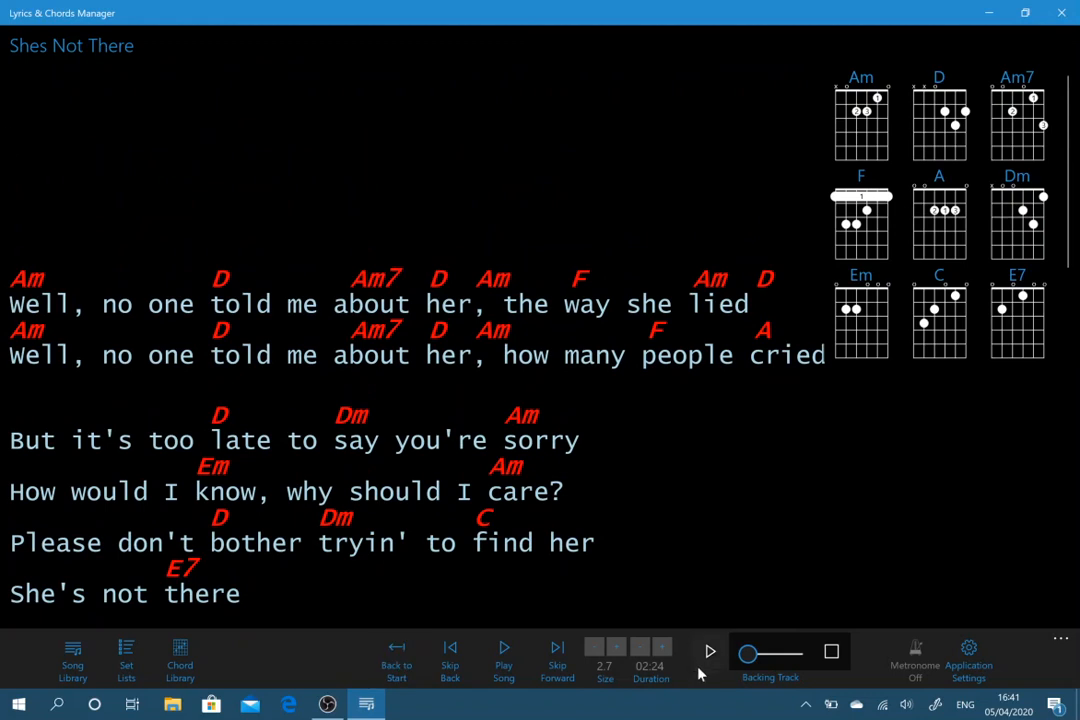
{"action": "left_click", "coordinate": [504, 658]}
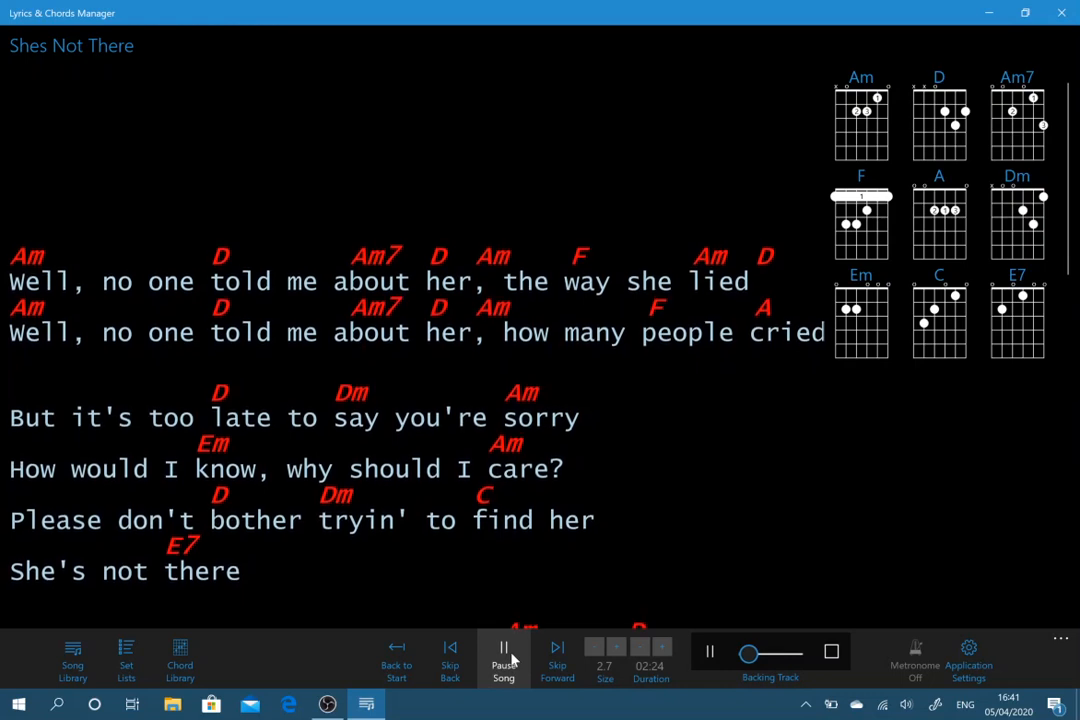
{"action": "left_click", "coordinate": [504, 660]}
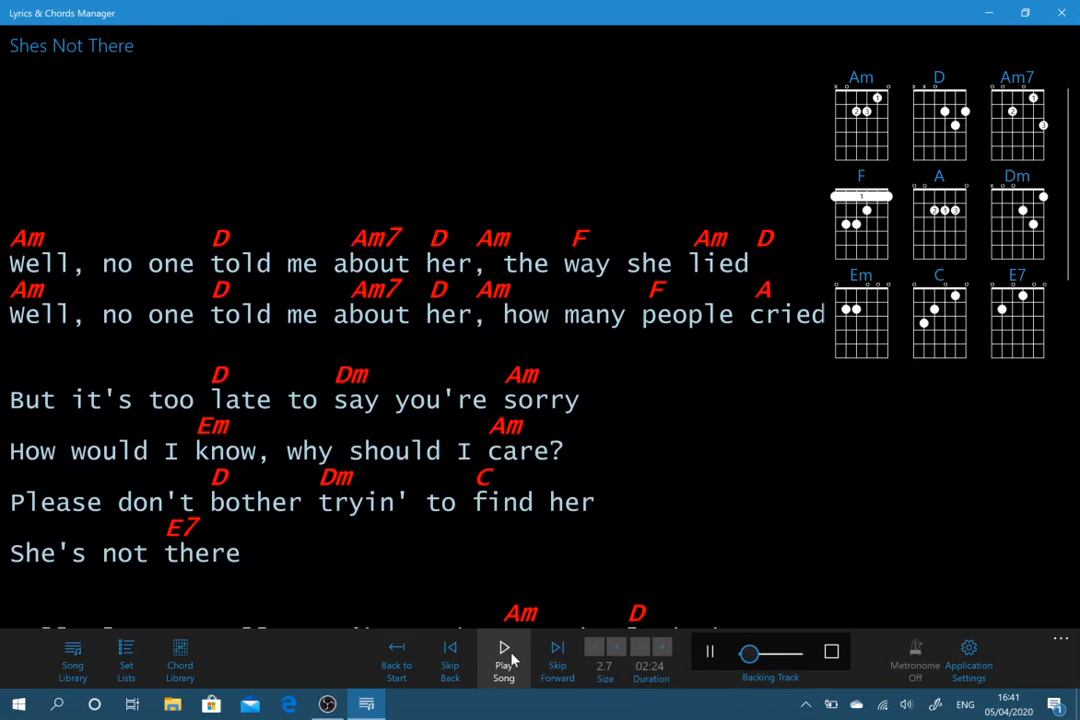
{"action": "left_click", "coordinate": [708, 652]}
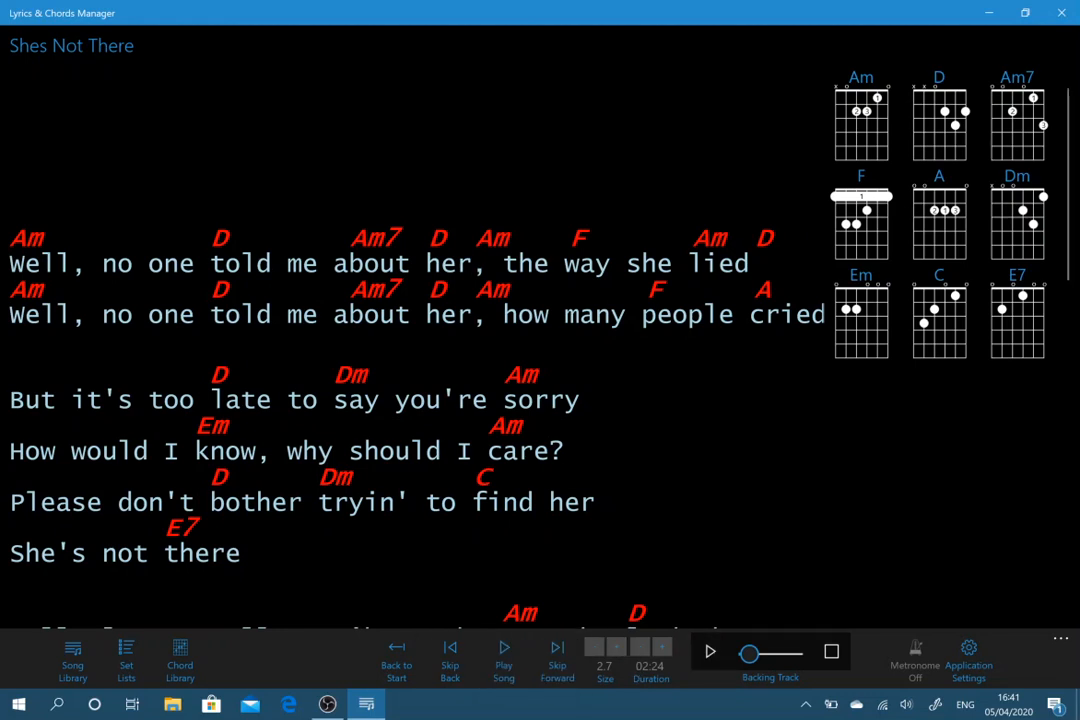
{"action": "left_click", "coordinate": [504, 656]}
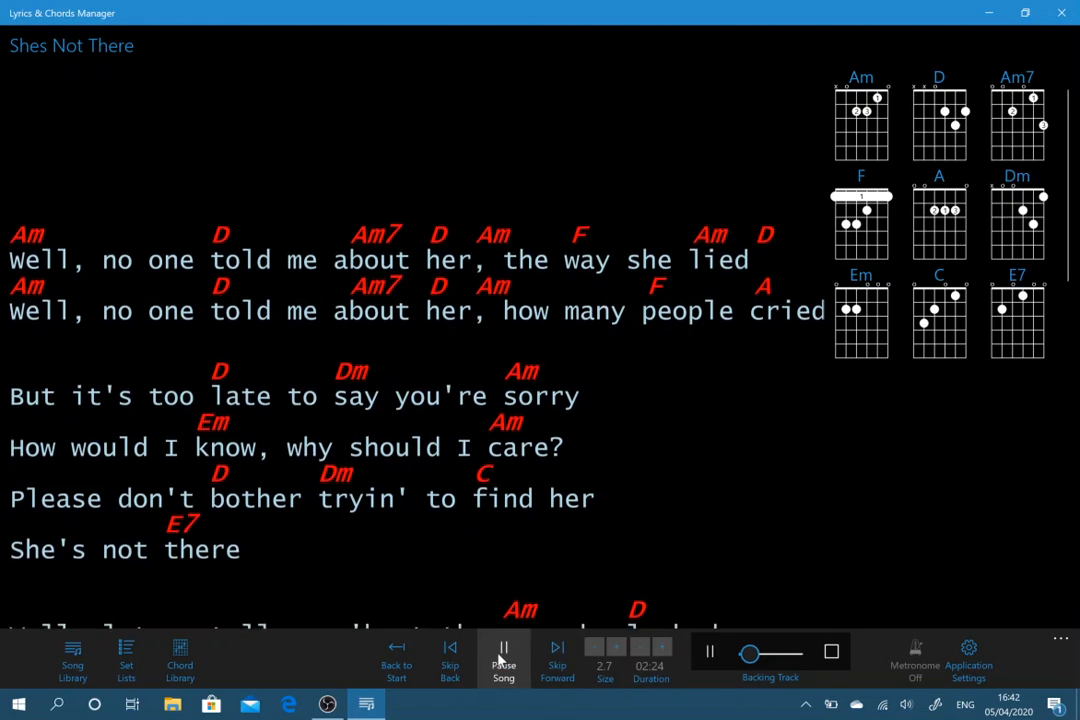
{"action": "left_click", "coordinate": [504, 656]}
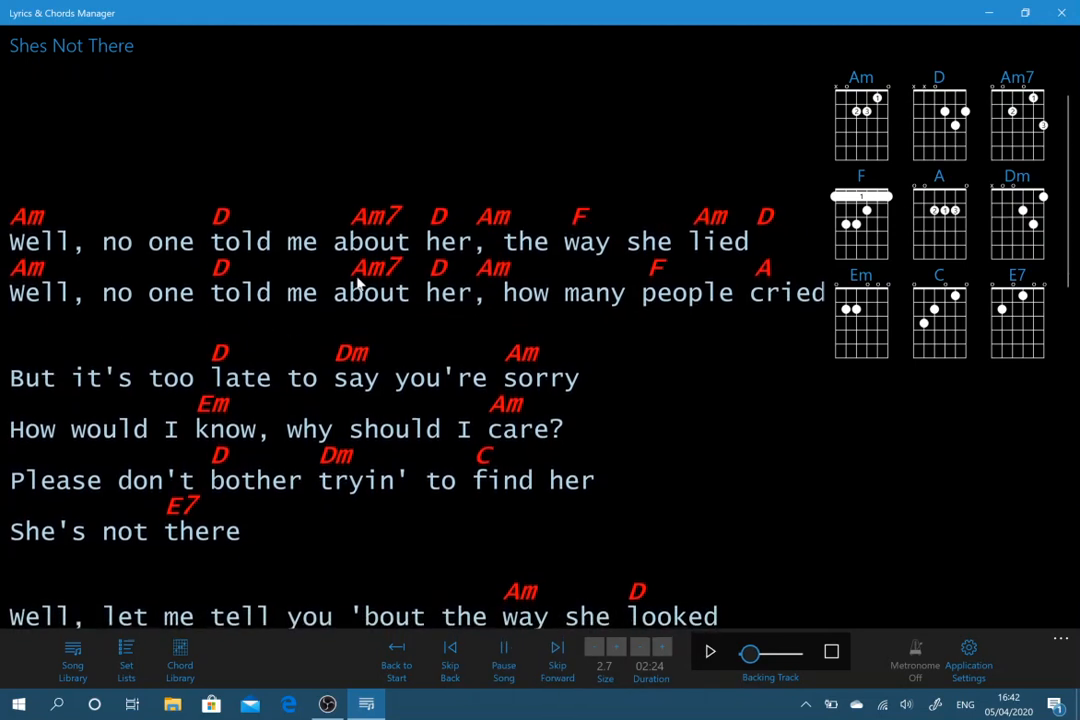
{"action": "scroll", "scroll_direction": "up", "scroll_amount": 3}
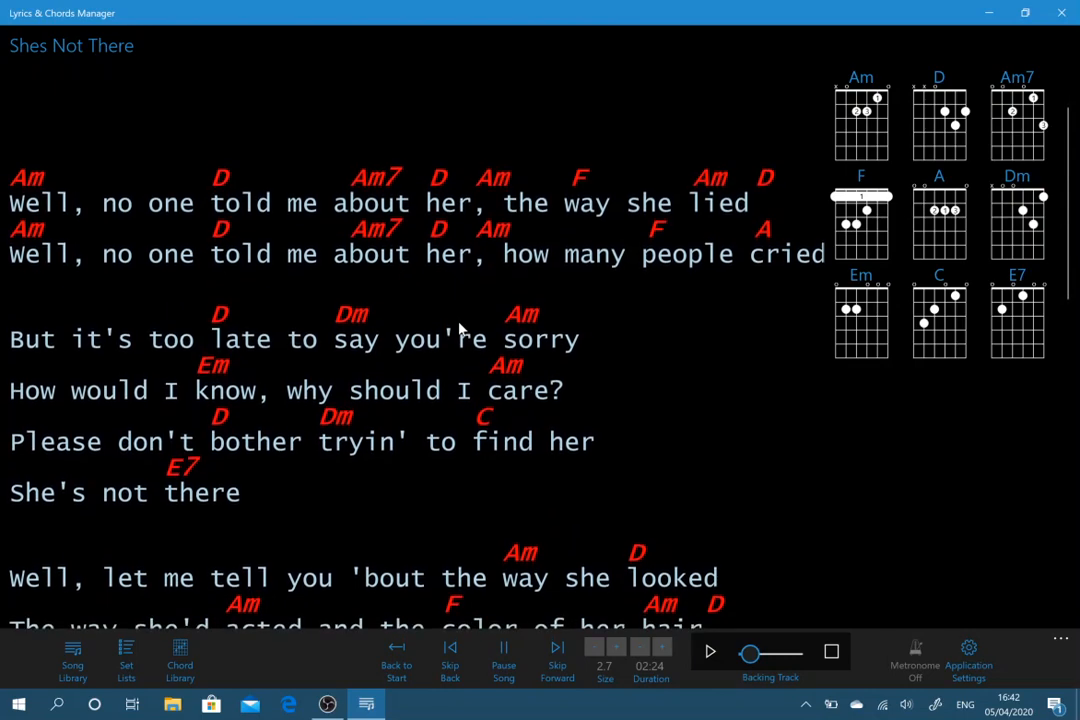
{"action": "left_click", "coordinate": [556, 660]}
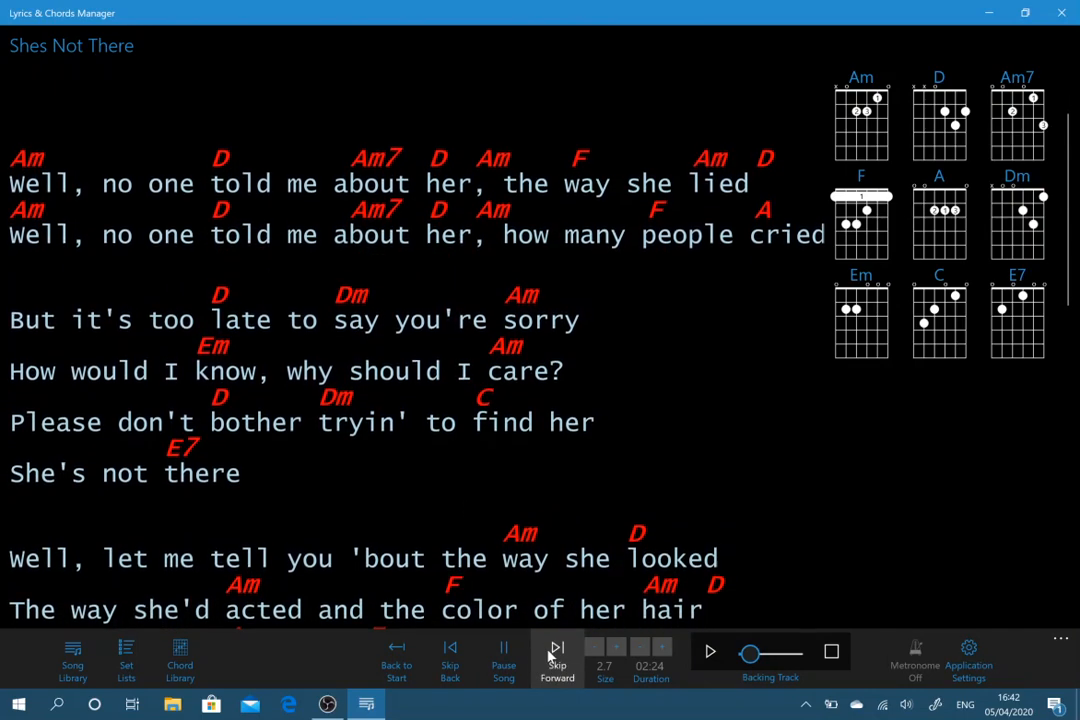
{"action": "left_click", "coordinate": [556, 658]}
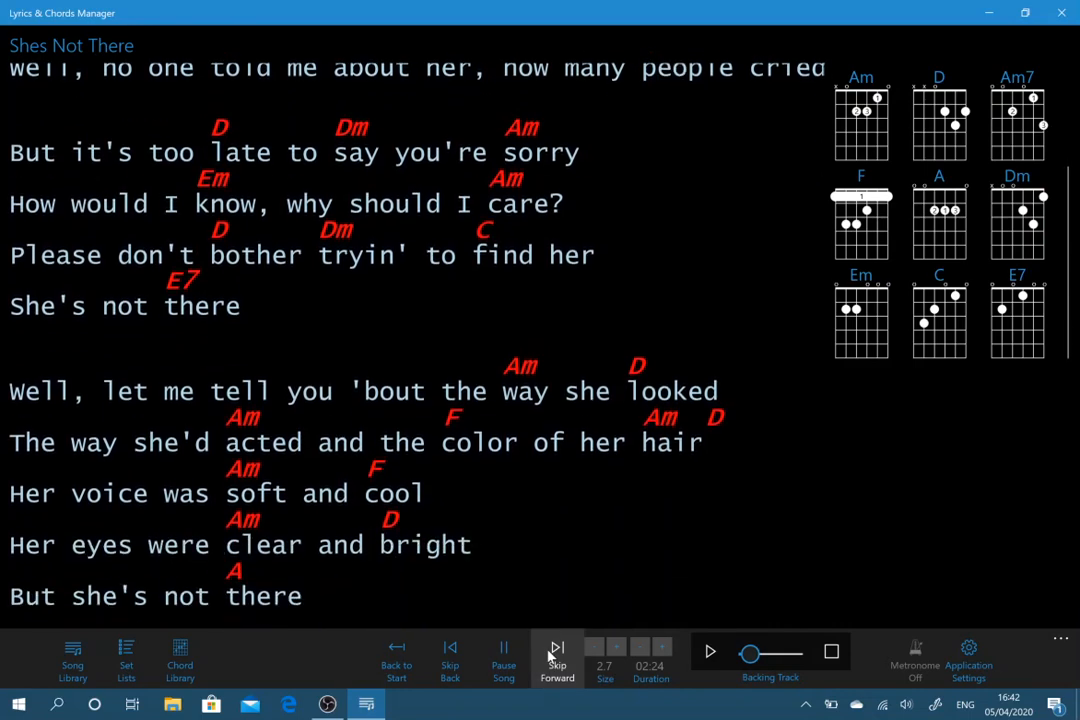
{"action": "left_click", "coordinate": [450, 658]}
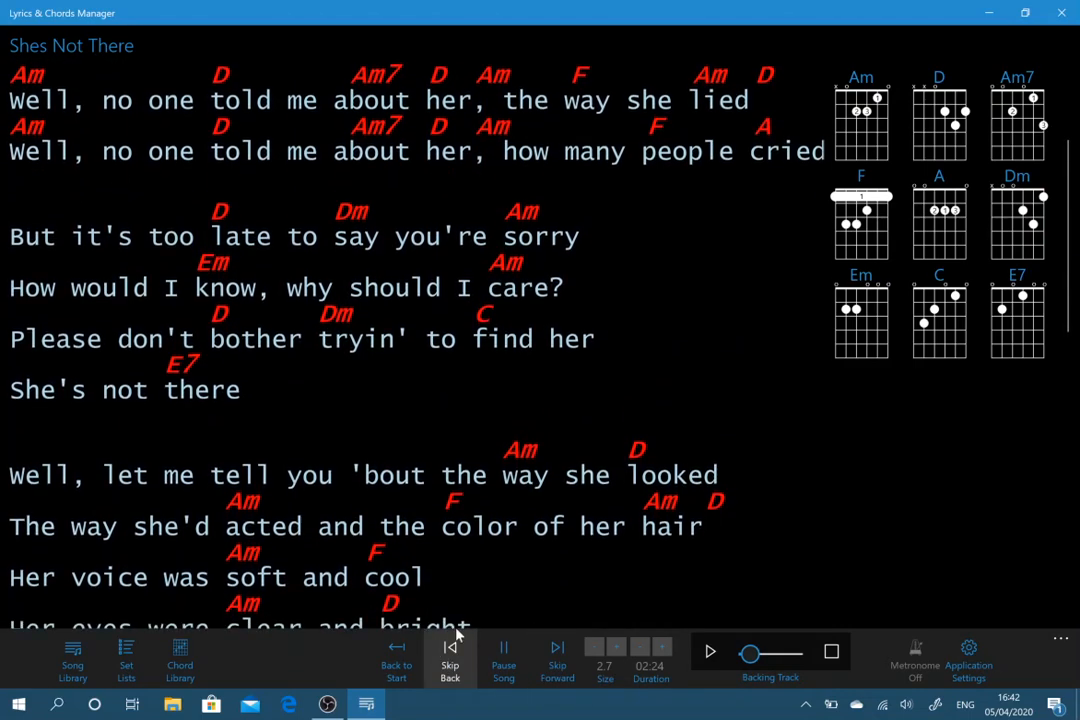
{"action": "left_click", "coordinate": [504, 656]}
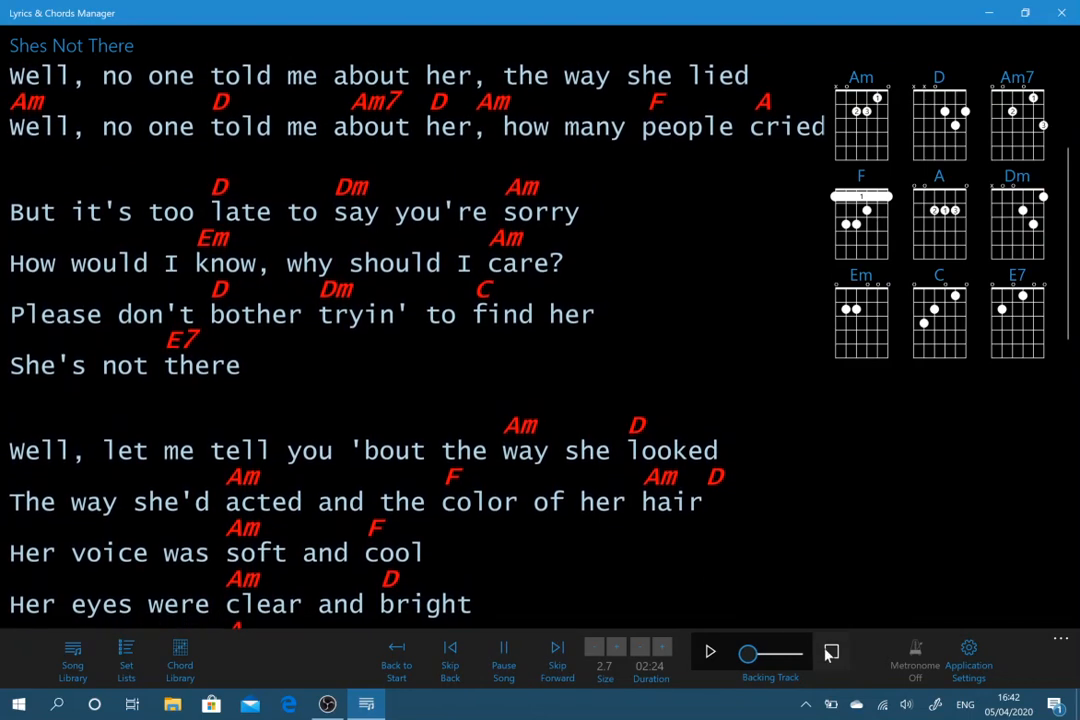
{"action": "left_click", "coordinate": [504, 660]}
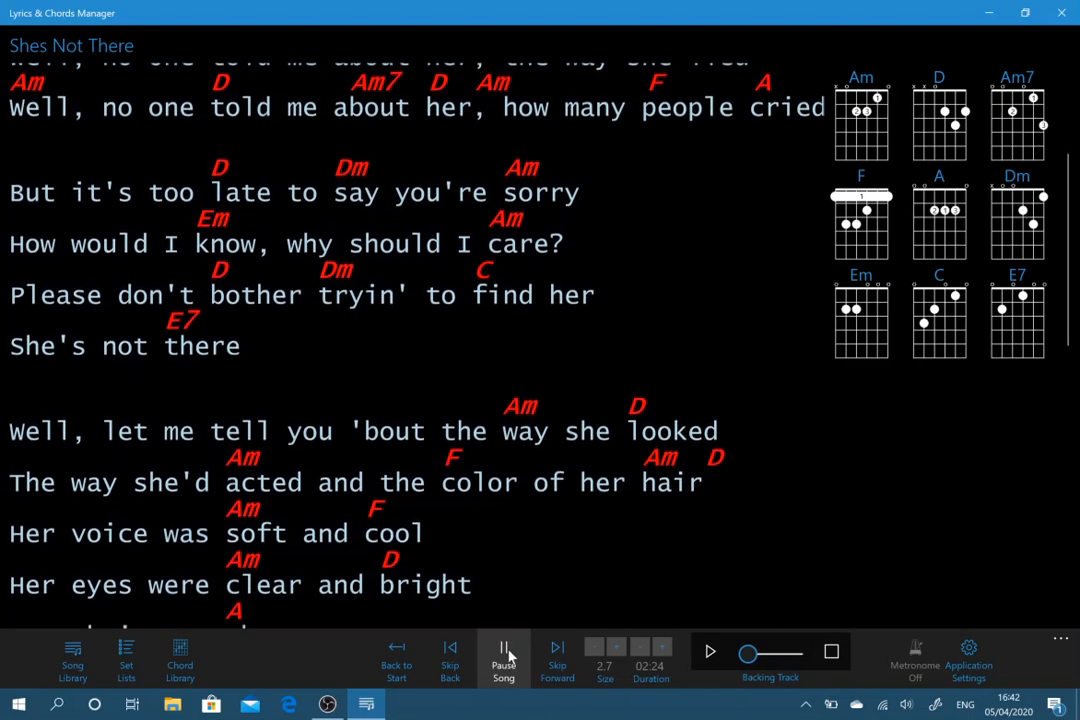
{"action": "left_click", "coordinate": [504, 658]}
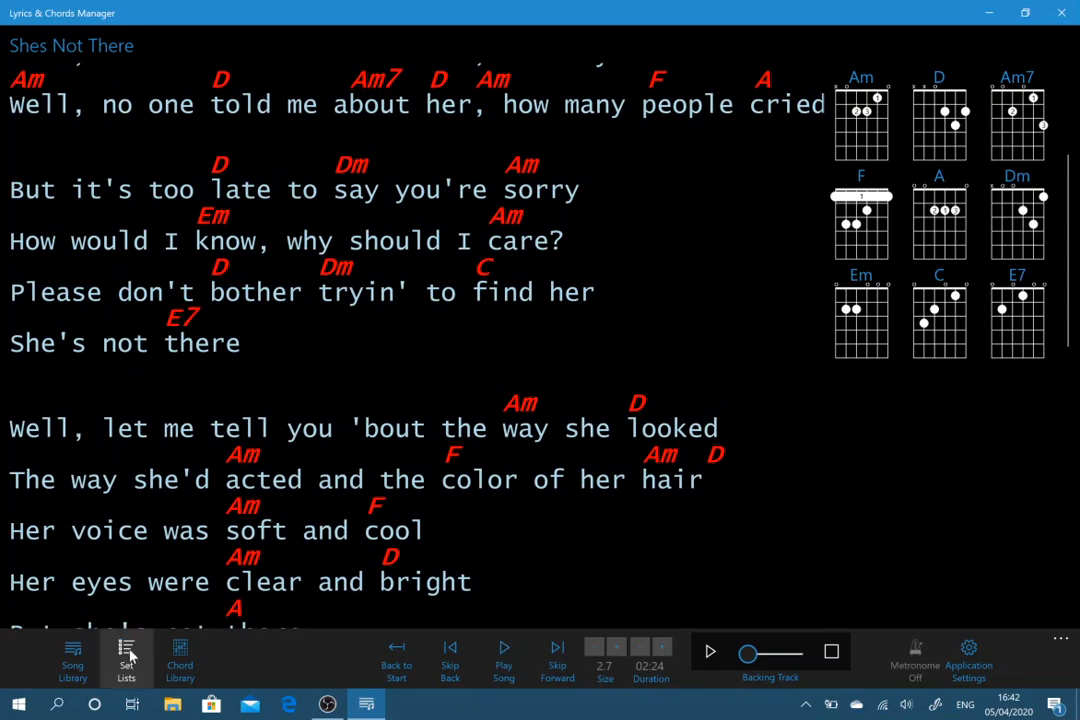
Step: Add a set list named NEC with Aleluia, Ai se eu te pego (midi) and And I Love Her
{"action": "left_click", "coordinate": [126, 658]}
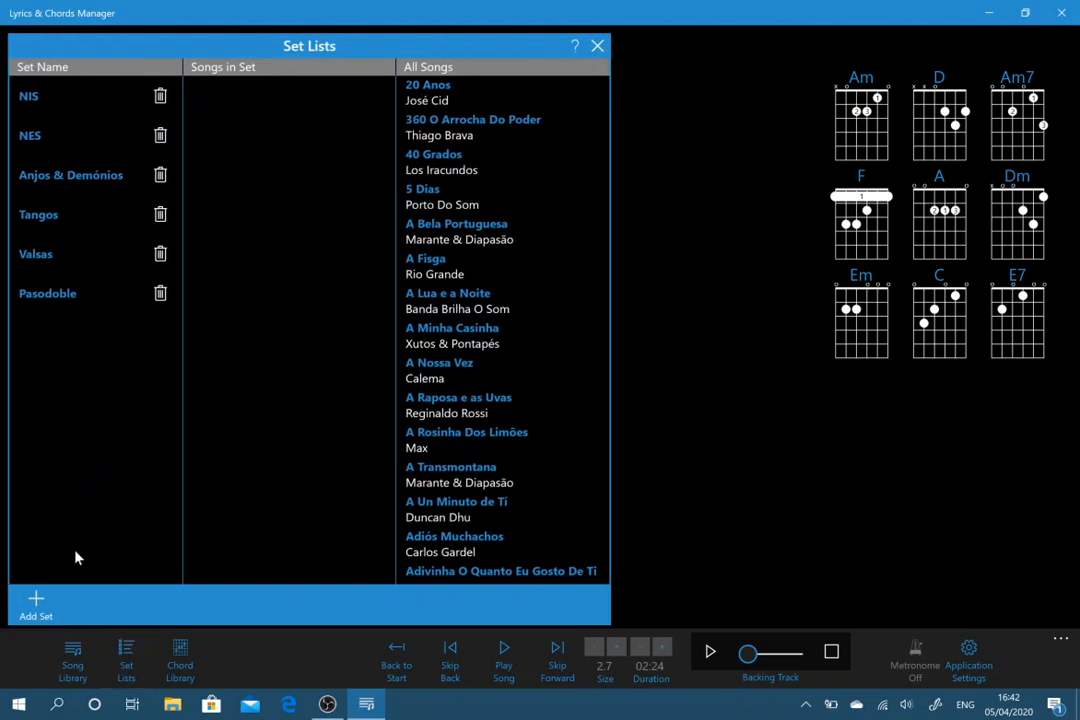
{"action": "left_click", "coordinate": [36, 604]}
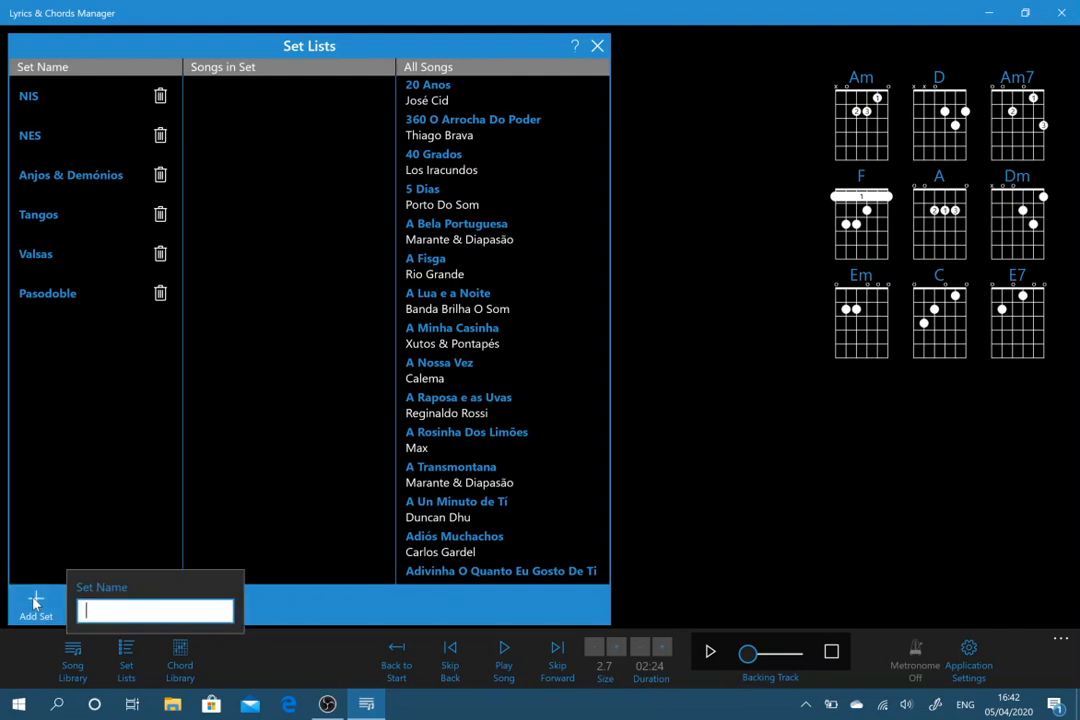
{"action": "type", "text": "N"}
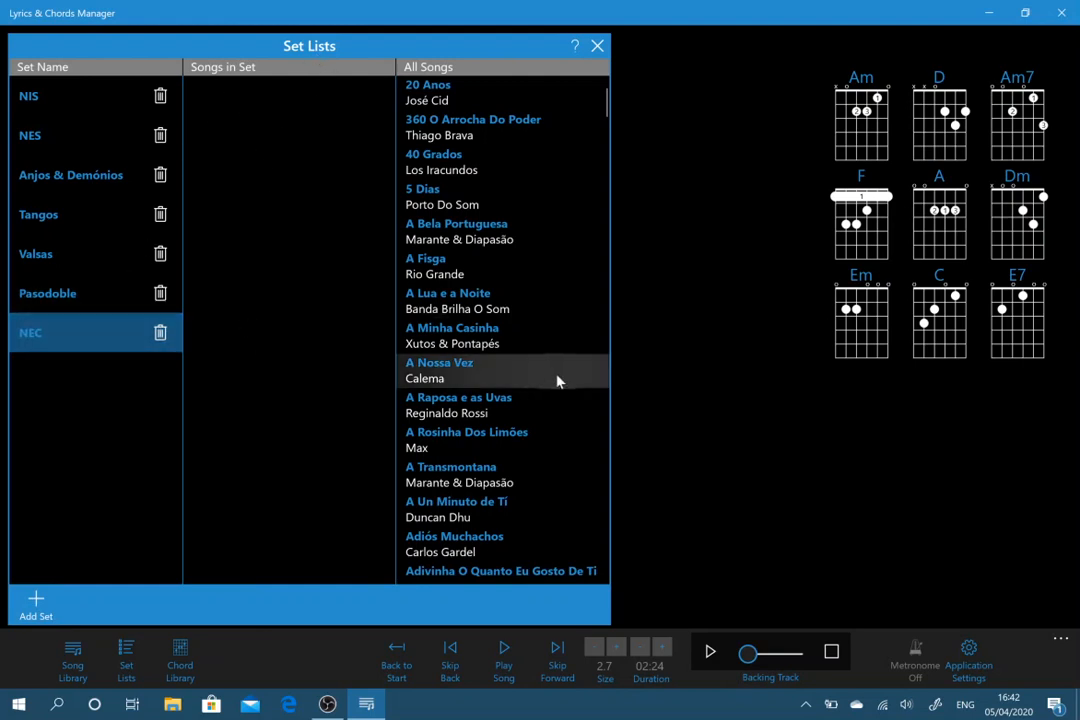
{"action": "scroll", "scroll_direction": "down", "scroll_amount": 3}
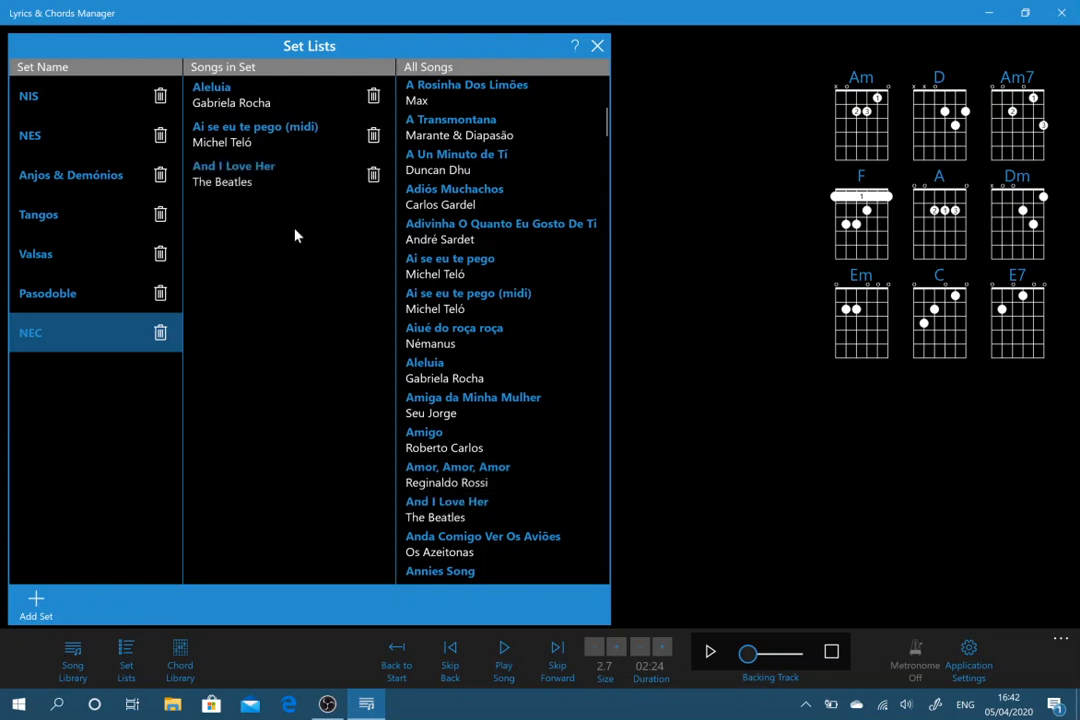
{"action": "mouse_move", "coordinate": [276, 290]}
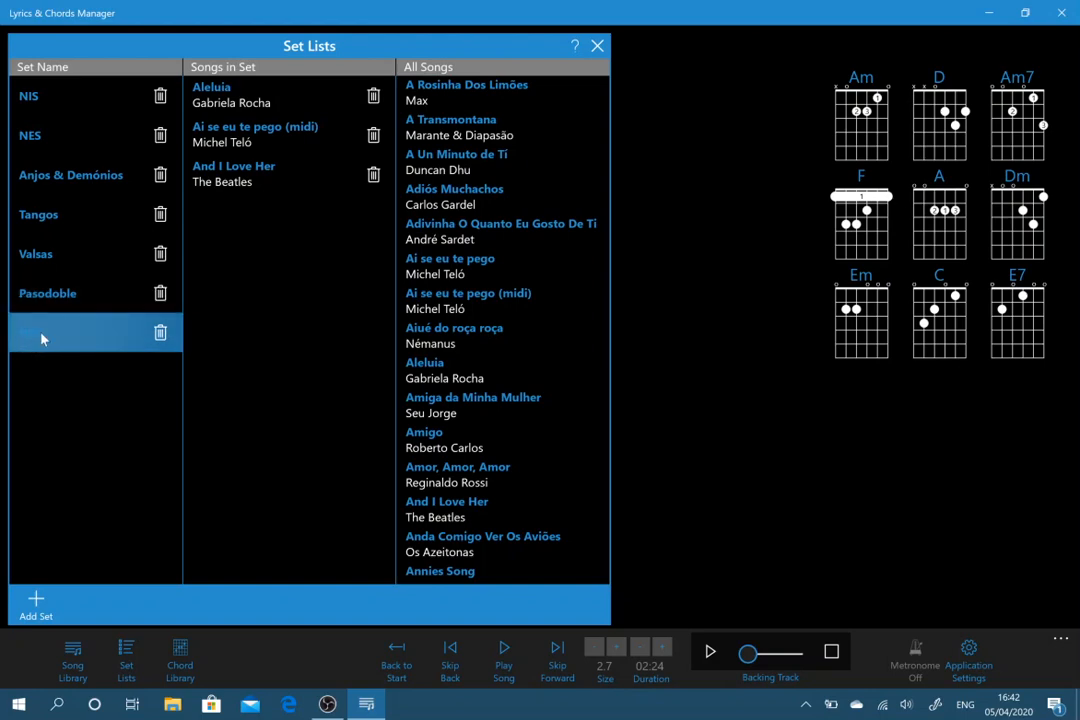
{"action": "type", "text": "NEC"}
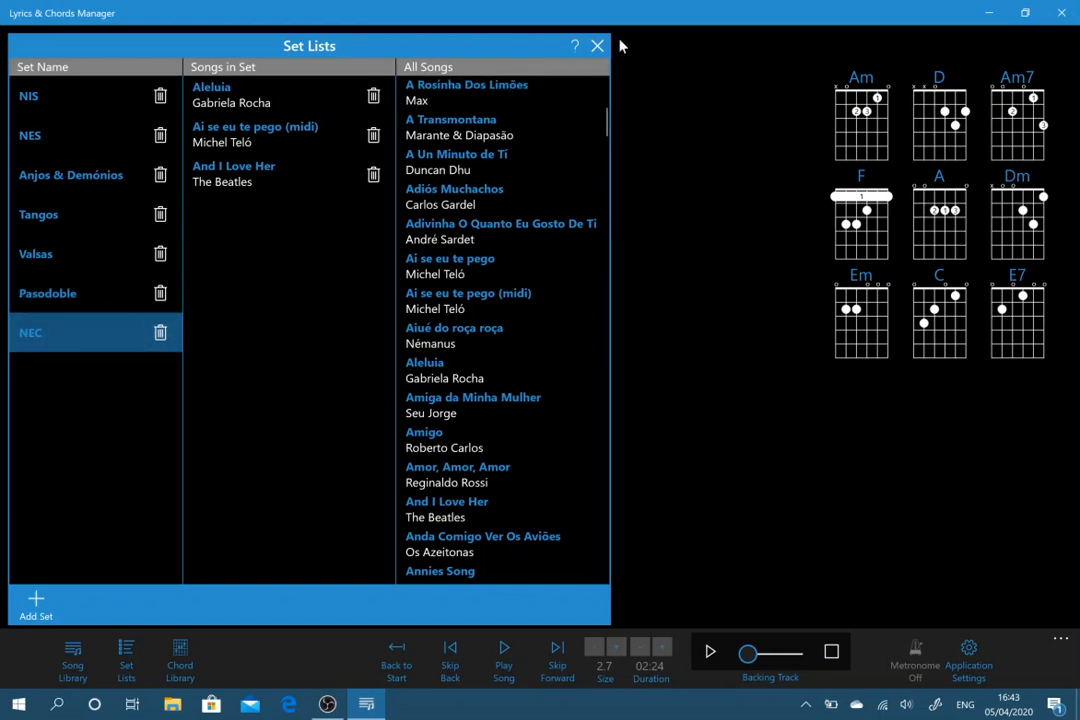
Step: Load the NEC set and switch between Aleluia and Ai se eu te pego (midi), ending on the latter
{"action": "left_click", "coordinate": [596, 44]}
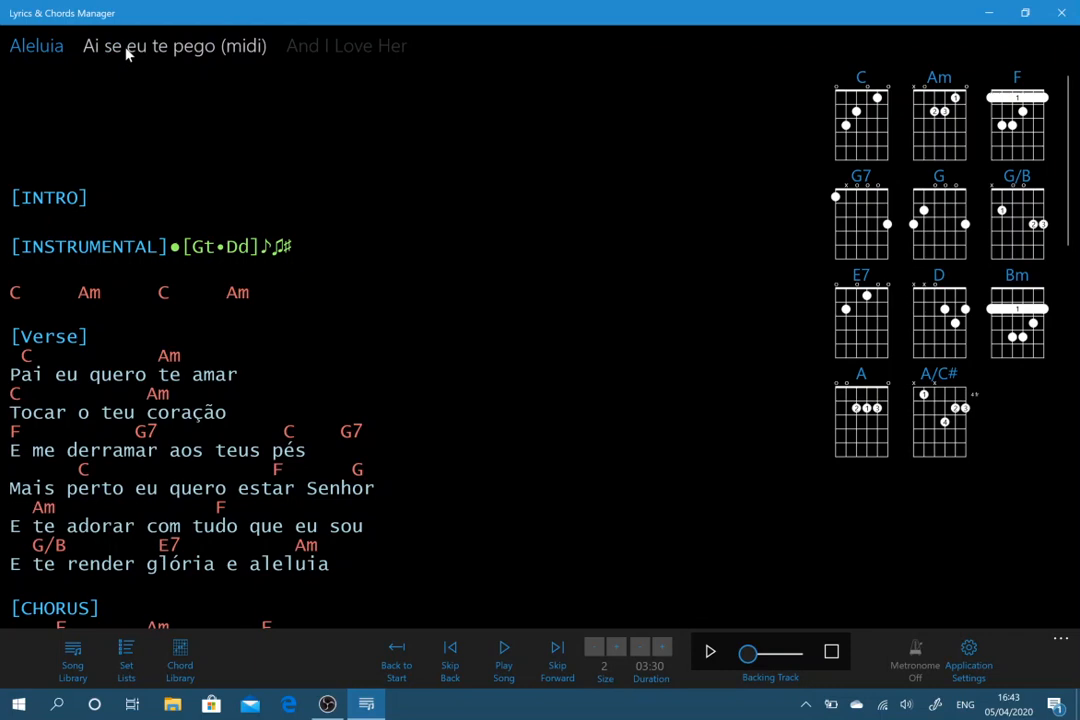
{"action": "left_click", "coordinate": [346, 46]}
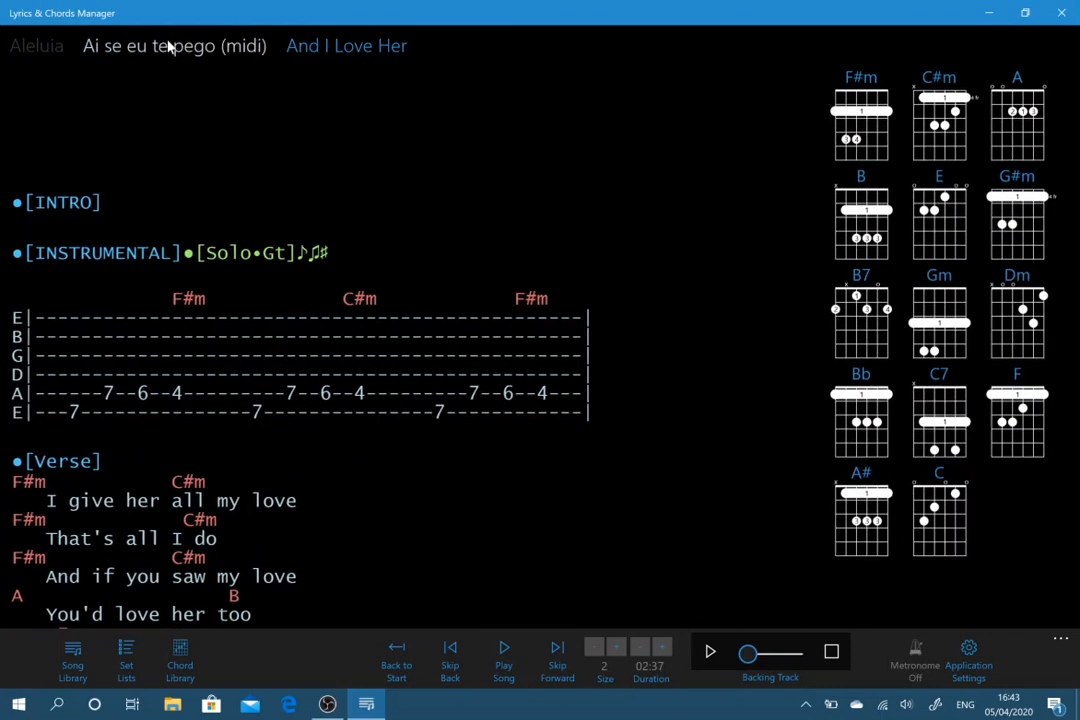
{"action": "left_click", "coordinate": [36, 44]}
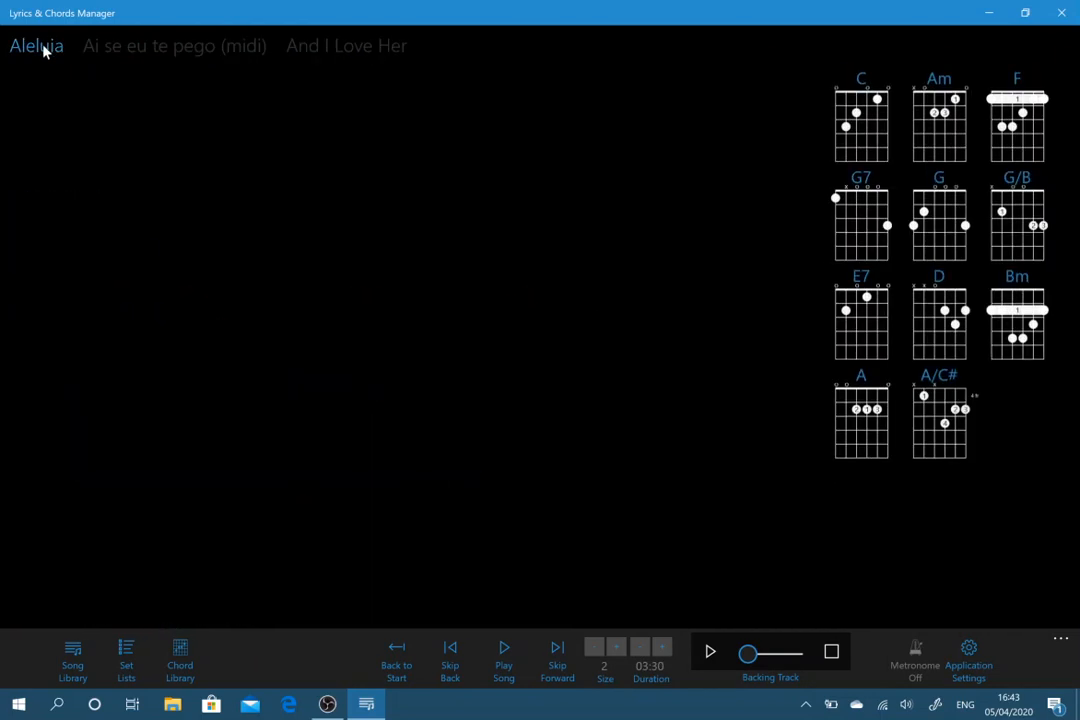
{"action": "left_click", "coordinate": [36, 44]}
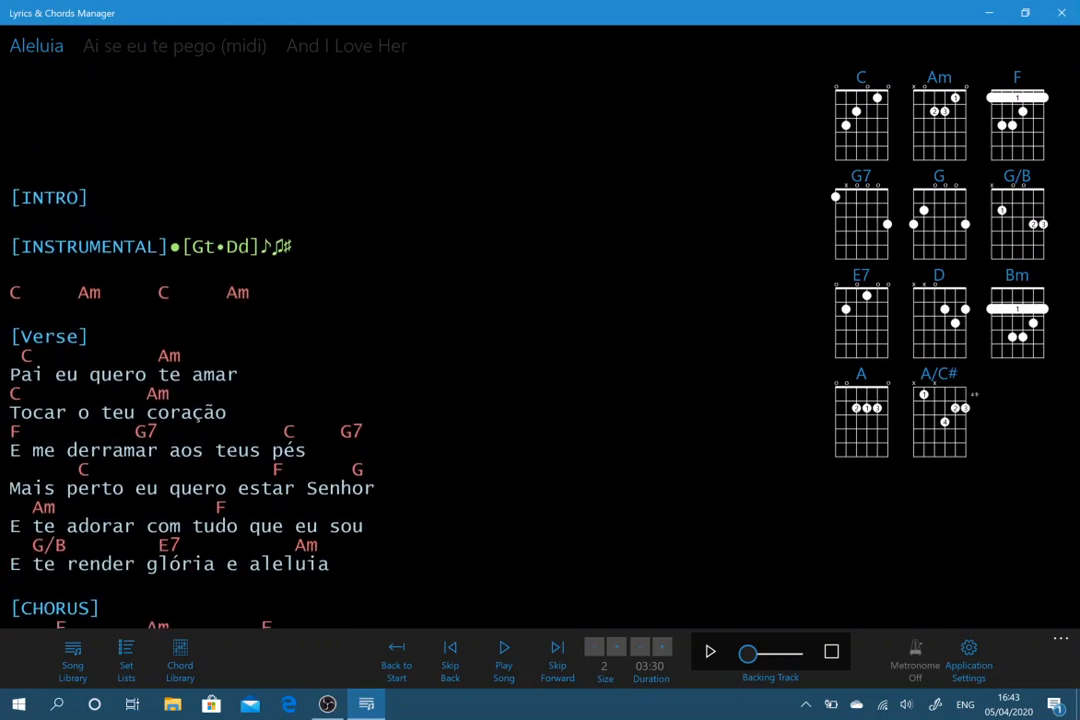
{"action": "scroll", "scroll_direction": "down", "scroll_amount": 3}
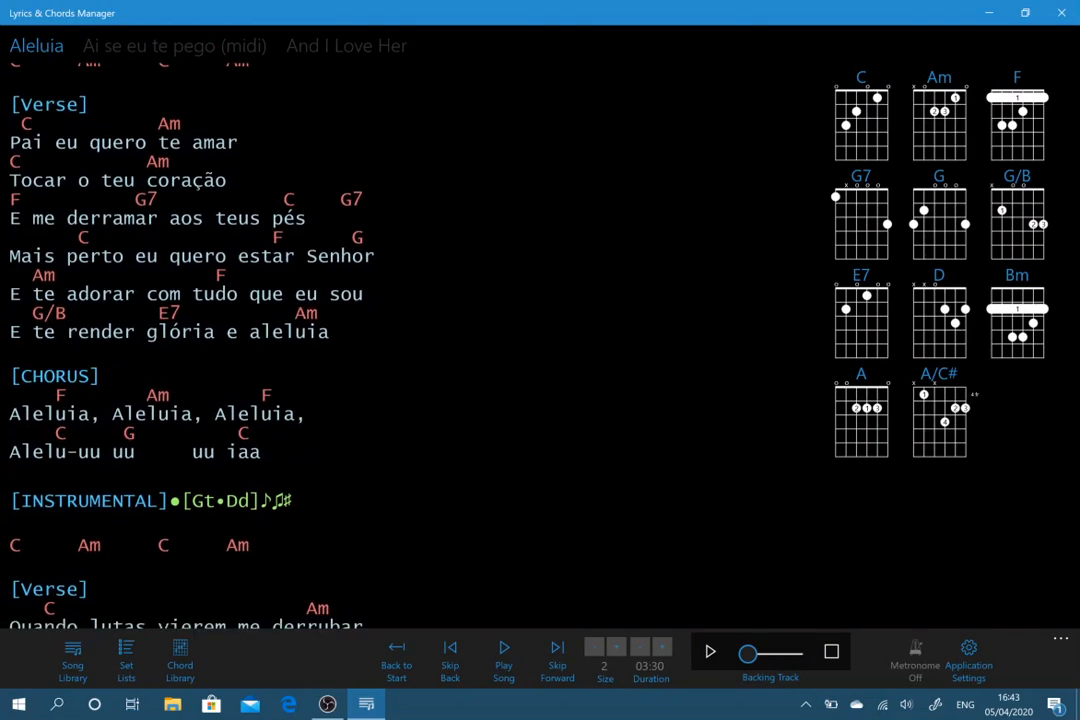
{"action": "scroll", "scroll_direction": "down", "scroll_amount": 3}
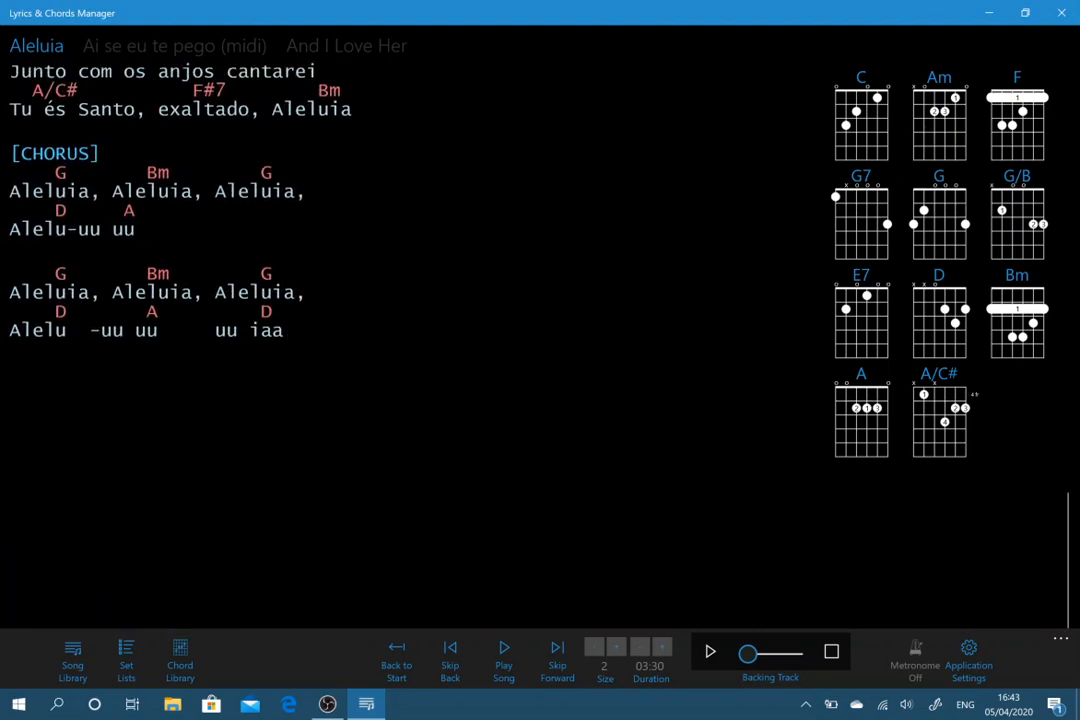
{"action": "left_click", "coordinate": [174, 46]}
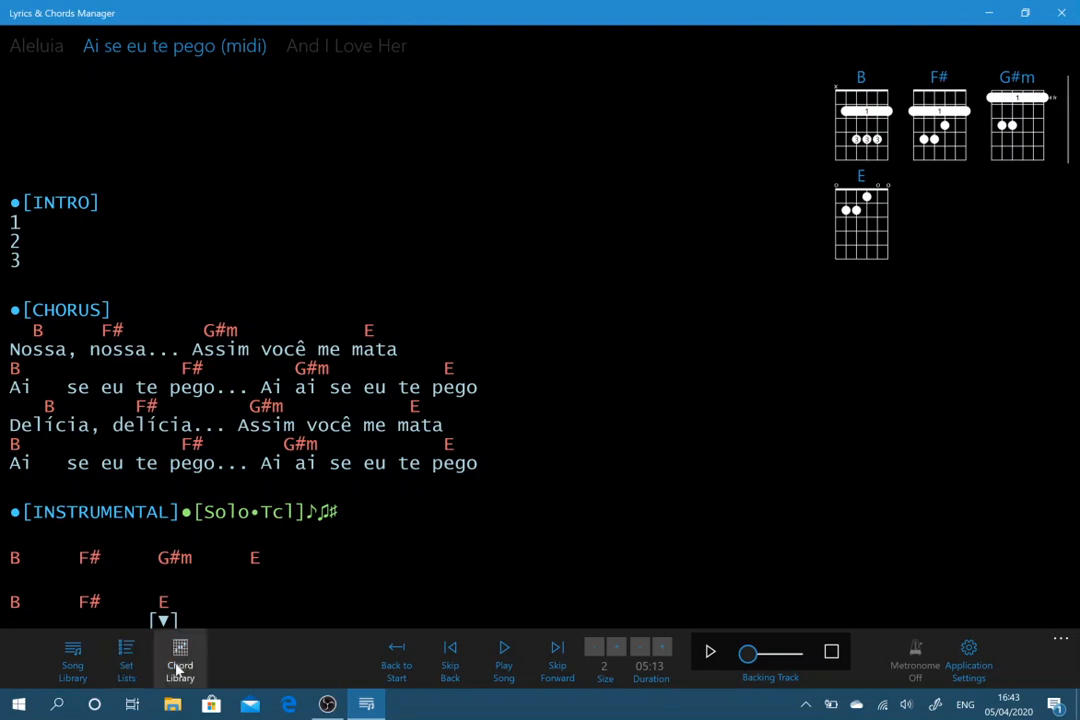
Step: View the A chord fingerings and the A barre at fret five, then the A#° diagram in the chord library
{"action": "left_click", "coordinate": [180, 660]}
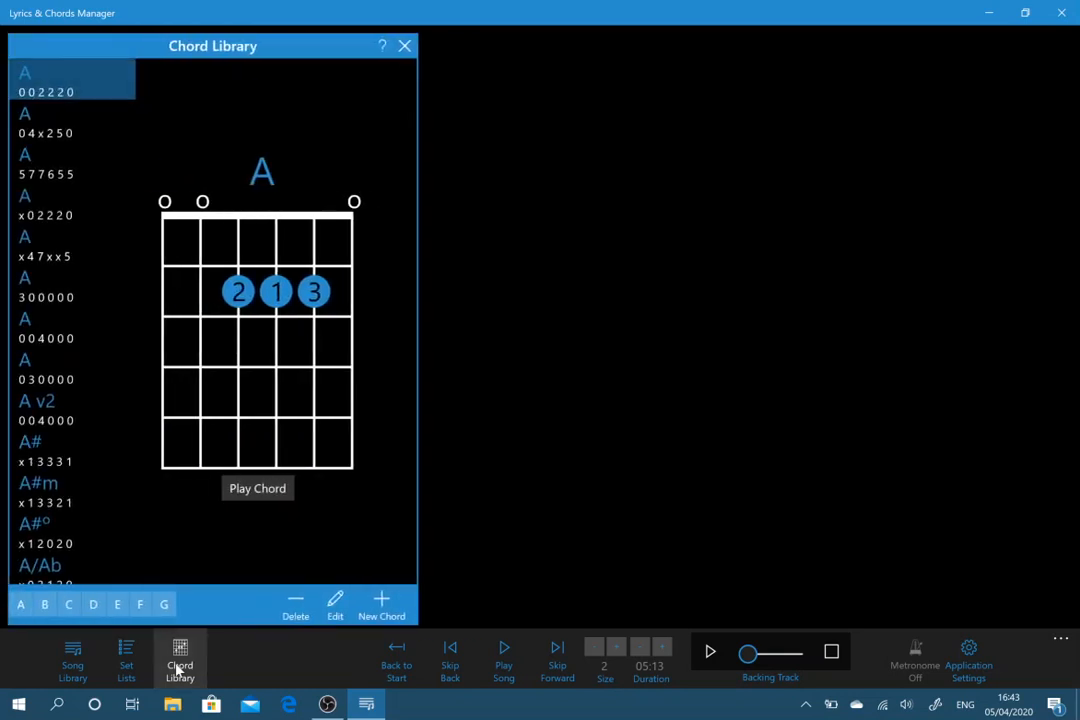
{"action": "left_click", "coordinate": [70, 122]}
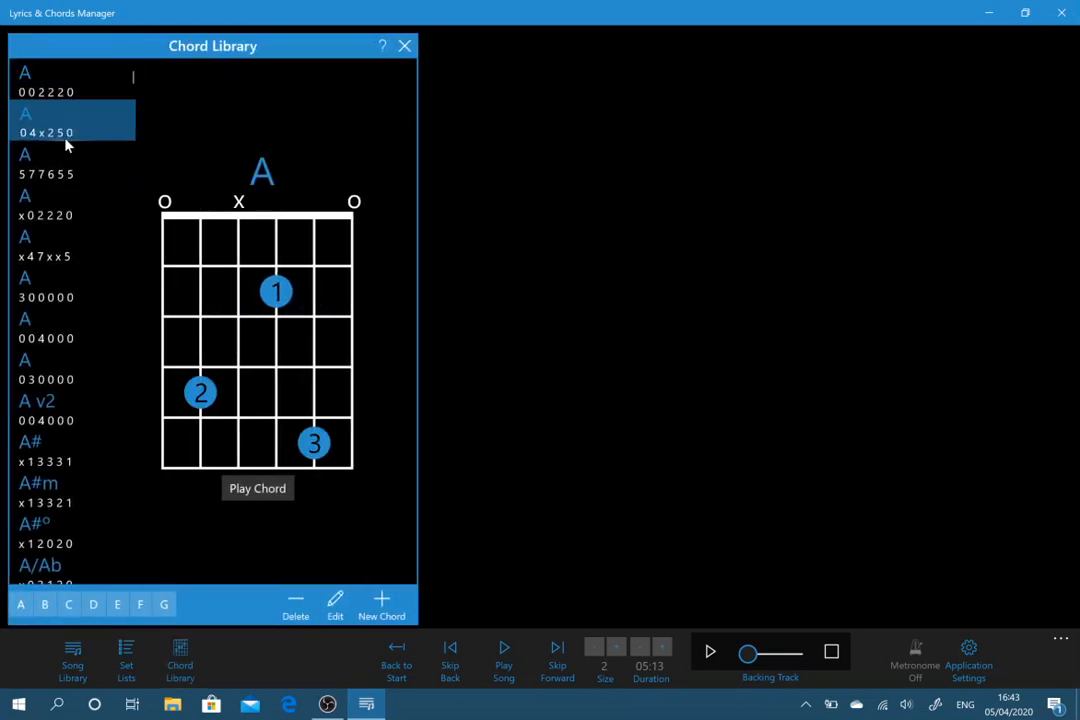
{"action": "left_click", "coordinate": [64, 164]}
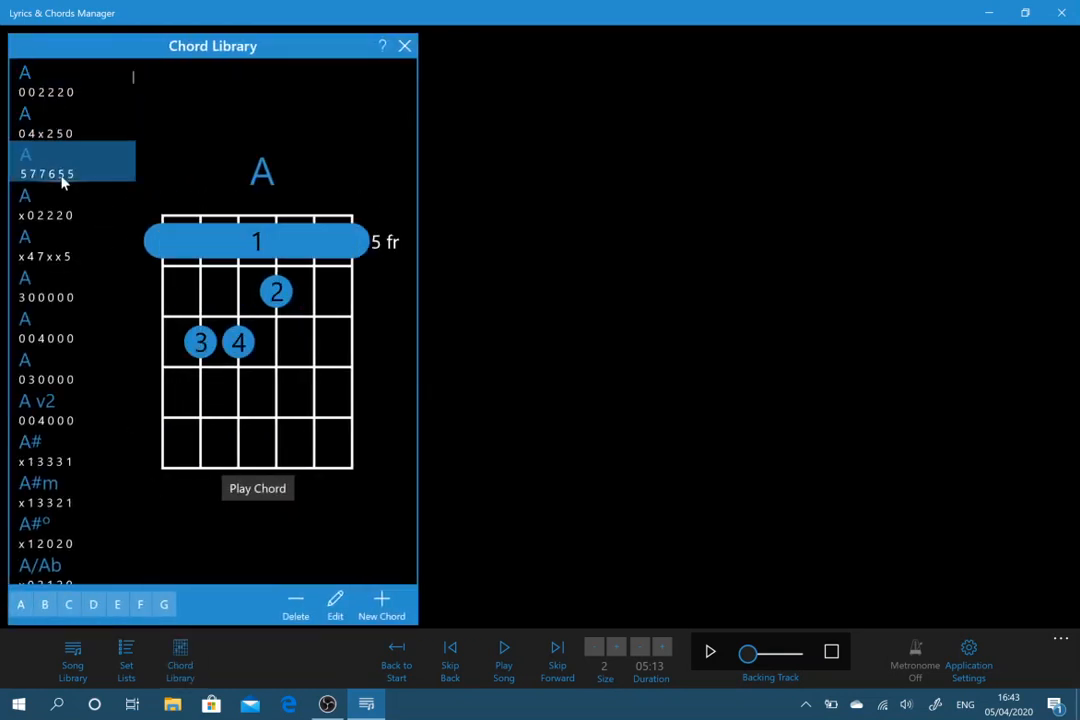
{"action": "left_click", "coordinate": [70, 244]}
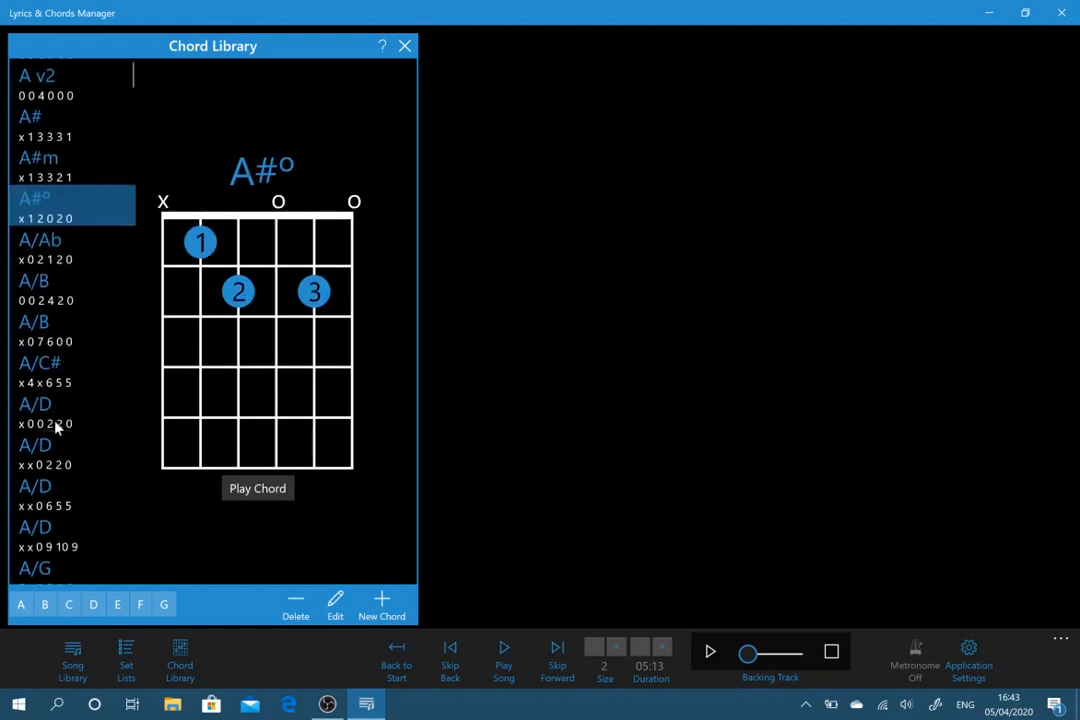
{"action": "scroll", "scroll_direction": "down", "scroll_amount": 3}
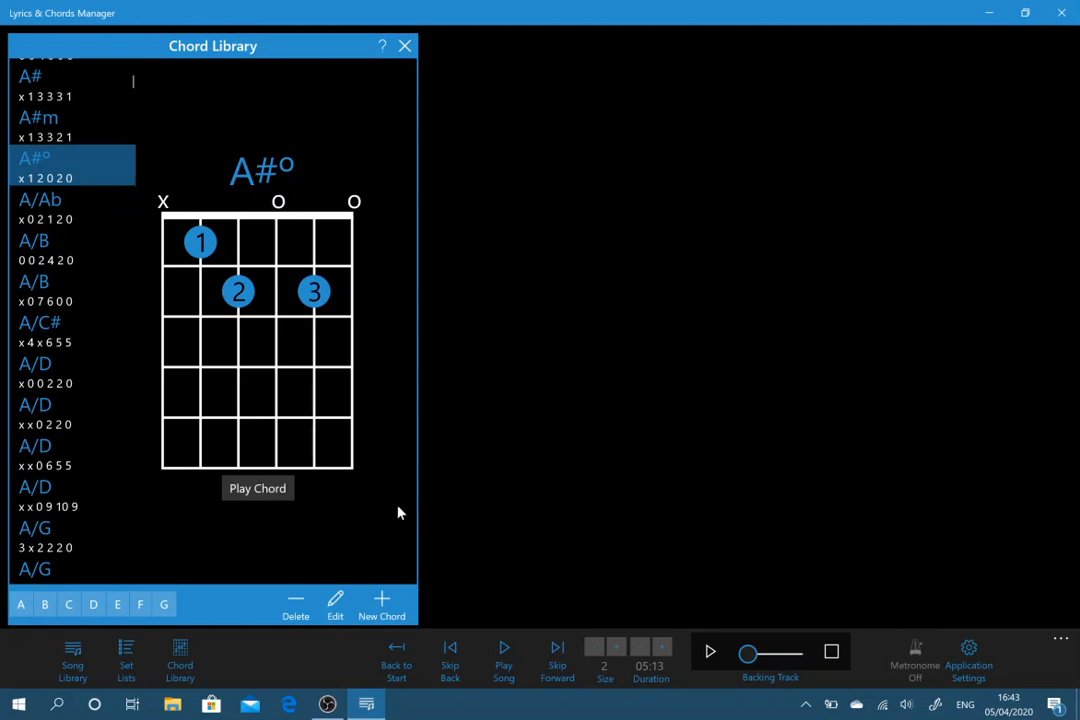
{"action": "mouse_move", "coordinate": [382, 600]}
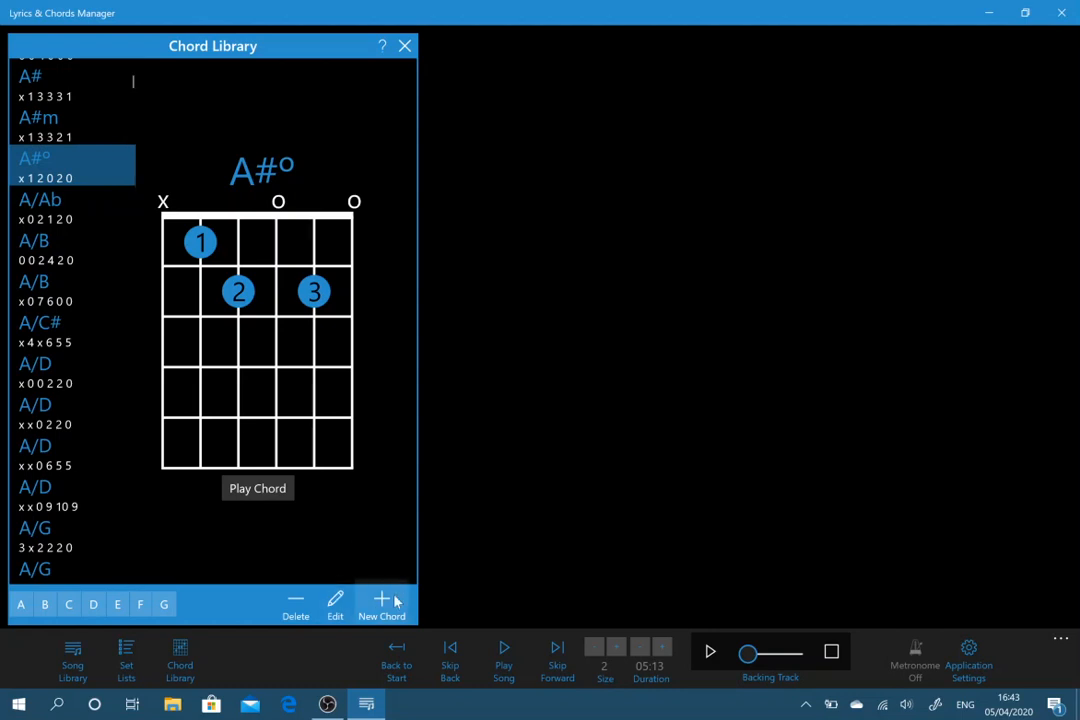
{"action": "left_click", "coordinate": [380, 604]}
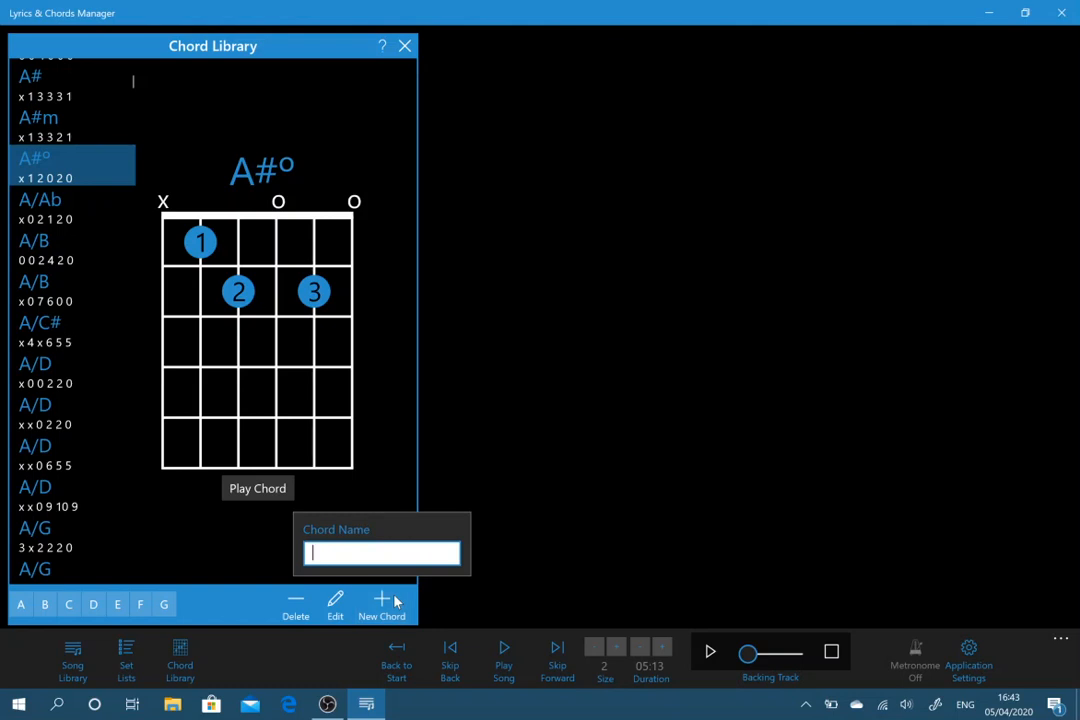
{"action": "type", "text": "D"}
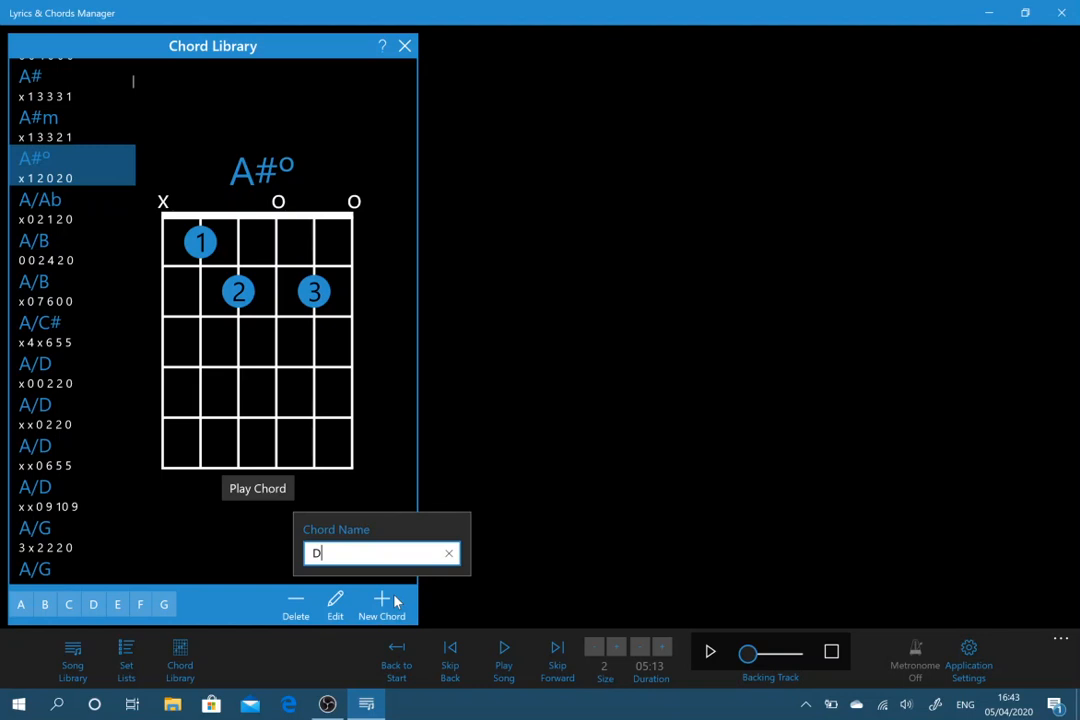
{"action": "type", "text": "#"}
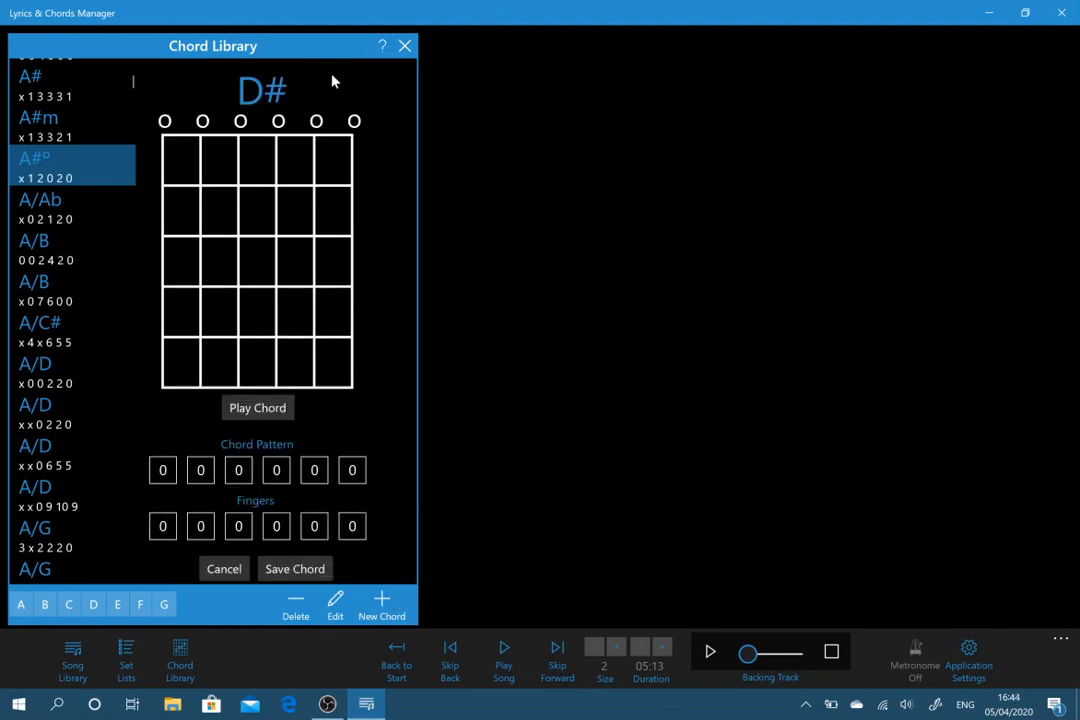
{"action": "mouse_move", "coordinate": [164, 470]}
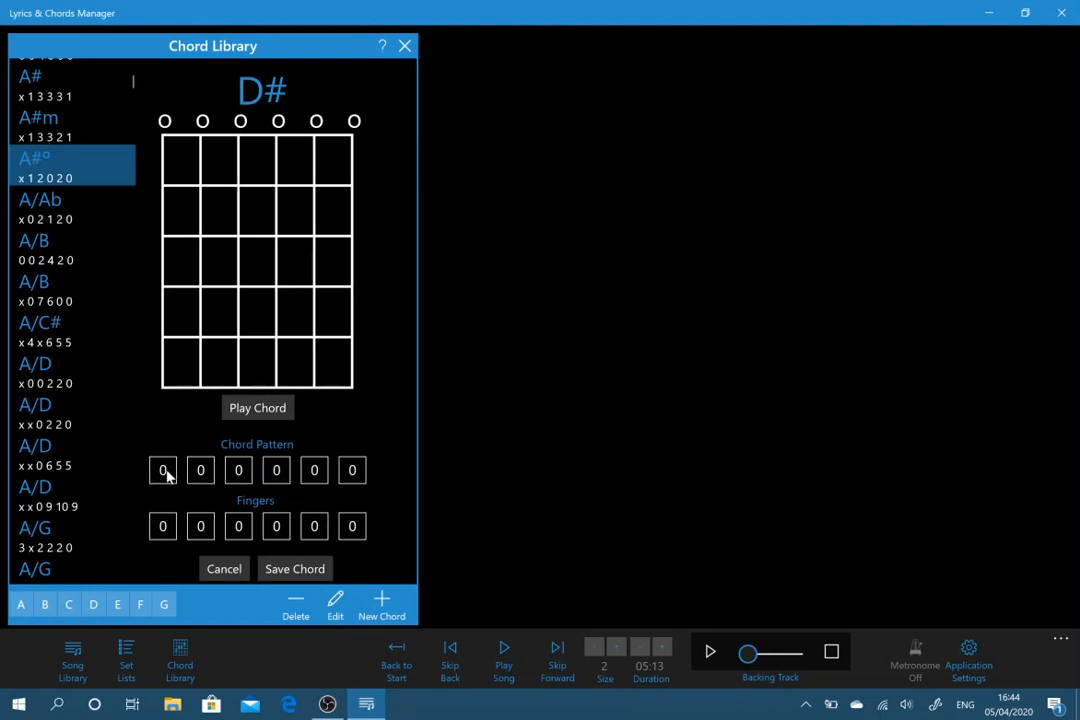
{"action": "left_click", "coordinate": [162, 470]}
{"action": "type", "text": "3"}
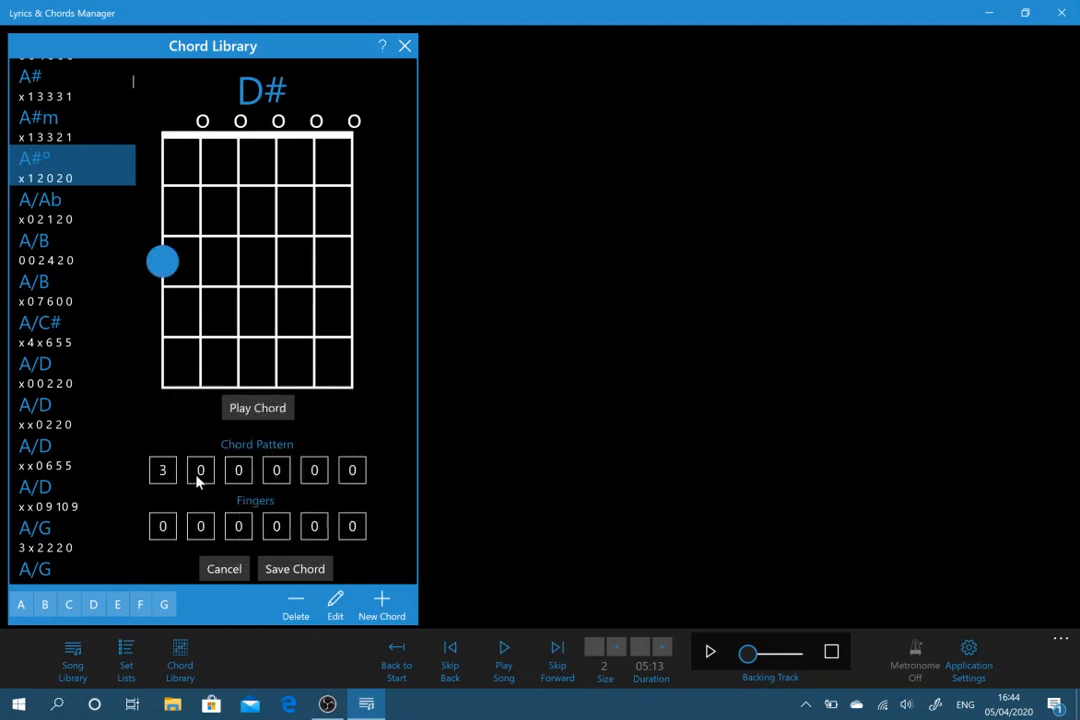
{"action": "left_click", "coordinate": [200, 470]}
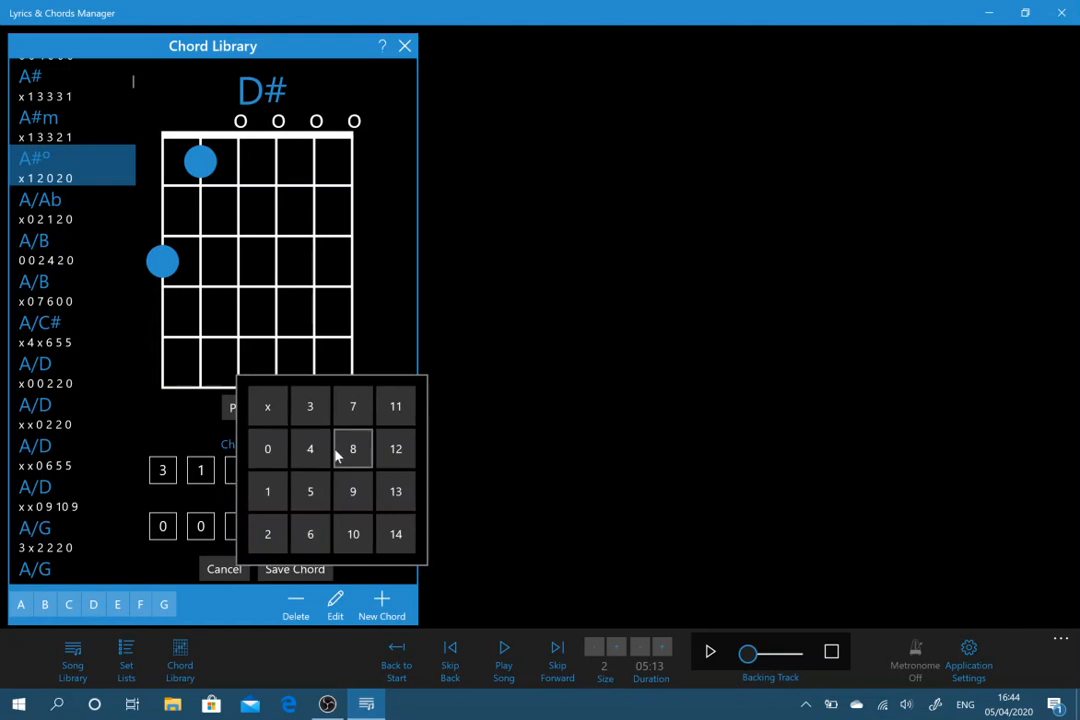
{"action": "left_click", "coordinate": [352, 406]}
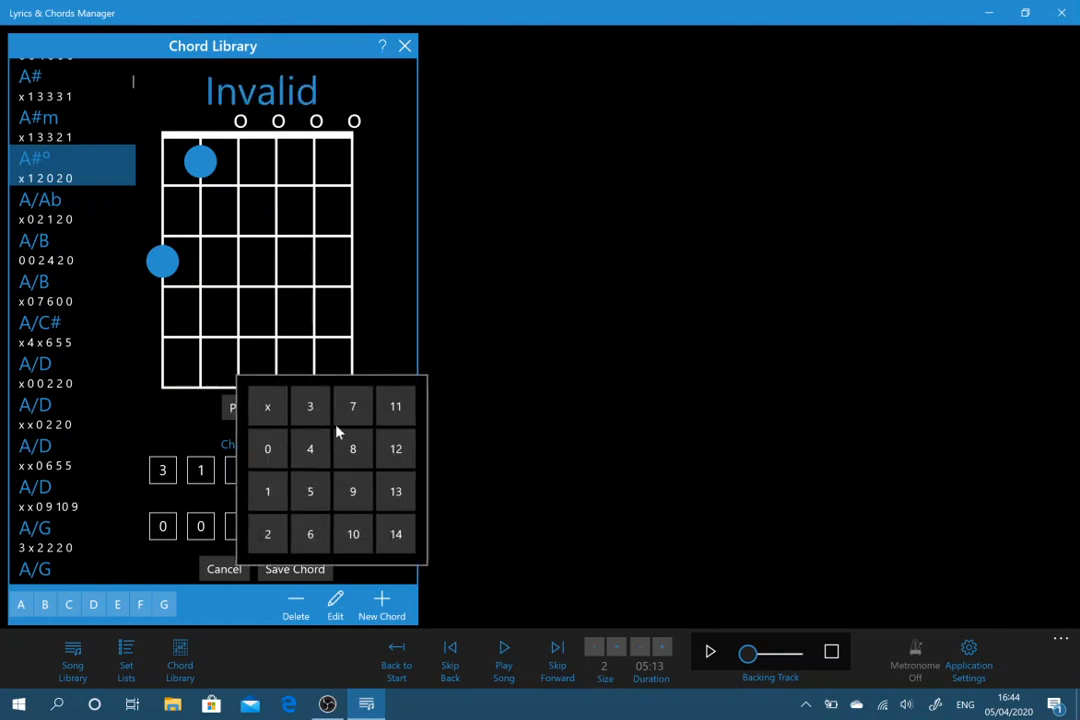
{"action": "left_click", "coordinate": [308, 406]}
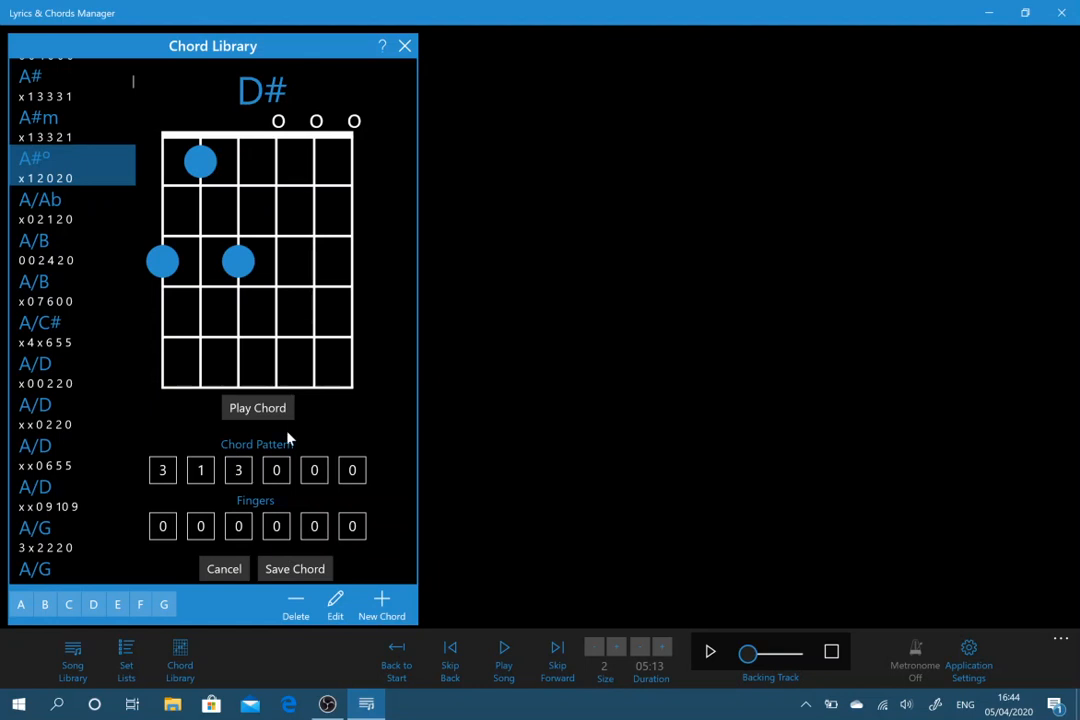
{"action": "left_click", "coordinate": [200, 524]}
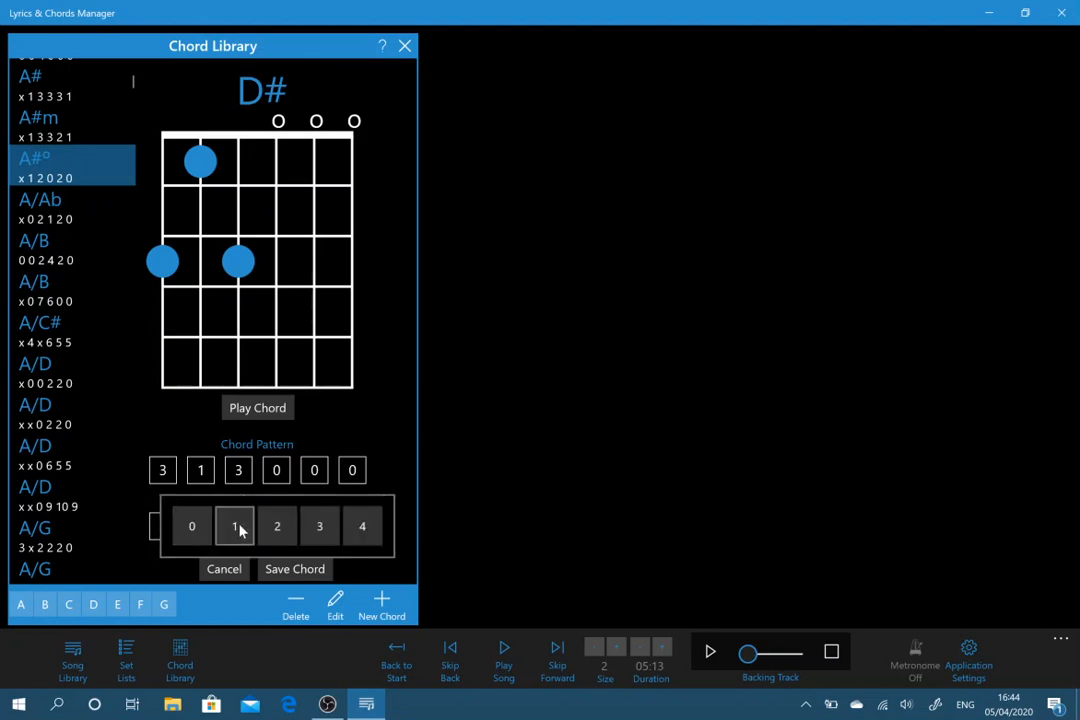
{"action": "left_click", "coordinate": [236, 524]}
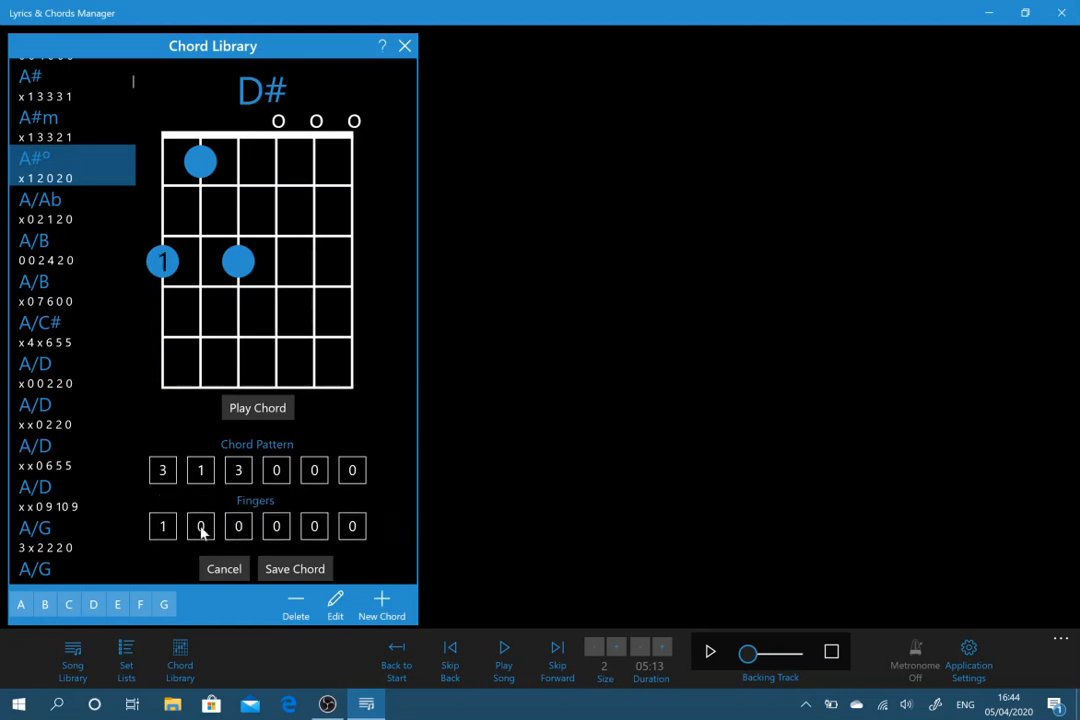
{"action": "left_click", "coordinate": [200, 526]}
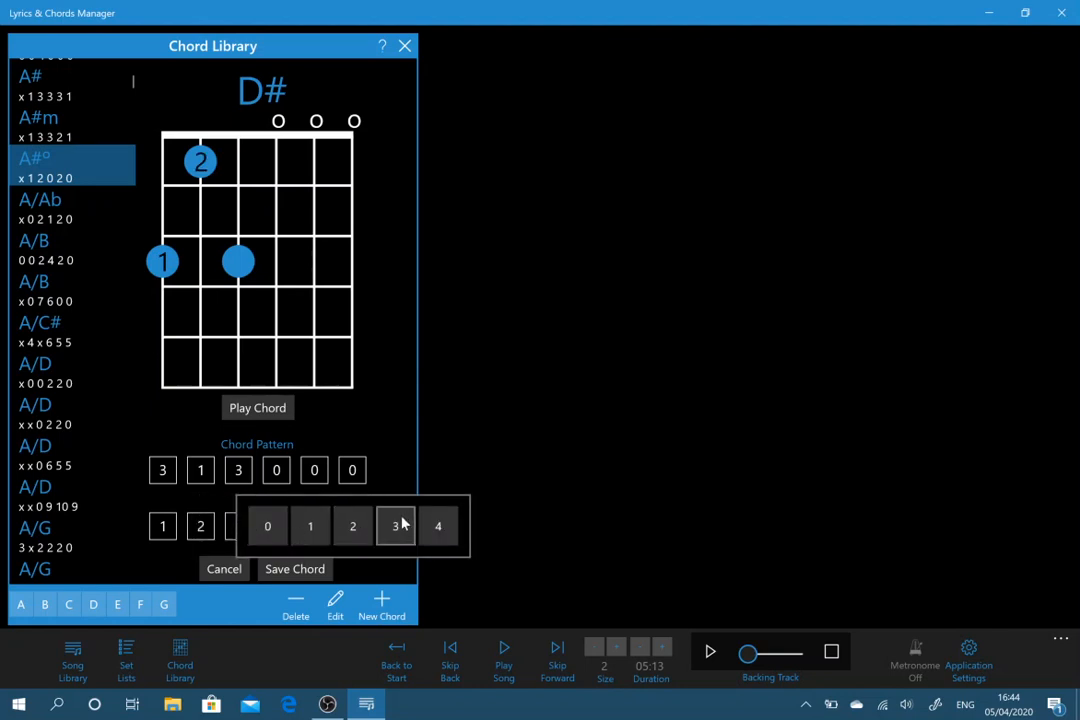
{"action": "left_click", "coordinate": [394, 526]}
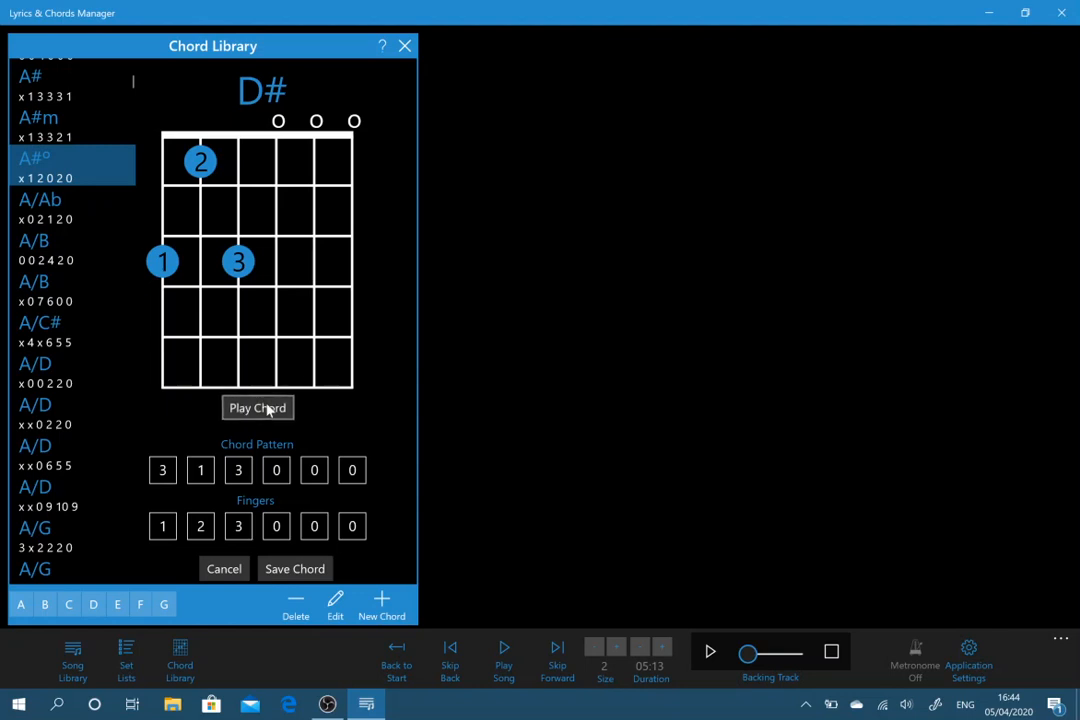
{"action": "mouse_move", "coordinate": [168, 572]}
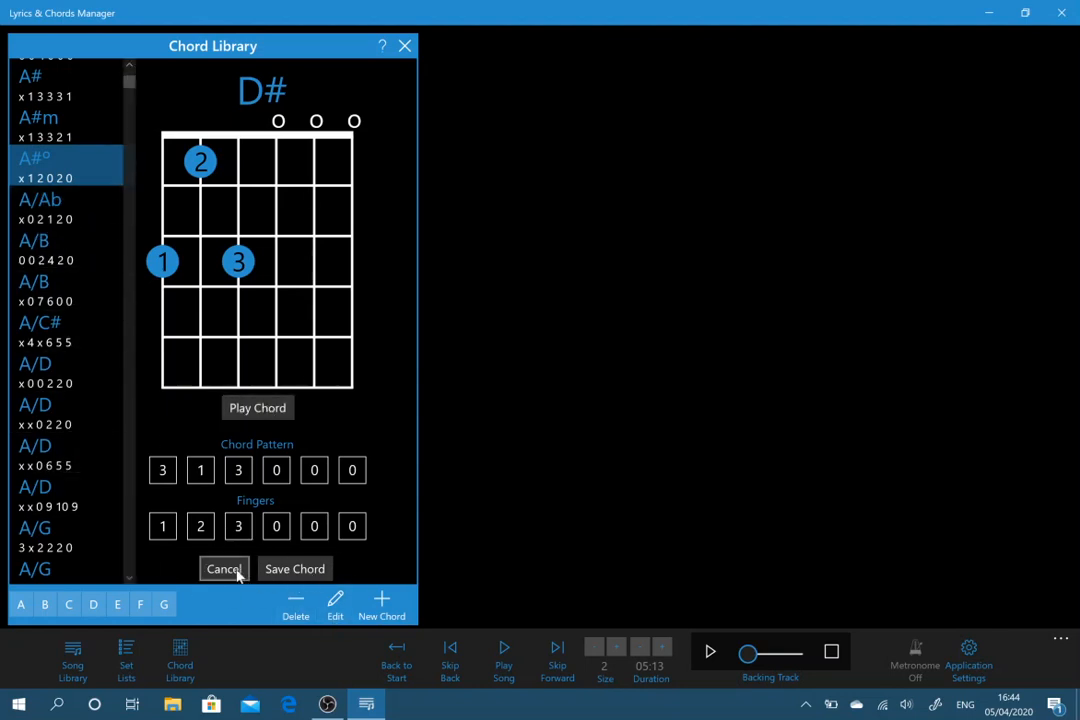
{"action": "left_click", "coordinate": [224, 568]}
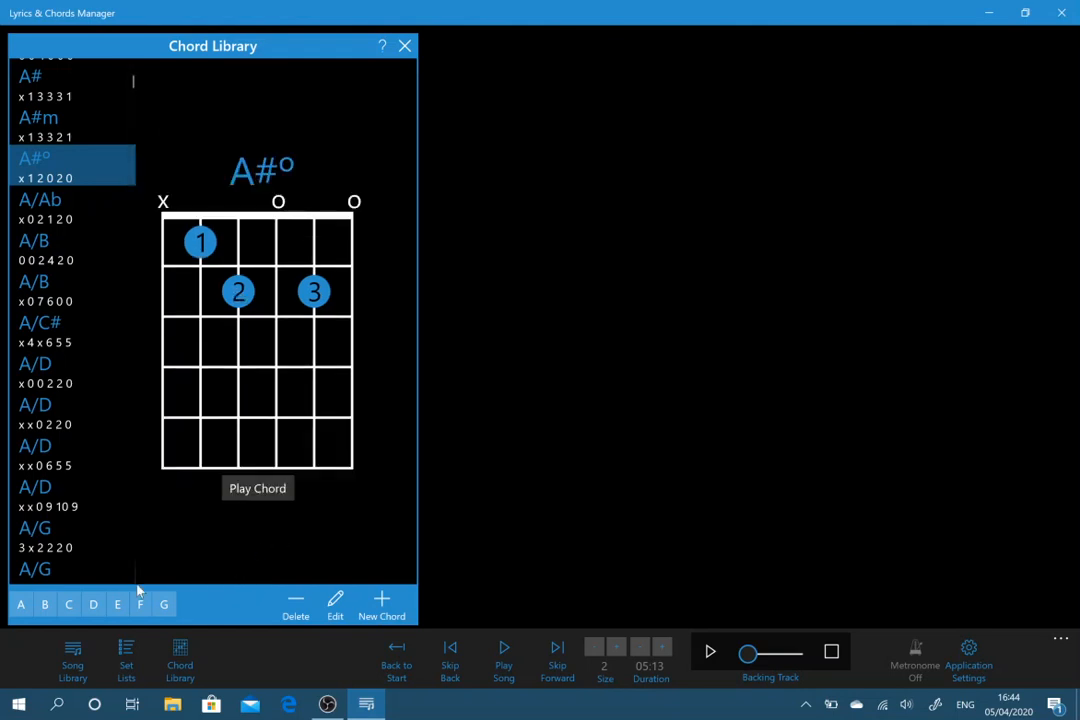
Step: Jump to the F chords in the Chord Library and scroll up to the E chords
{"action": "left_click", "coordinate": [68, 604]}
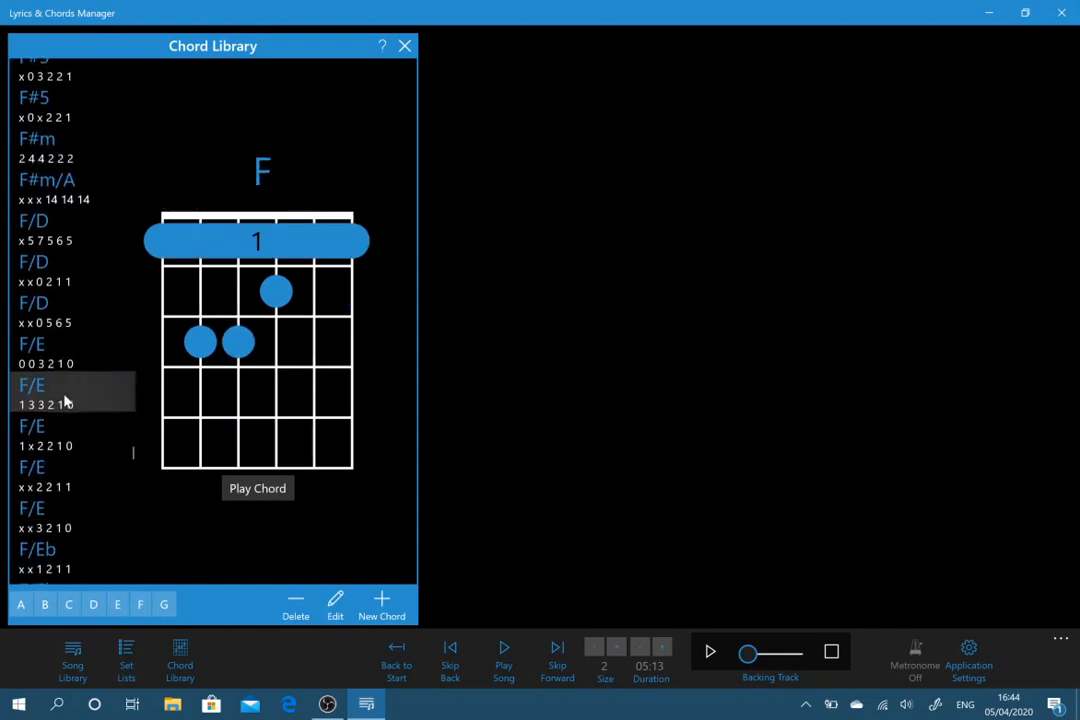
{"action": "scroll", "scroll_direction": "up", "scroll_amount": 3}
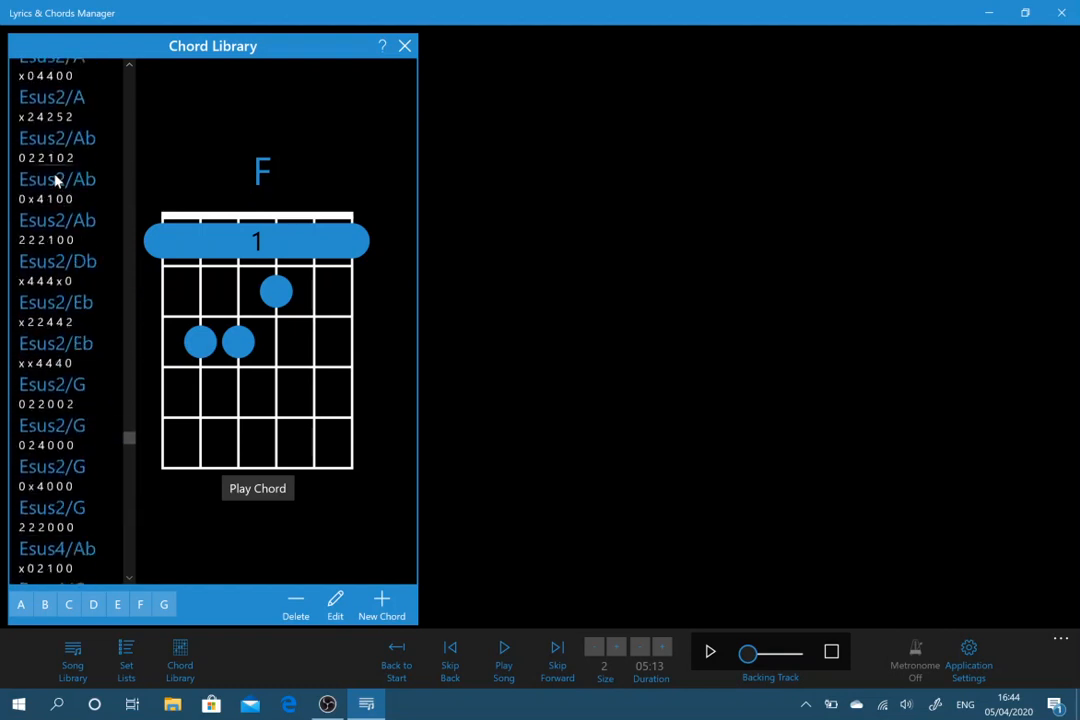
{"action": "scroll", "scroll_direction": "up", "scroll_amount": 3}
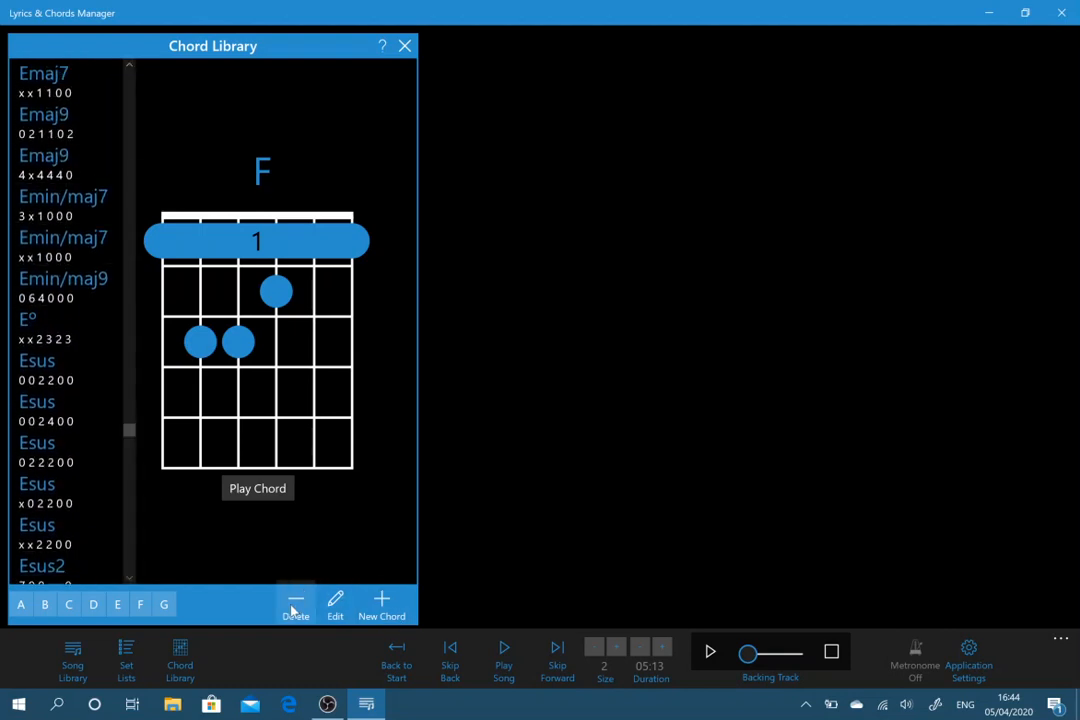
{"action": "mouse_move", "coordinate": [308, 580]}
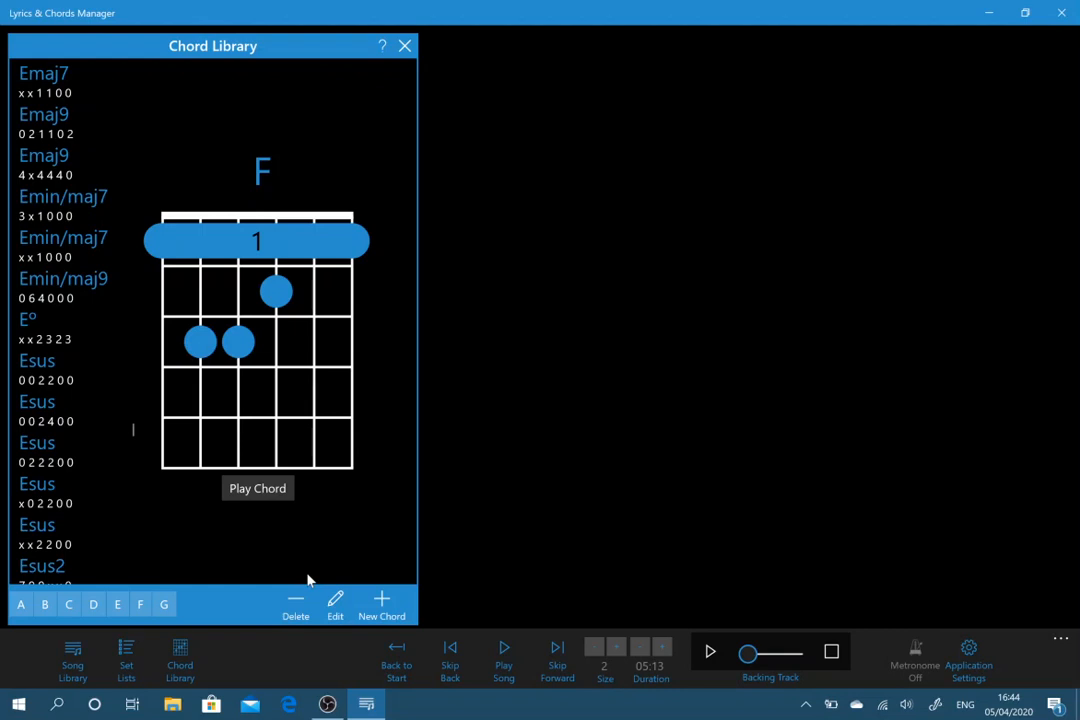
{"action": "mouse_move", "coordinate": [410, 56]}
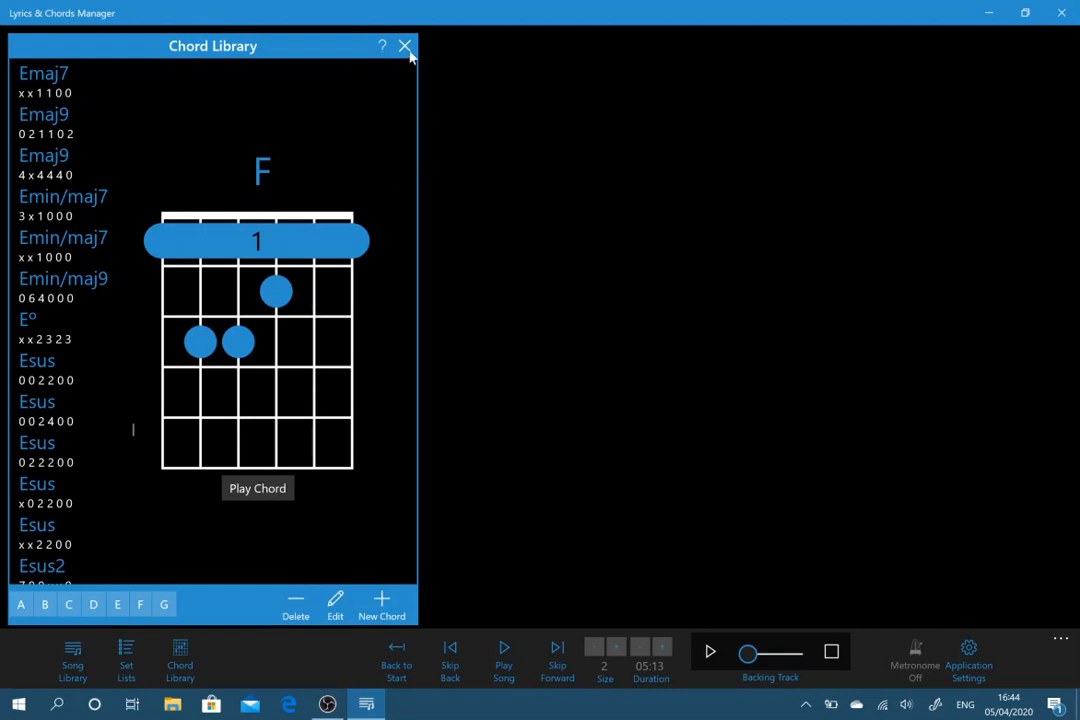
Step: Close the Chord Library and set Hide Chord During Playback to Yes in settings
{"action": "left_click", "coordinate": [404, 46]}
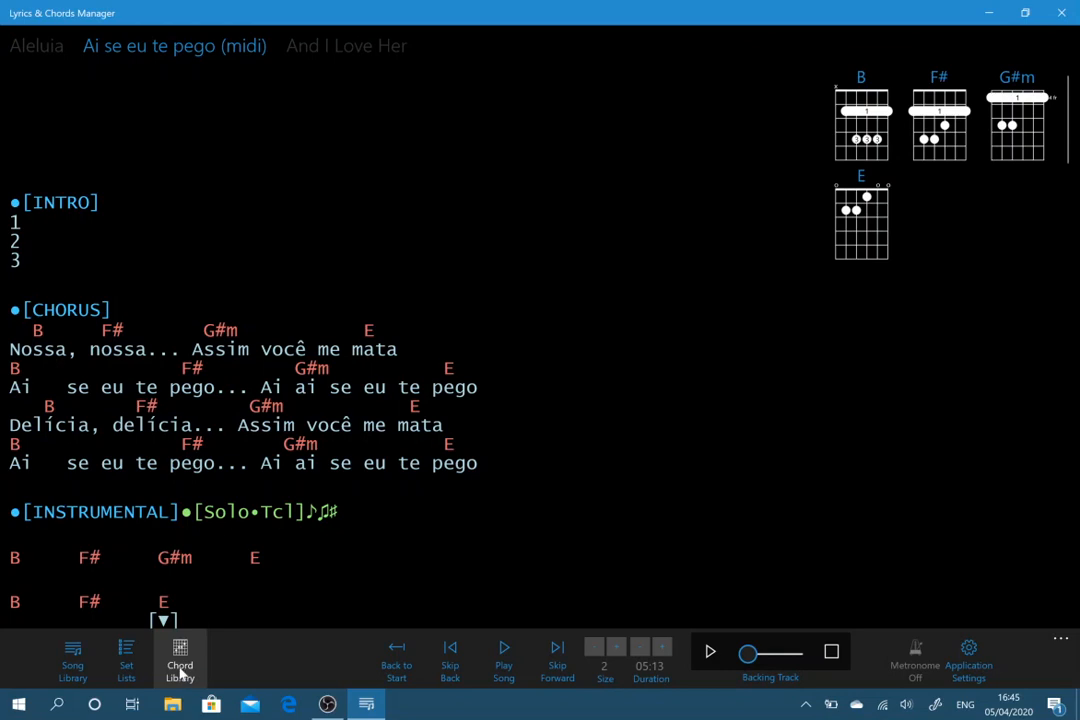
{"action": "mouse_move", "coordinate": [180, 658]}
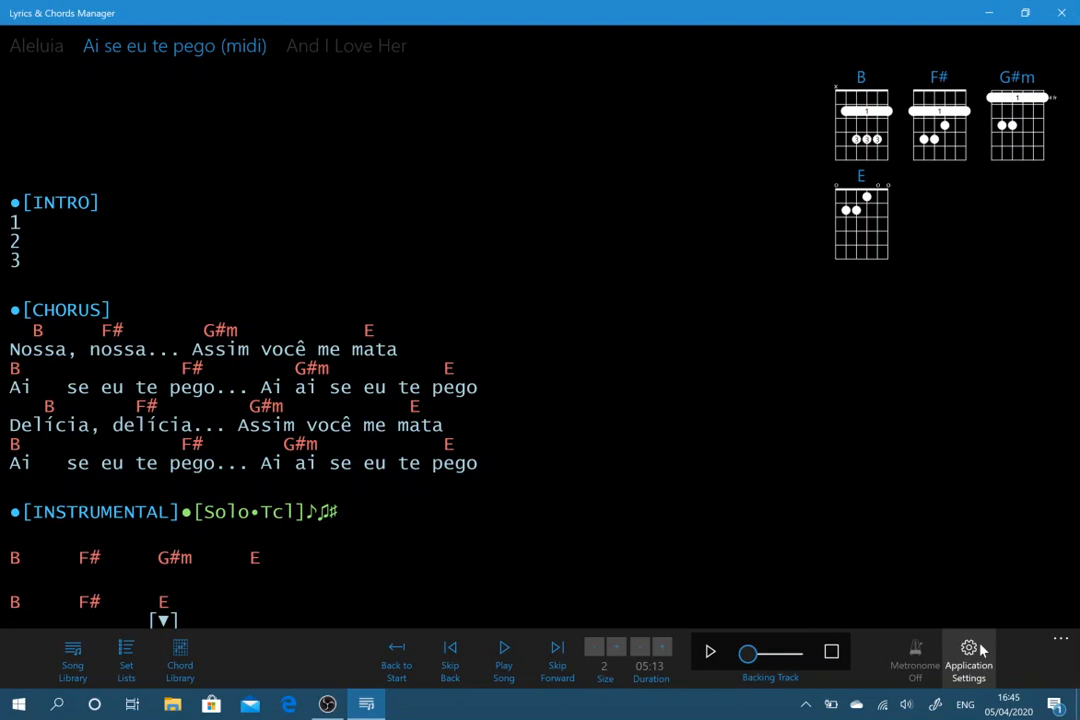
{"action": "left_click", "coordinate": [968, 658]}
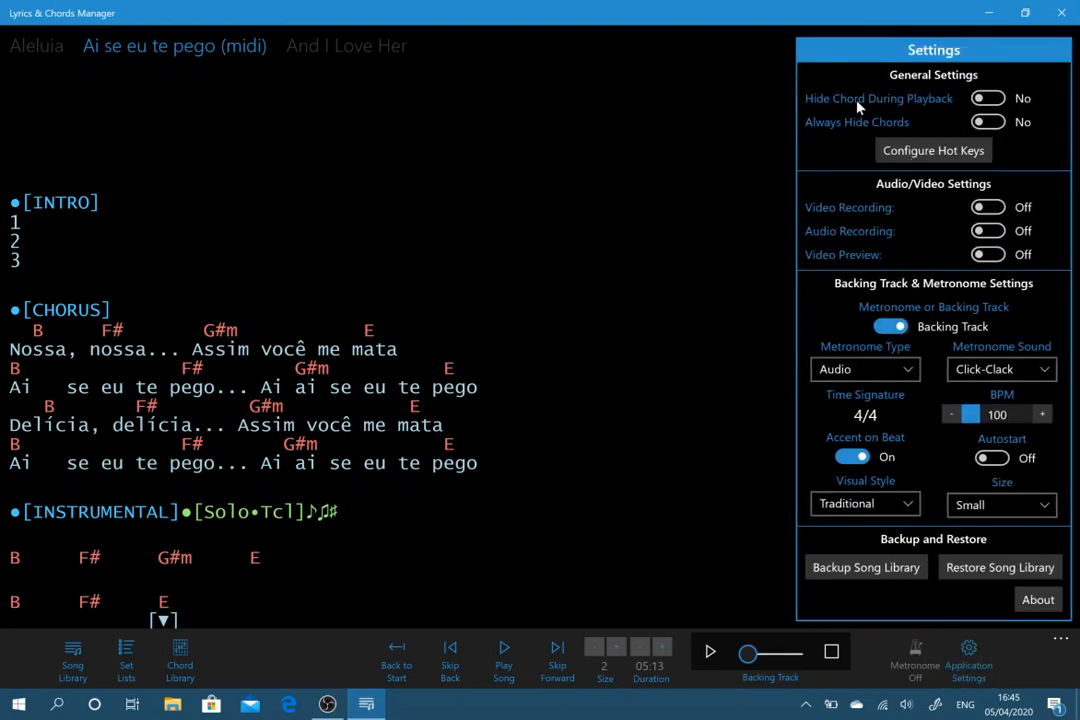
{"action": "mouse_move", "coordinate": [956, 98]}
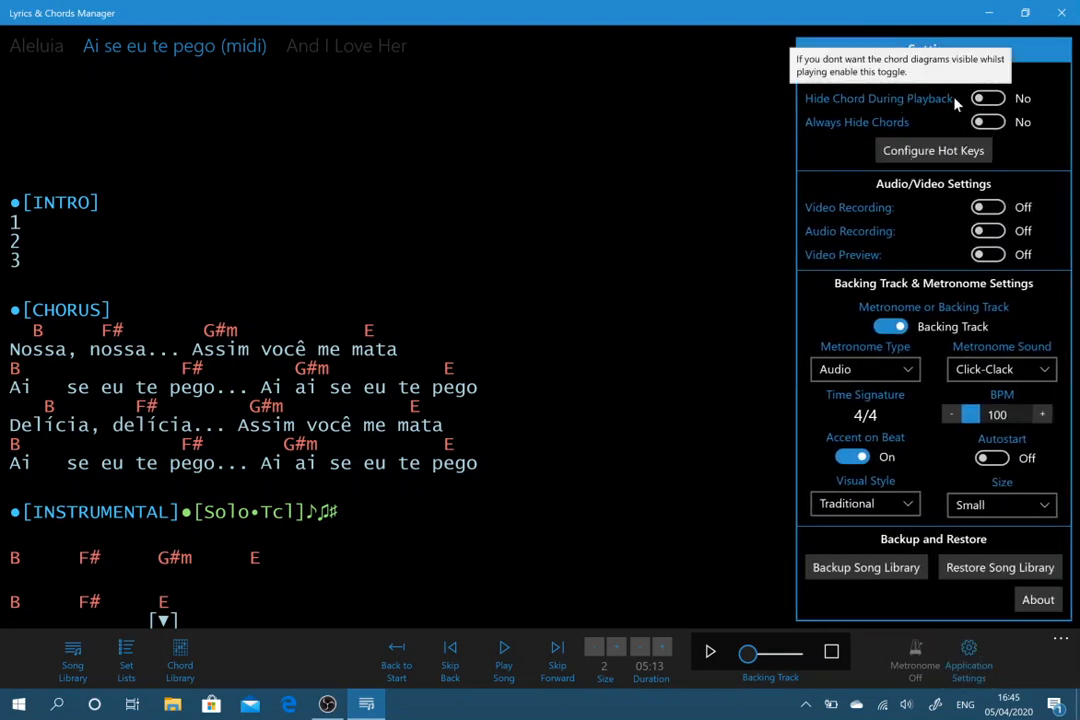
{"action": "left_click", "coordinate": [988, 98]}
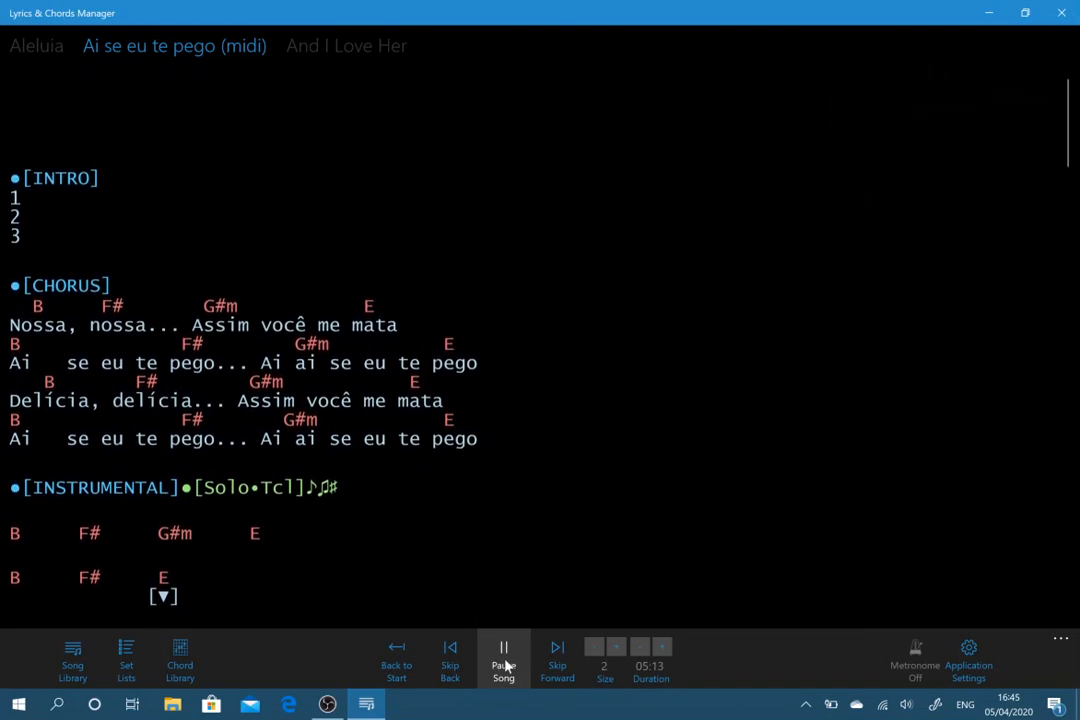
Step: Pause the playing song and bring the Application Settings back up
{"action": "left_click", "coordinate": [504, 660]}
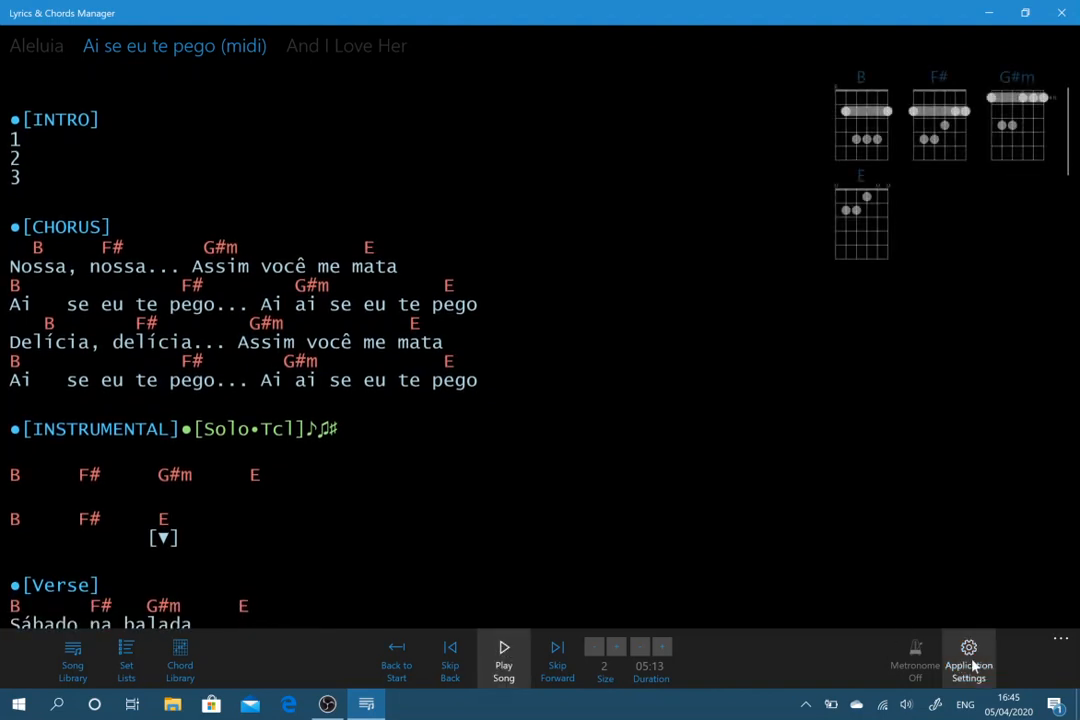
{"action": "left_click", "coordinate": [968, 658]}
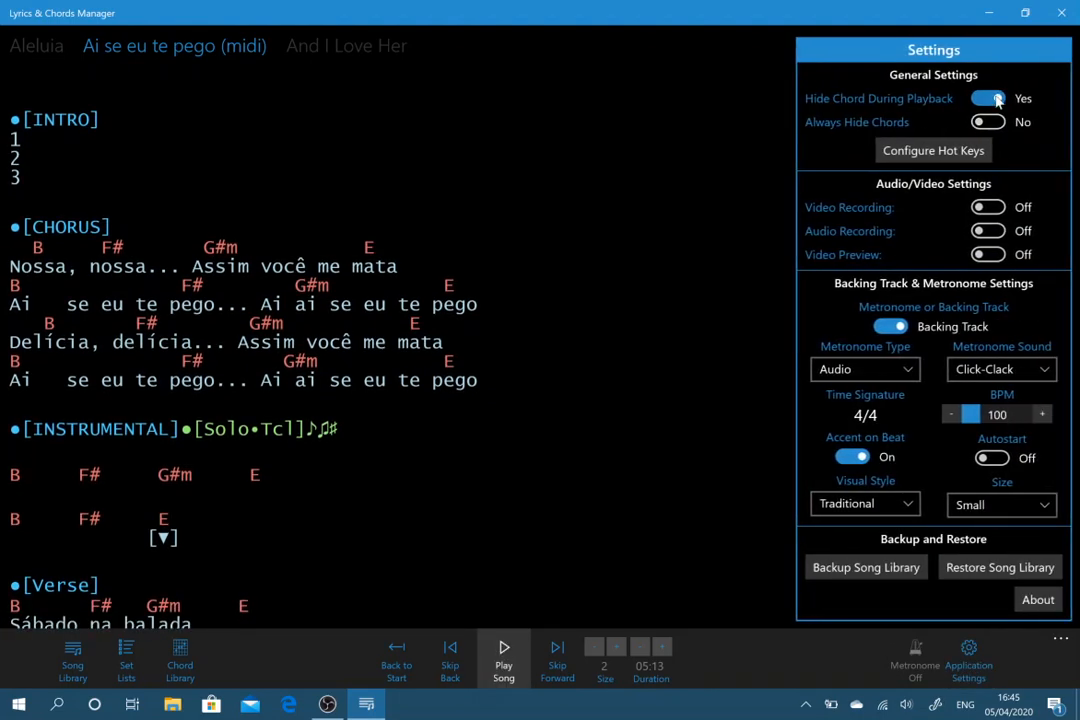
{"action": "left_click", "coordinate": [988, 98]}
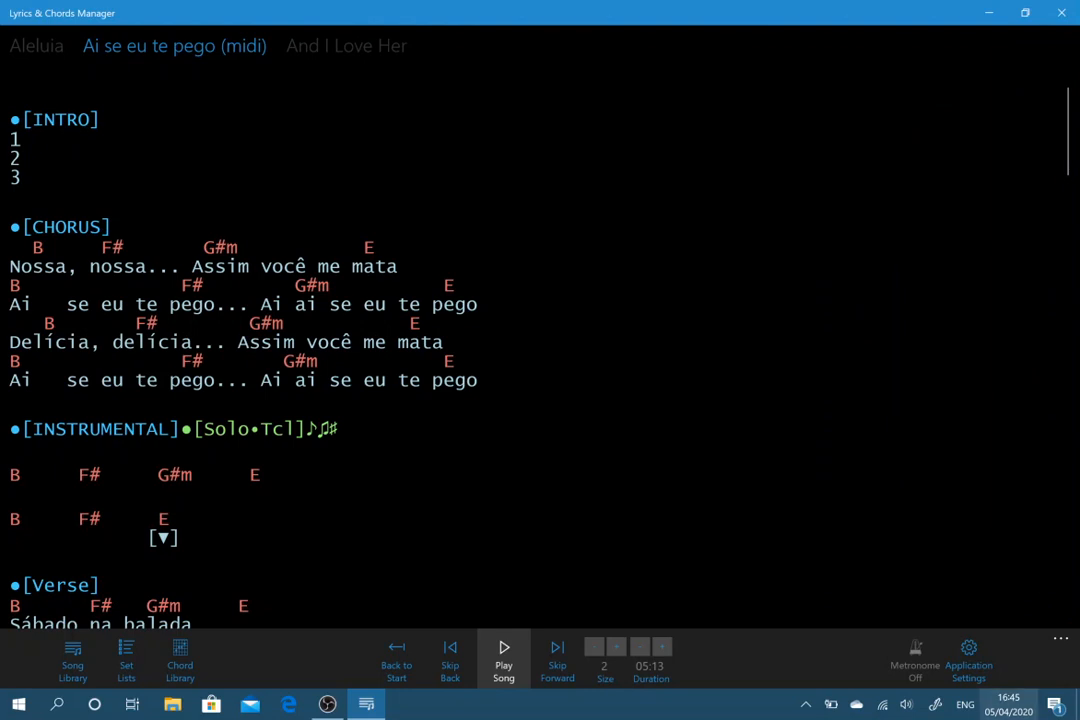
{"action": "left_click", "coordinate": [968, 656]}
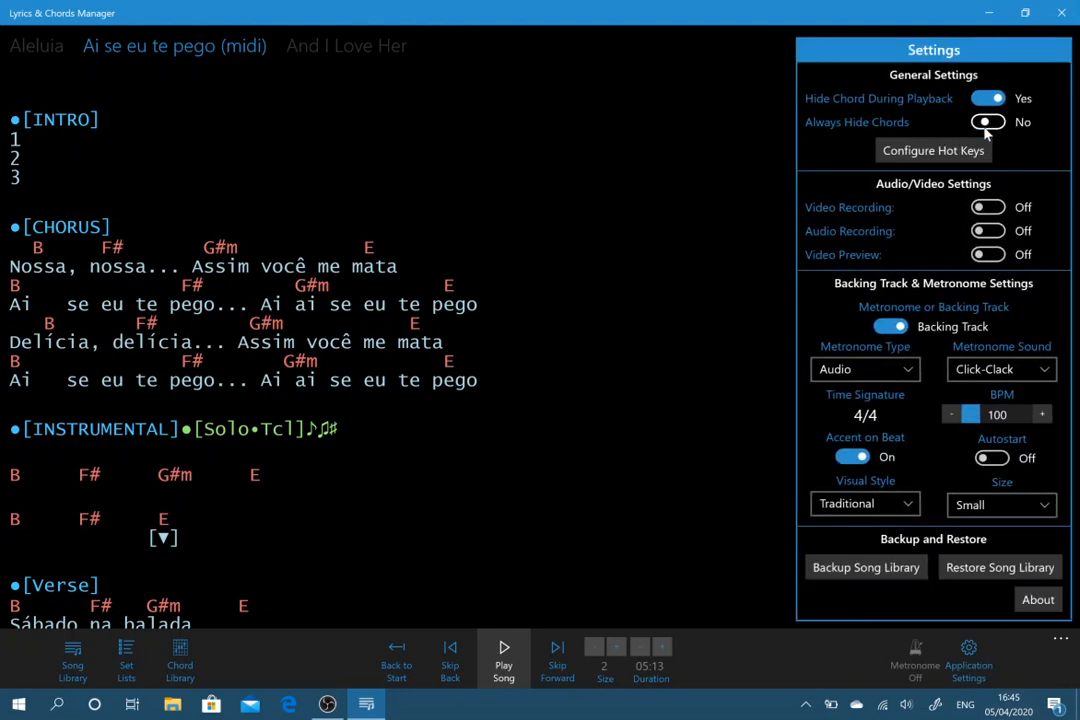
{"action": "mouse_move", "coordinate": [928, 156]}
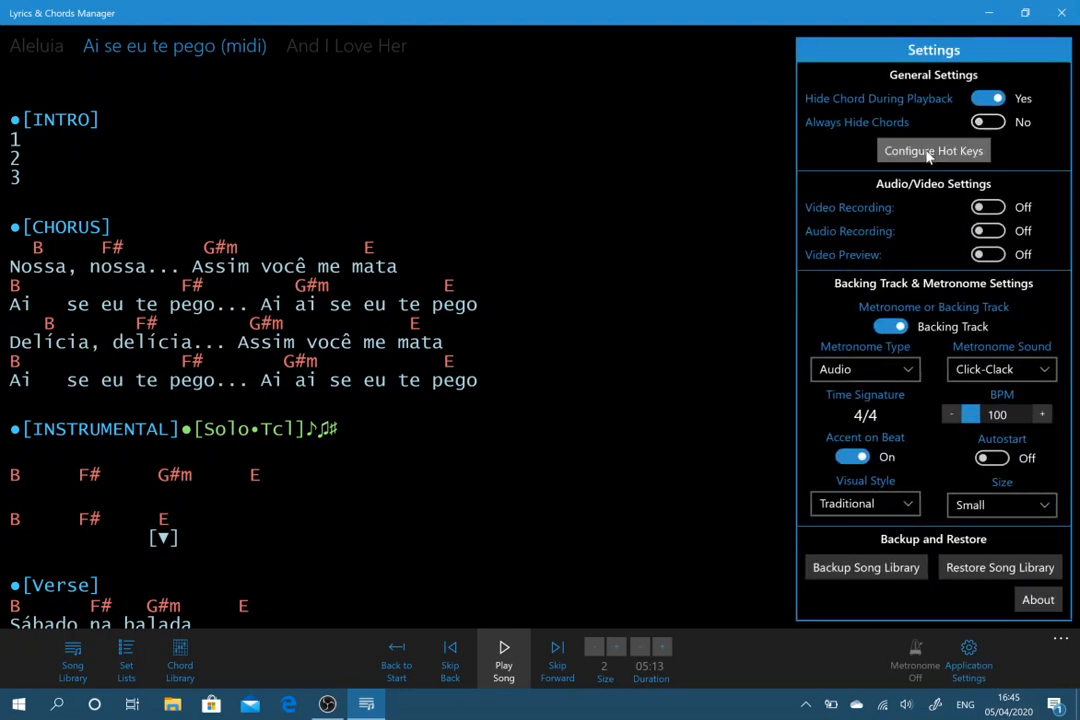
{"action": "left_click", "coordinate": [932, 150]}
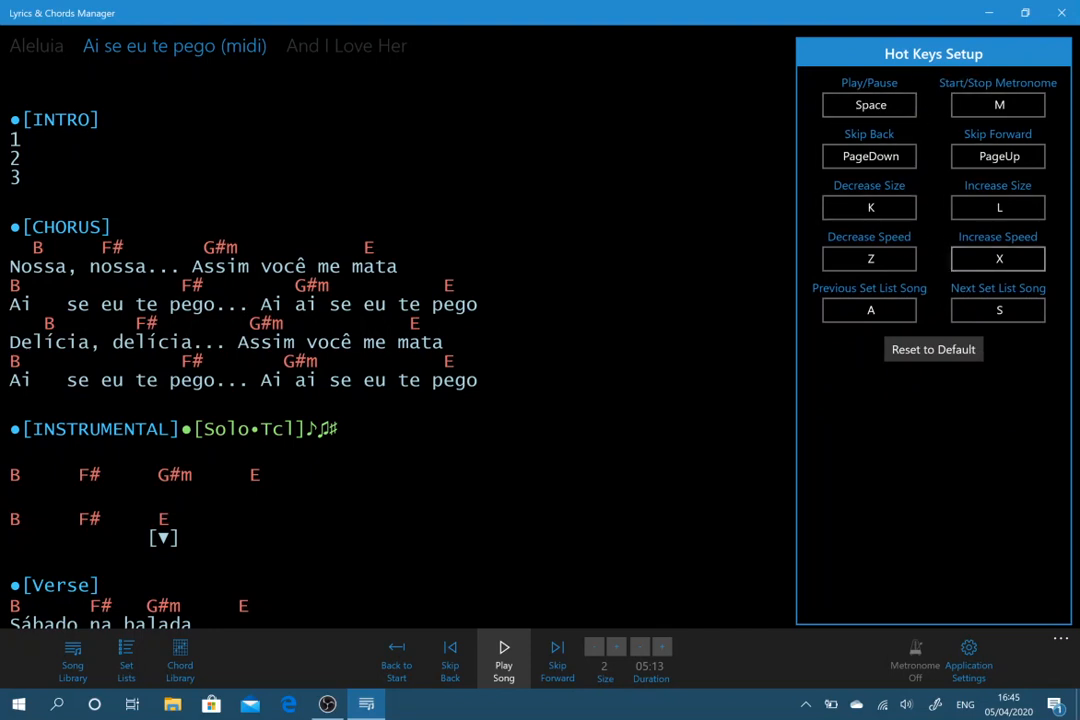
{"action": "mouse_move", "coordinate": [596, 572]}
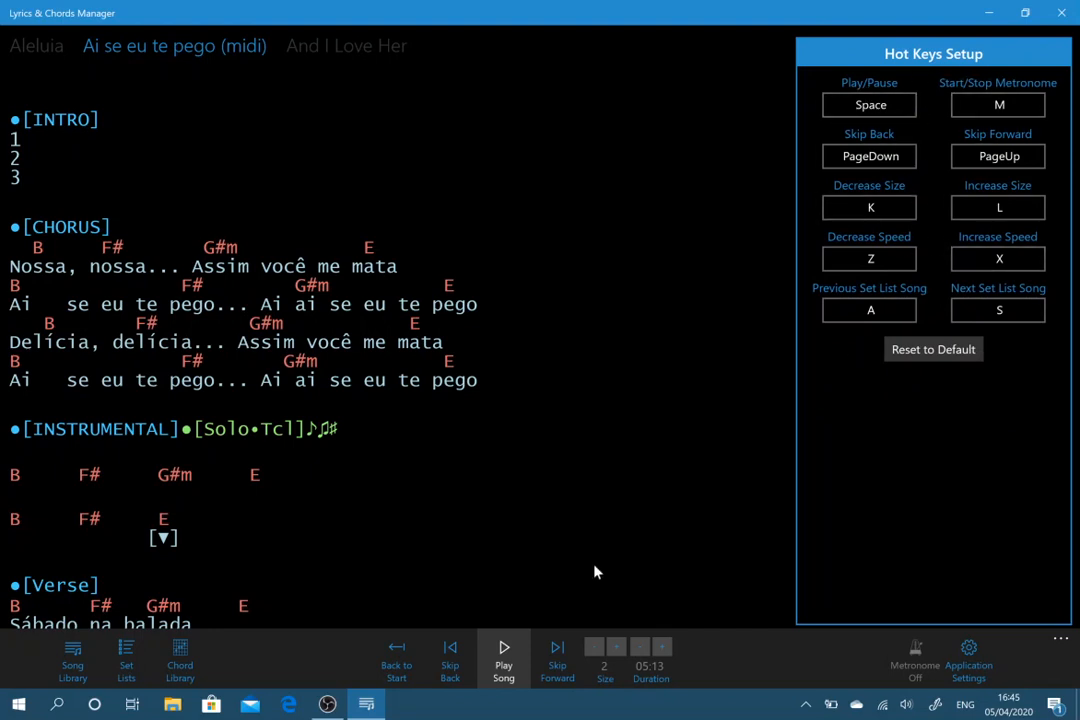
{"action": "mouse_move", "coordinate": [956, 52]}
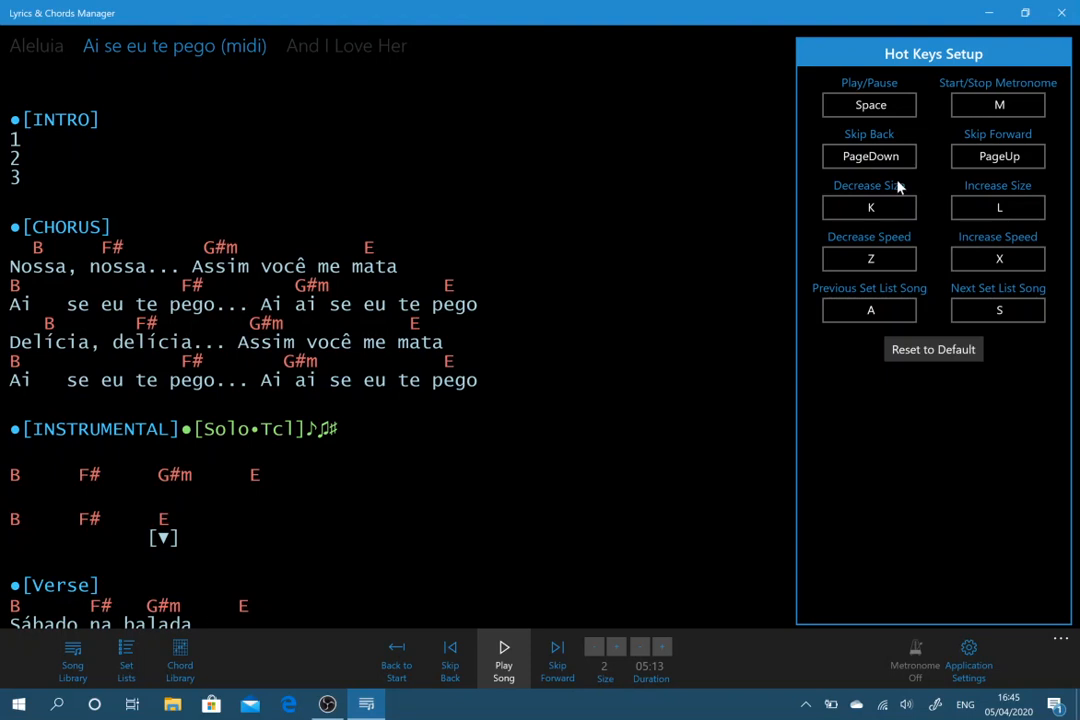
{"action": "mouse_move", "coordinate": [712, 250]}
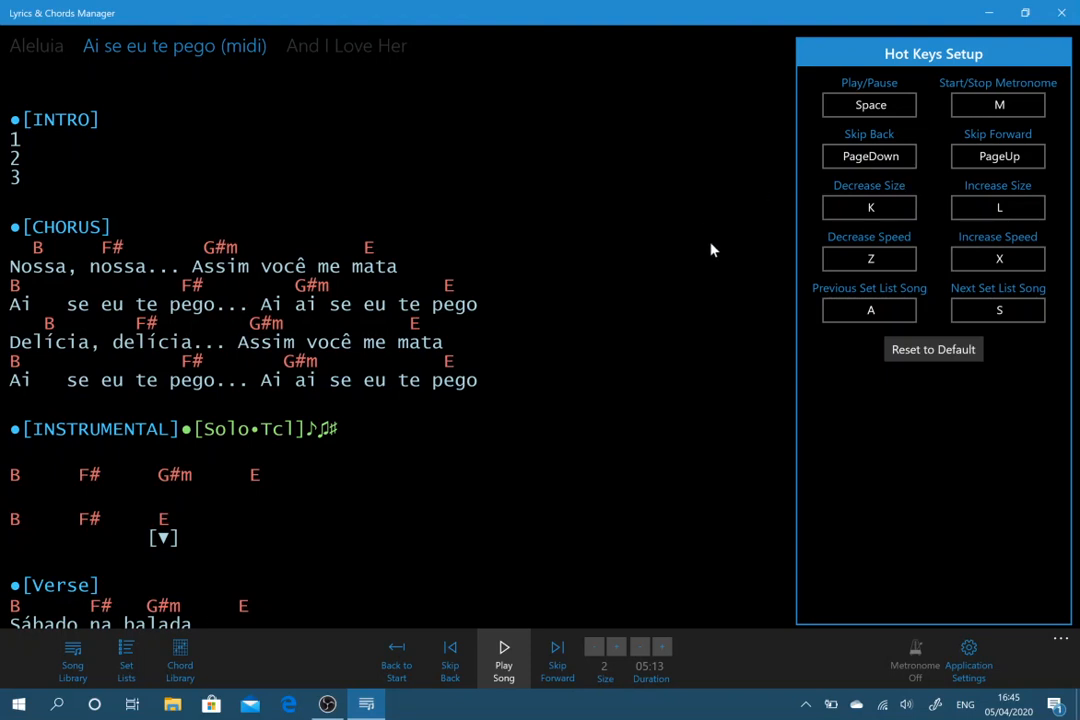
Step: Leave Hot Keys Setup and enable Video Recording with the Front camera
{"action": "left_click", "coordinate": [968, 656]}
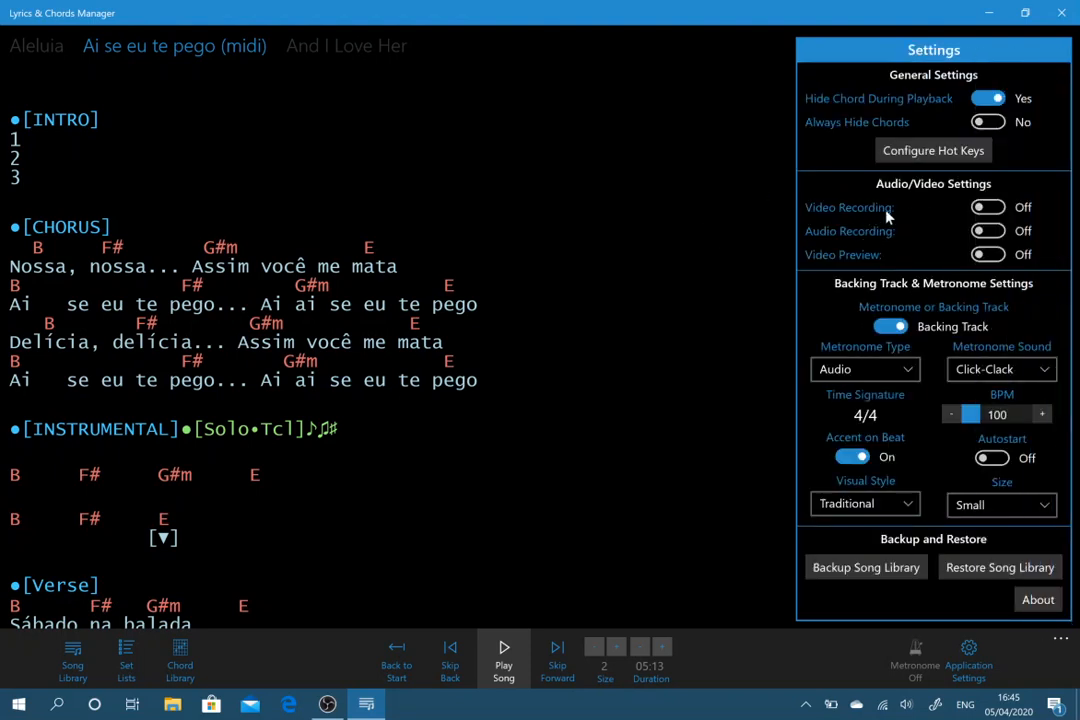
{"action": "mouse_move", "coordinate": [960, 228]}
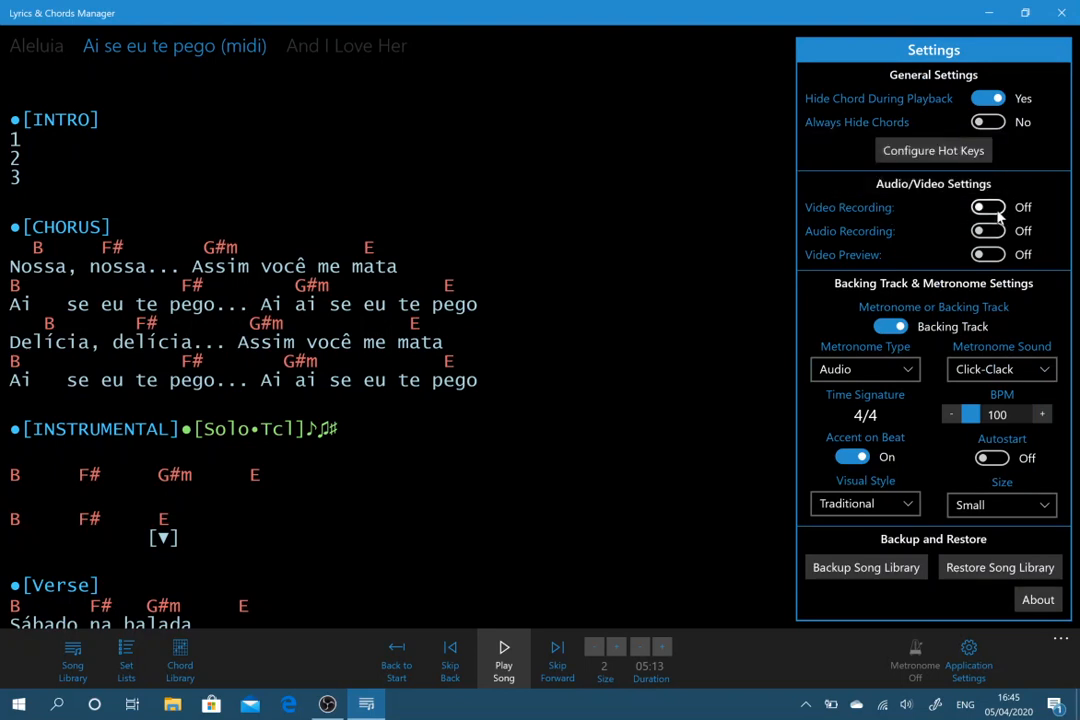
{"action": "left_click", "coordinate": [988, 206]}
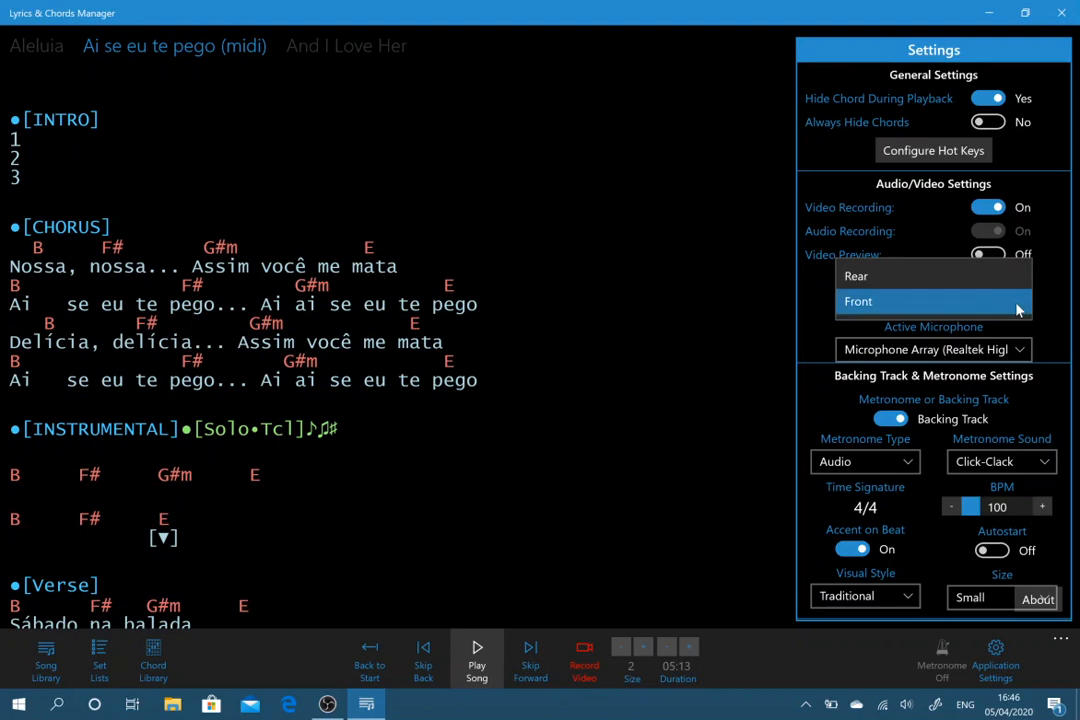
{"action": "mouse_move", "coordinate": [870, 304]}
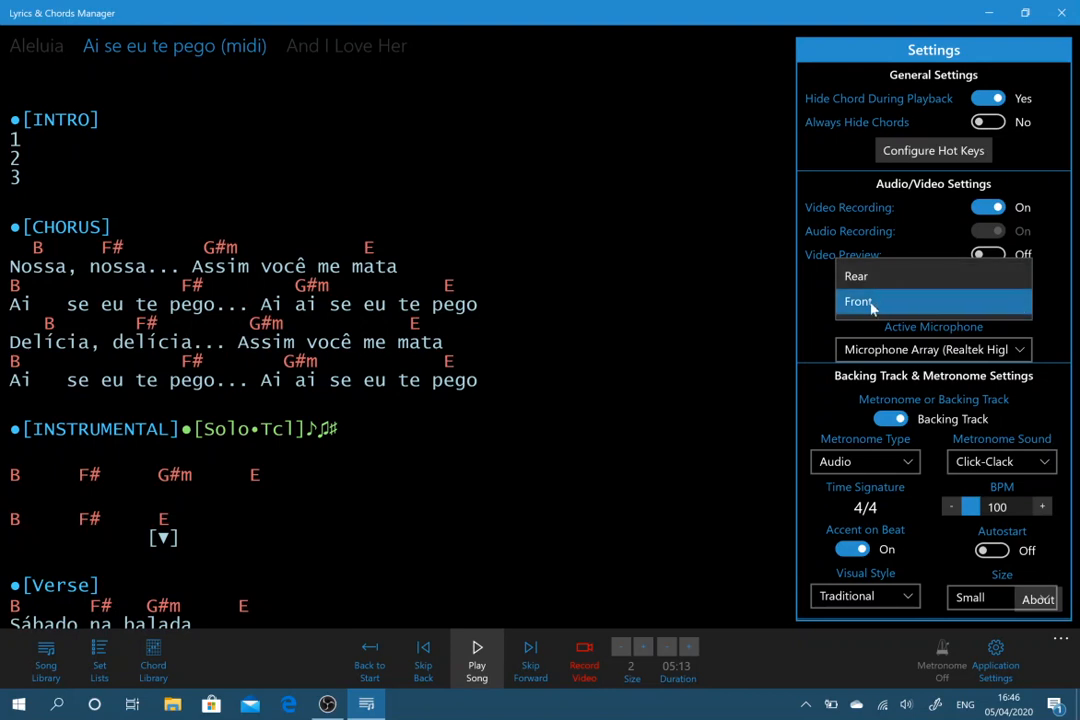
{"action": "mouse_move", "coordinate": [876, 278]}
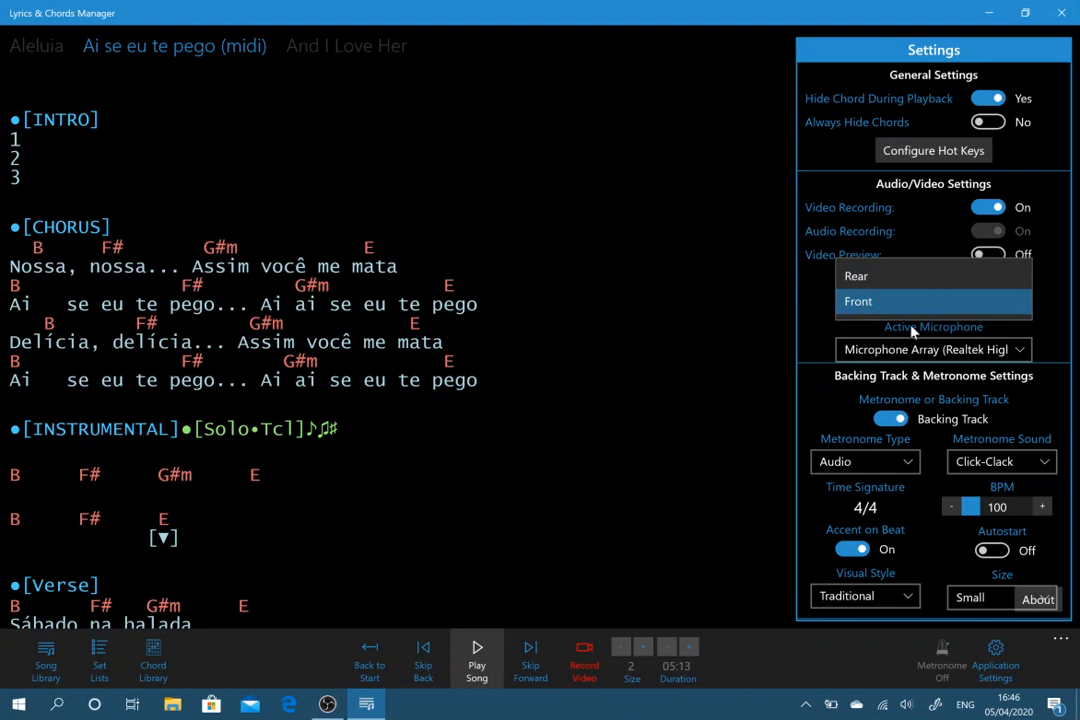
{"action": "left_click", "coordinate": [858, 300]}
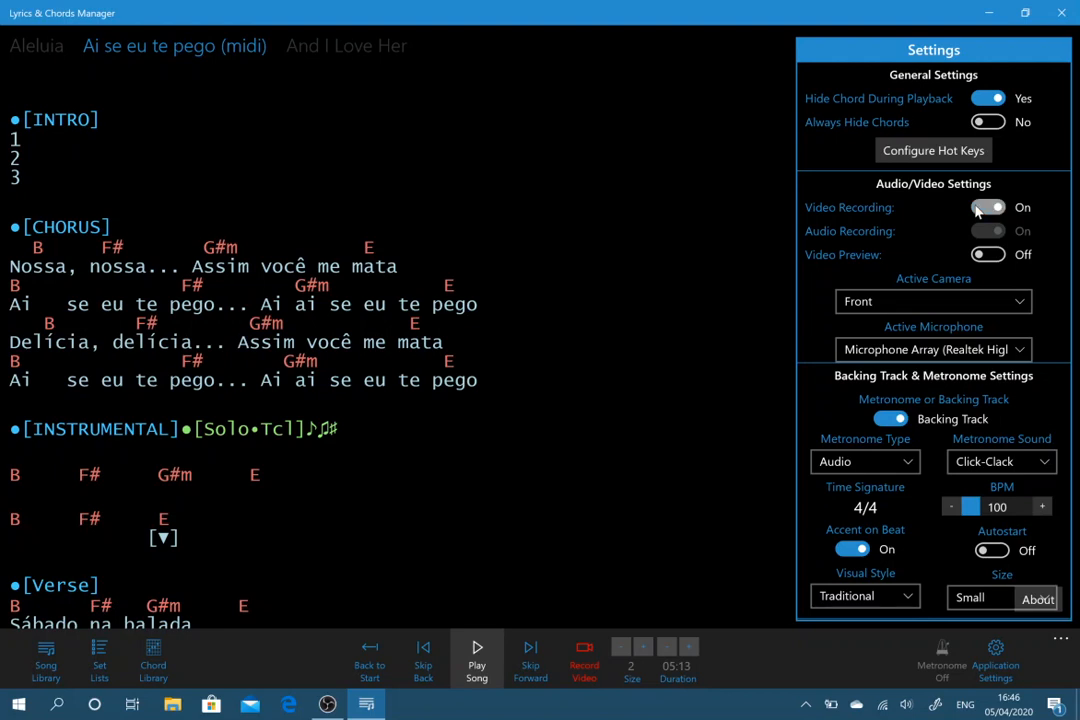
{"action": "left_click", "coordinate": [988, 206]}
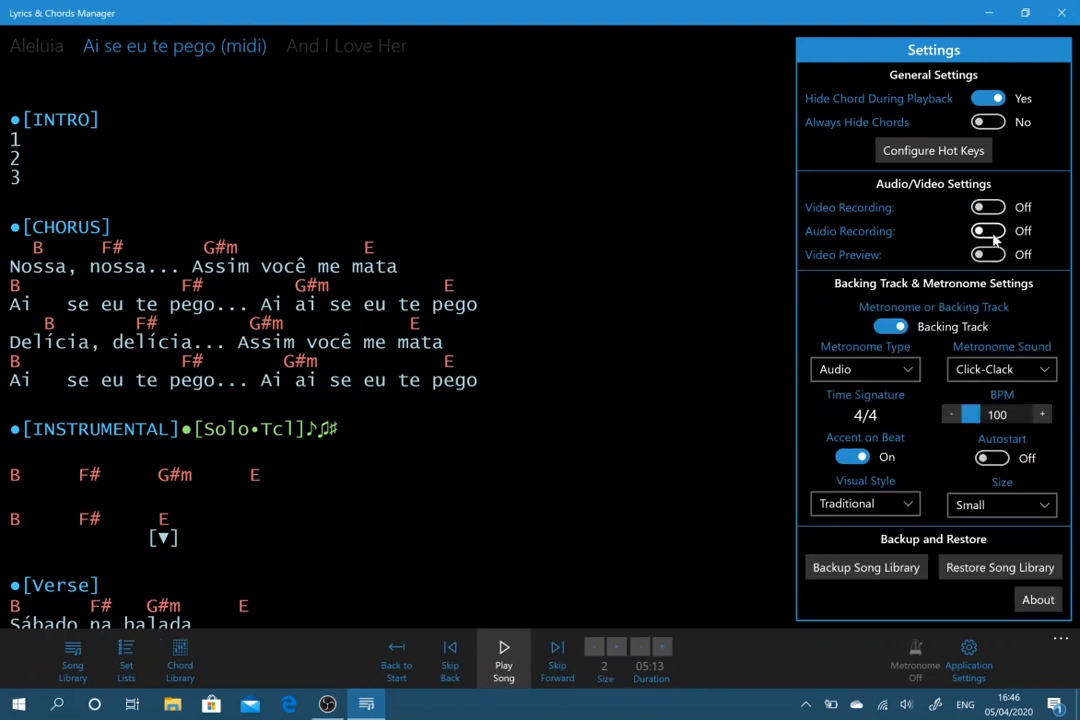
{"action": "left_click", "coordinate": [988, 206]}
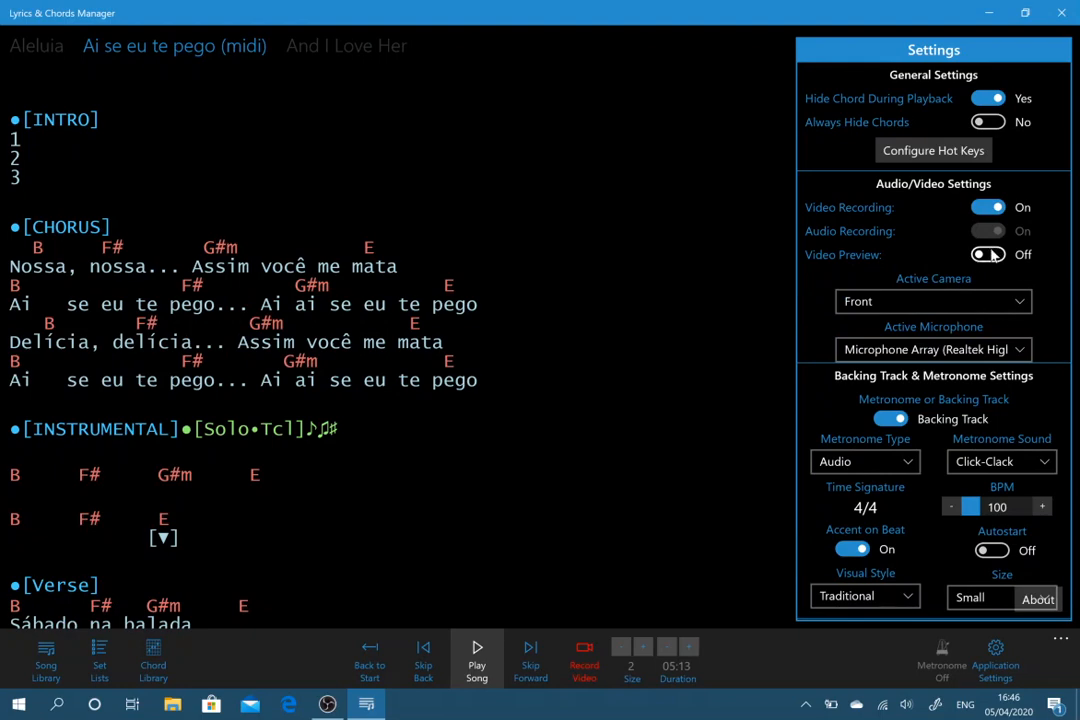
Step: Try the live Video Preview, then leave preview and Video Recording switched off
{"action": "left_click", "coordinate": [988, 254]}
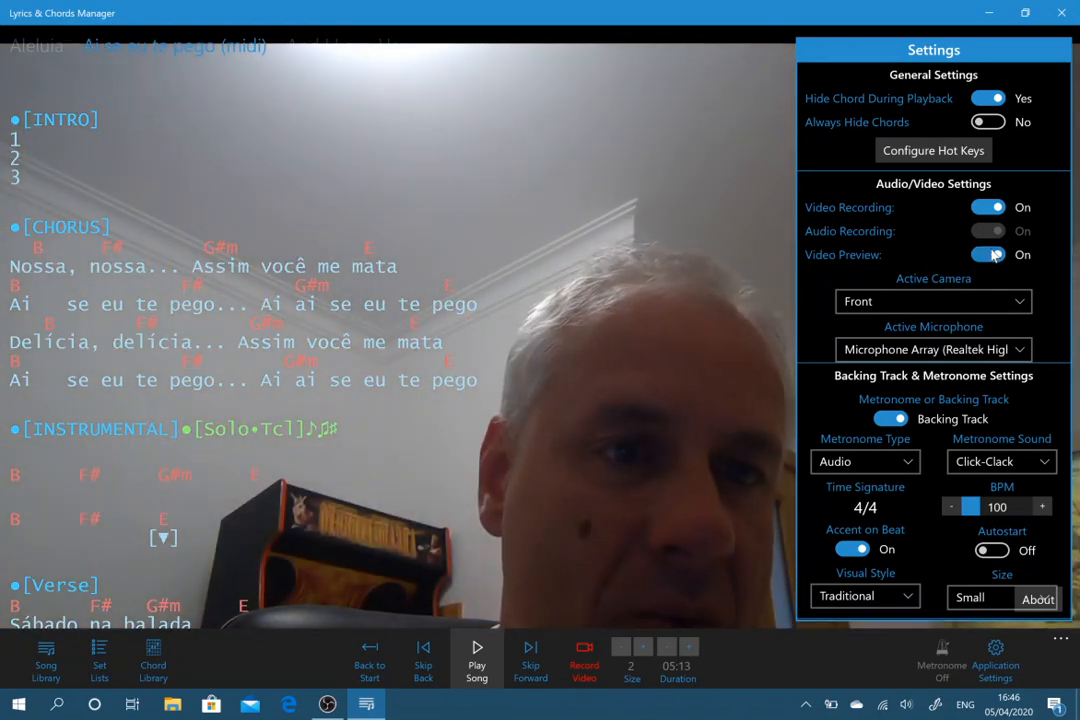
{"action": "left_click", "coordinate": [988, 254]}
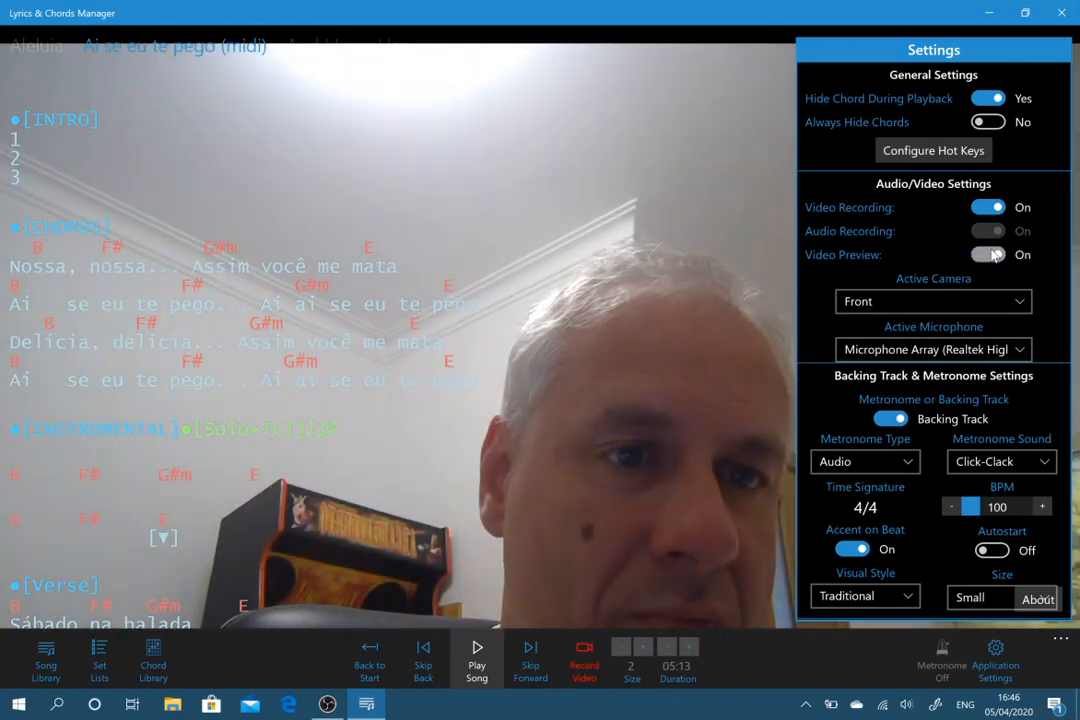
{"action": "left_click", "coordinate": [988, 254]}
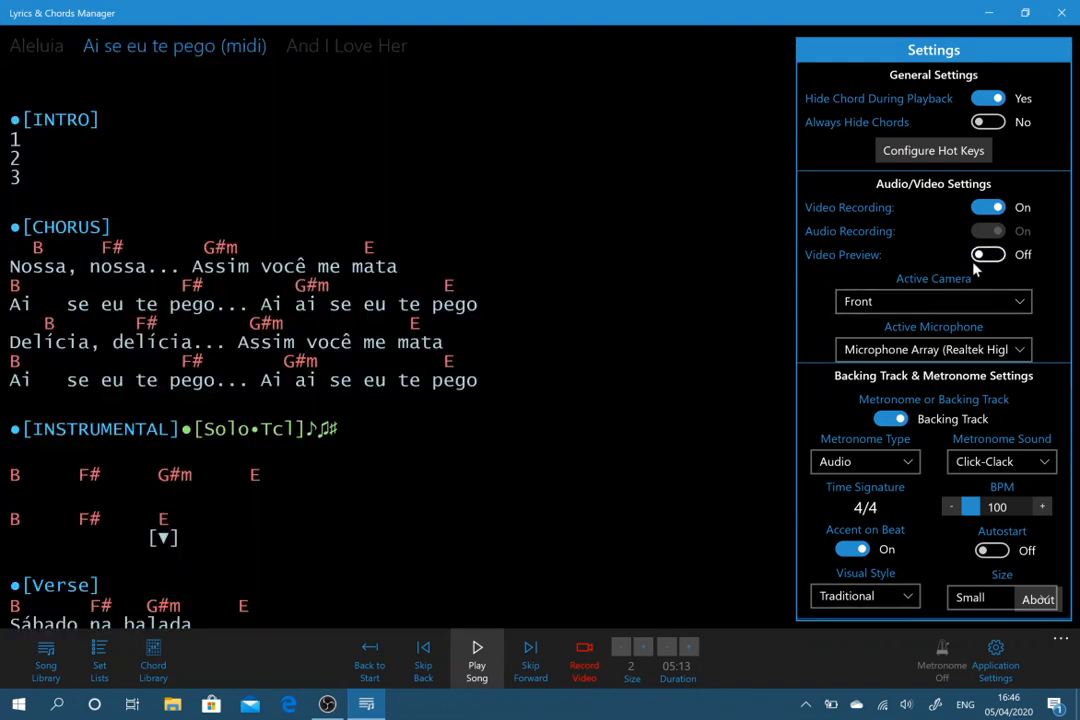
{"action": "mouse_move", "coordinate": [988, 254]}
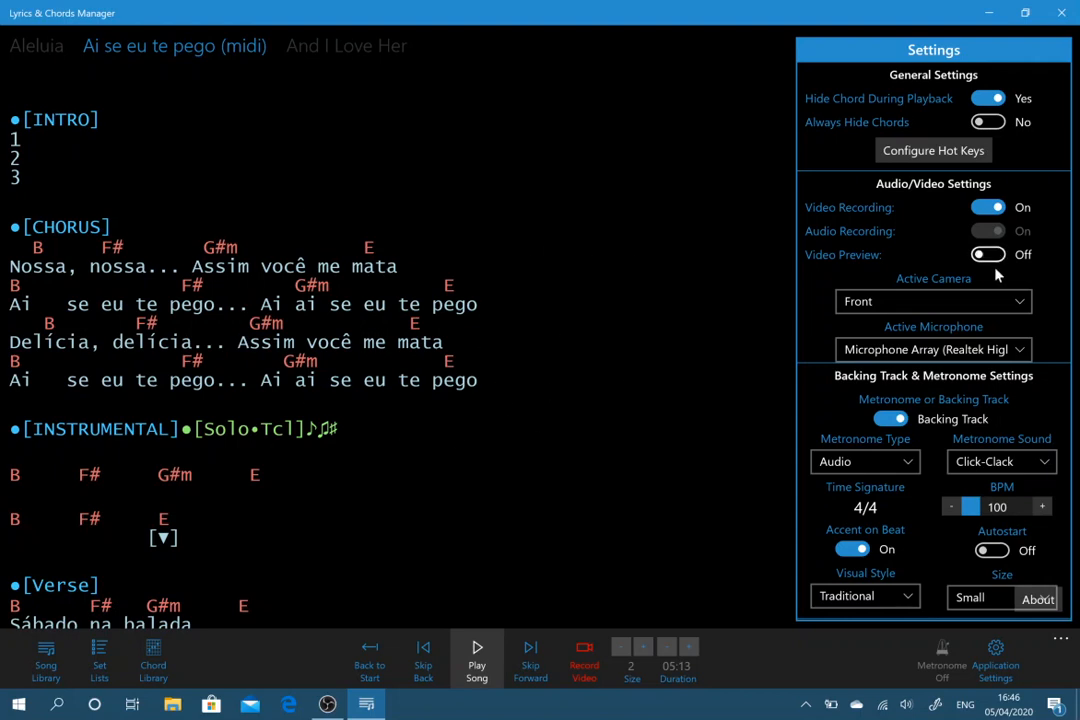
{"action": "mouse_move", "coordinate": [760, 450]}
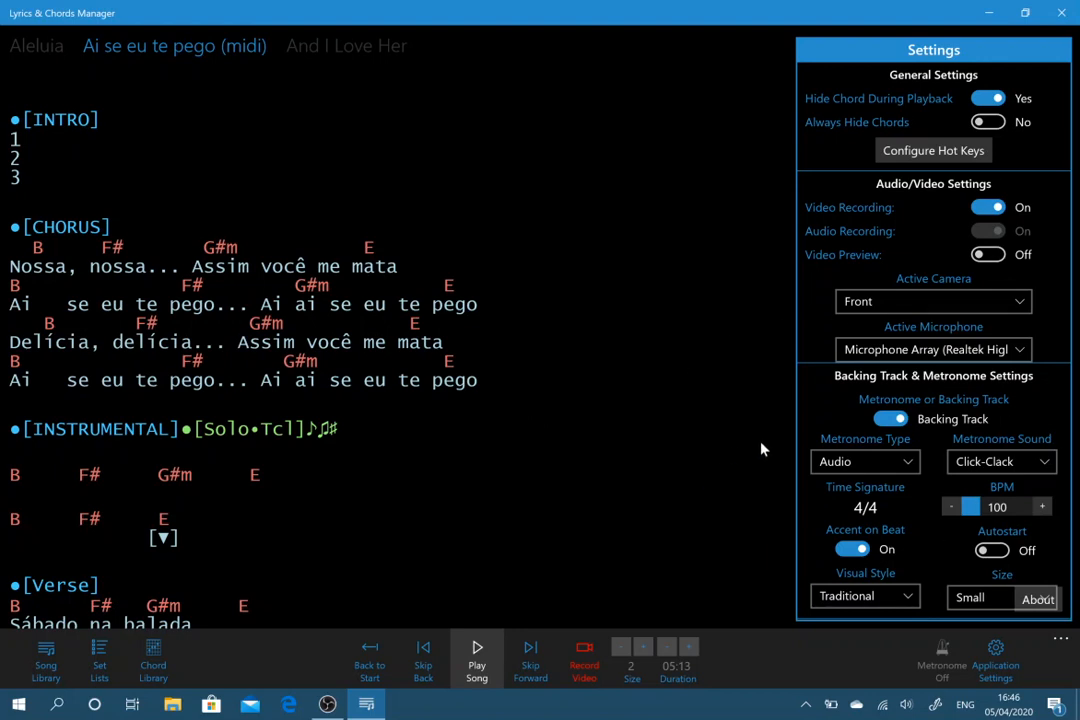
{"action": "mouse_move", "coordinate": [996, 206]}
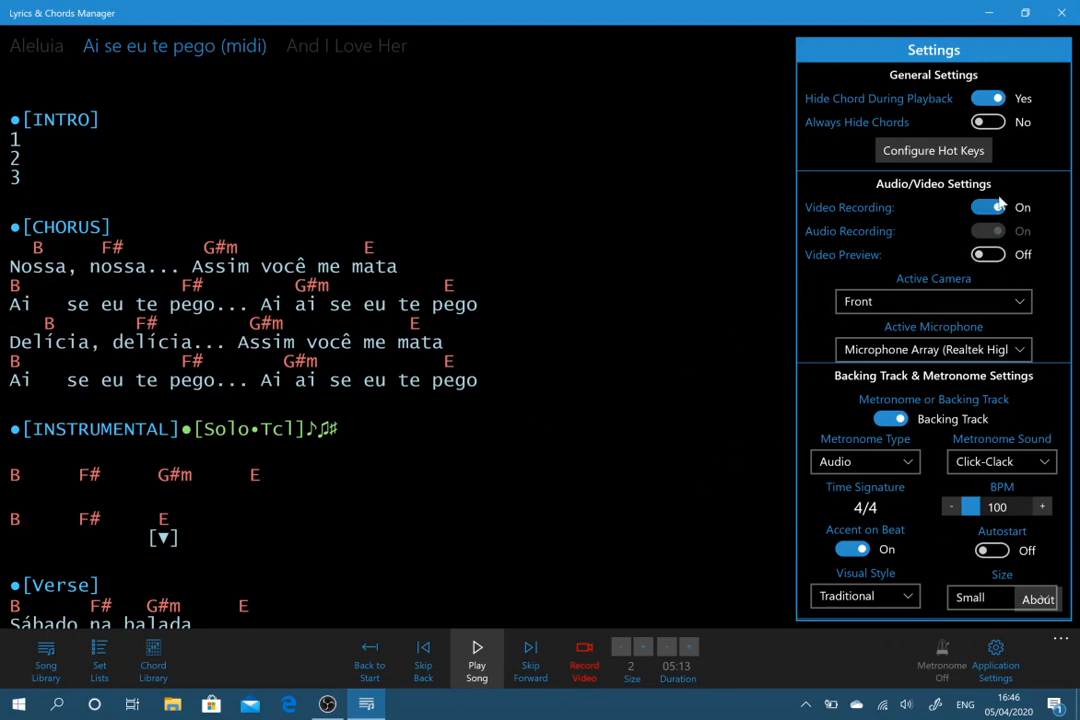
{"action": "left_click", "coordinate": [988, 206]}
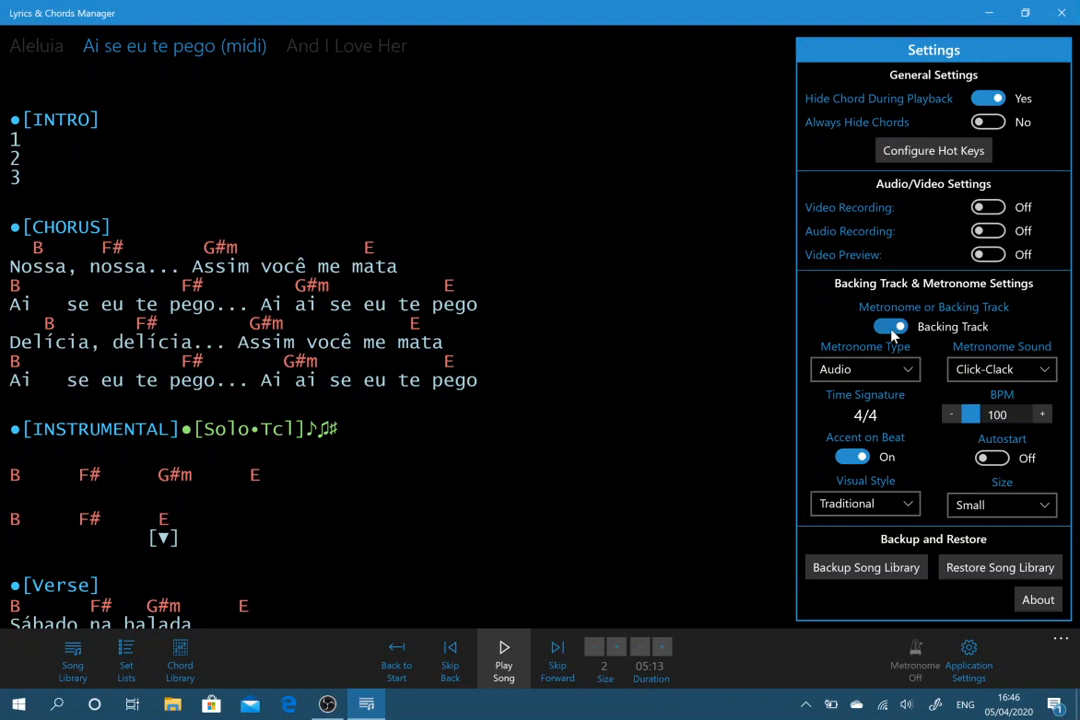
Step: Choose Metronome over Backing Track, type Audio-Video, visual style Traditional
{"action": "left_click", "coordinate": [888, 328]}
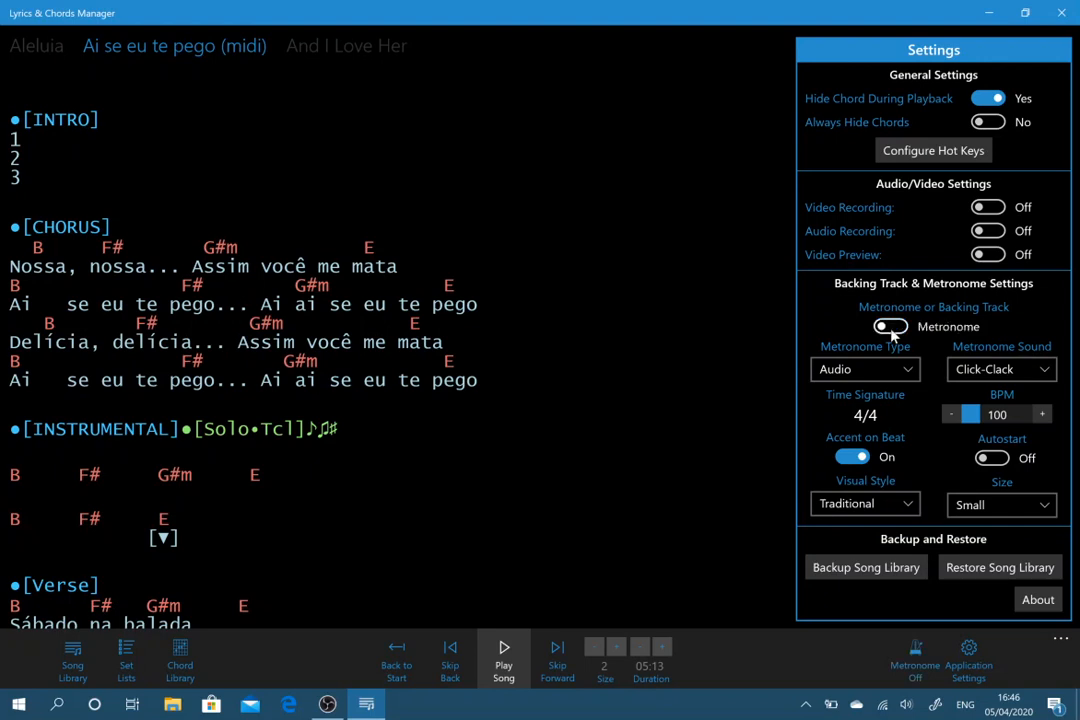
{"action": "left_click", "coordinate": [864, 368]}
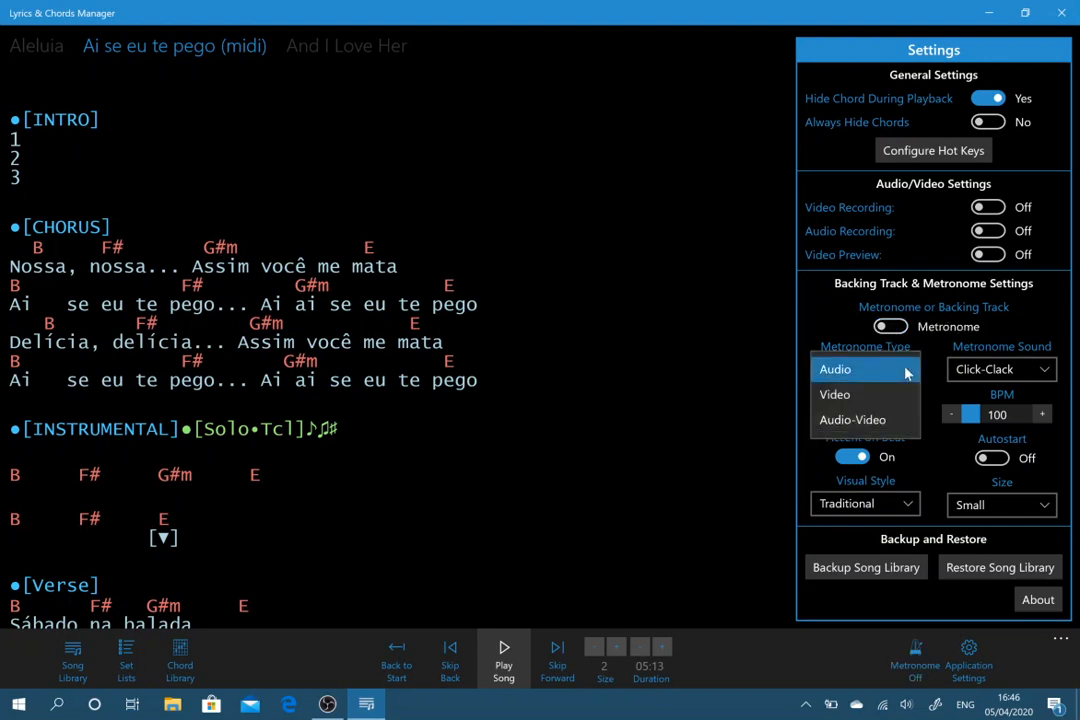
{"action": "mouse_move", "coordinate": [844, 404]}
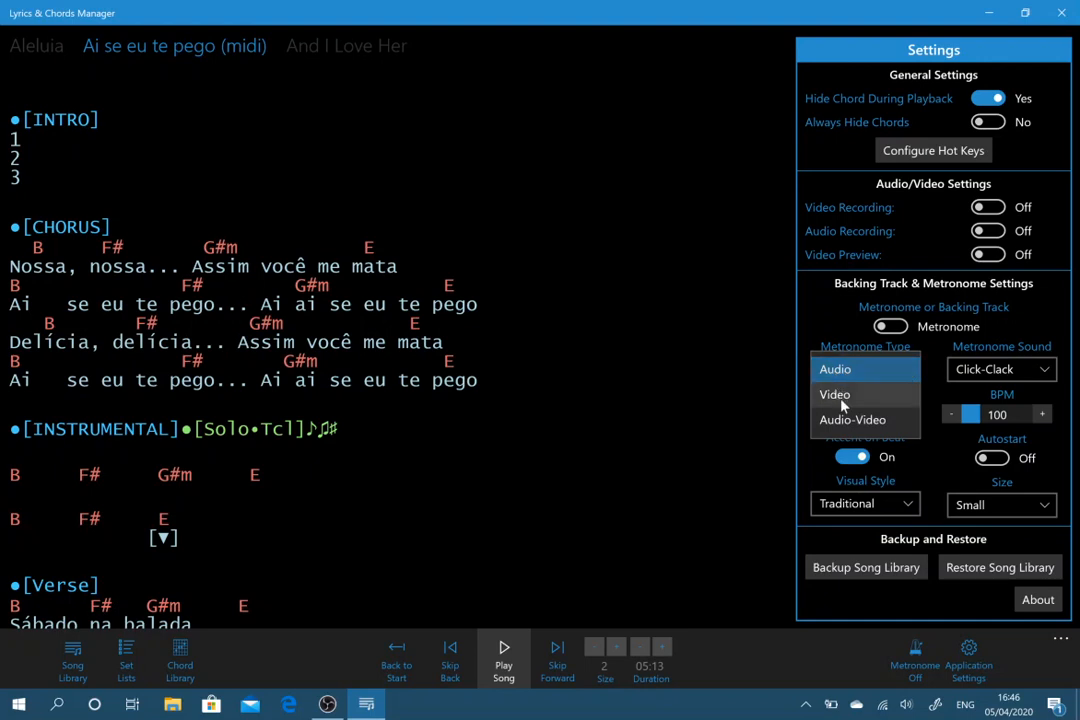
{"action": "mouse_move", "coordinate": [852, 420]}
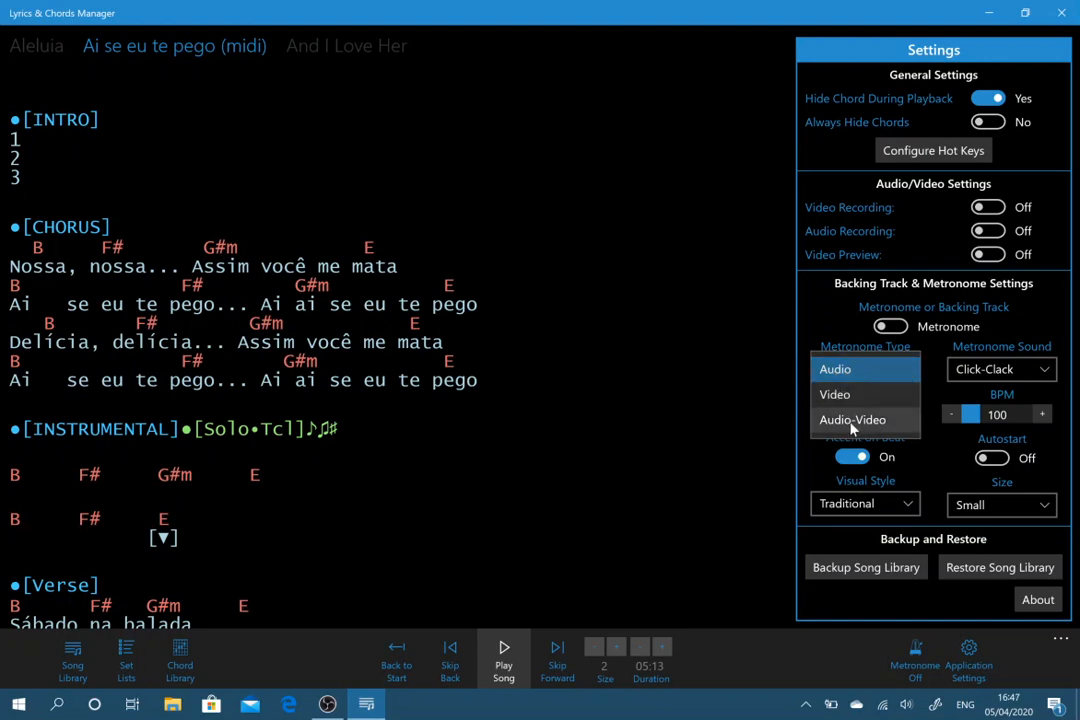
{"action": "left_click", "coordinate": [852, 420]}
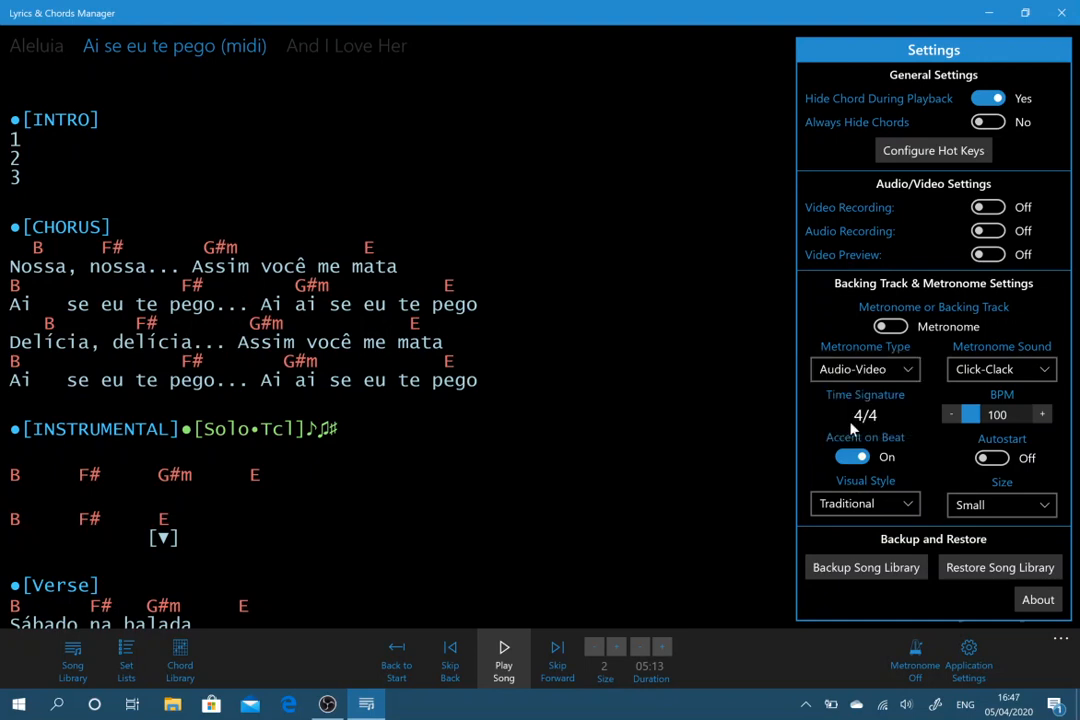
{"action": "mouse_move", "coordinate": [992, 458]}
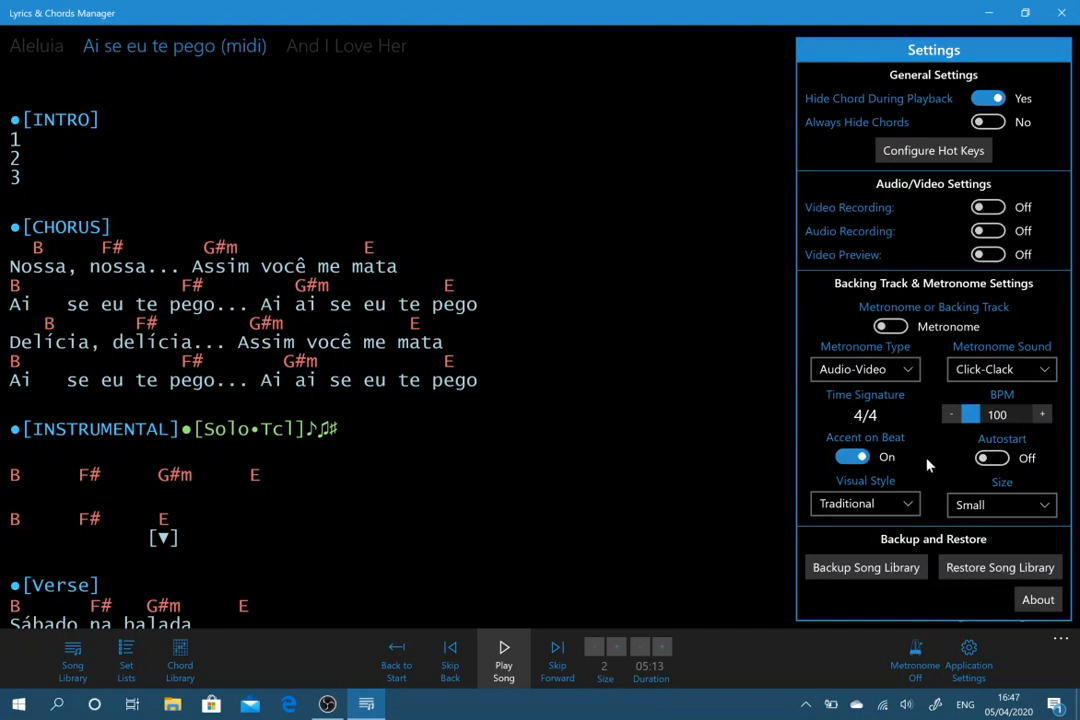
{"action": "mouse_move", "coordinate": [704, 504]}
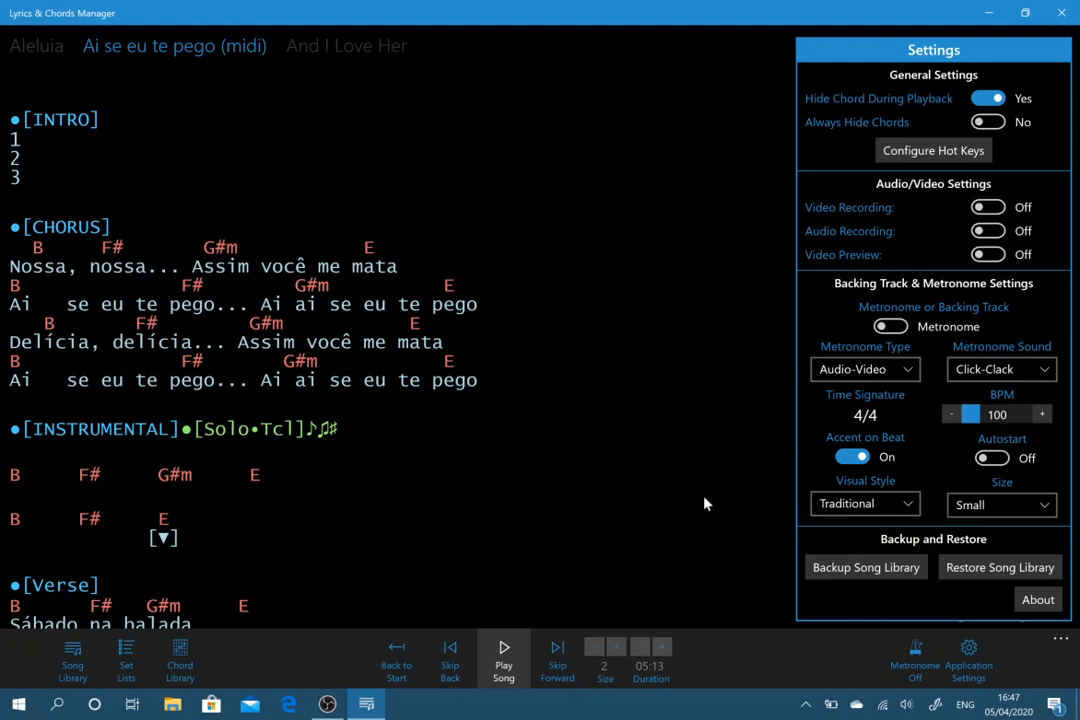
{"action": "mouse_move", "coordinate": [1004, 436]}
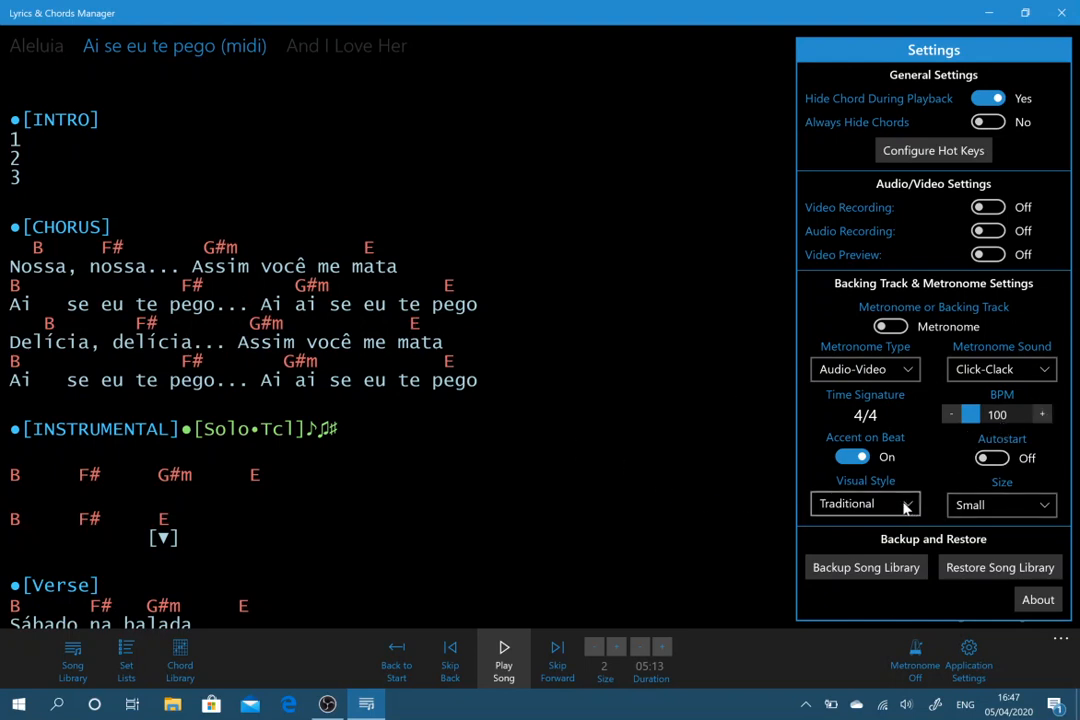
{"action": "left_click", "coordinate": [864, 504]}
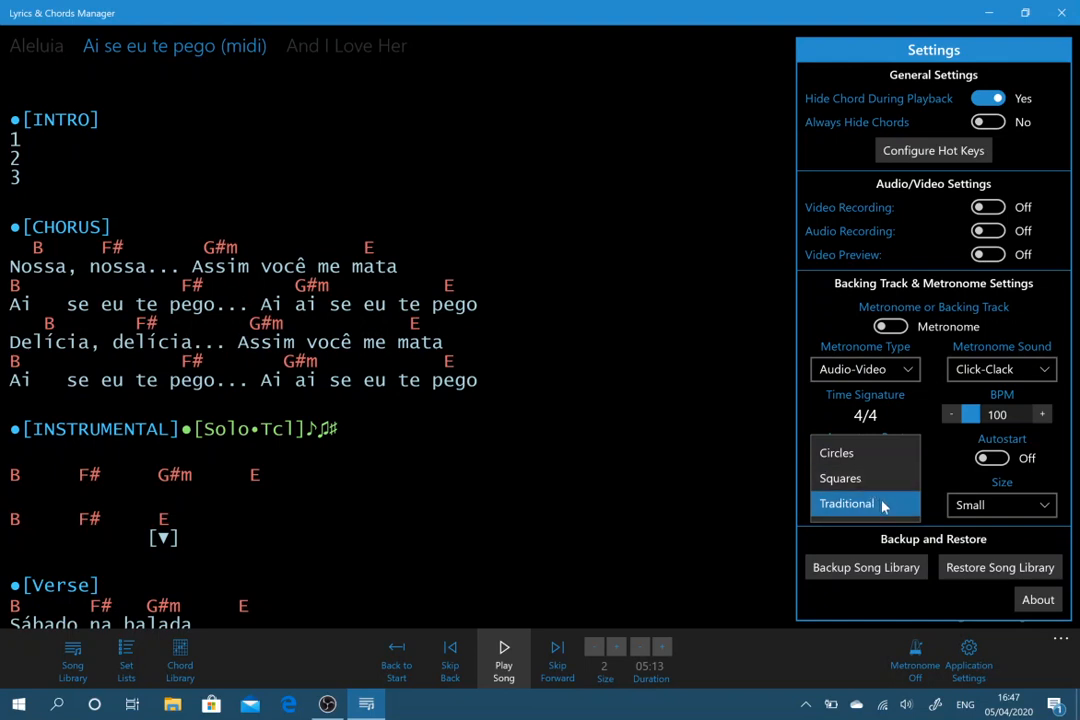
{"action": "left_click", "coordinate": [846, 504]}
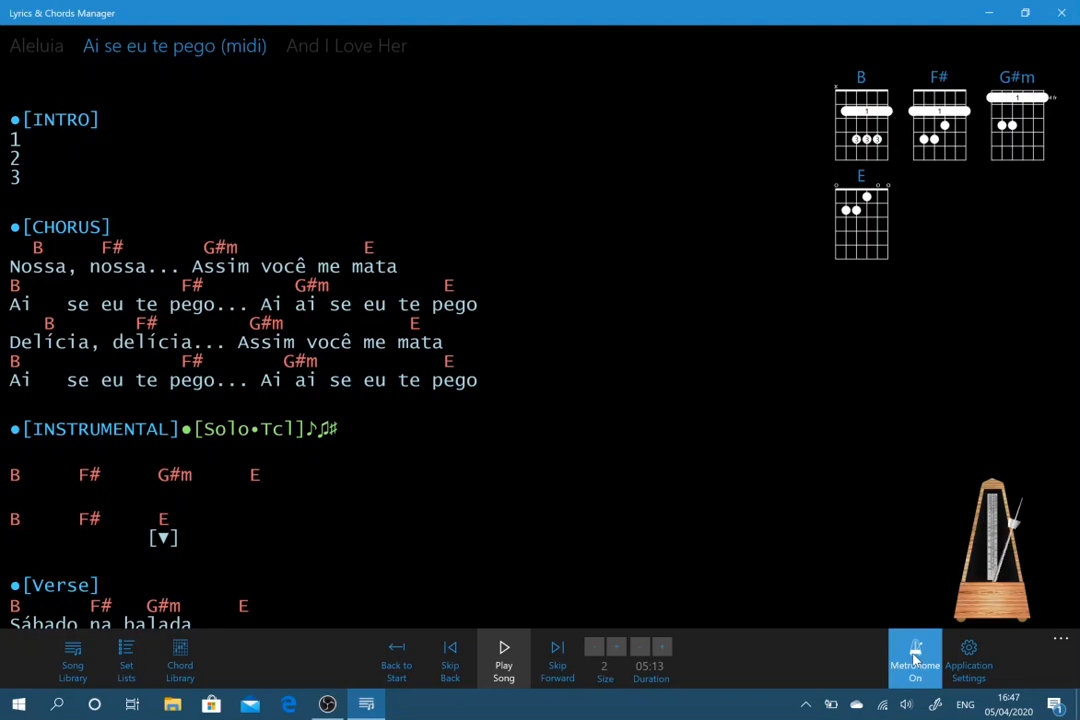
Step: Test the traditional pendulum metronome, turn it off and return to settings
{"action": "left_click", "coordinate": [914, 658]}
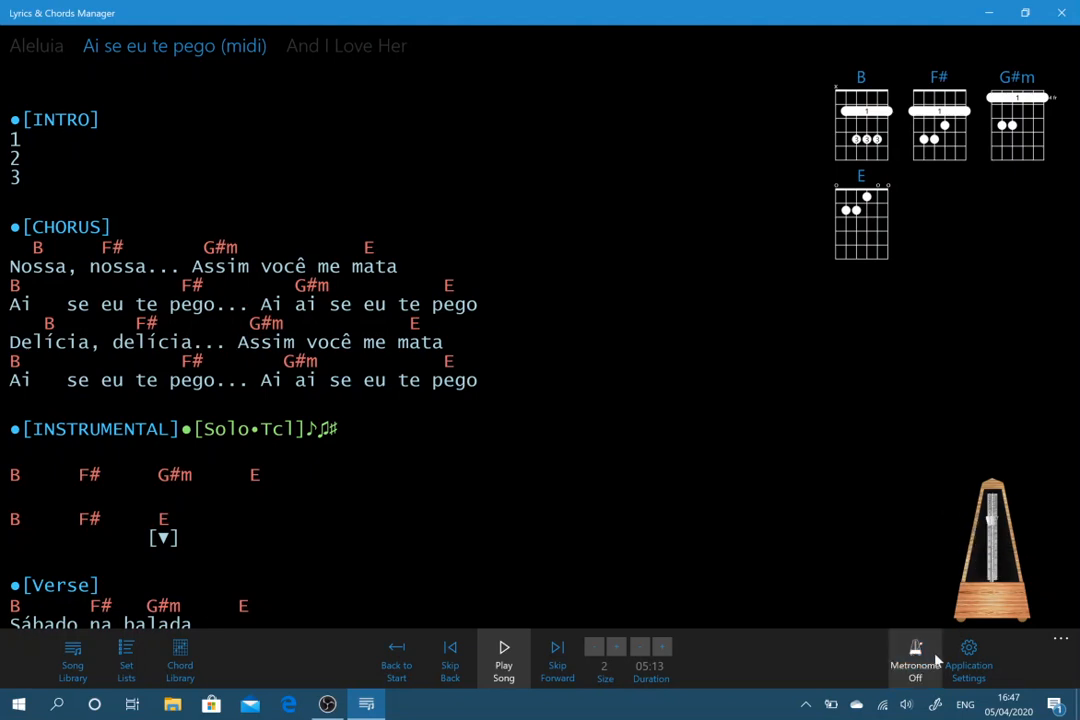
{"action": "left_click", "coordinate": [968, 660]}
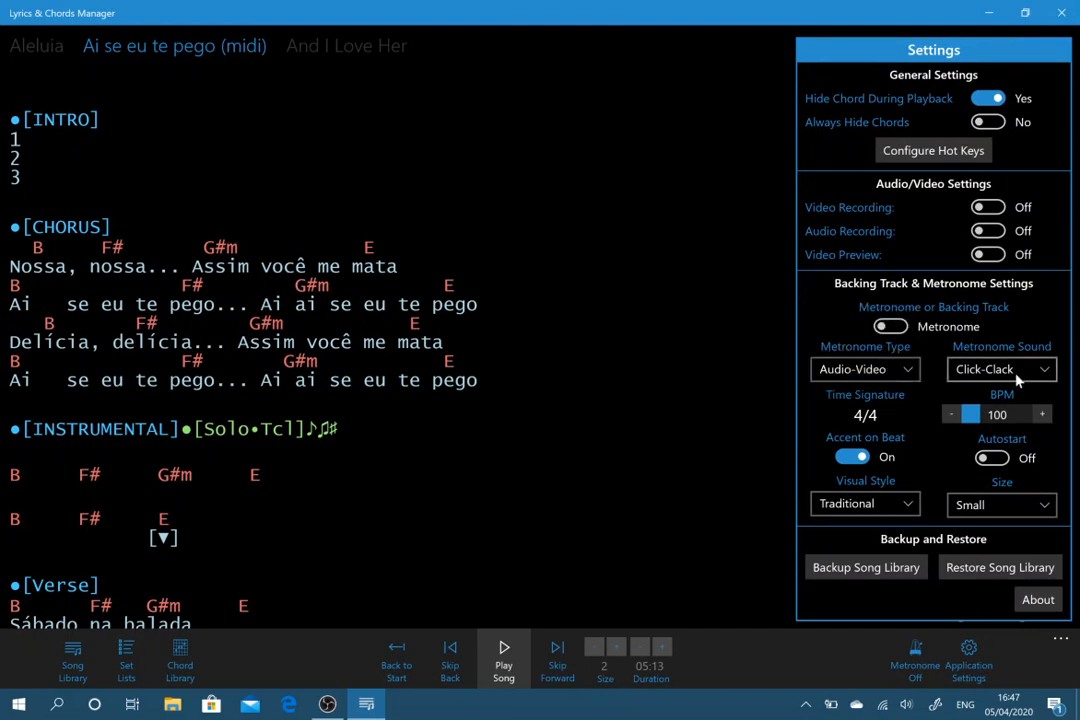
Step: Choose the Seiko metronome sound and test it briefly on the performance screen
{"action": "left_click", "coordinate": [1000, 368]}
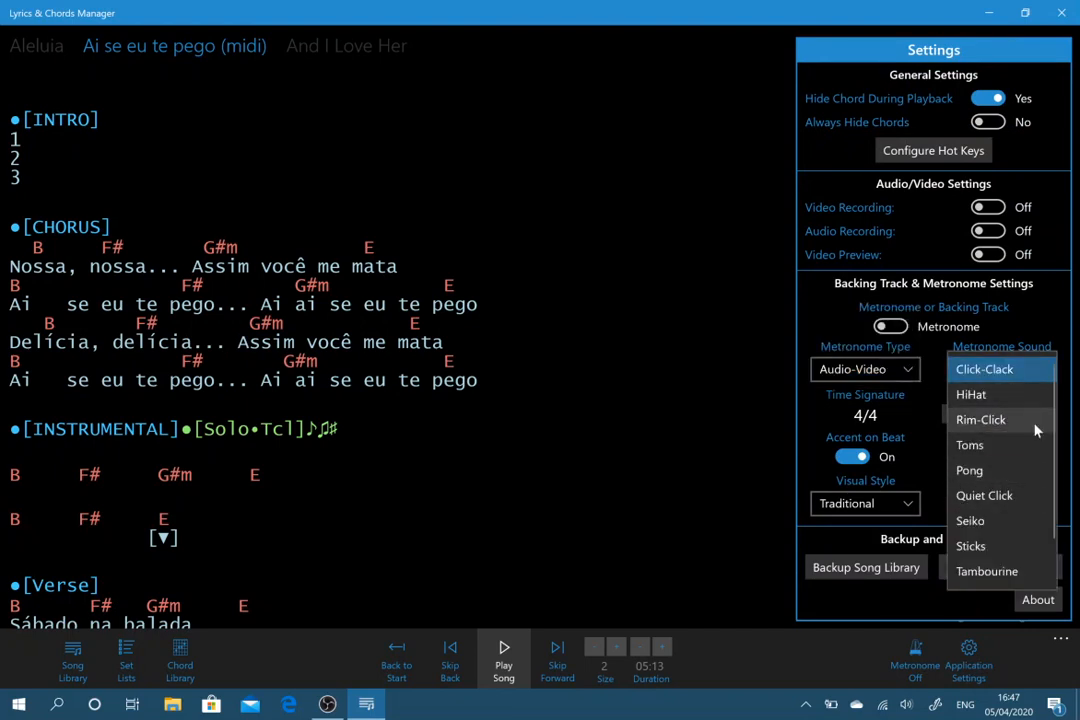
{"action": "left_click", "coordinate": [968, 520]}
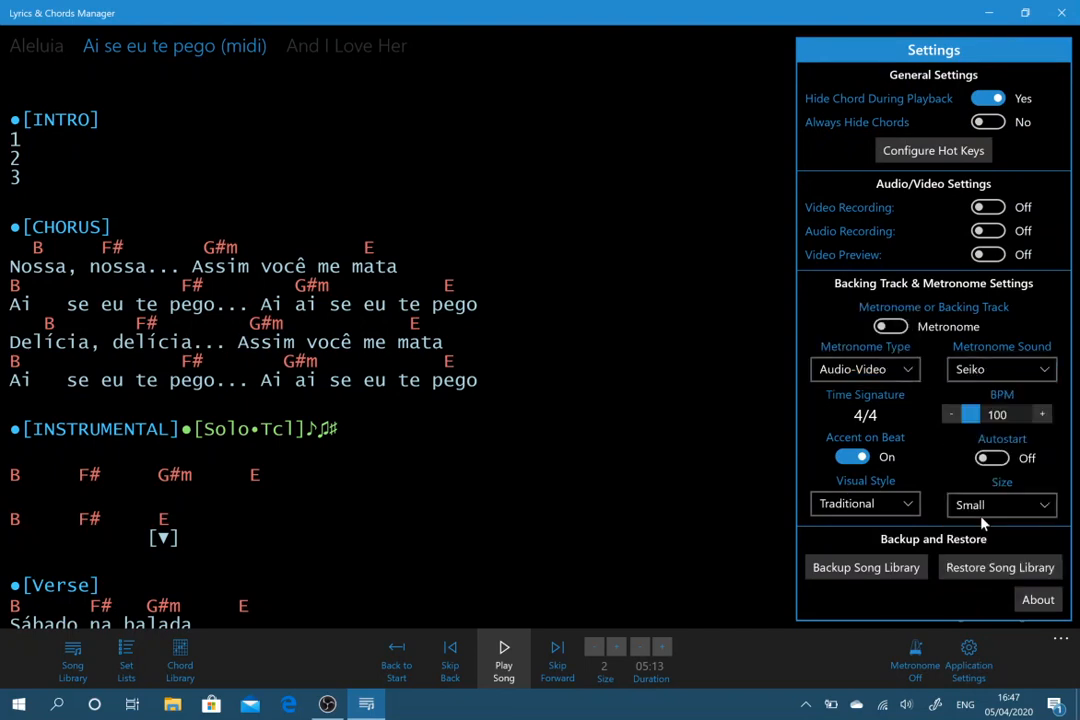
{"action": "left_click", "coordinate": [914, 660]}
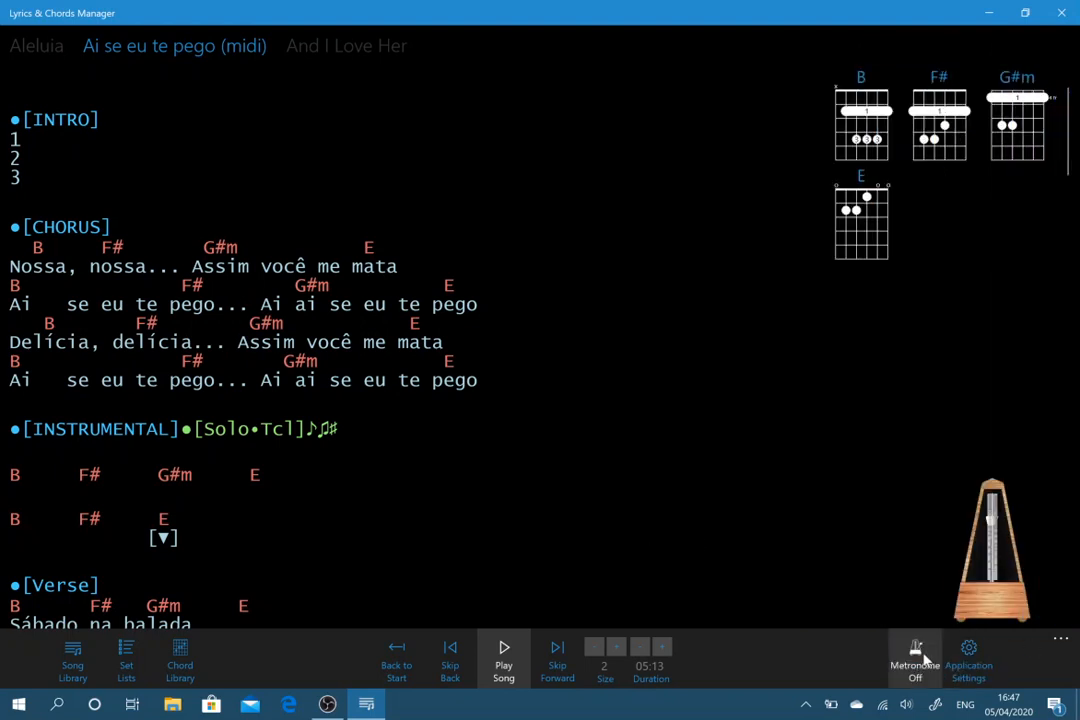
{"action": "left_click", "coordinate": [914, 660]}
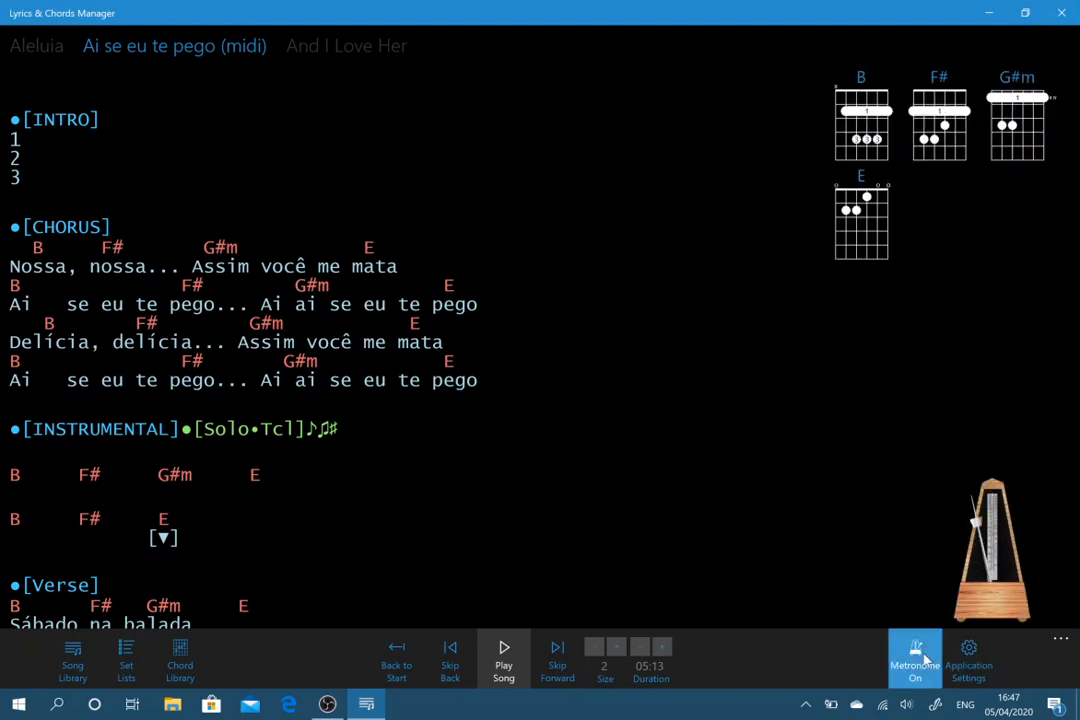
{"action": "left_click", "coordinate": [914, 660]}
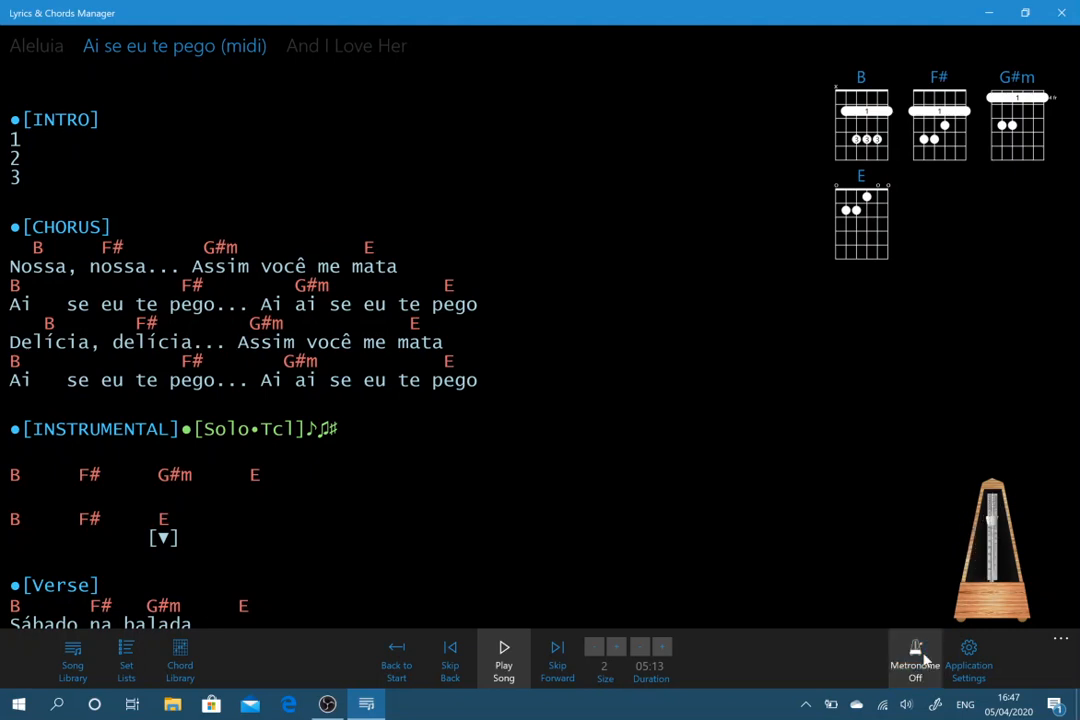
Step: Set the metronome Visual Style to Circles, preview it, then play the song with it
{"action": "left_click", "coordinate": [968, 658]}
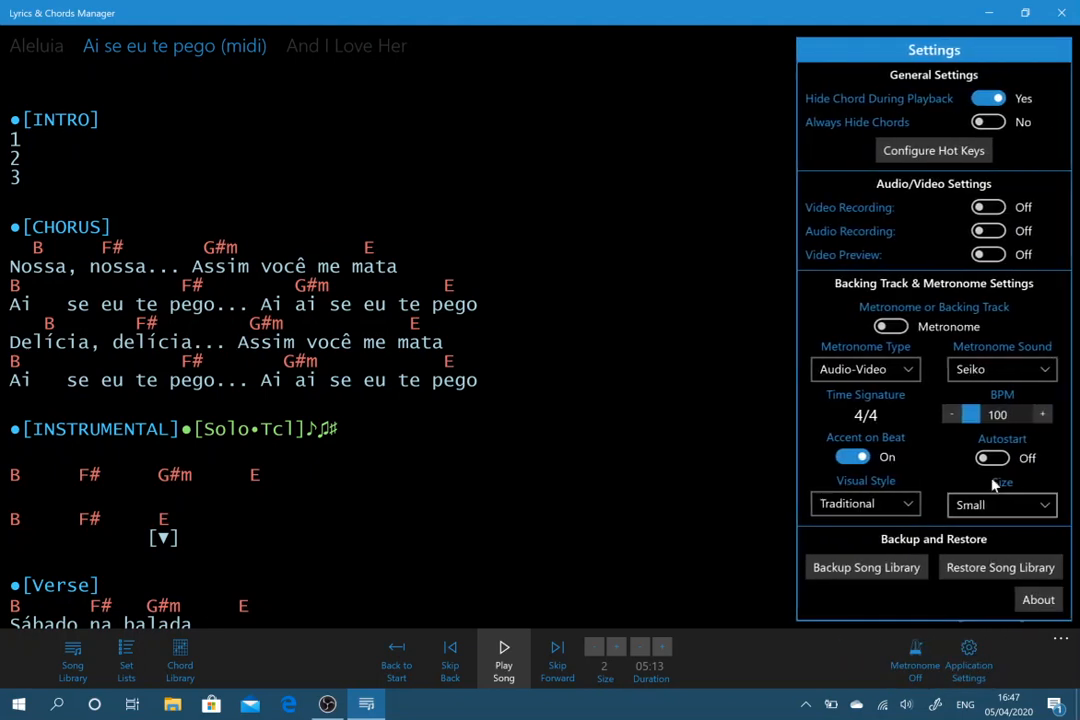
{"action": "left_click", "coordinate": [864, 504]}
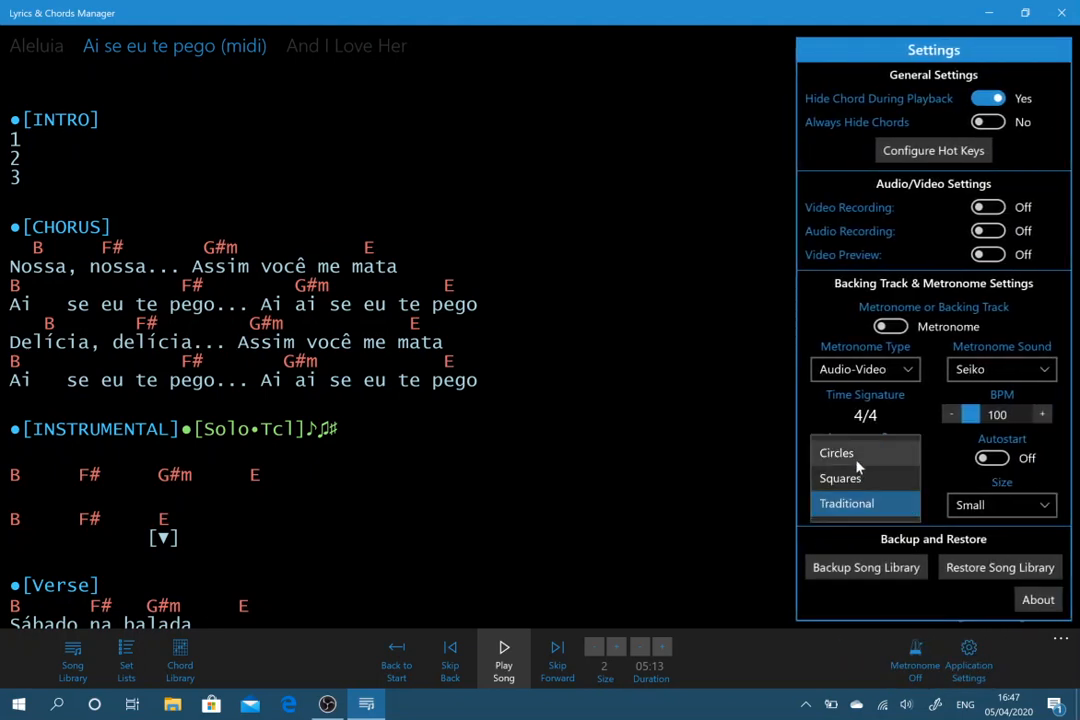
{"action": "left_click", "coordinate": [836, 452]}
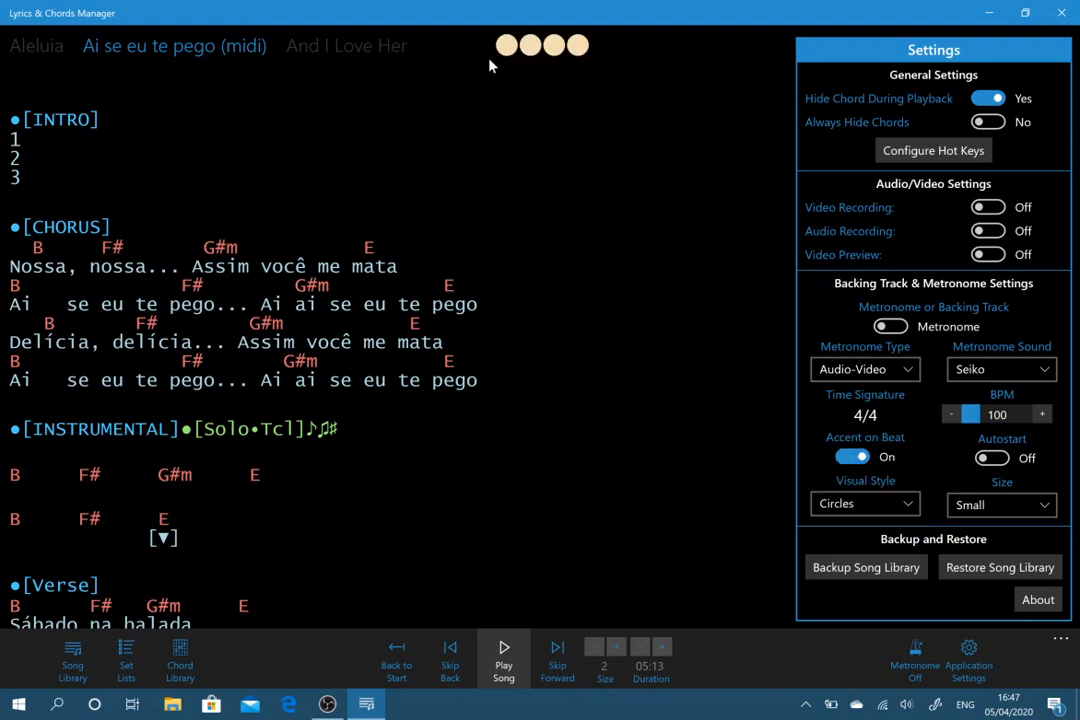
{"action": "mouse_move", "coordinate": [558, 22]}
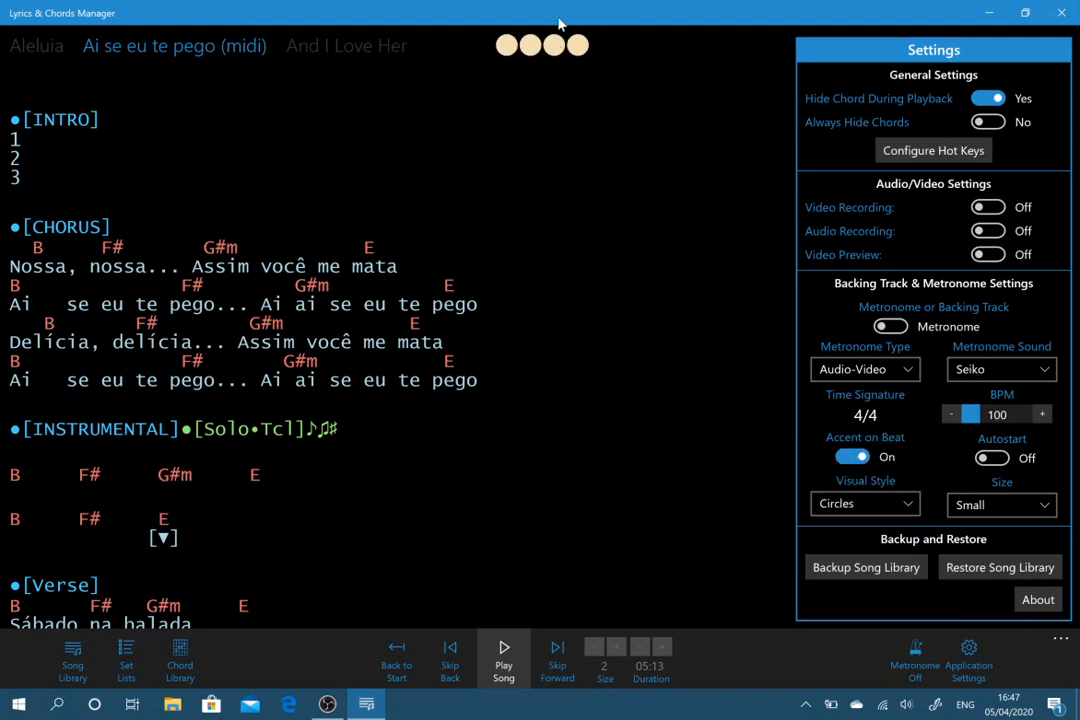
{"action": "left_click", "coordinate": [914, 658]}
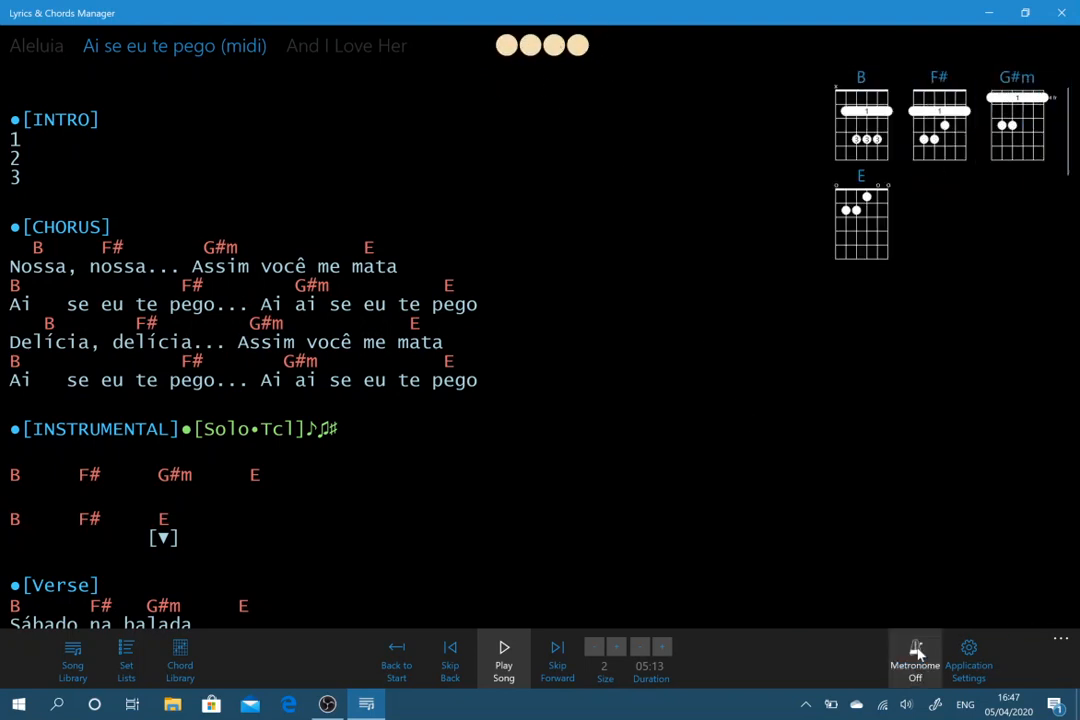
{"action": "left_click", "coordinate": [914, 660]}
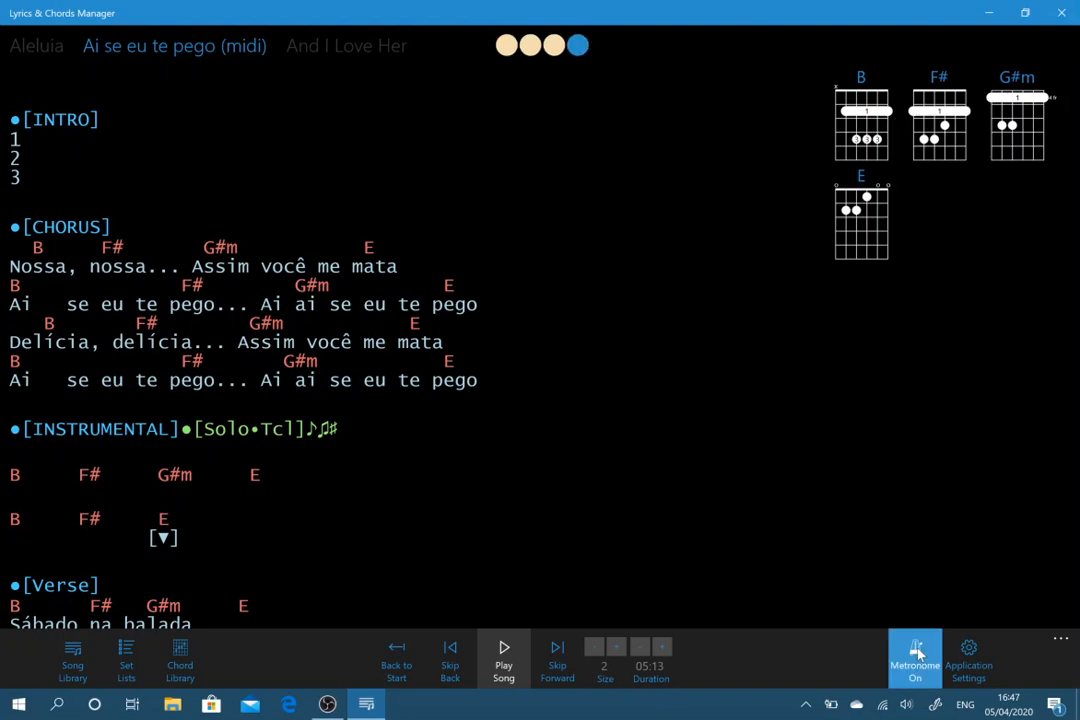
{"action": "left_click", "coordinate": [914, 660]}
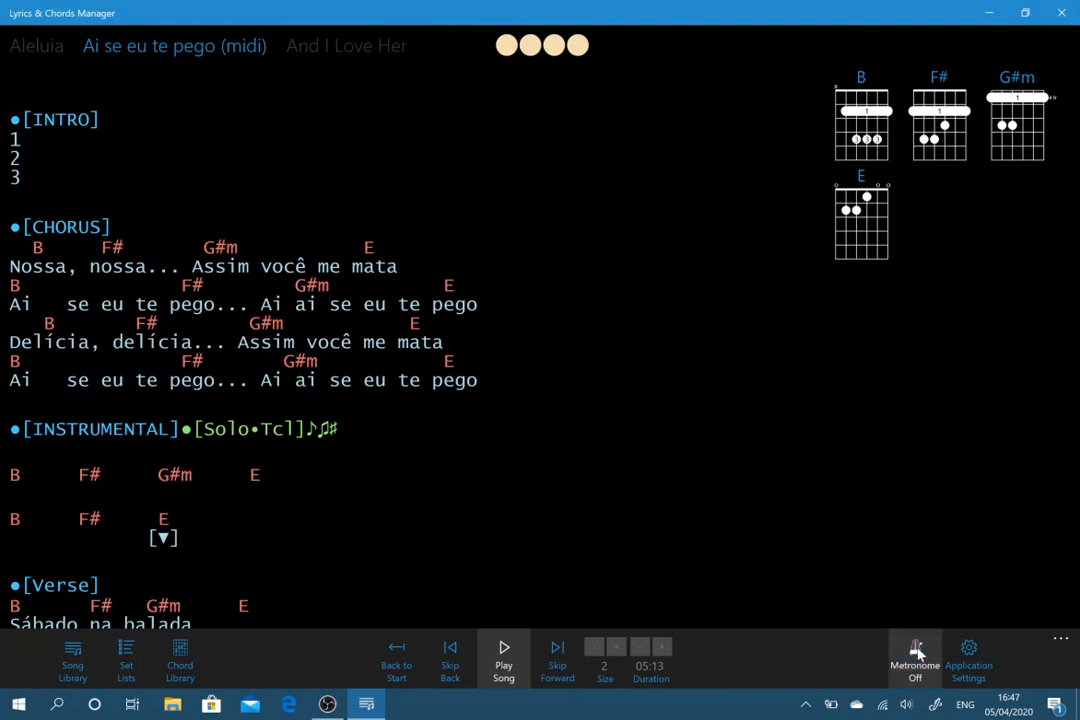
{"action": "left_click", "coordinate": [968, 658]}
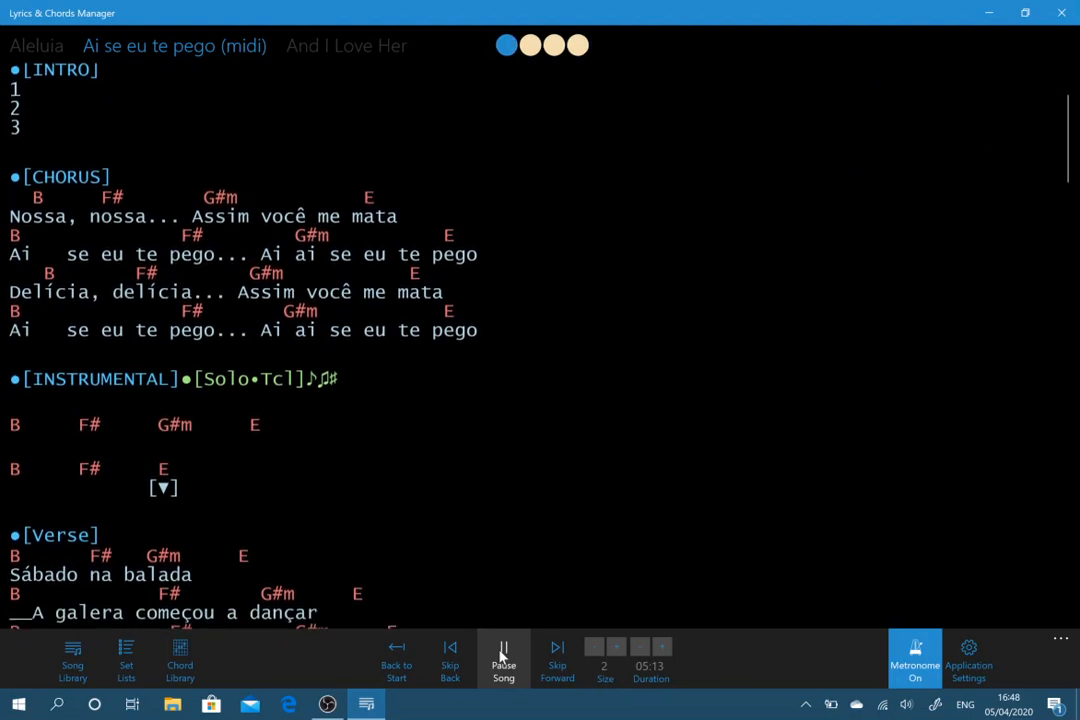
Step: Pause the song, switch metronome Autostart on and keep Size Small after trying Large
{"action": "left_click", "coordinate": [504, 658]}
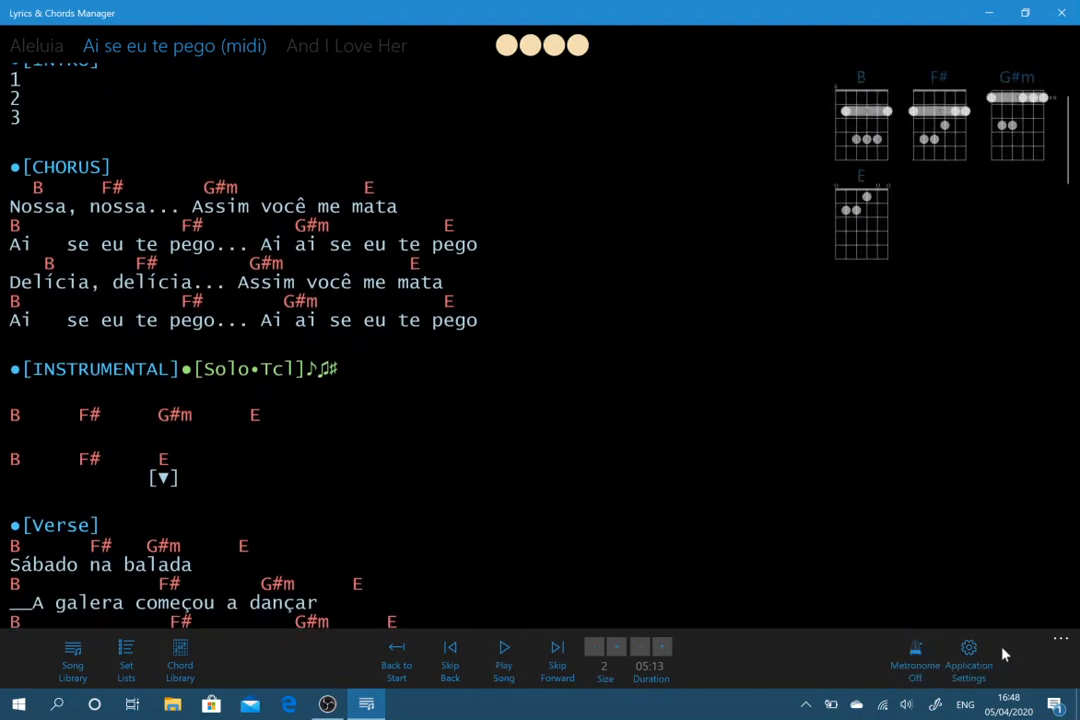
{"action": "left_click", "coordinate": [968, 656]}
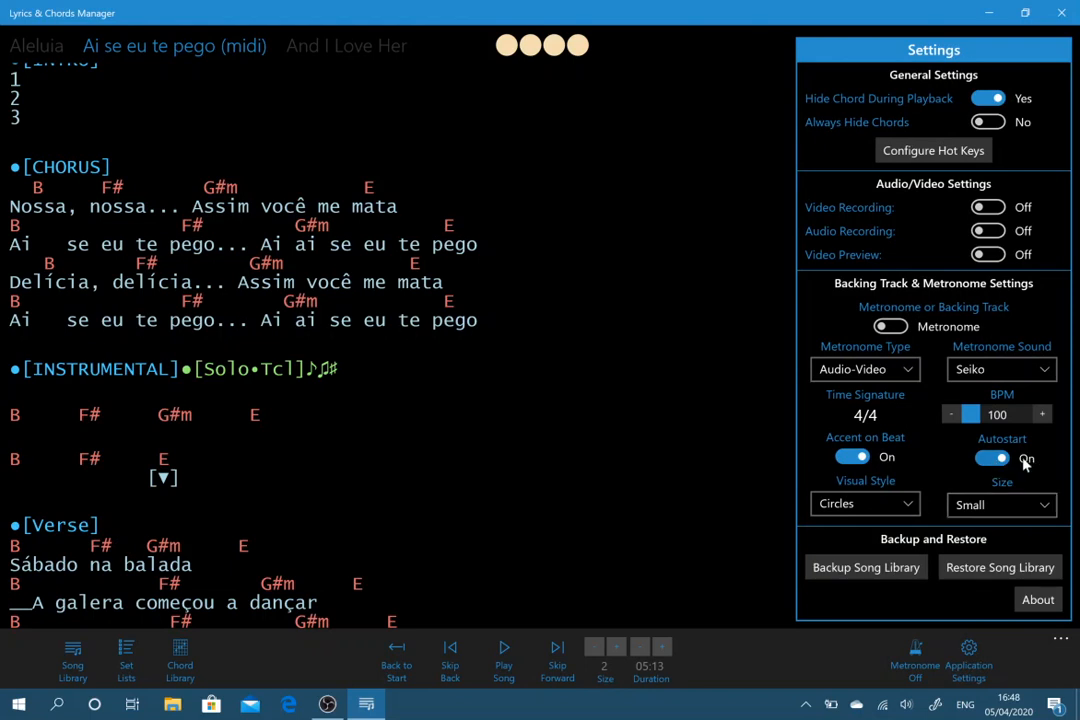
{"action": "left_click", "coordinate": [1000, 504]}
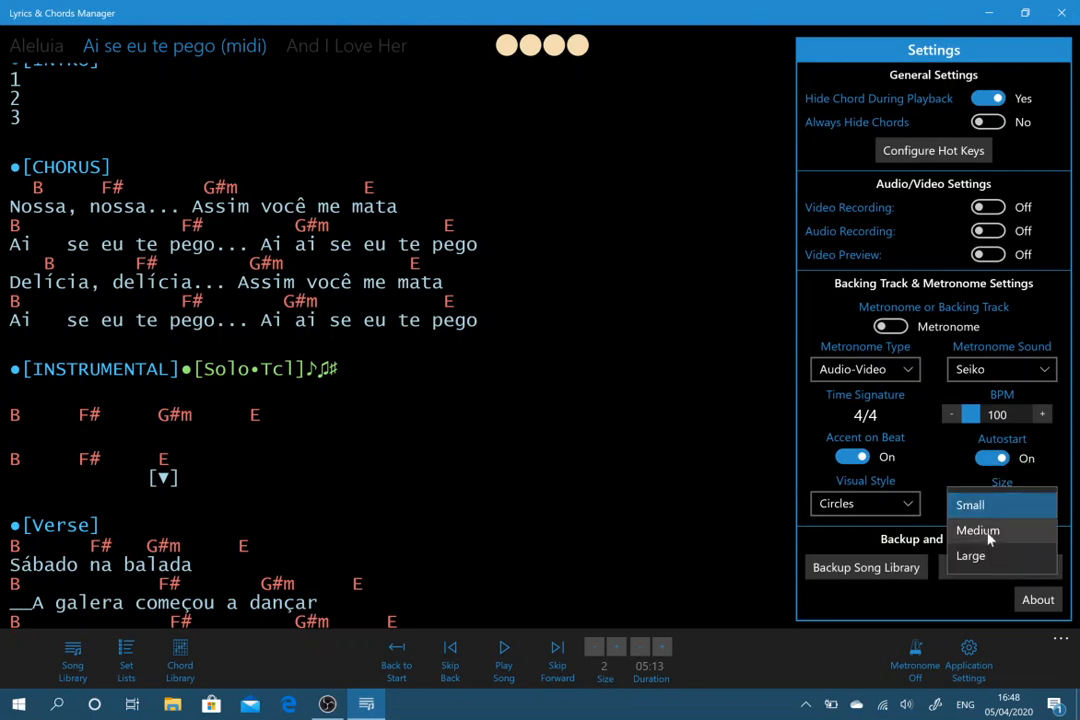
{"action": "left_click", "coordinate": [968, 556]}
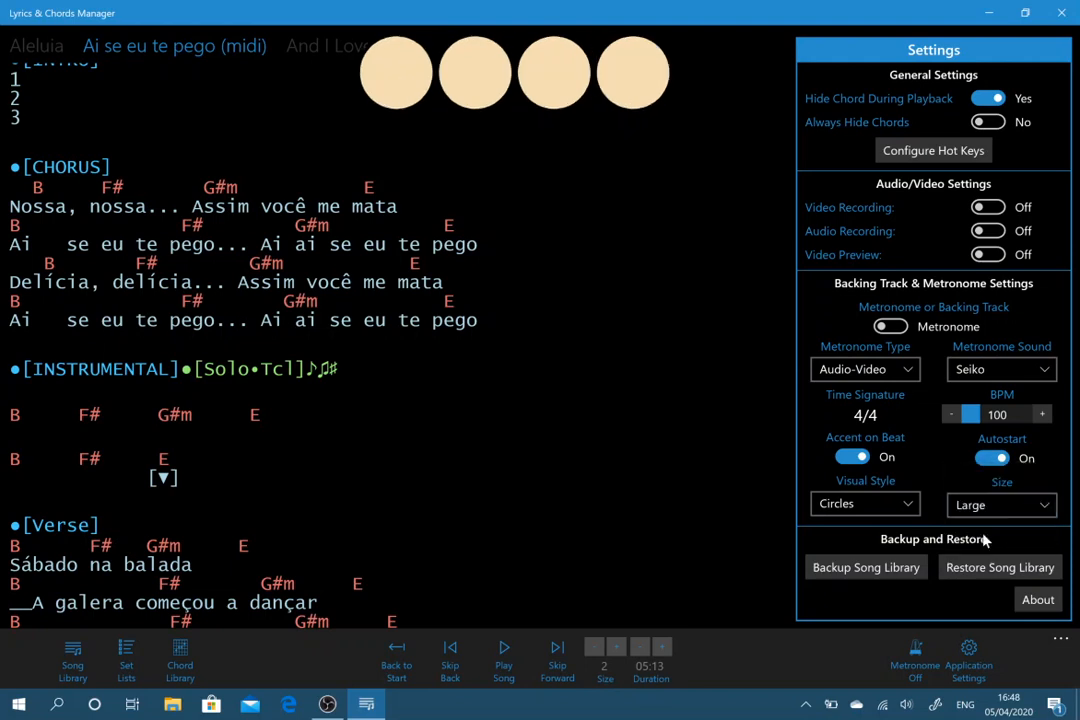
{"action": "left_click", "coordinate": [1000, 504]}
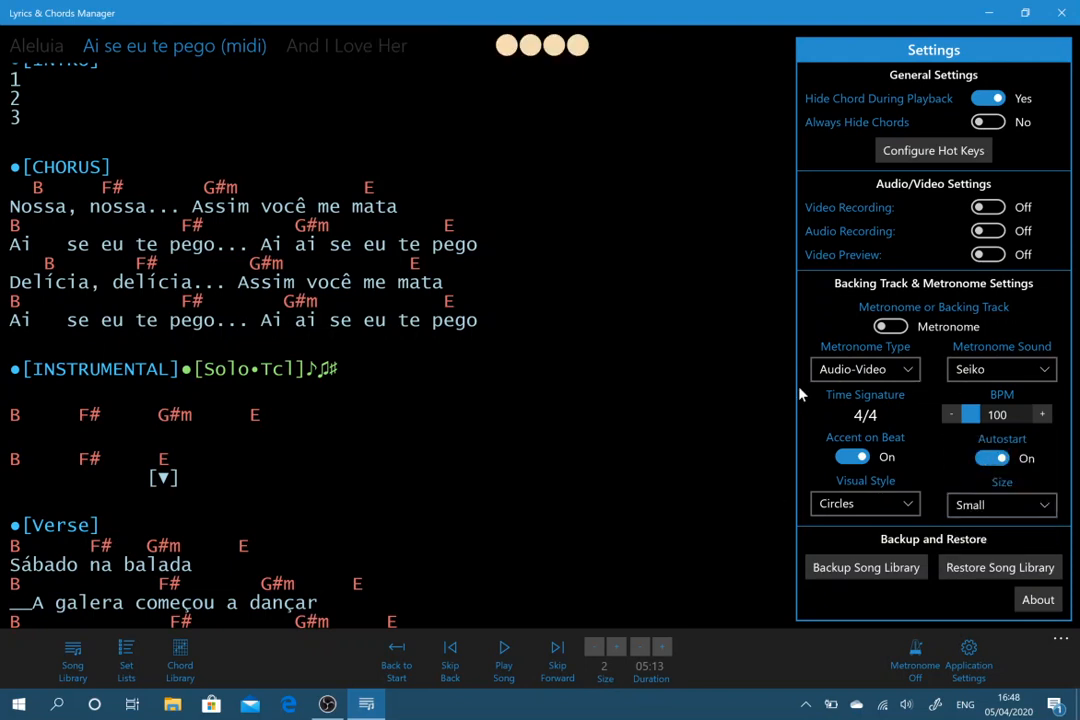
{"action": "mouse_move", "coordinate": [764, 396]}
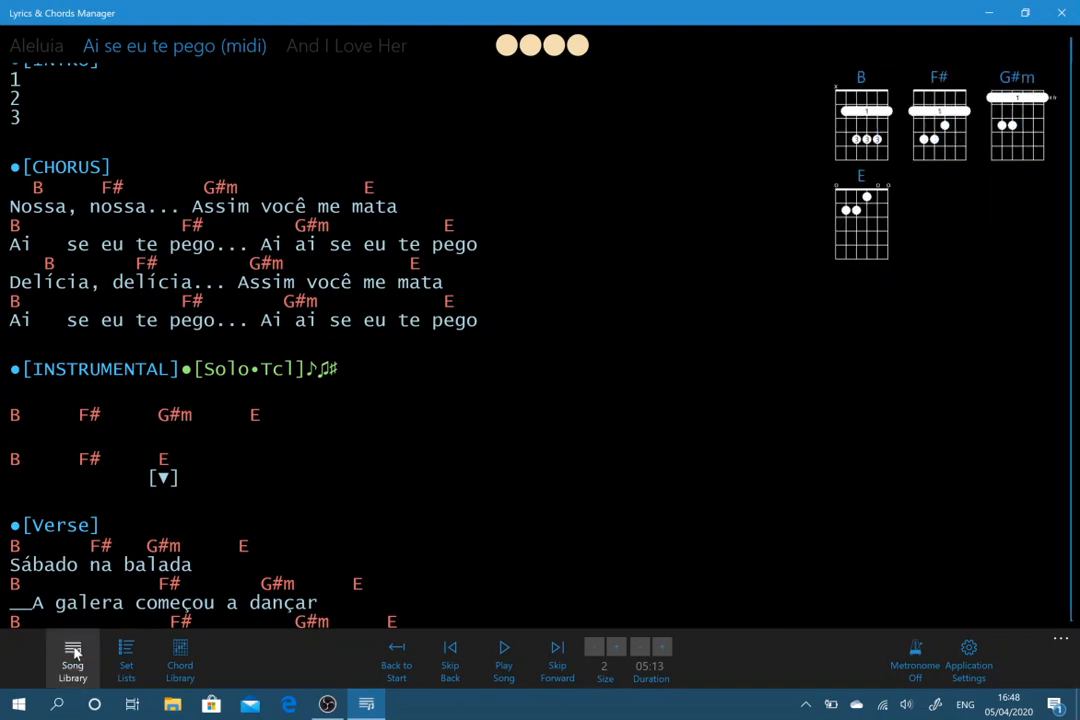
Step: Load 'Shes Not There' from the Song Library and reopen the settings at 80 BPM
{"action": "left_click", "coordinate": [72, 658]}
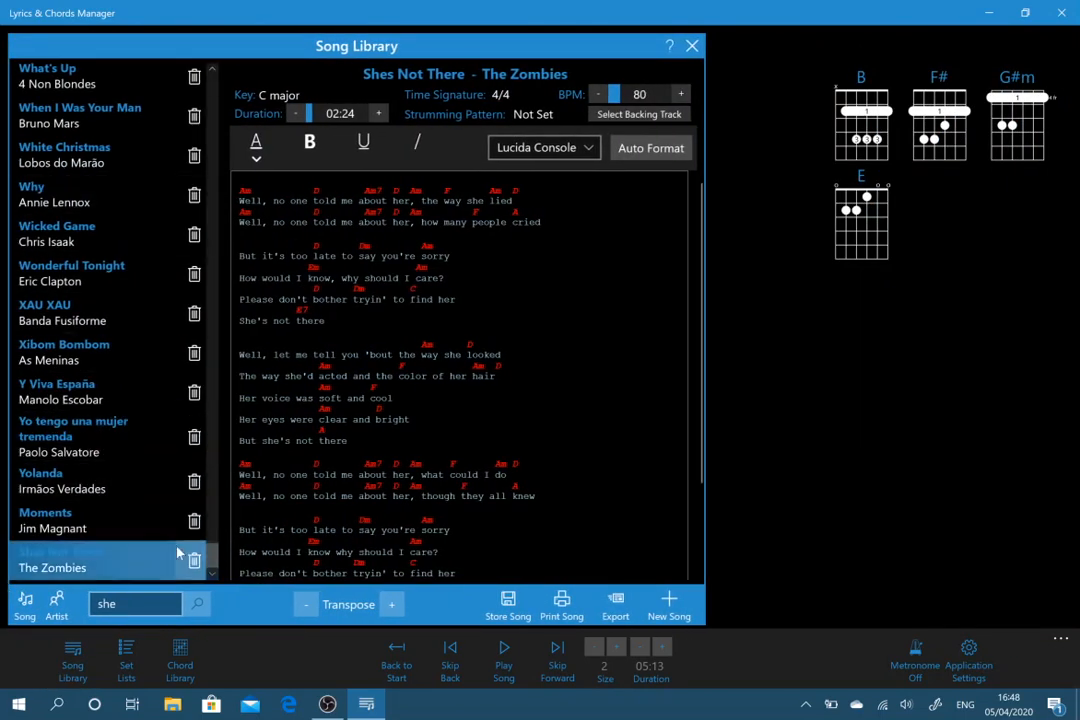
{"action": "left_click", "coordinate": [62, 552]}
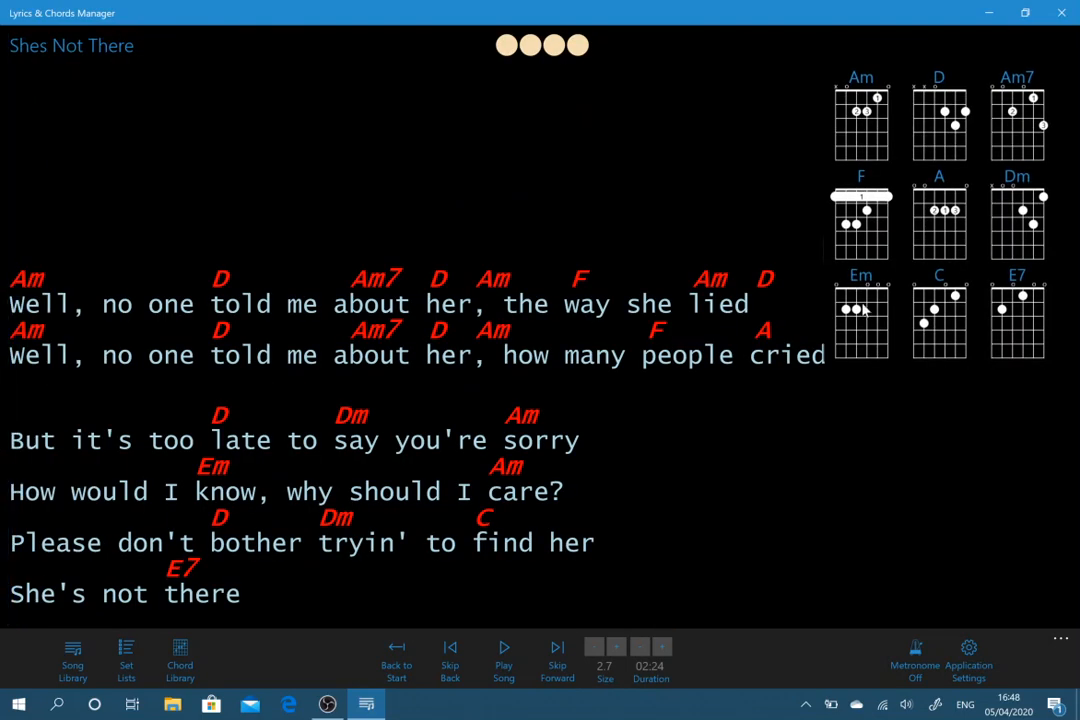
{"action": "left_click", "coordinate": [968, 656]}
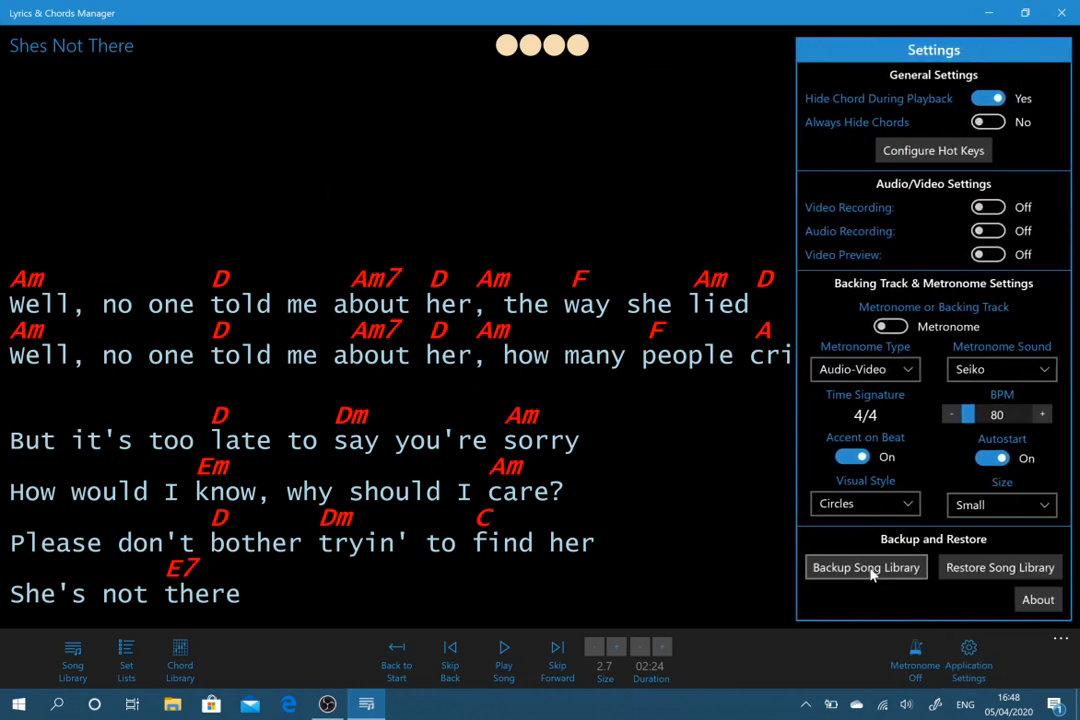
Step: Start Backup Song Library, proposing LyricsAndChordsBackup.zip on the Desktop
{"action": "left_click", "coordinate": [864, 568]}
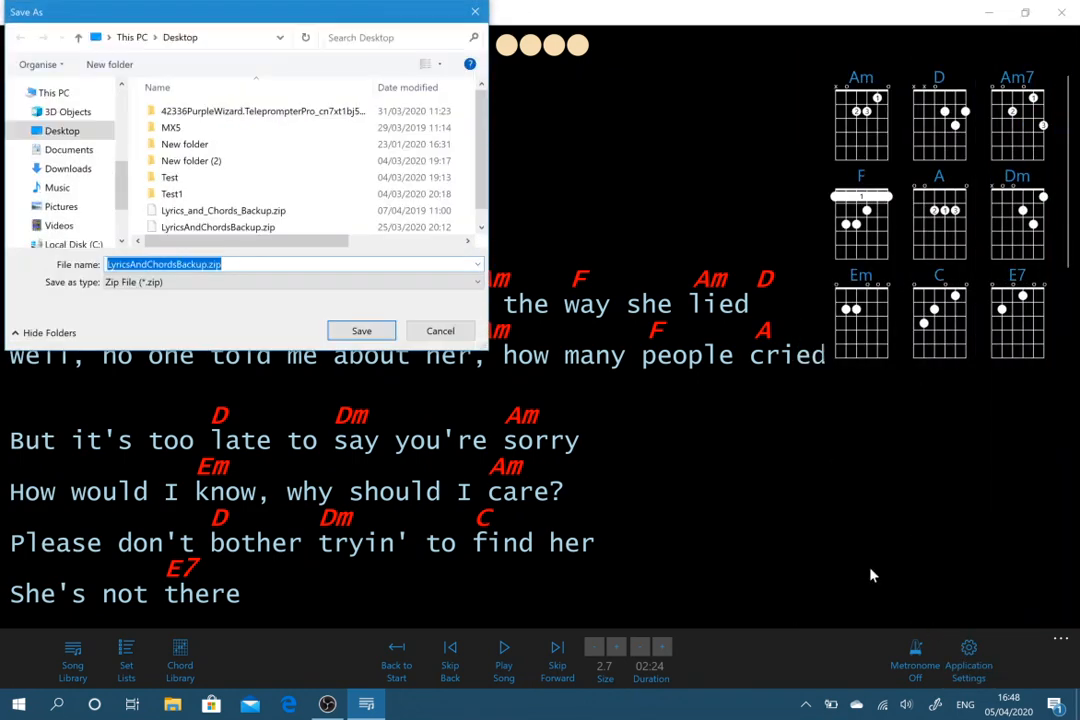
{"action": "mouse_move", "coordinate": [230, 302]}
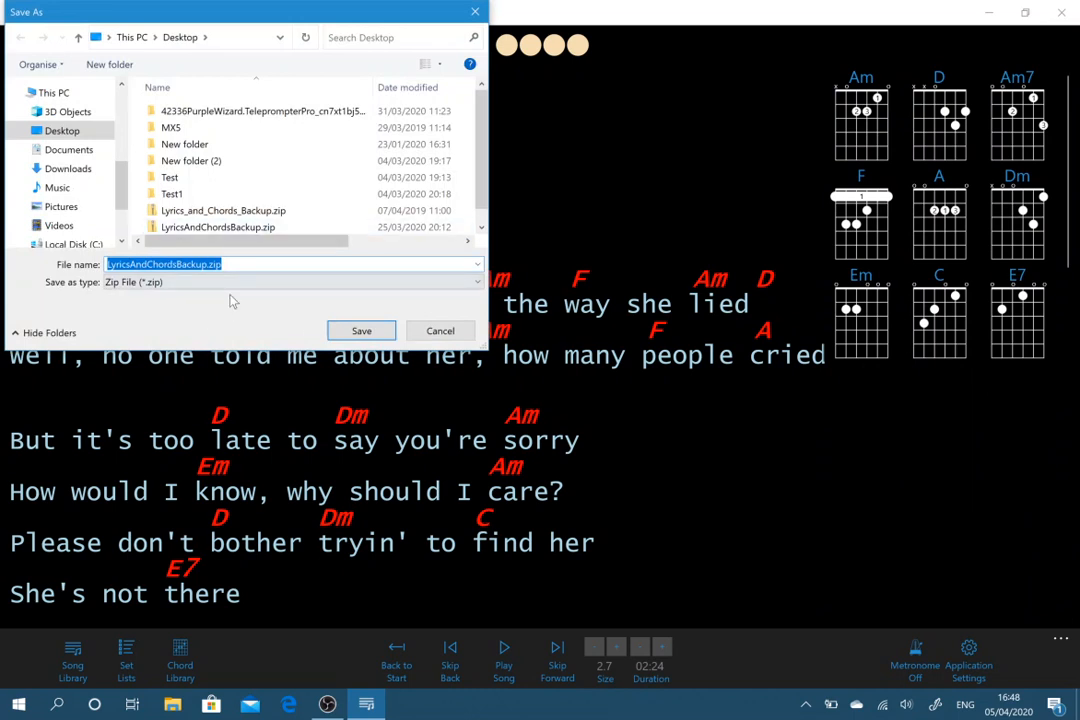
{"action": "mouse_move", "coordinate": [244, 284]}
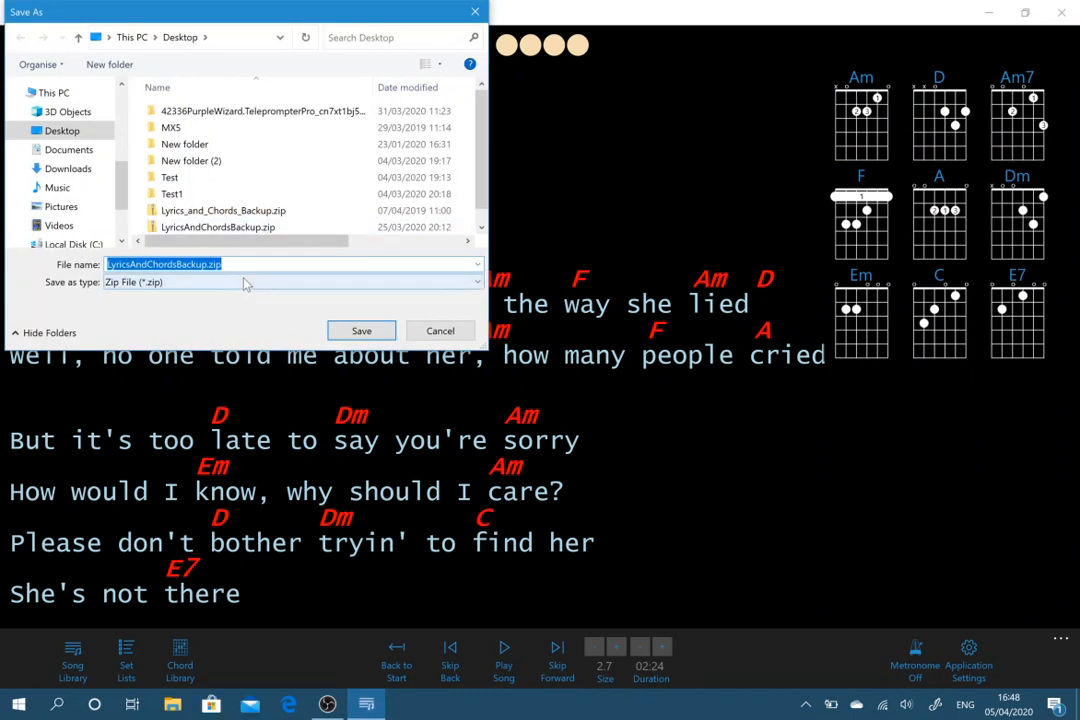
{"action": "mouse_move", "coordinate": [440, 330]}
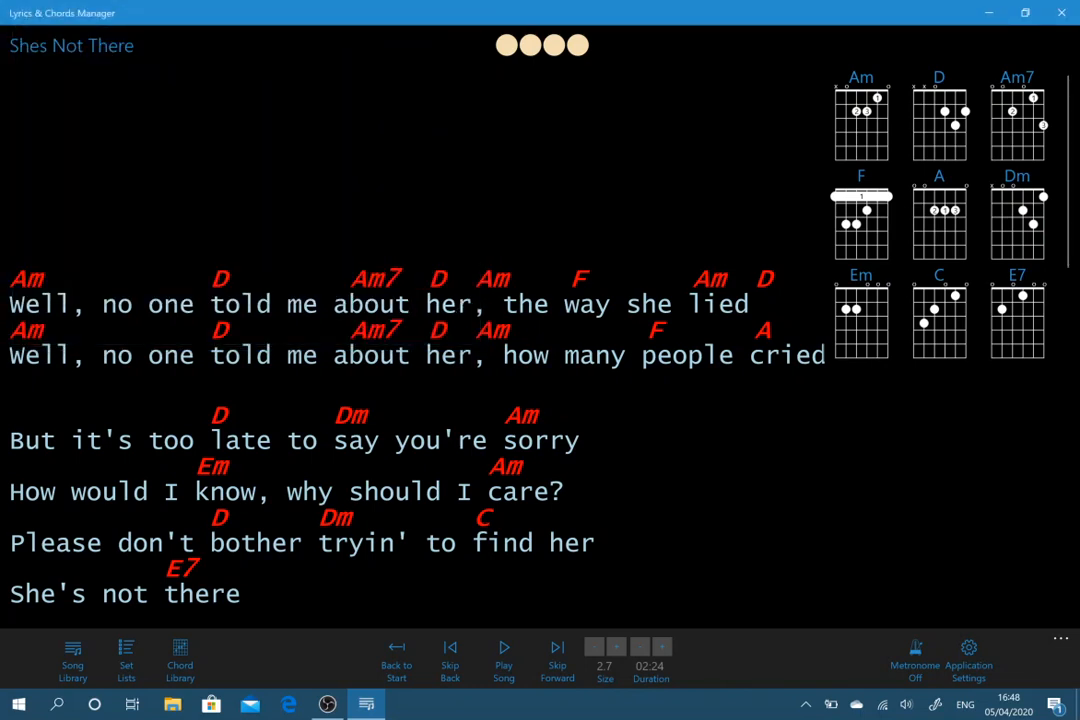
Step: Reopen Application Settings showing the circles-style Seiko metronome with autostart on
{"action": "left_click", "coordinate": [968, 658]}
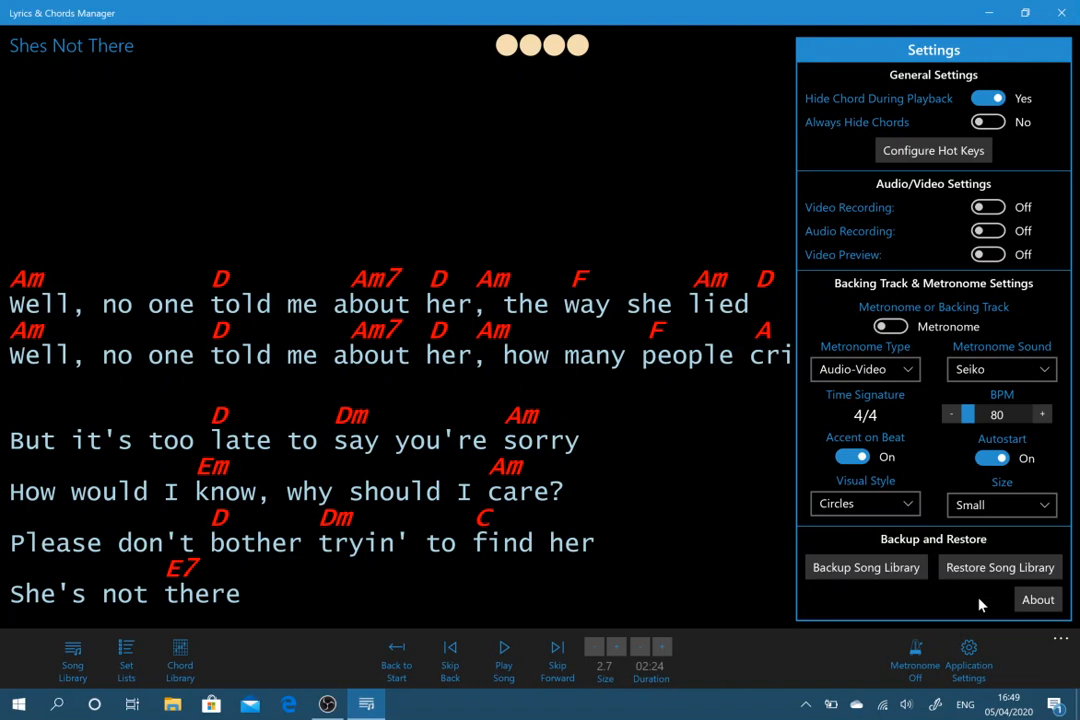
{"action": "mouse_move", "coordinate": [948, 604]}
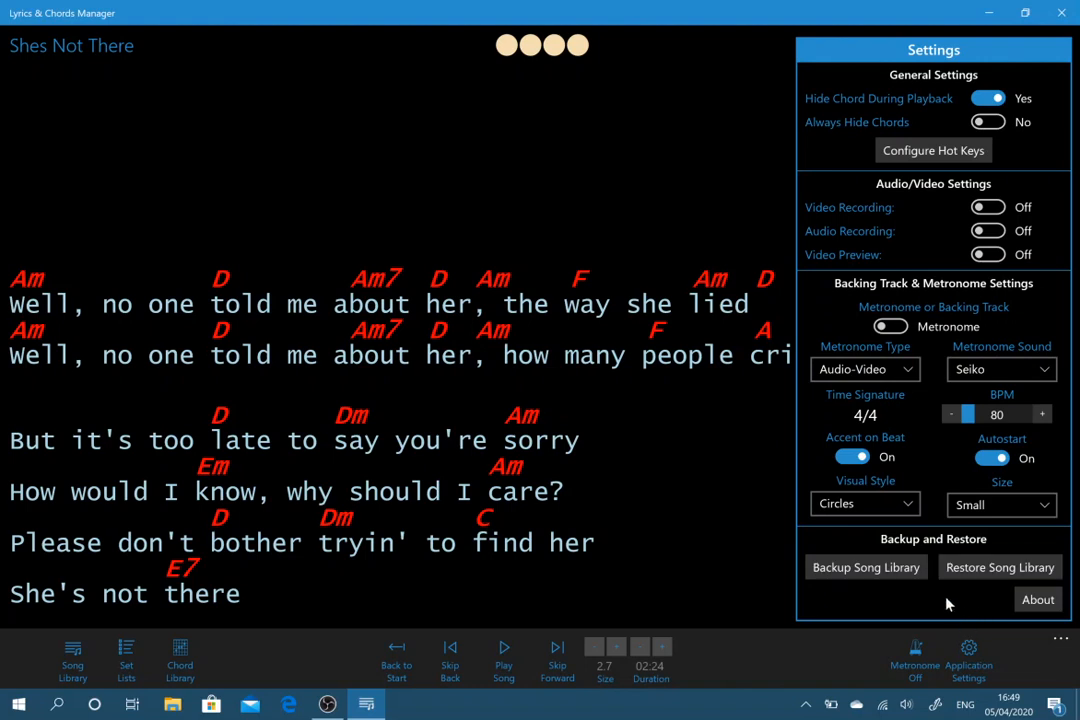
{"action": "mouse_move", "coordinate": [724, 540]}
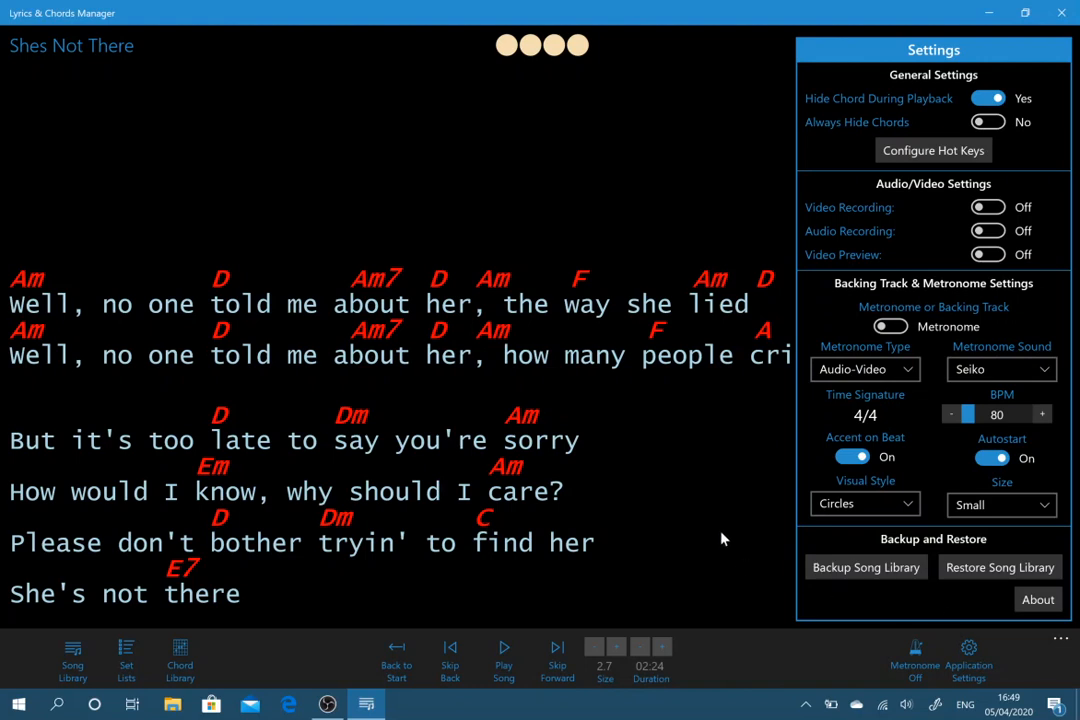
{"action": "mouse_move", "coordinate": [696, 440]}
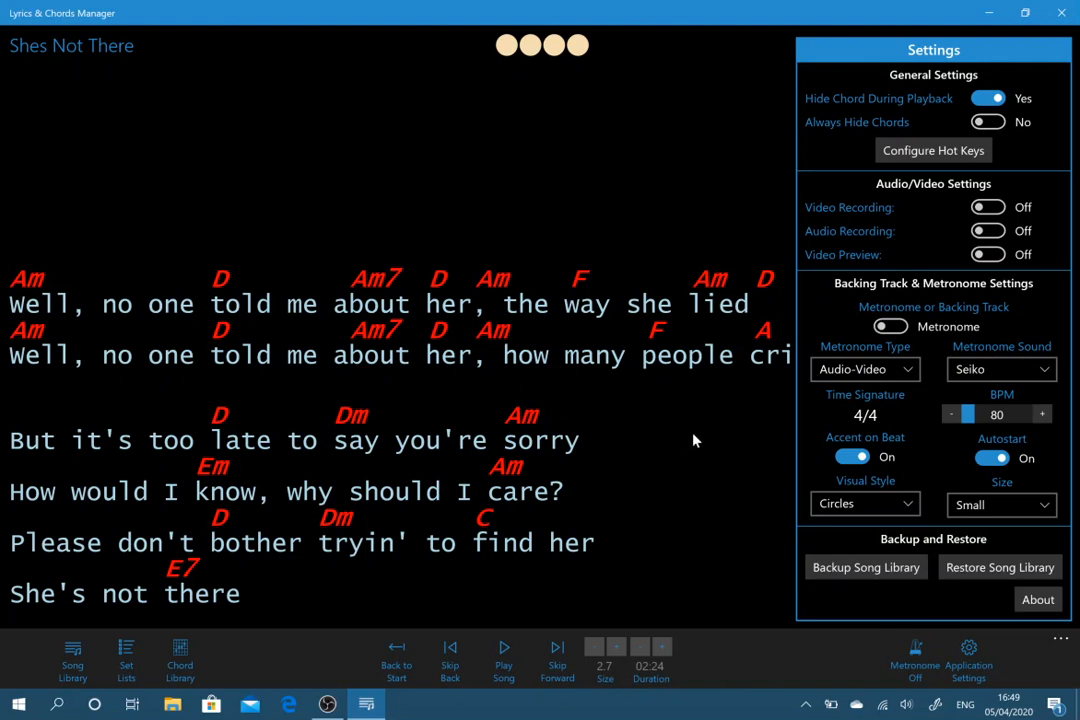